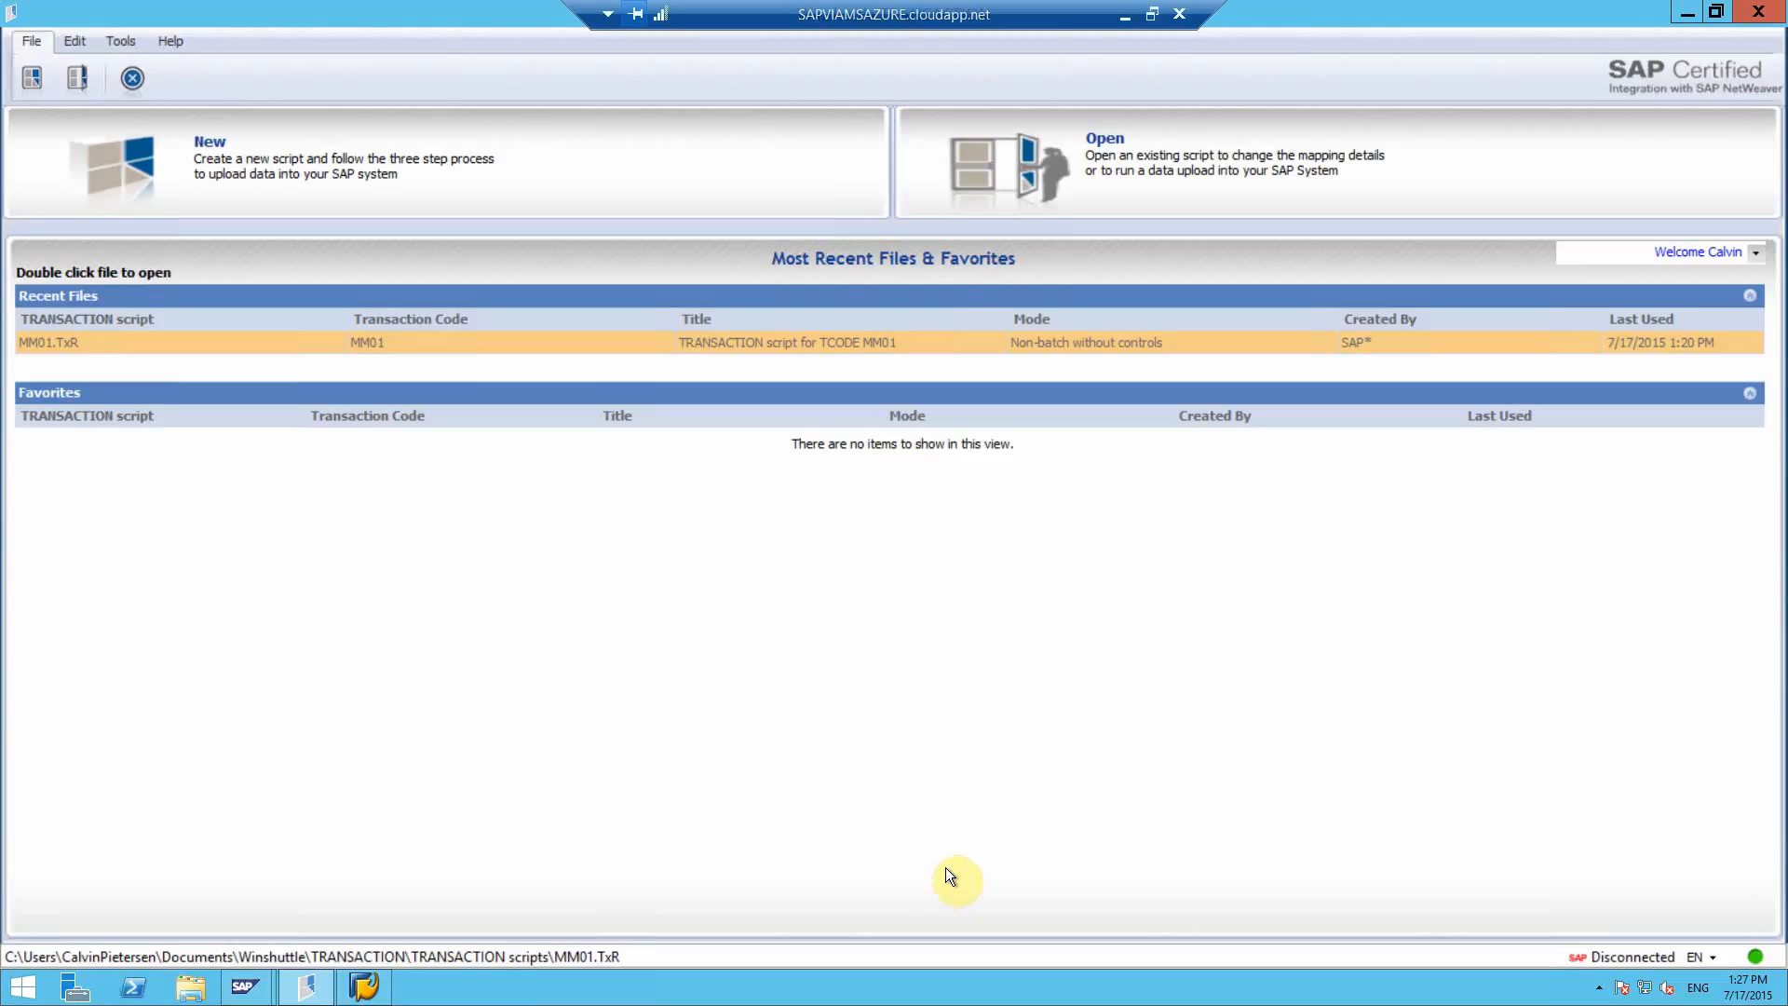
pyautogui.moveTo(975, 860)
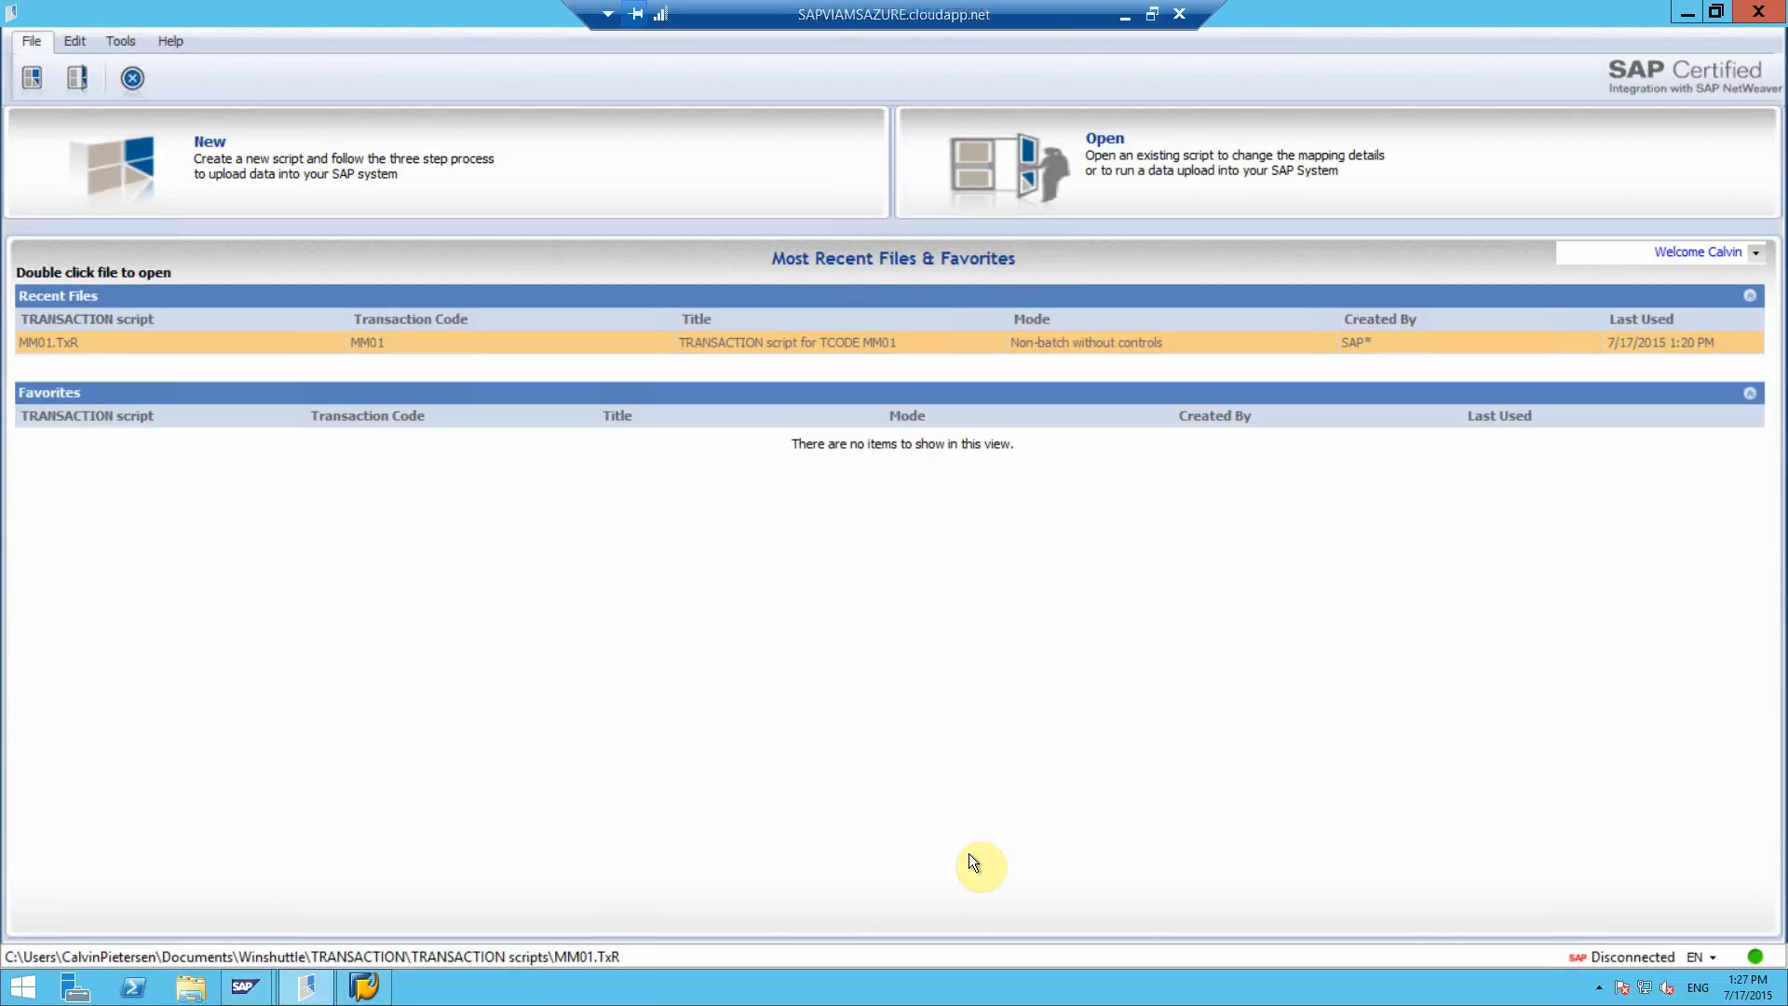
pyautogui.moveTo(971, 821)
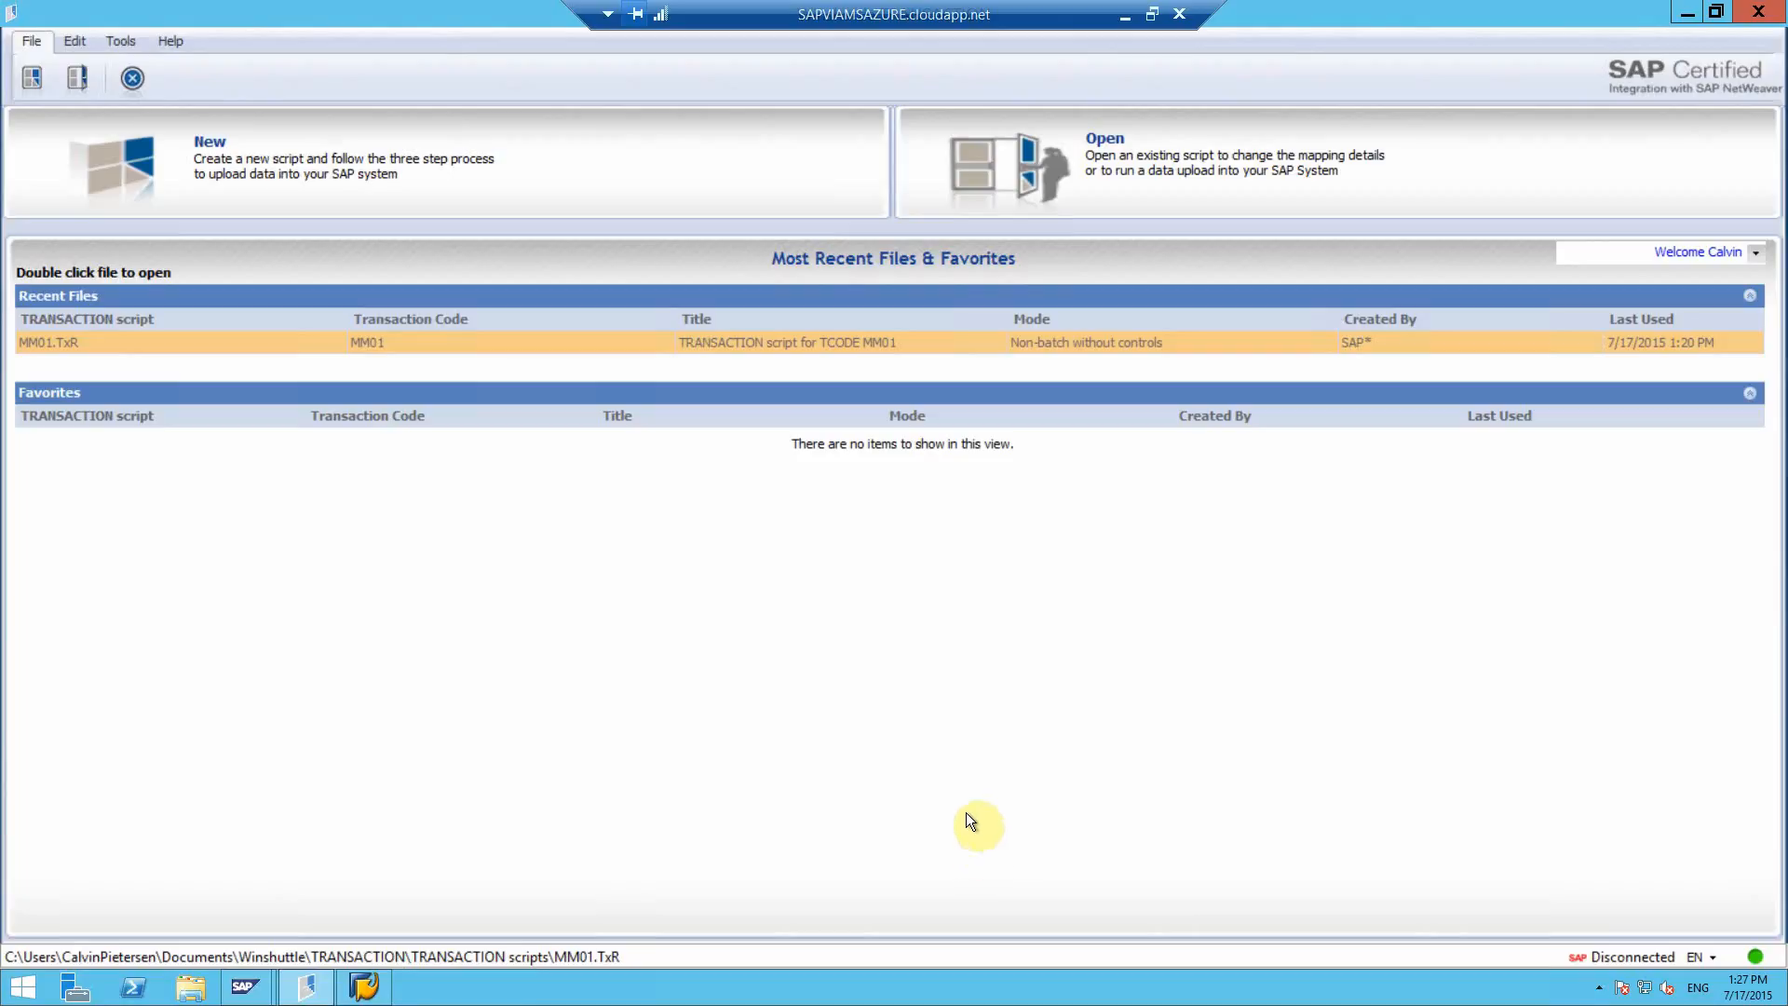
pyautogui.moveTo(933, 750)
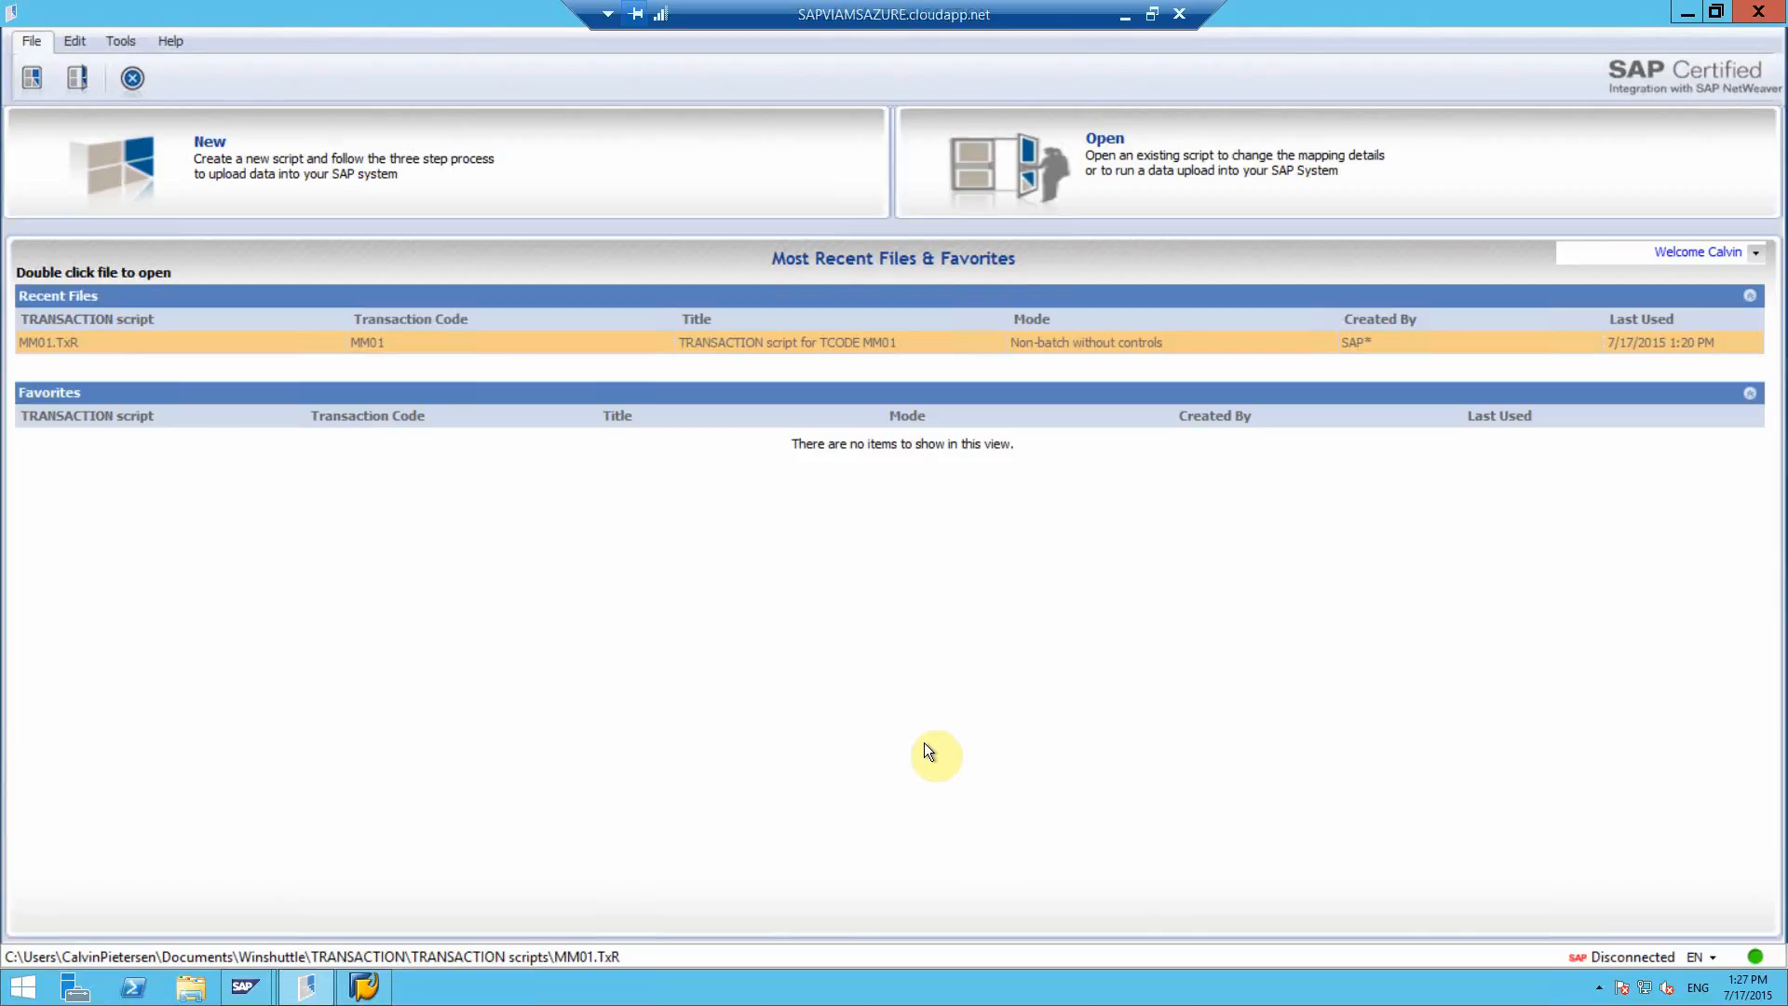
pyautogui.moveTo(212, 103)
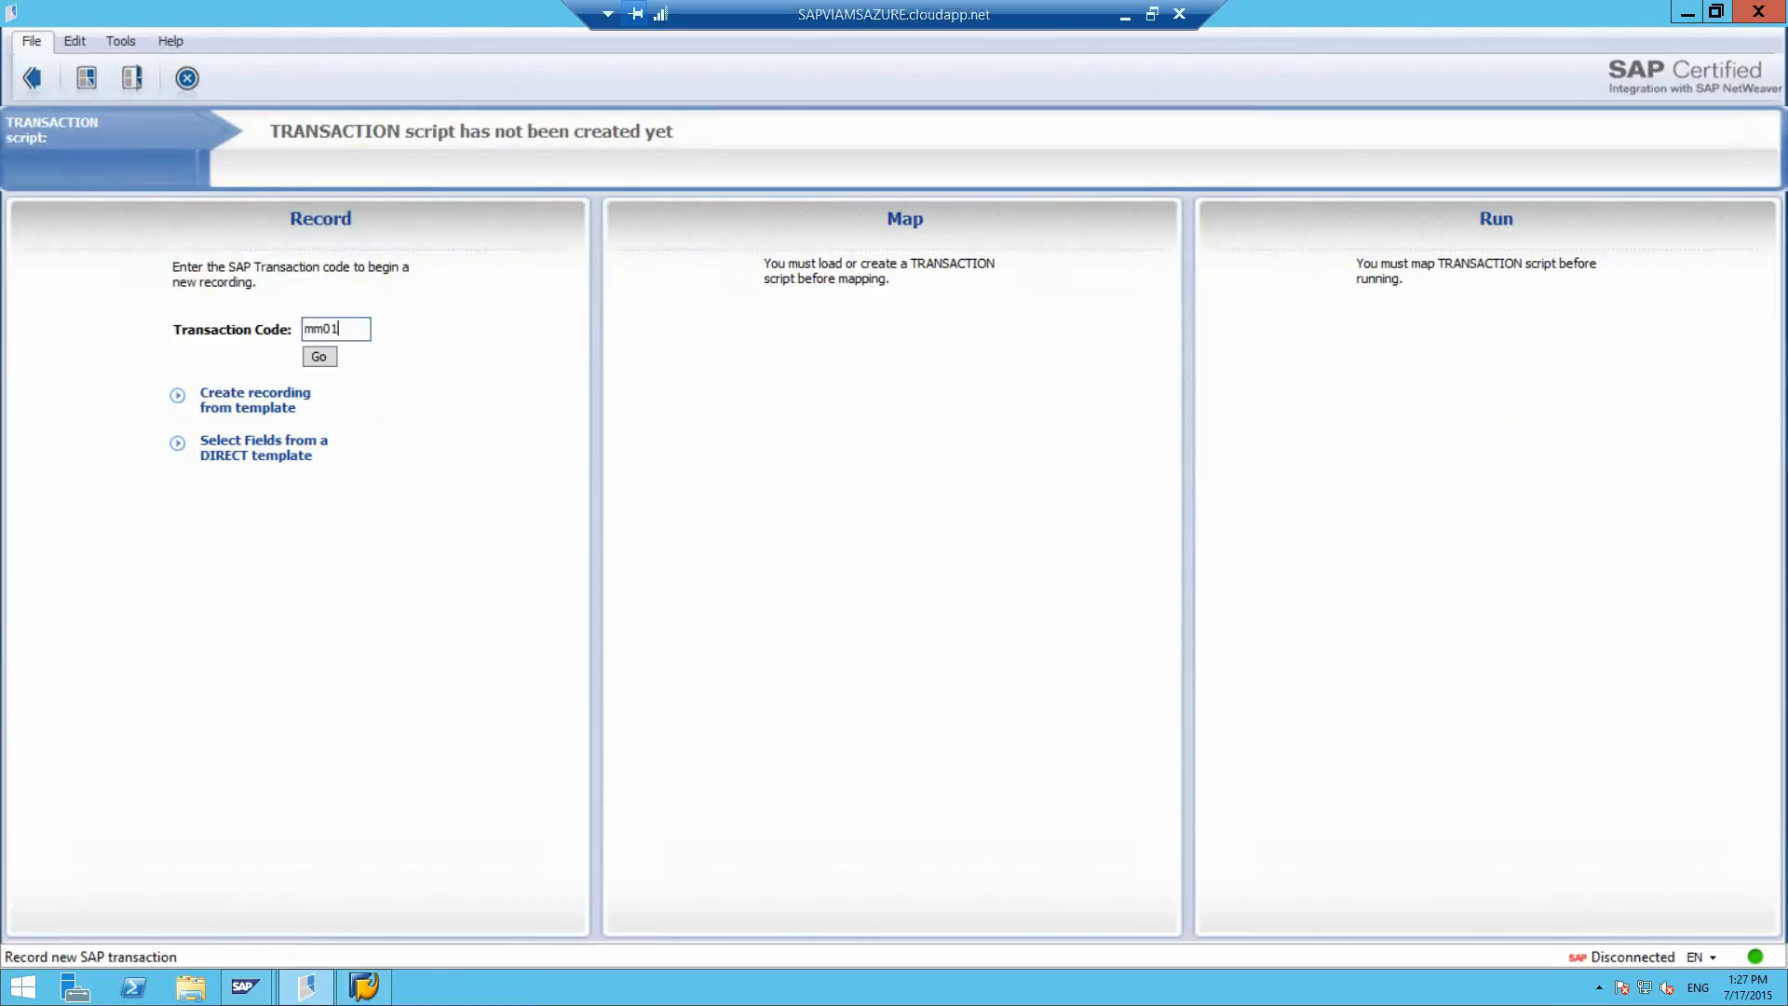
# Step: Start recording transaction MM01 in Winshuttle and confirm the SAP logon
pyautogui.click(318, 355)
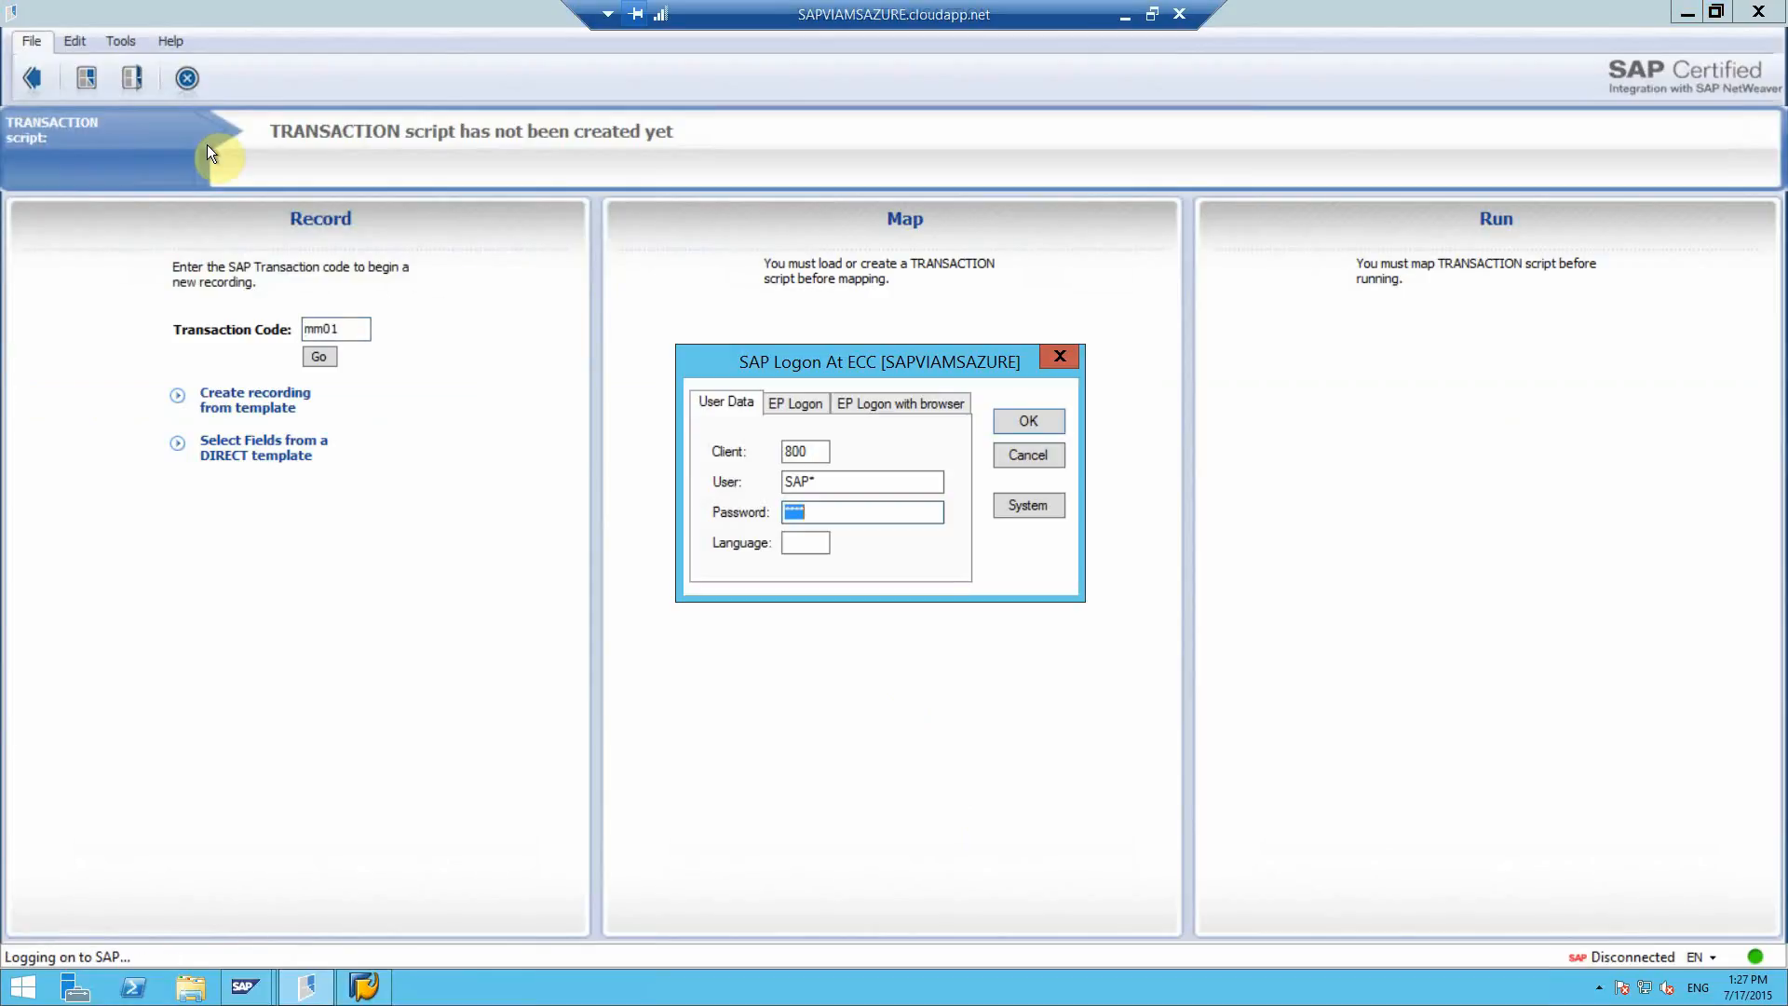
pyautogui.moveTo(203, 137)
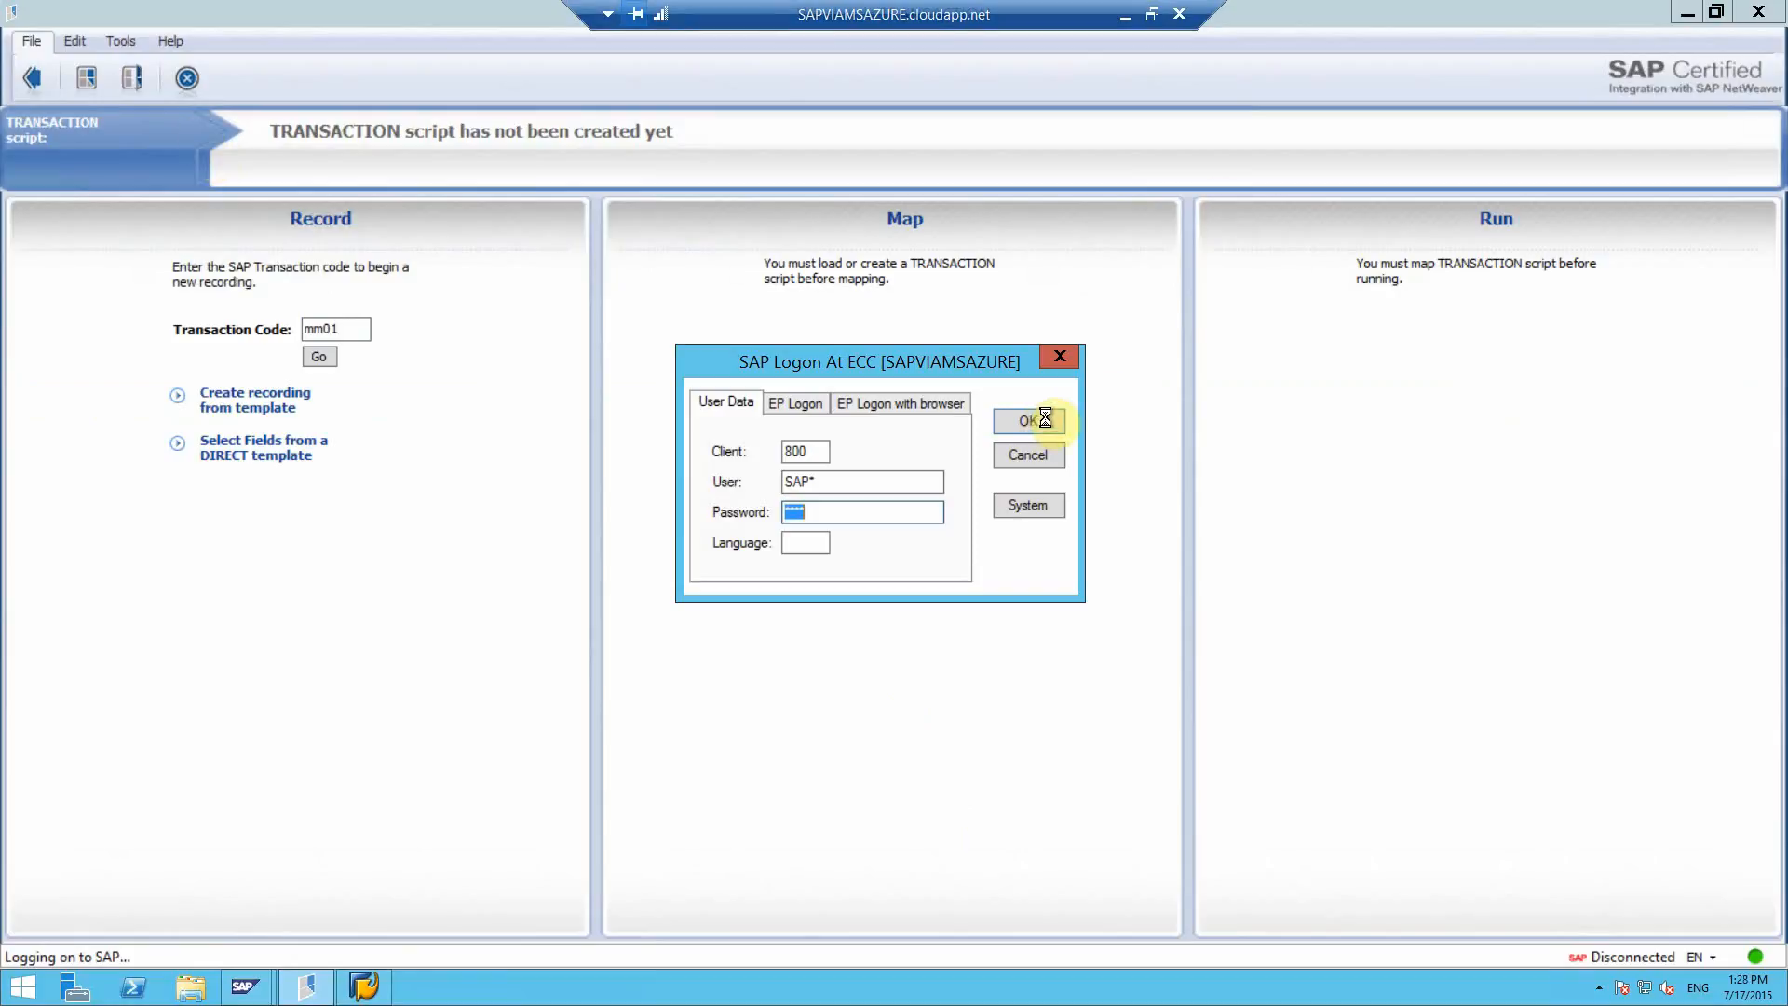
pyautogui.click(1024, 420)
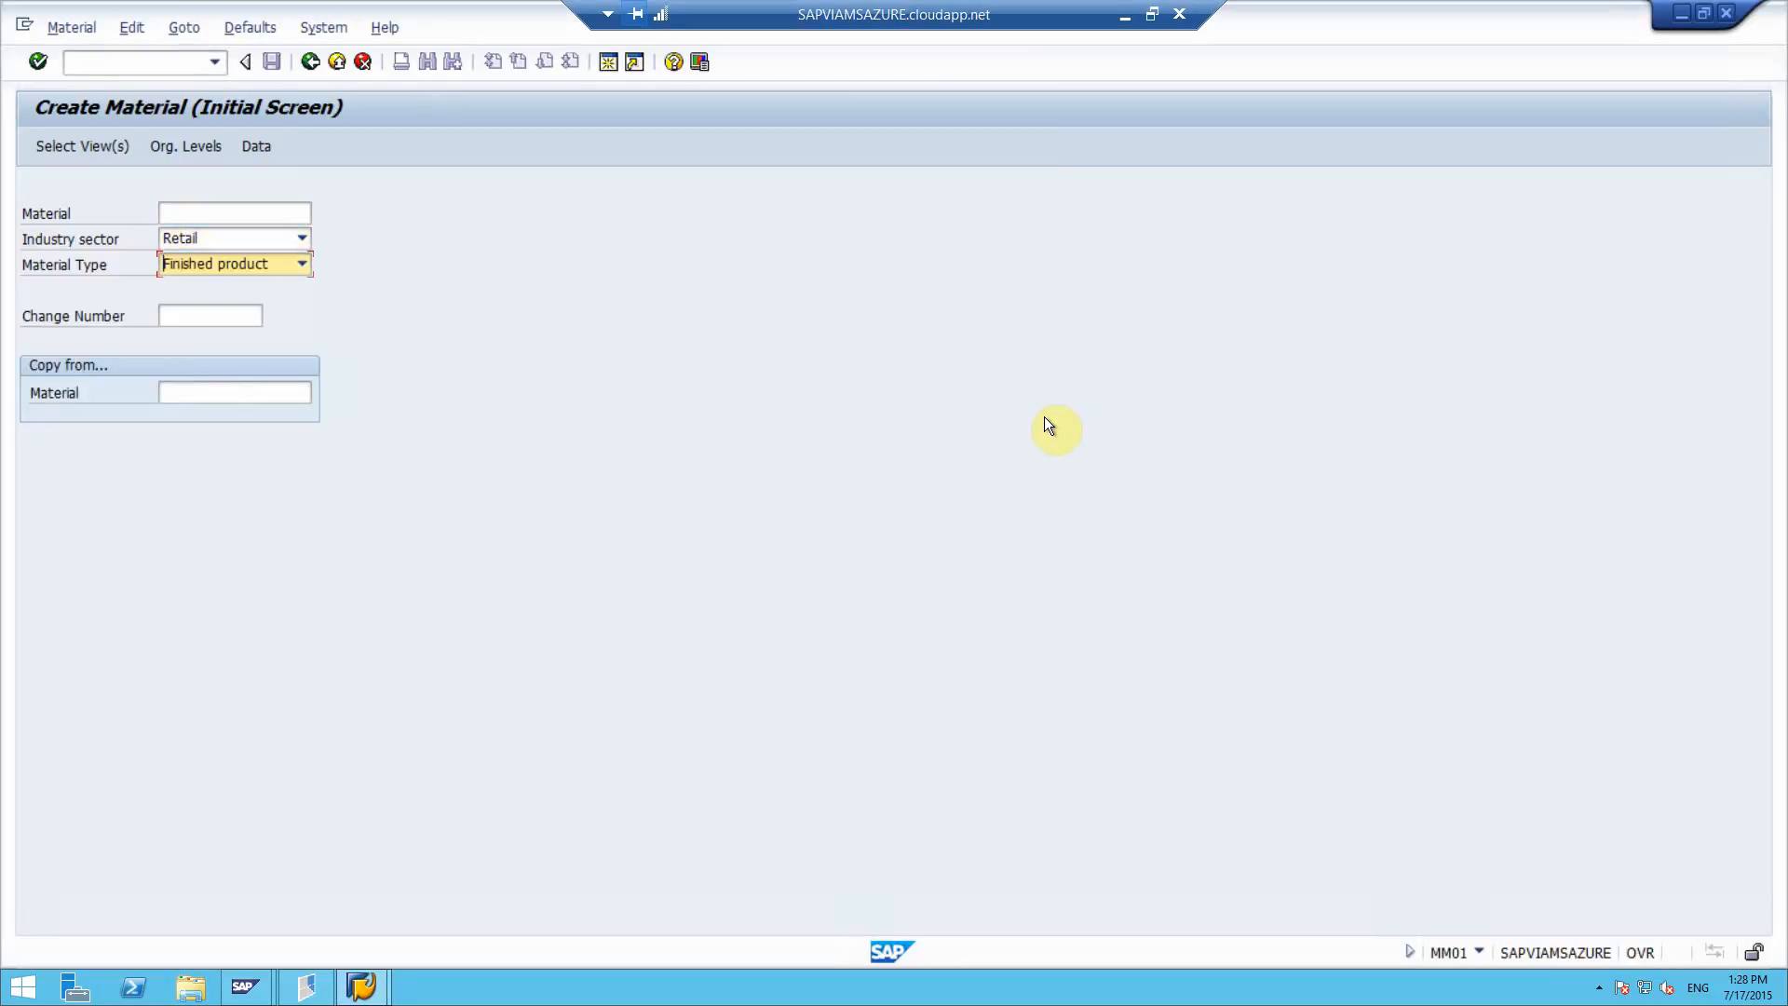
# Step: Choose the basic and sales views for material 3119 with plant 1000 and sales org 1000
pyautogui.click(209, 316)
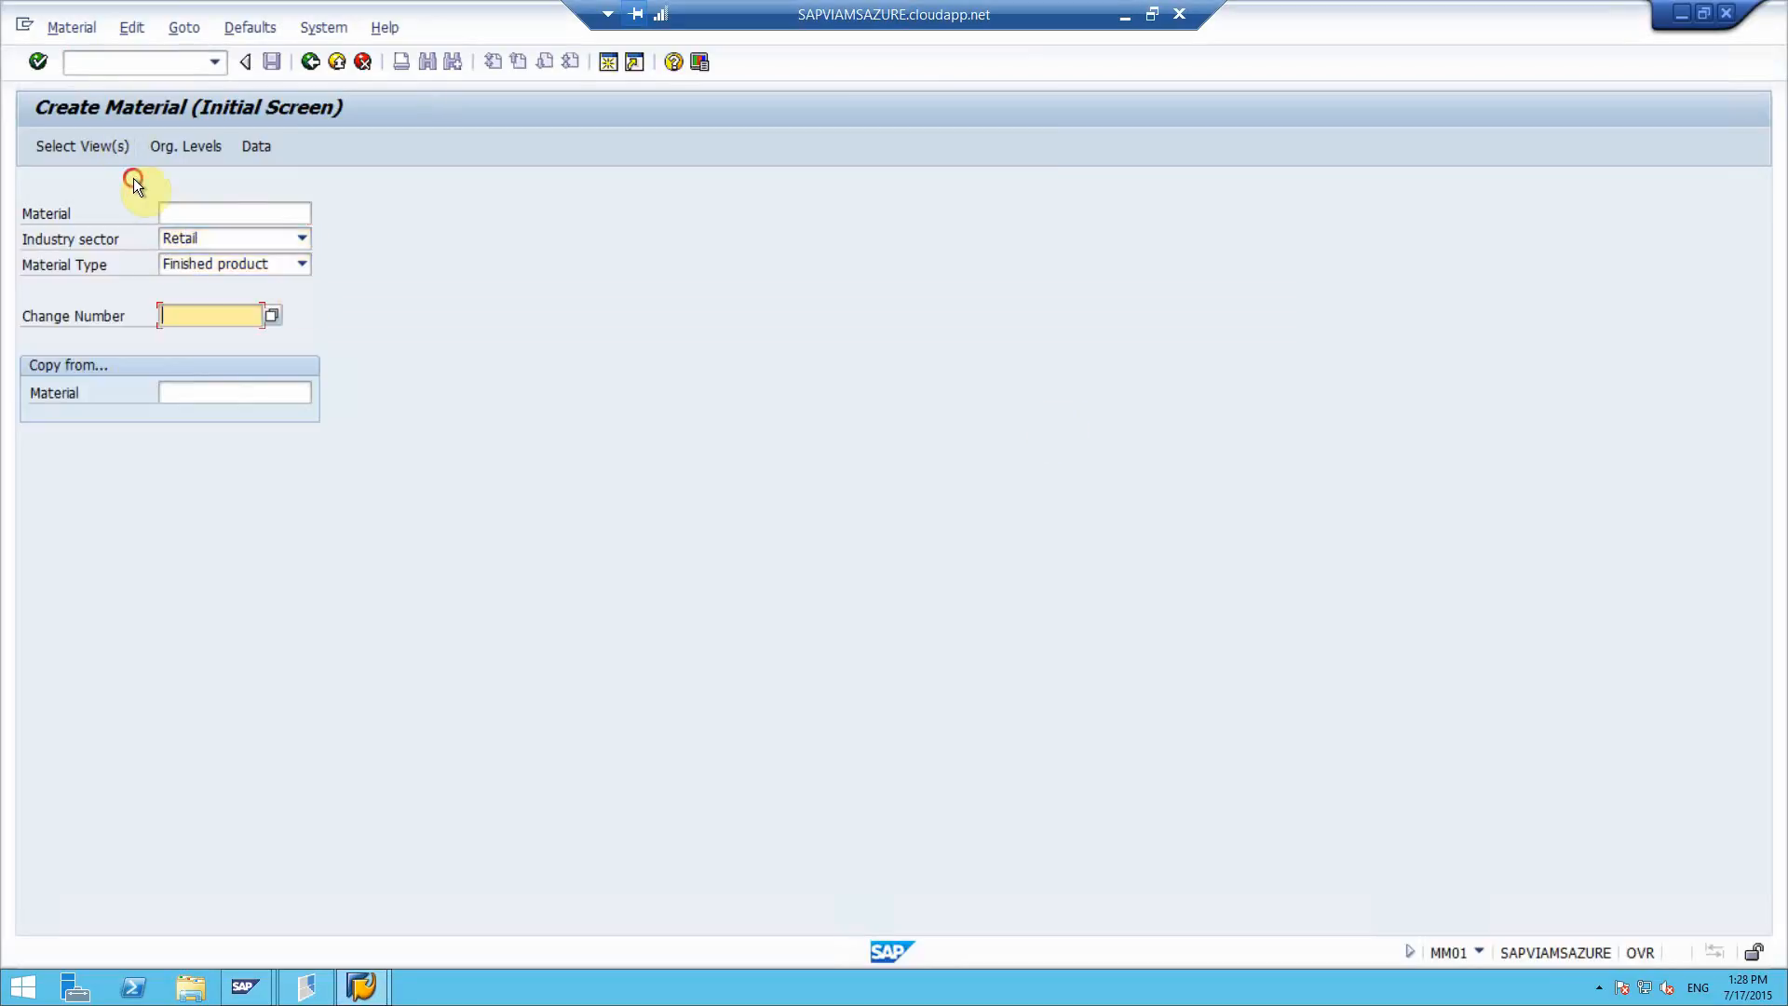
pyautogui.click(81, 146)
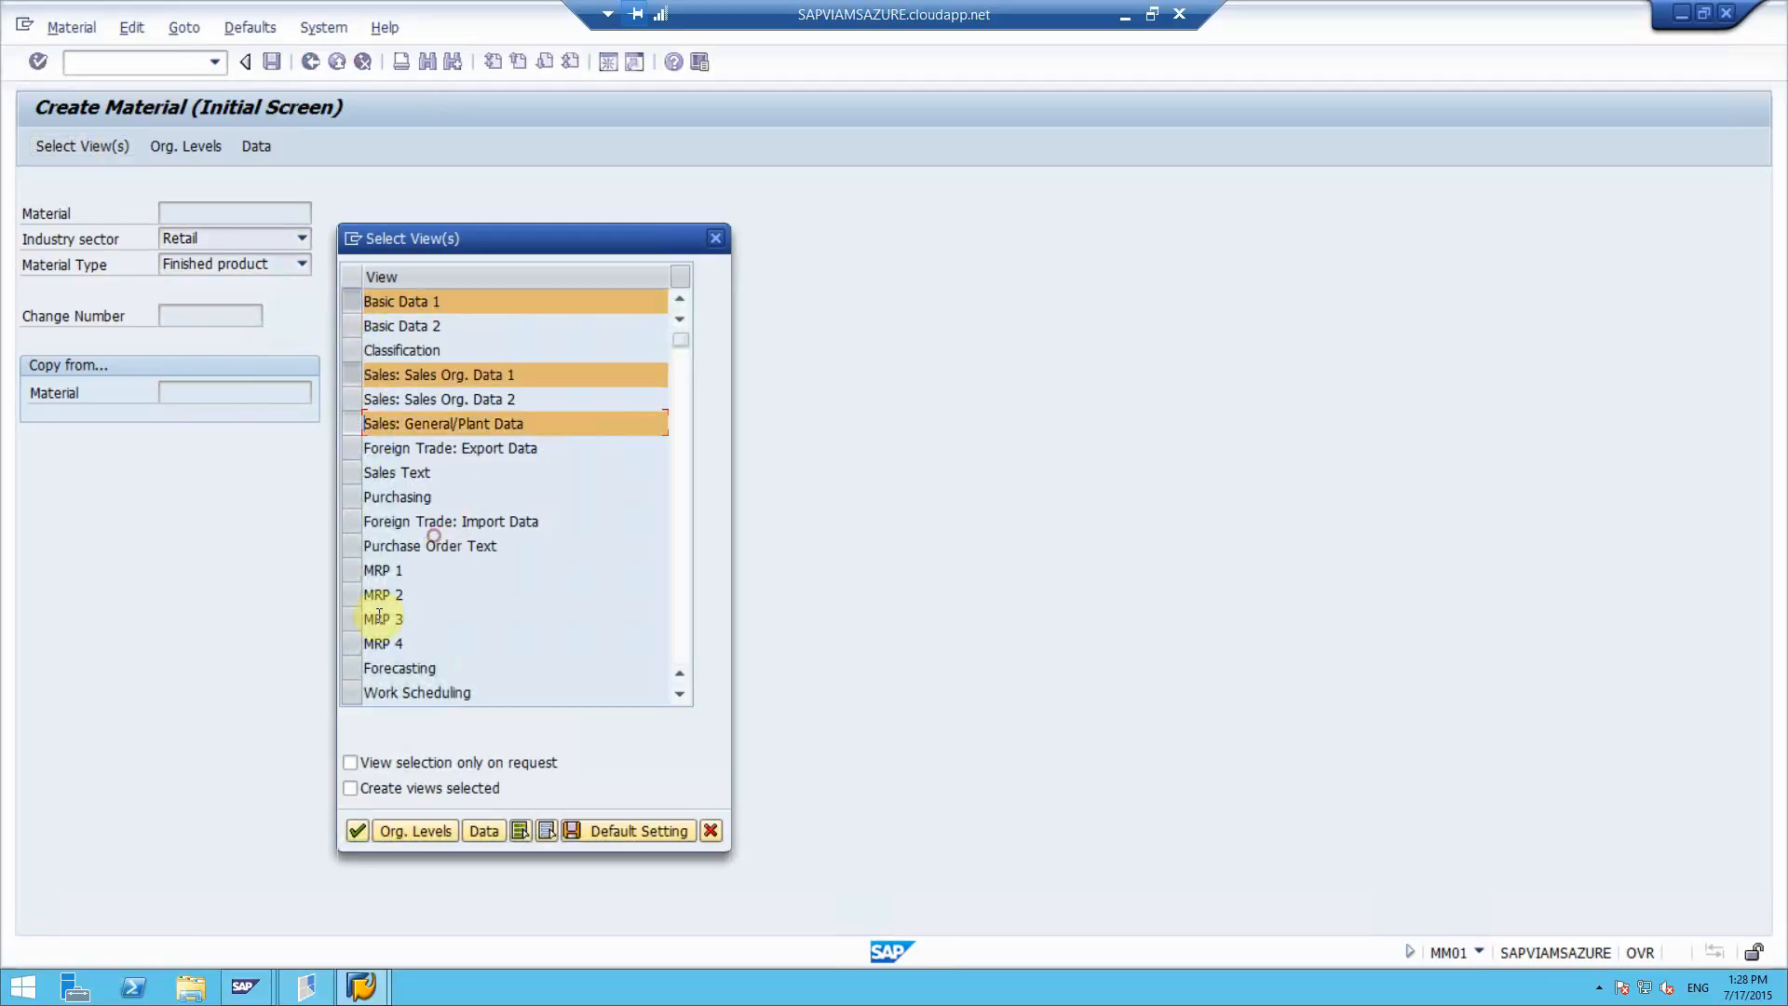
pyautogui.click(414, 829)
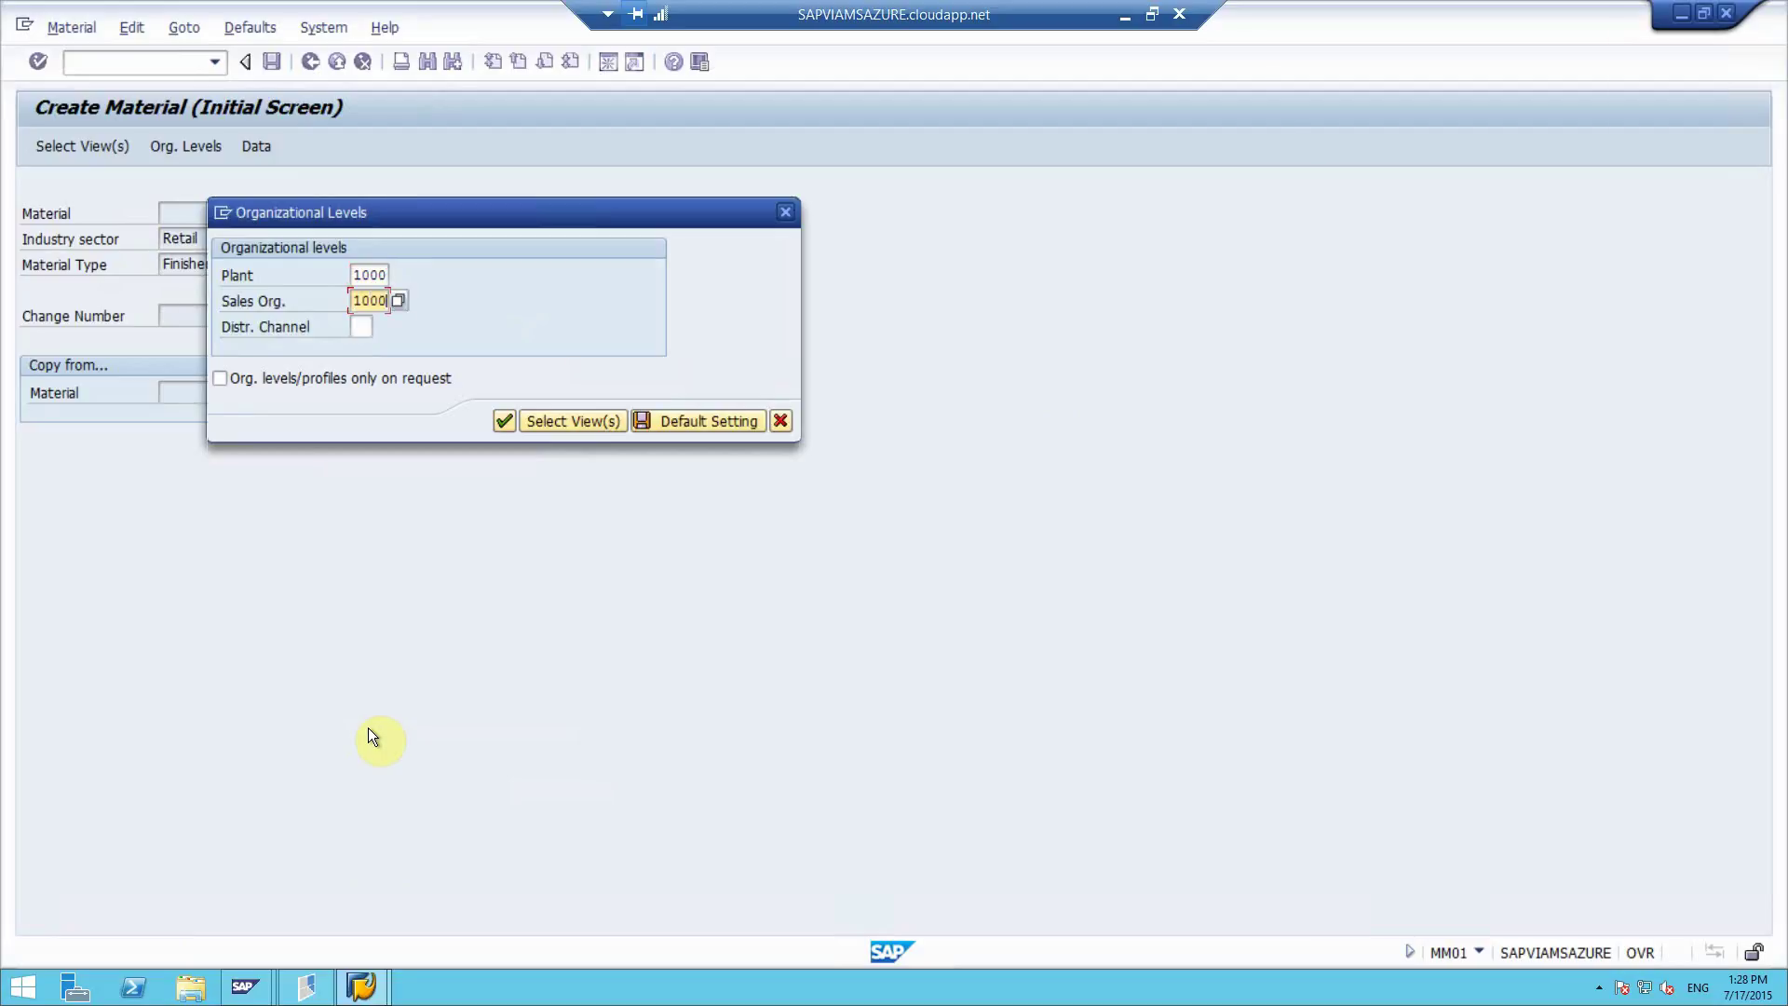
pyautogui.click(573, 421)
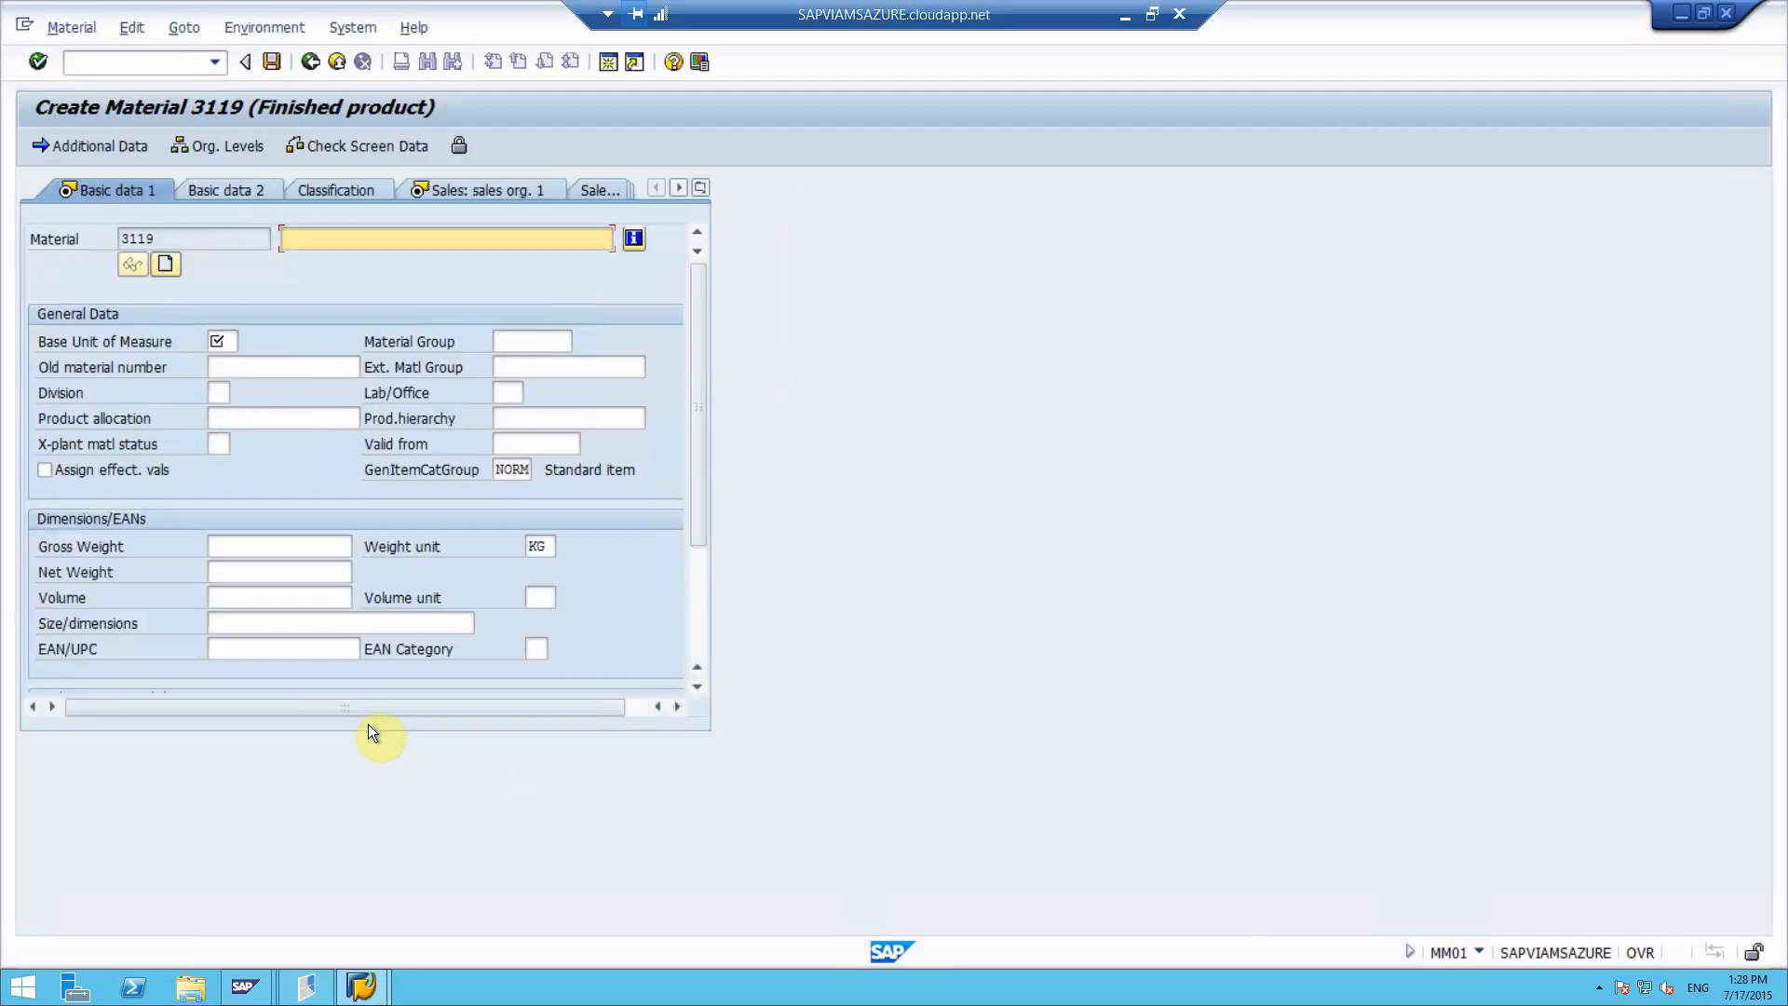
# Step: Give material 3119 its suggested short text and unit EA, and China tax classification 0
pyautogui.write('sh')
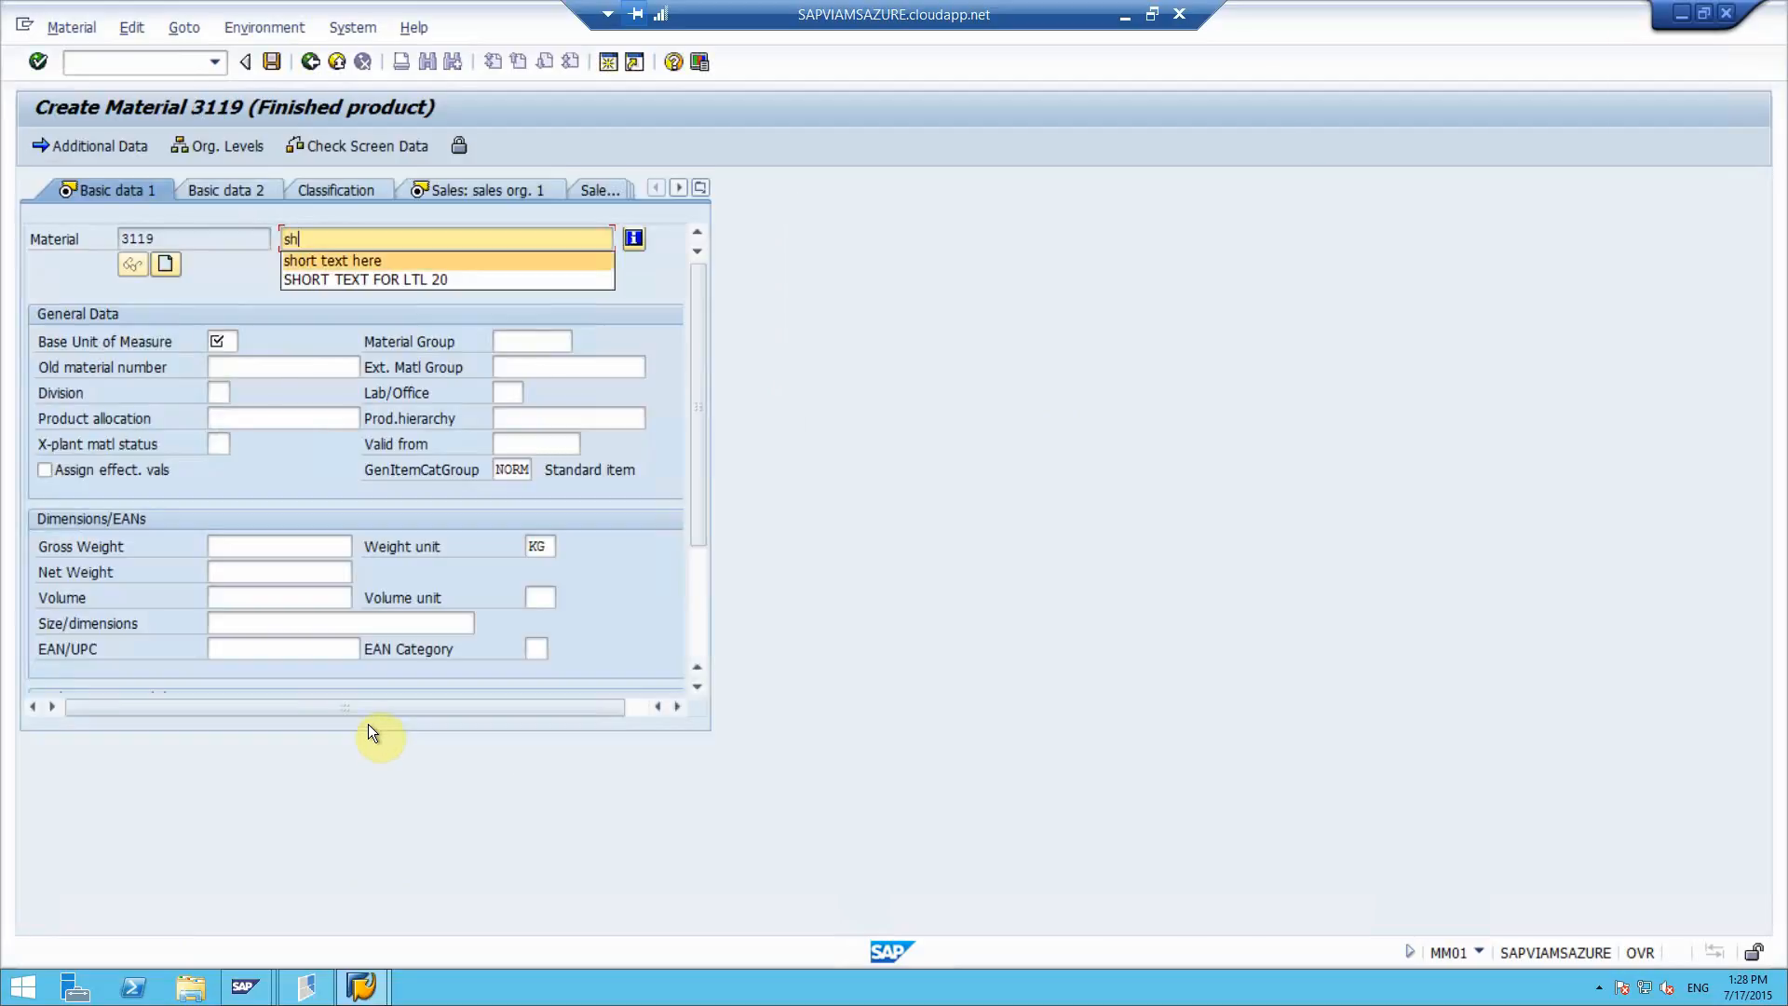
pyautogui.click(331, 260)
pyautogui.write('ea')
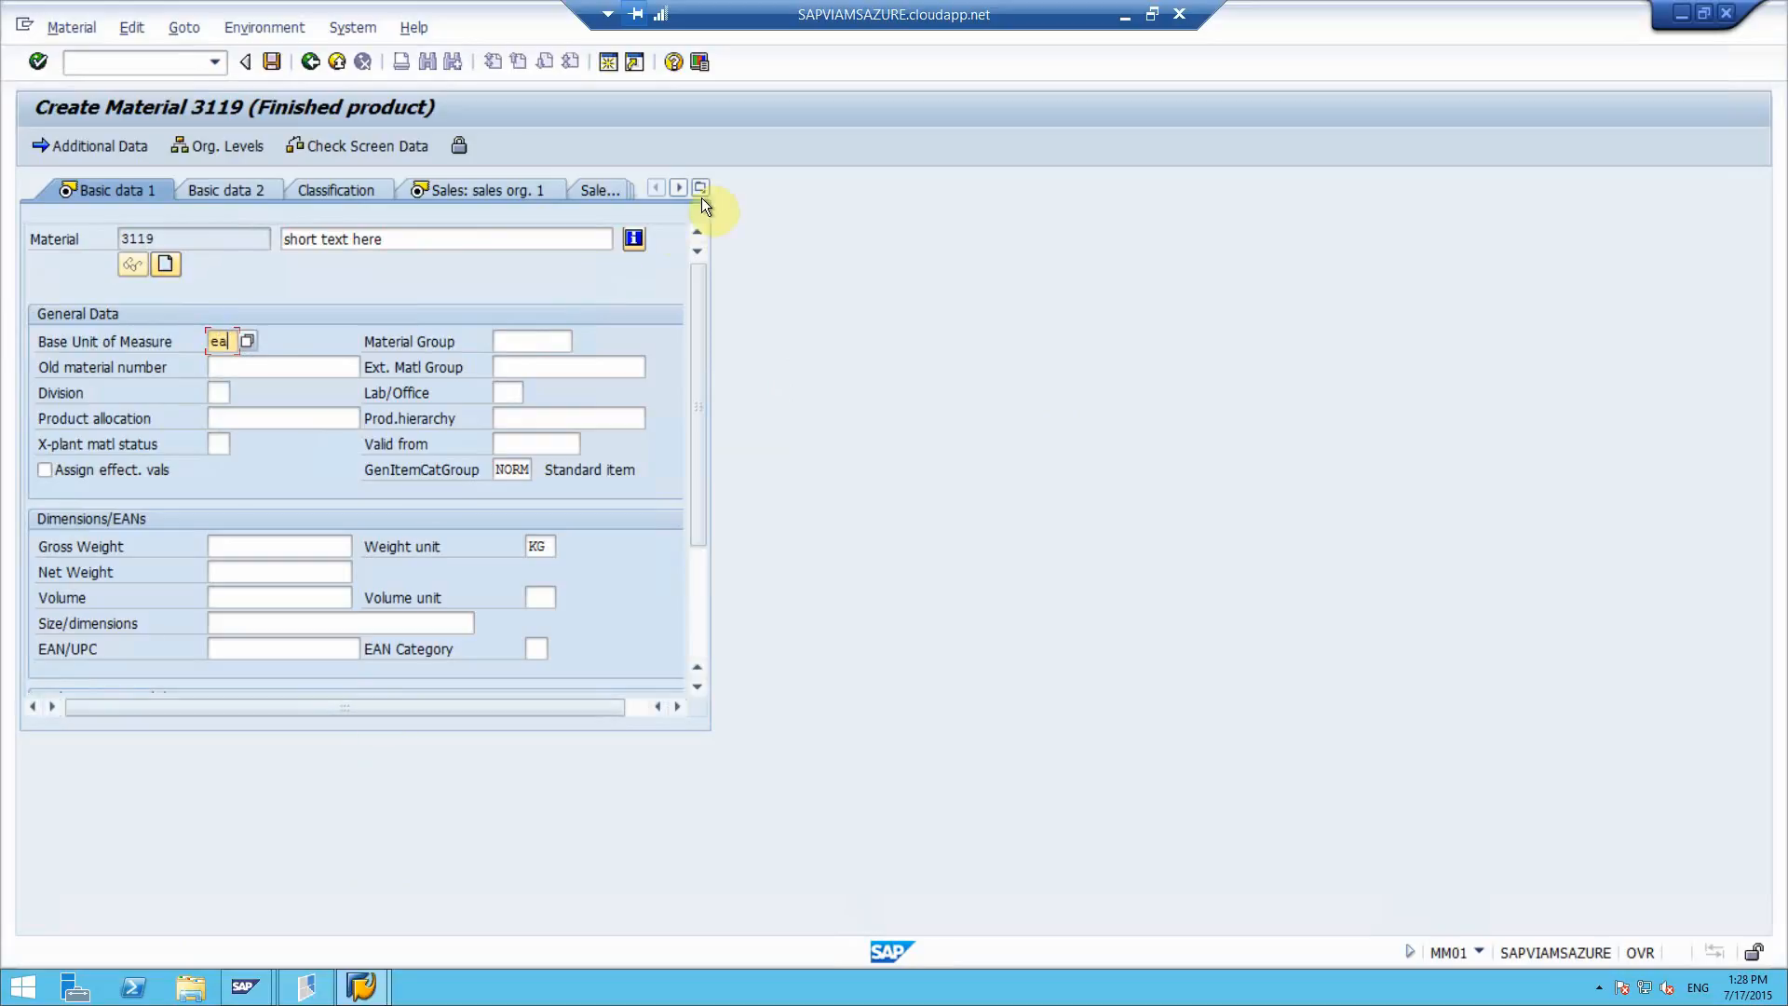
pyautogui.click(700, 188)
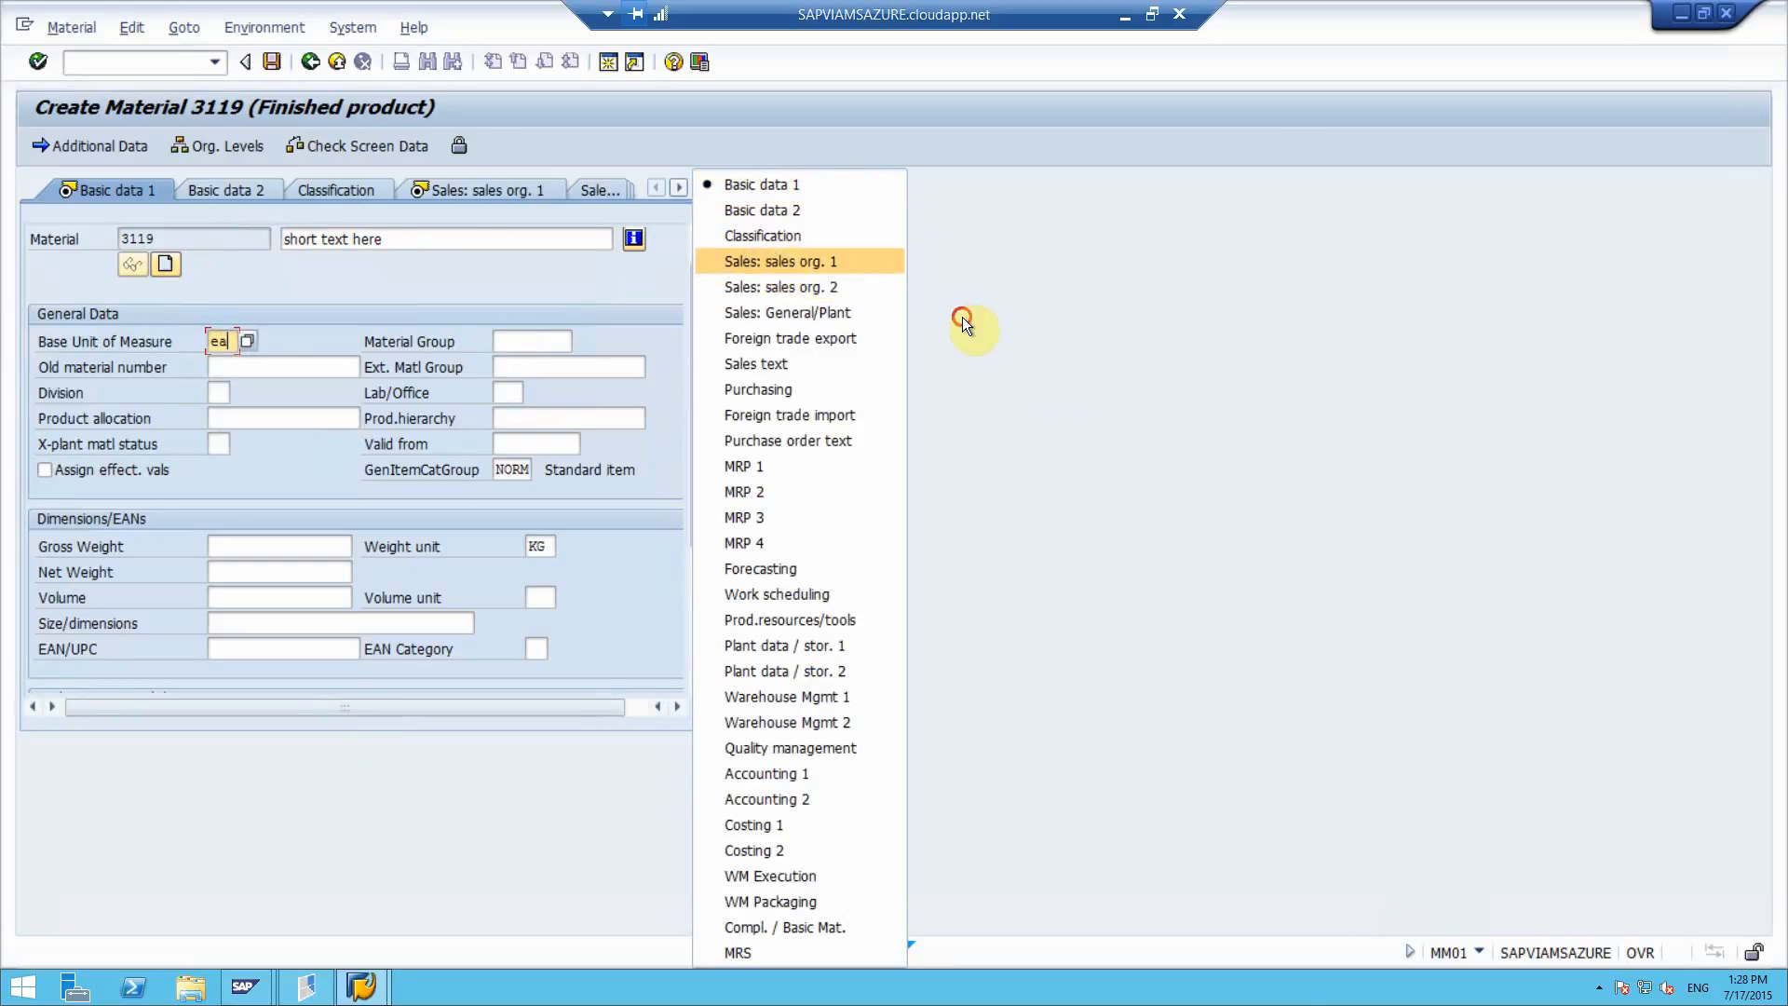
pyautogui.click(782, 260)
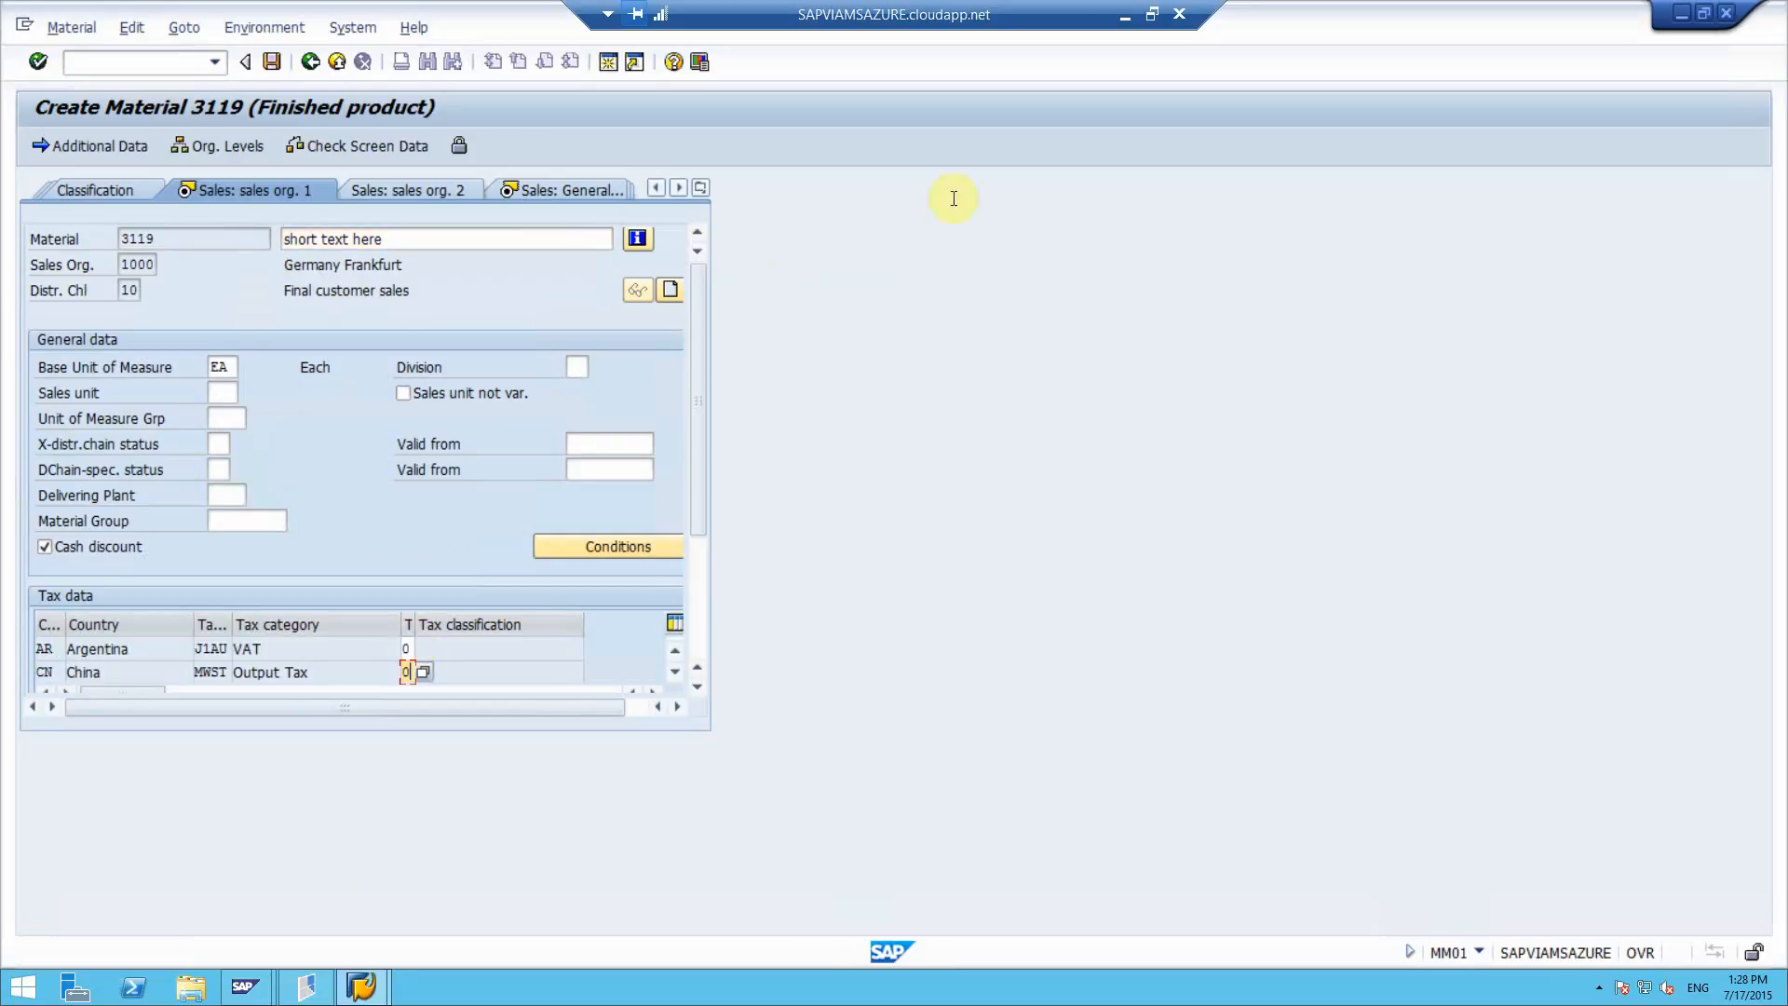
pyautogui.click(680, 187)
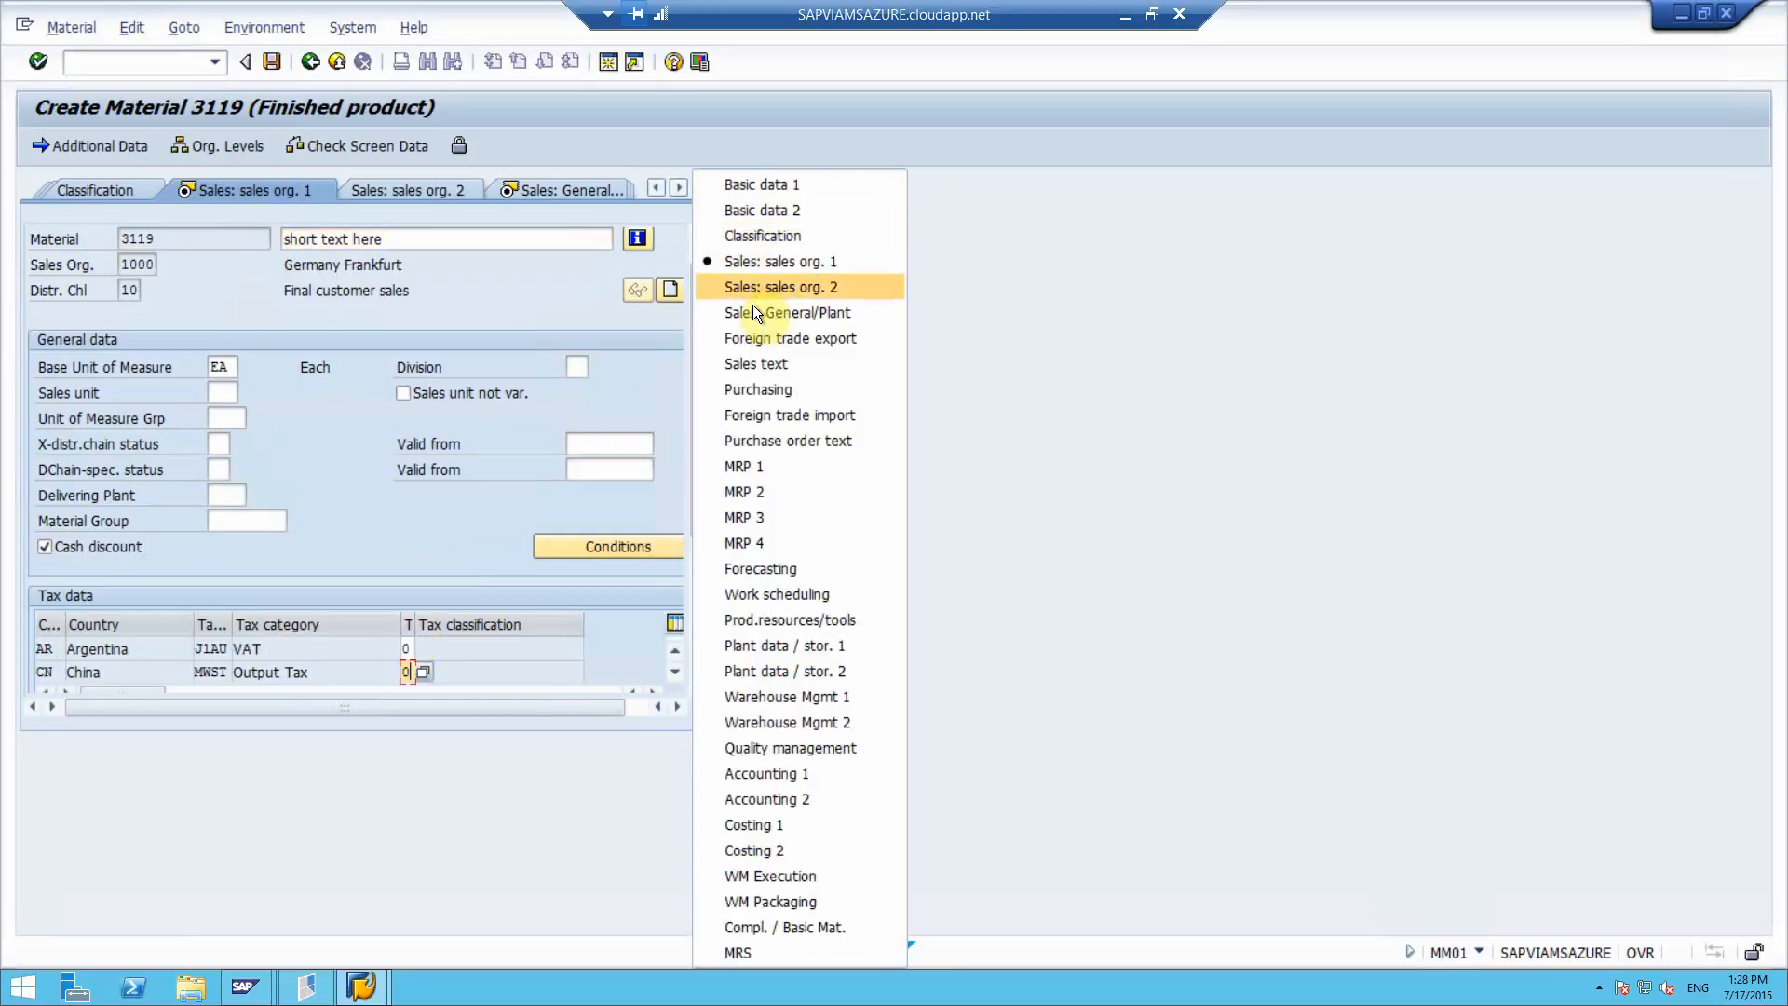
pyautogui.click(788, 312)
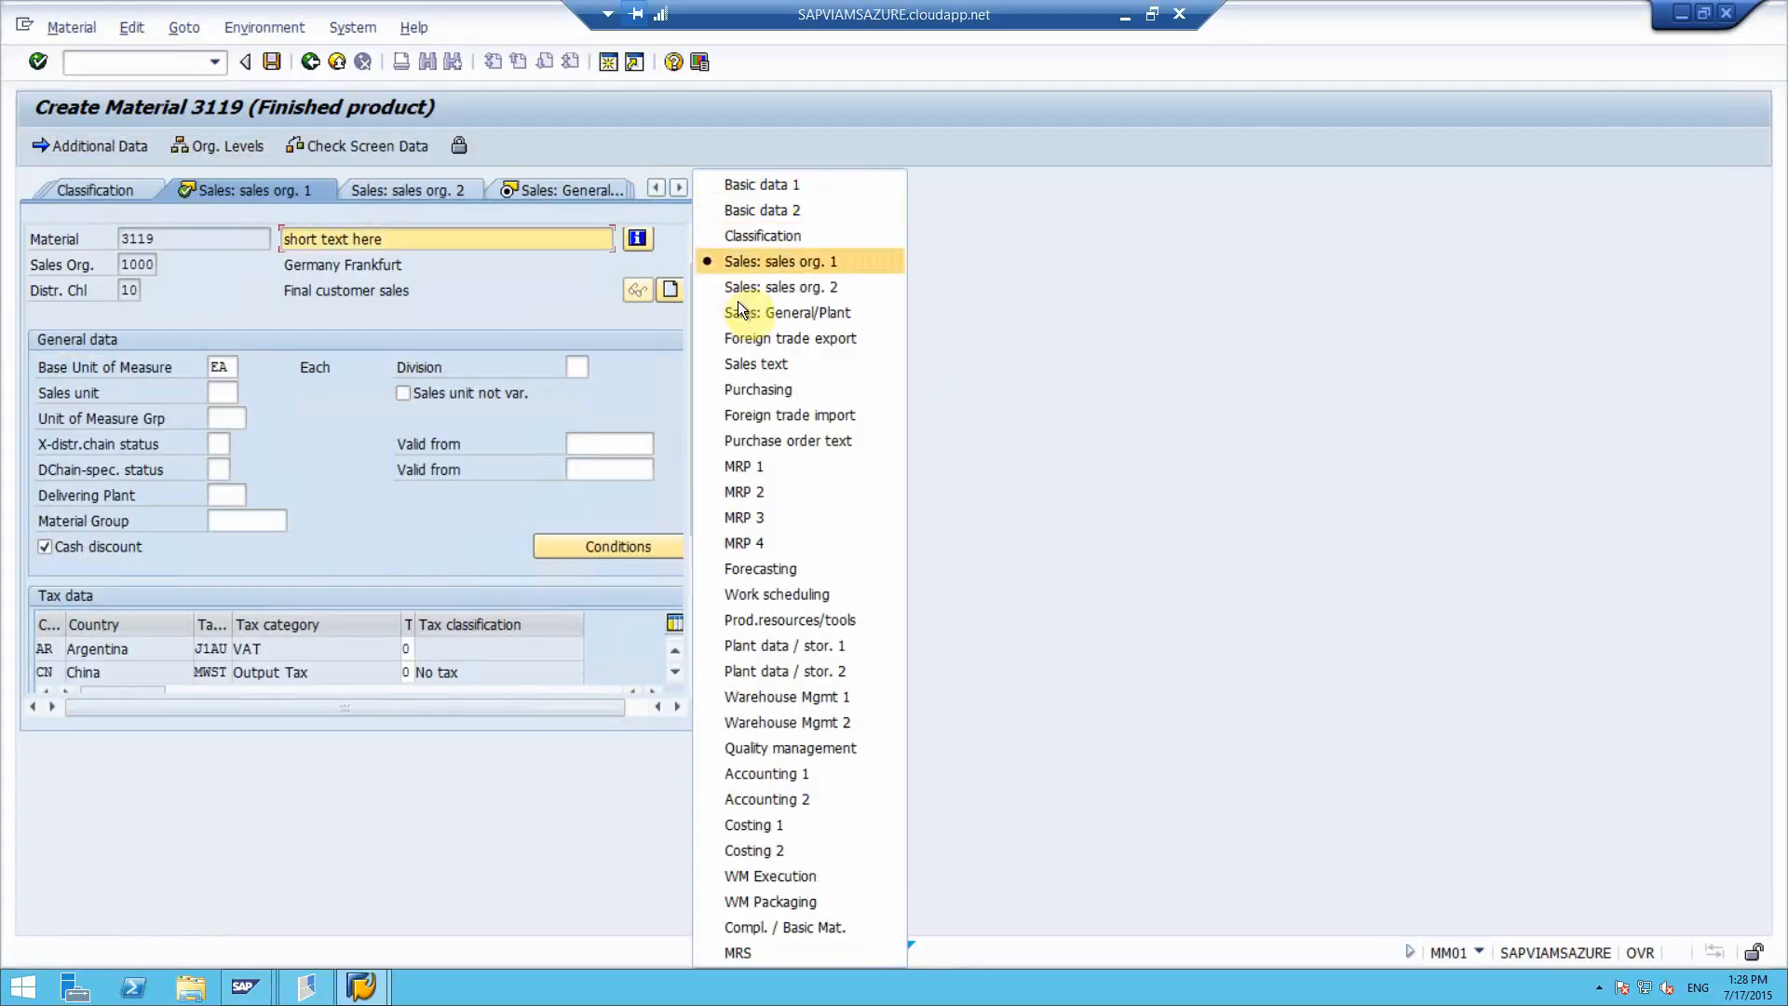
# Step: Enter gross and net weight 1000 kg on Sales: General/Plant and finish the recording
pyautogui.click(784, 311)
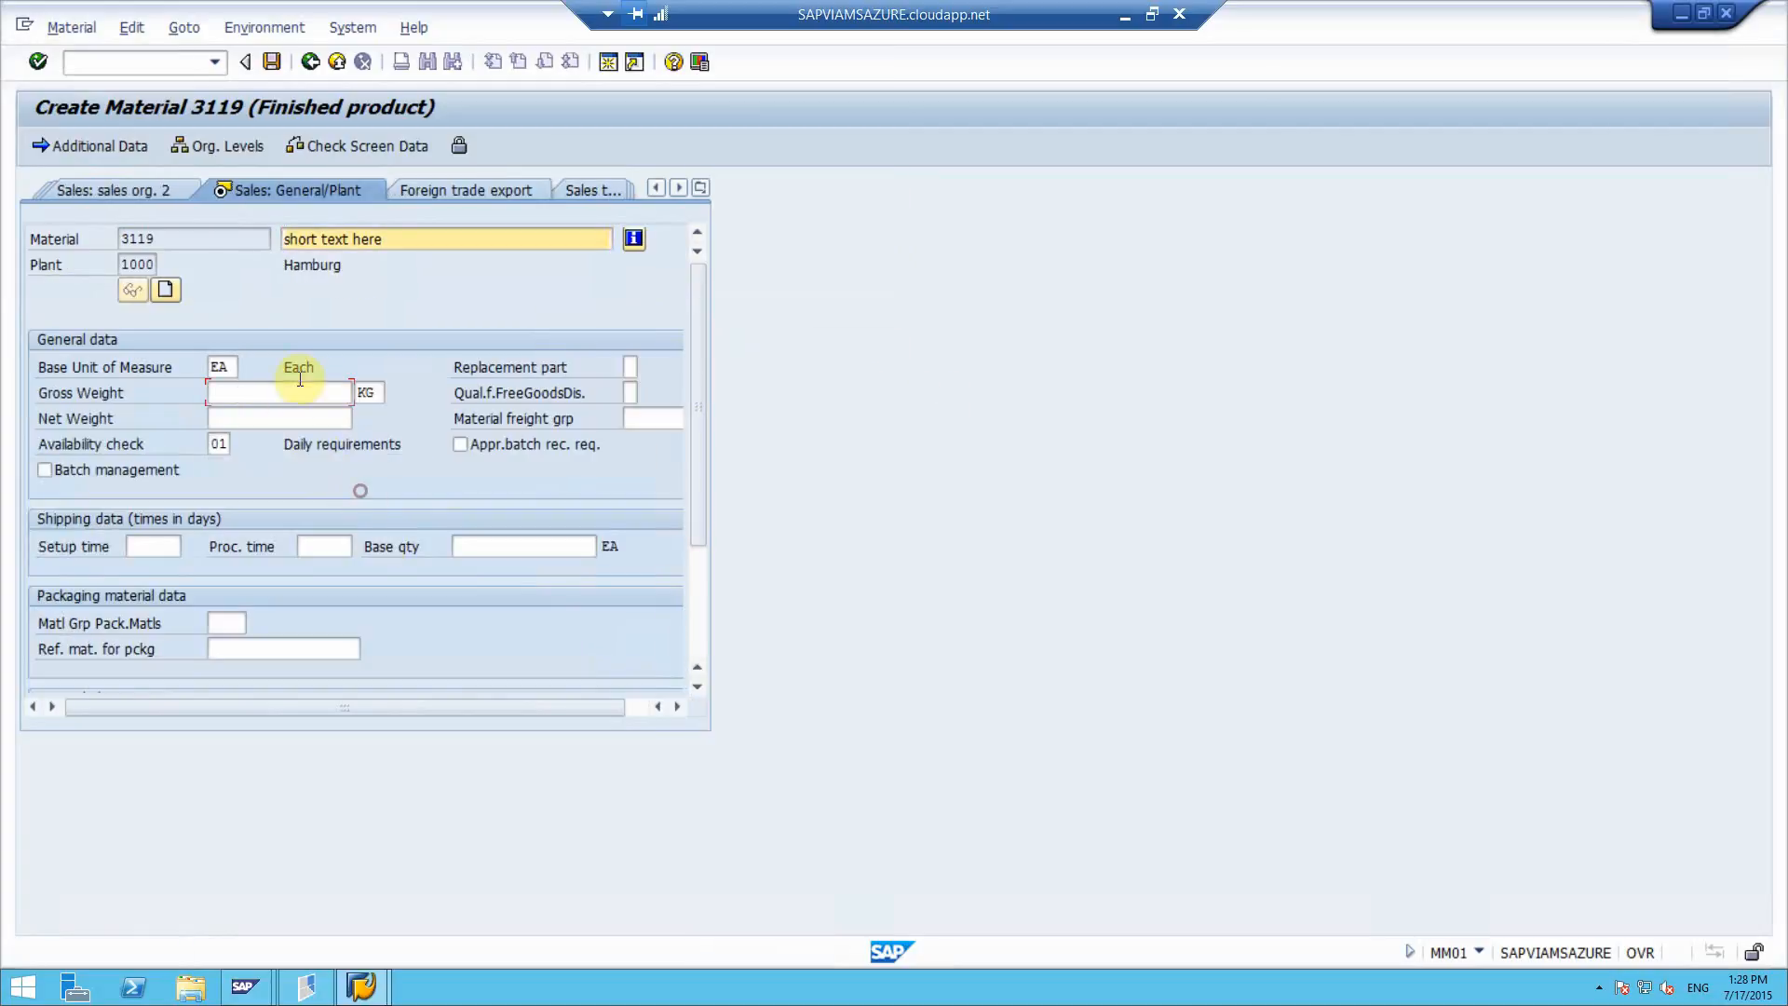
pyautogui.write('1000')
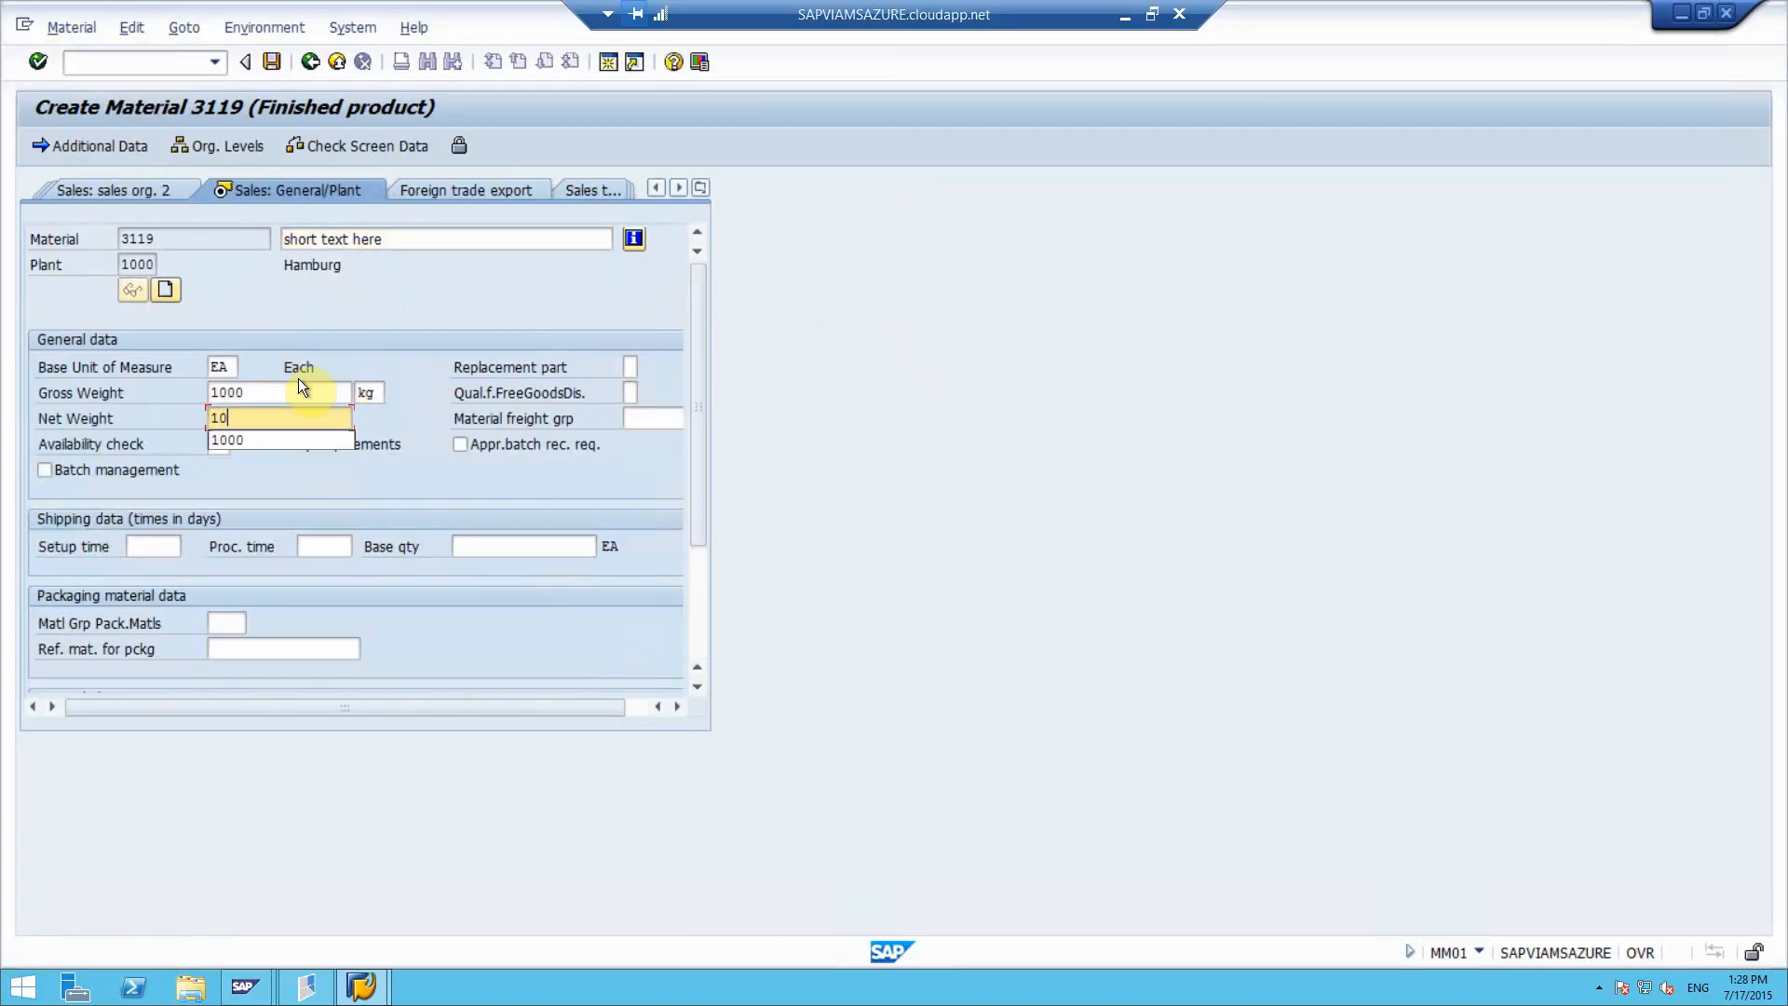
pyautogui.click(700, 187)
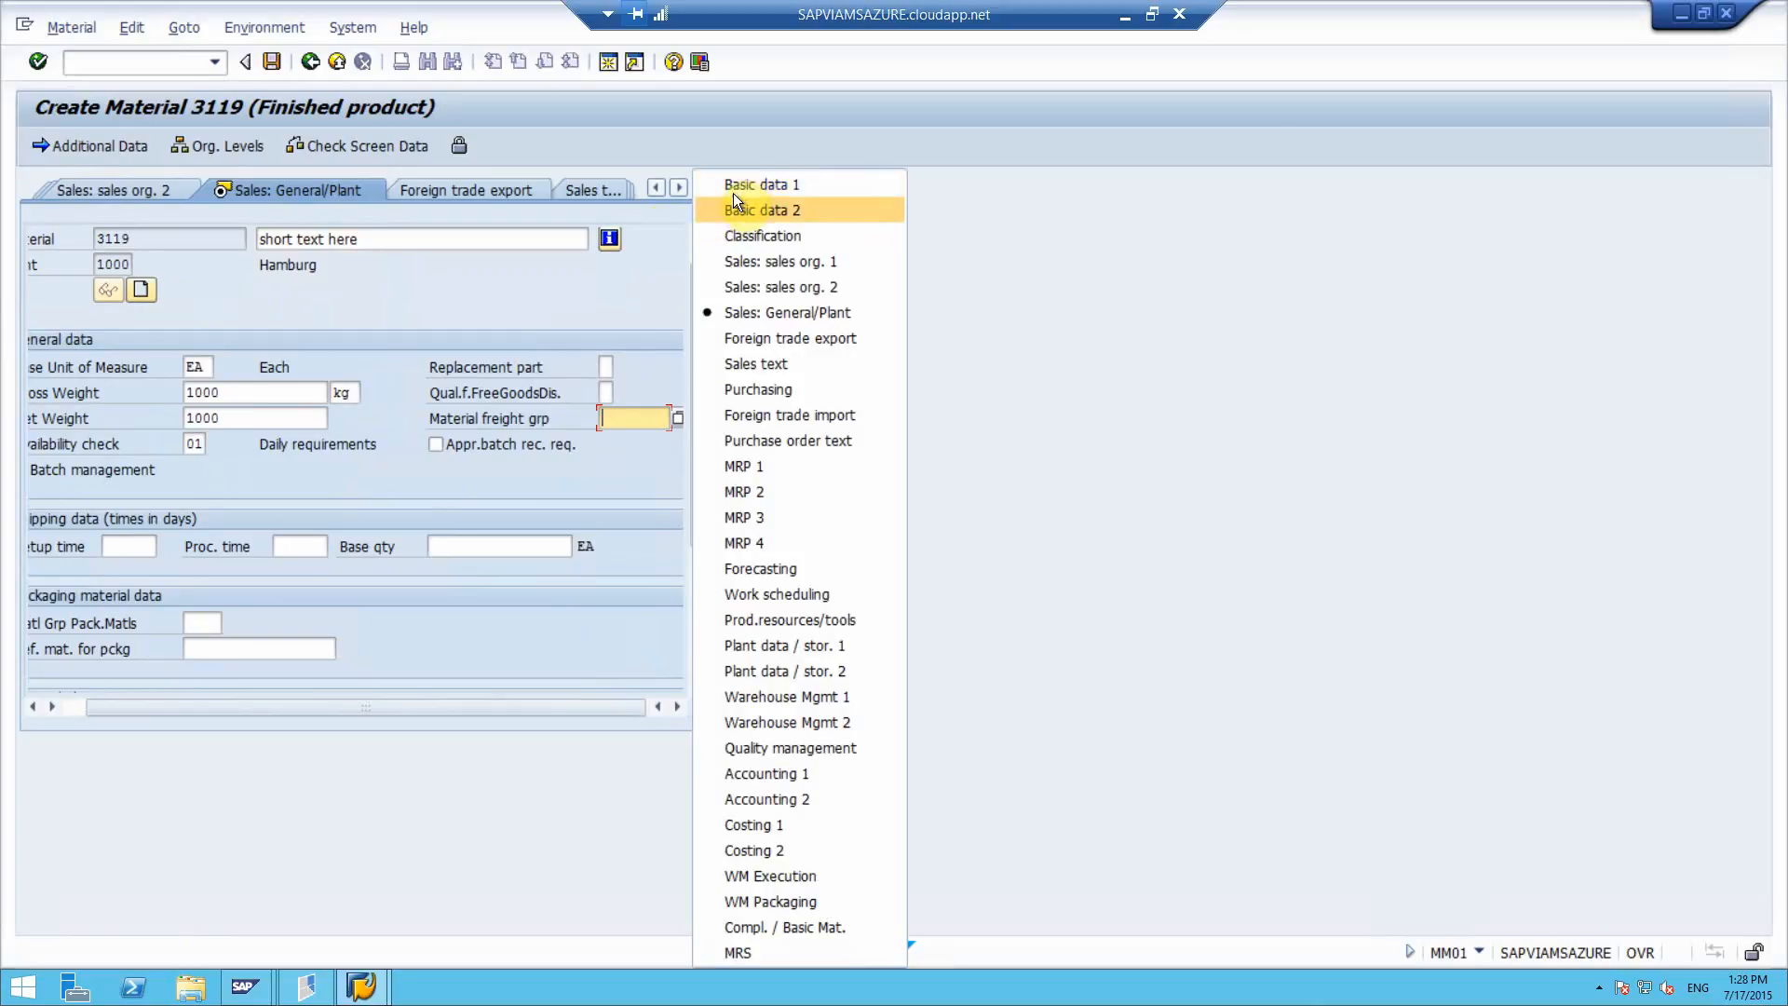
pyautogui.click(763, 184)
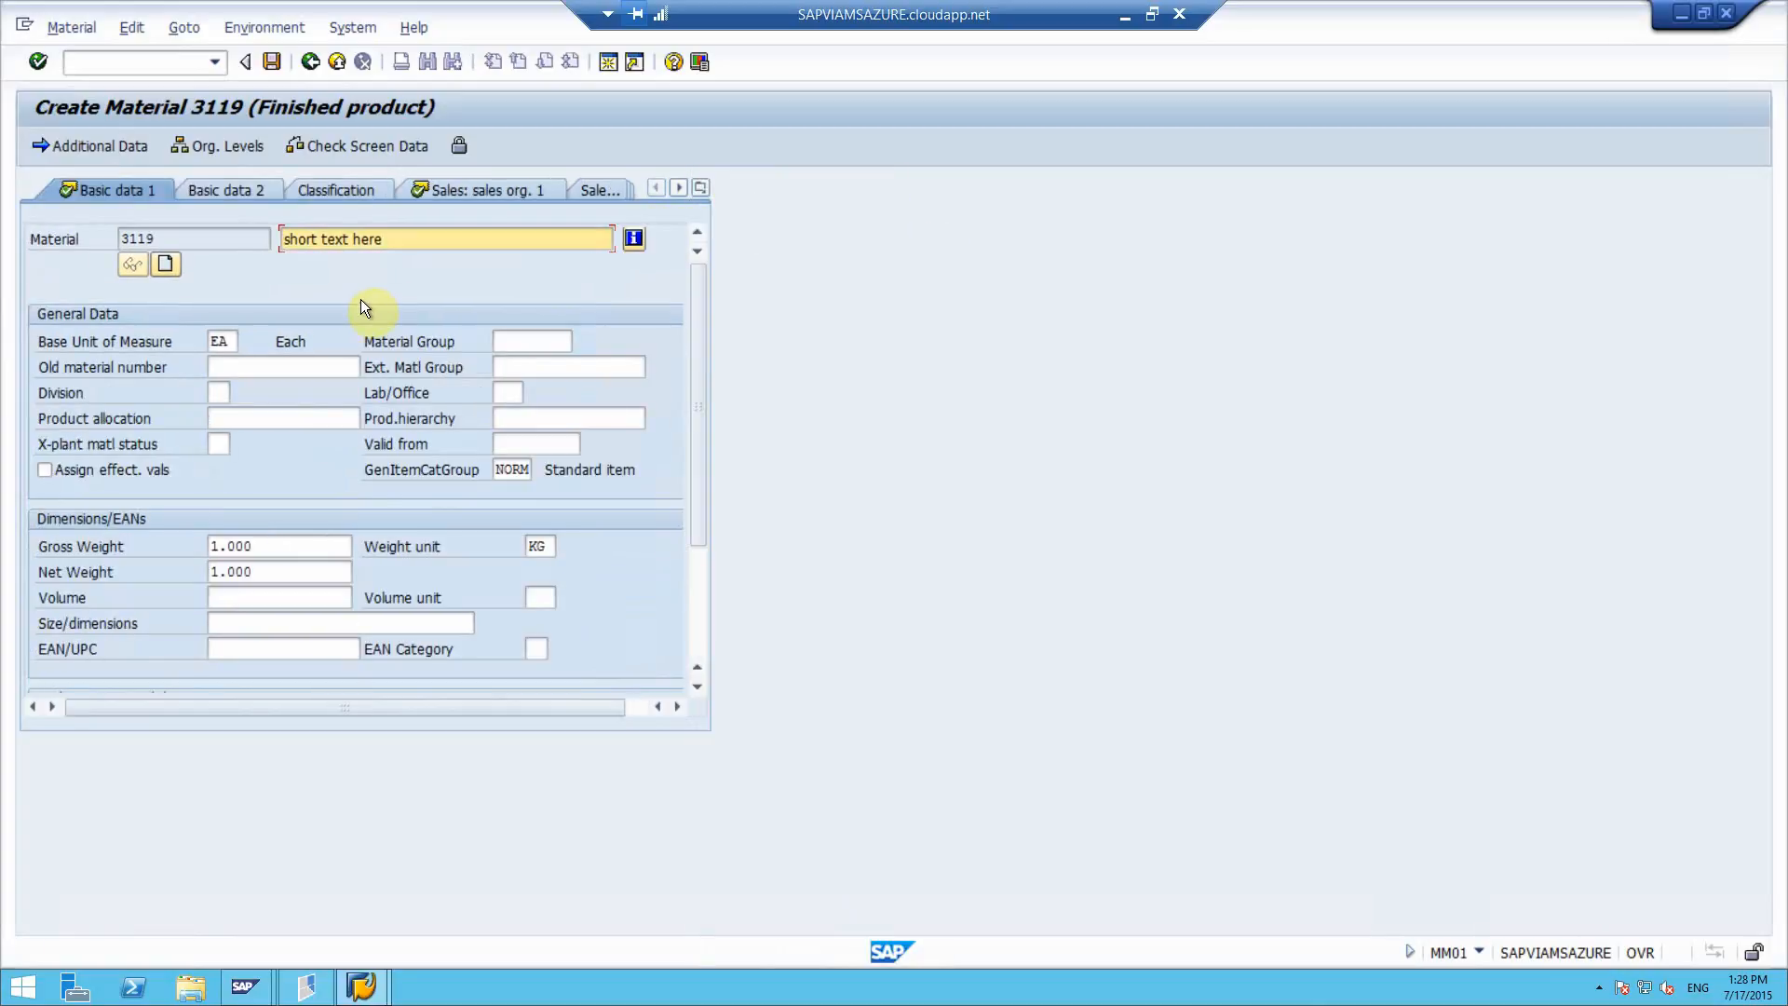
pyautogui.click(699, 187)
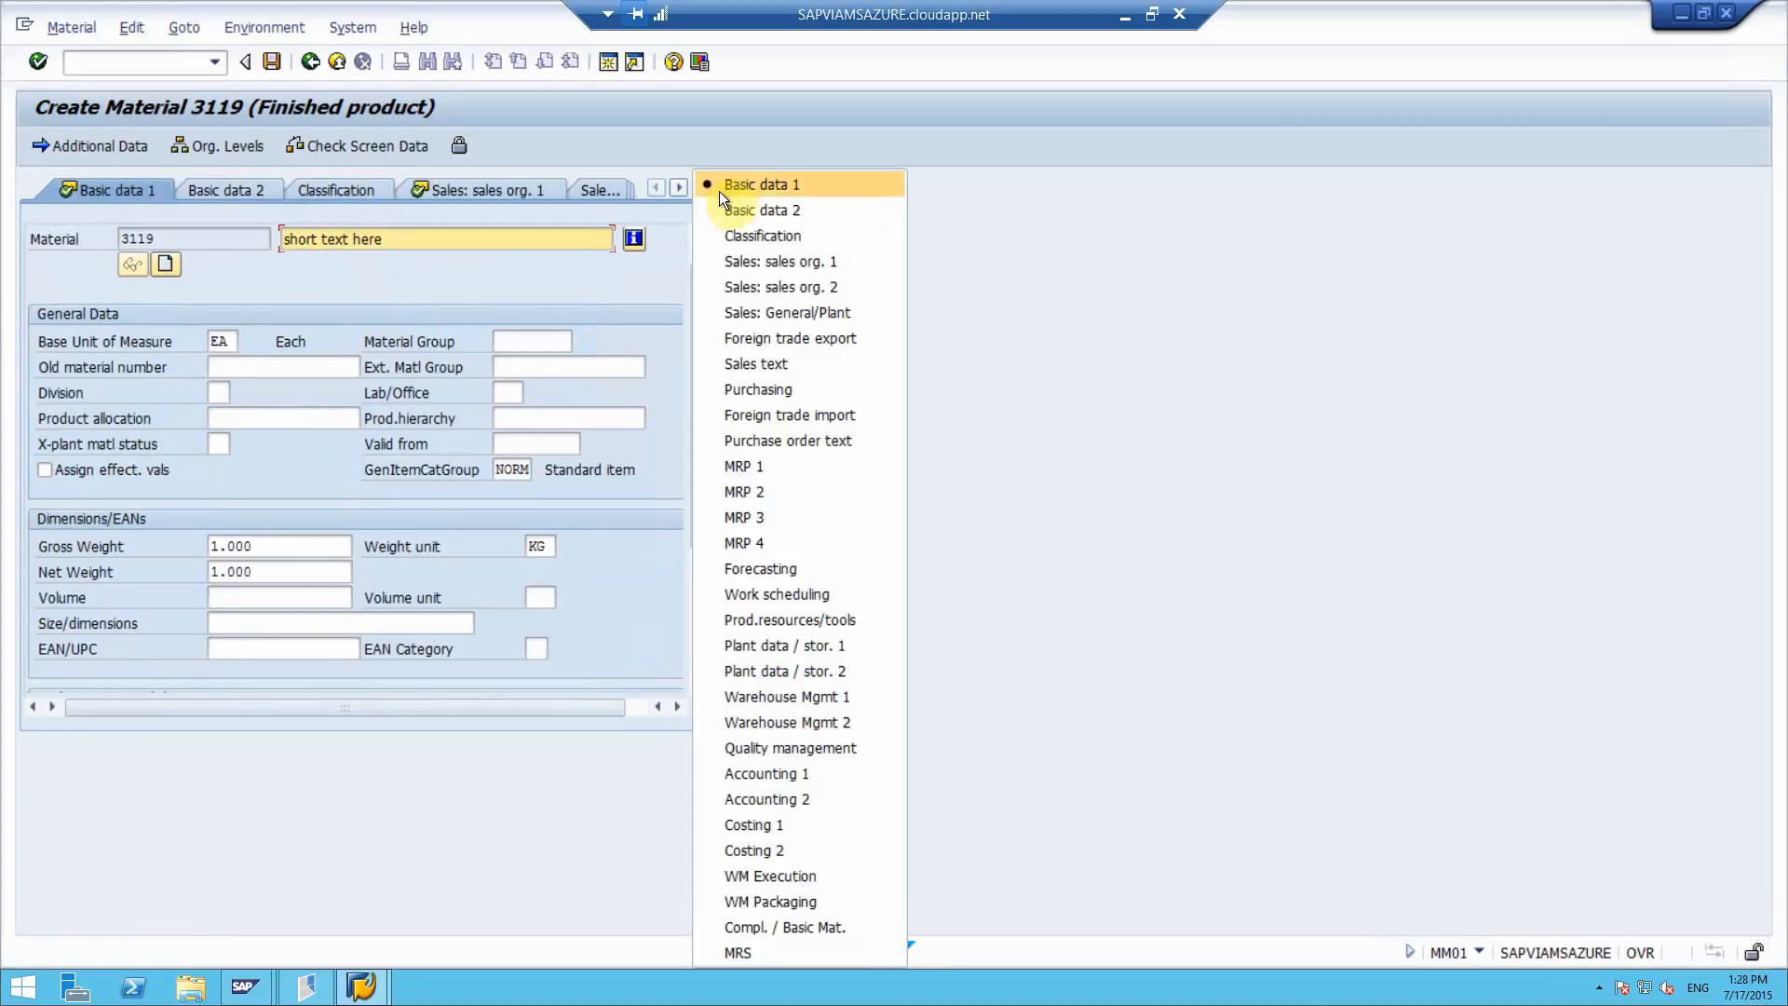
pyautogui.click(761, 184)
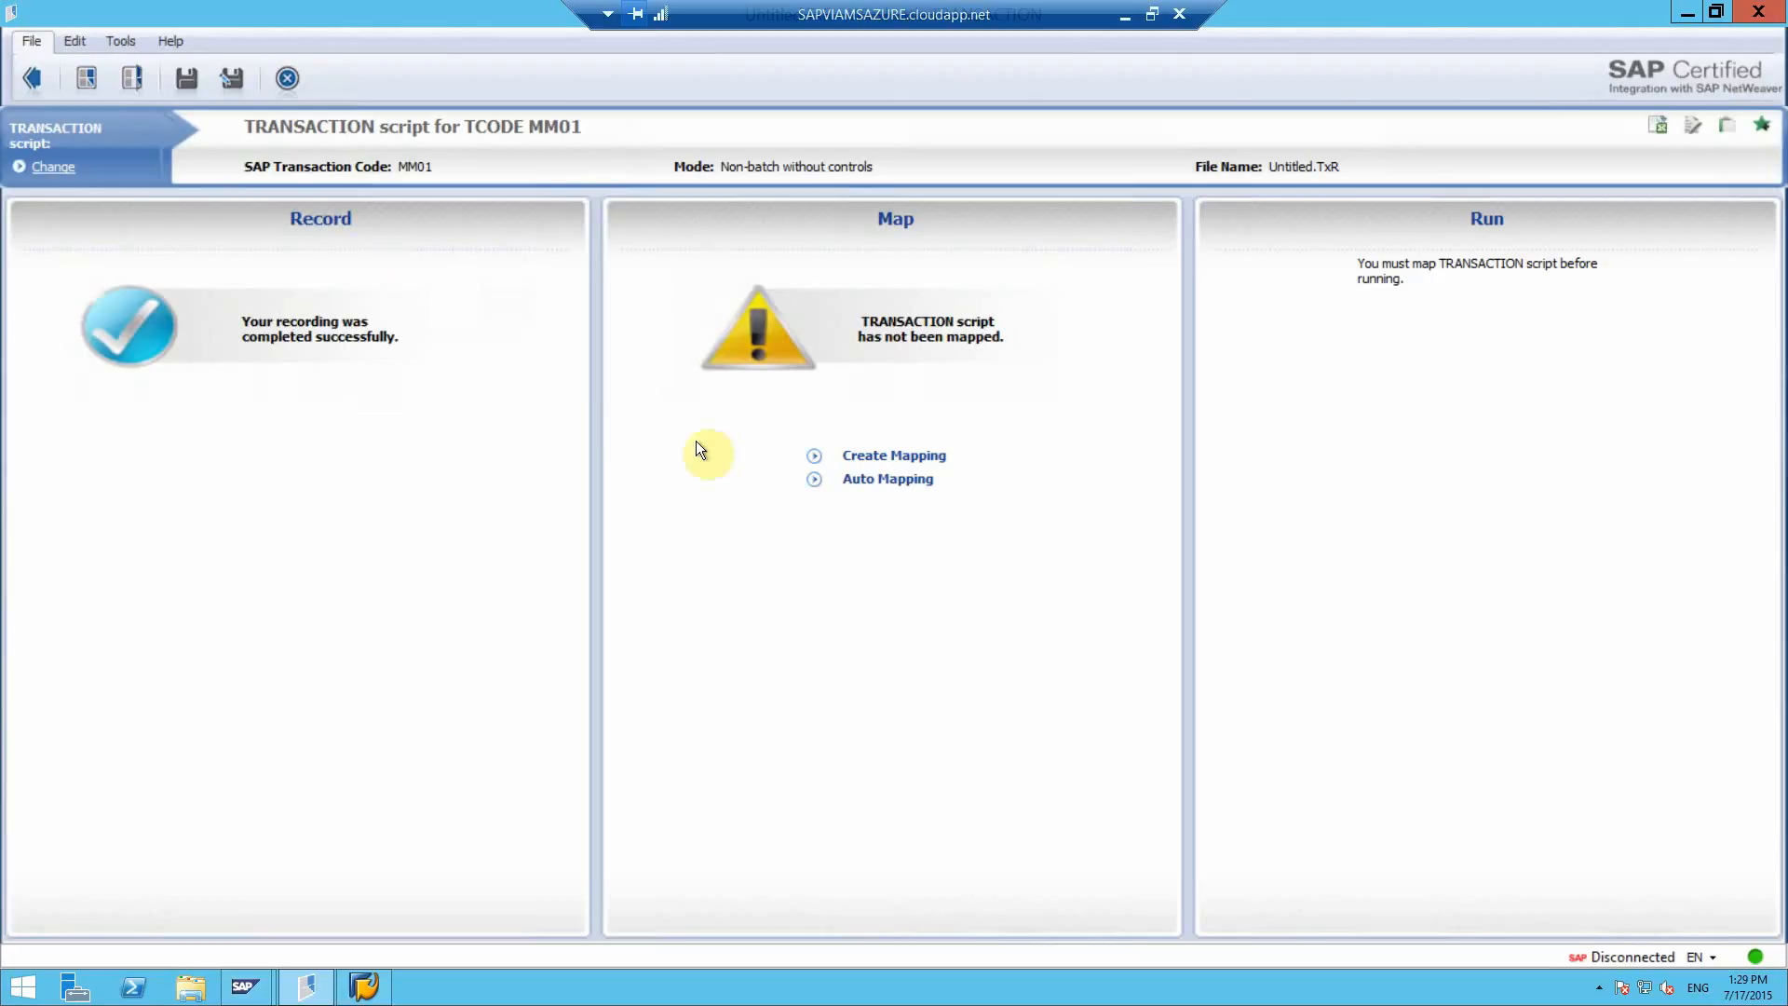
# Step: Show the recorded MM01 fields in the Basic mapping grid beside blank Untitled.xlsx
pyautogui.click(893, 455)
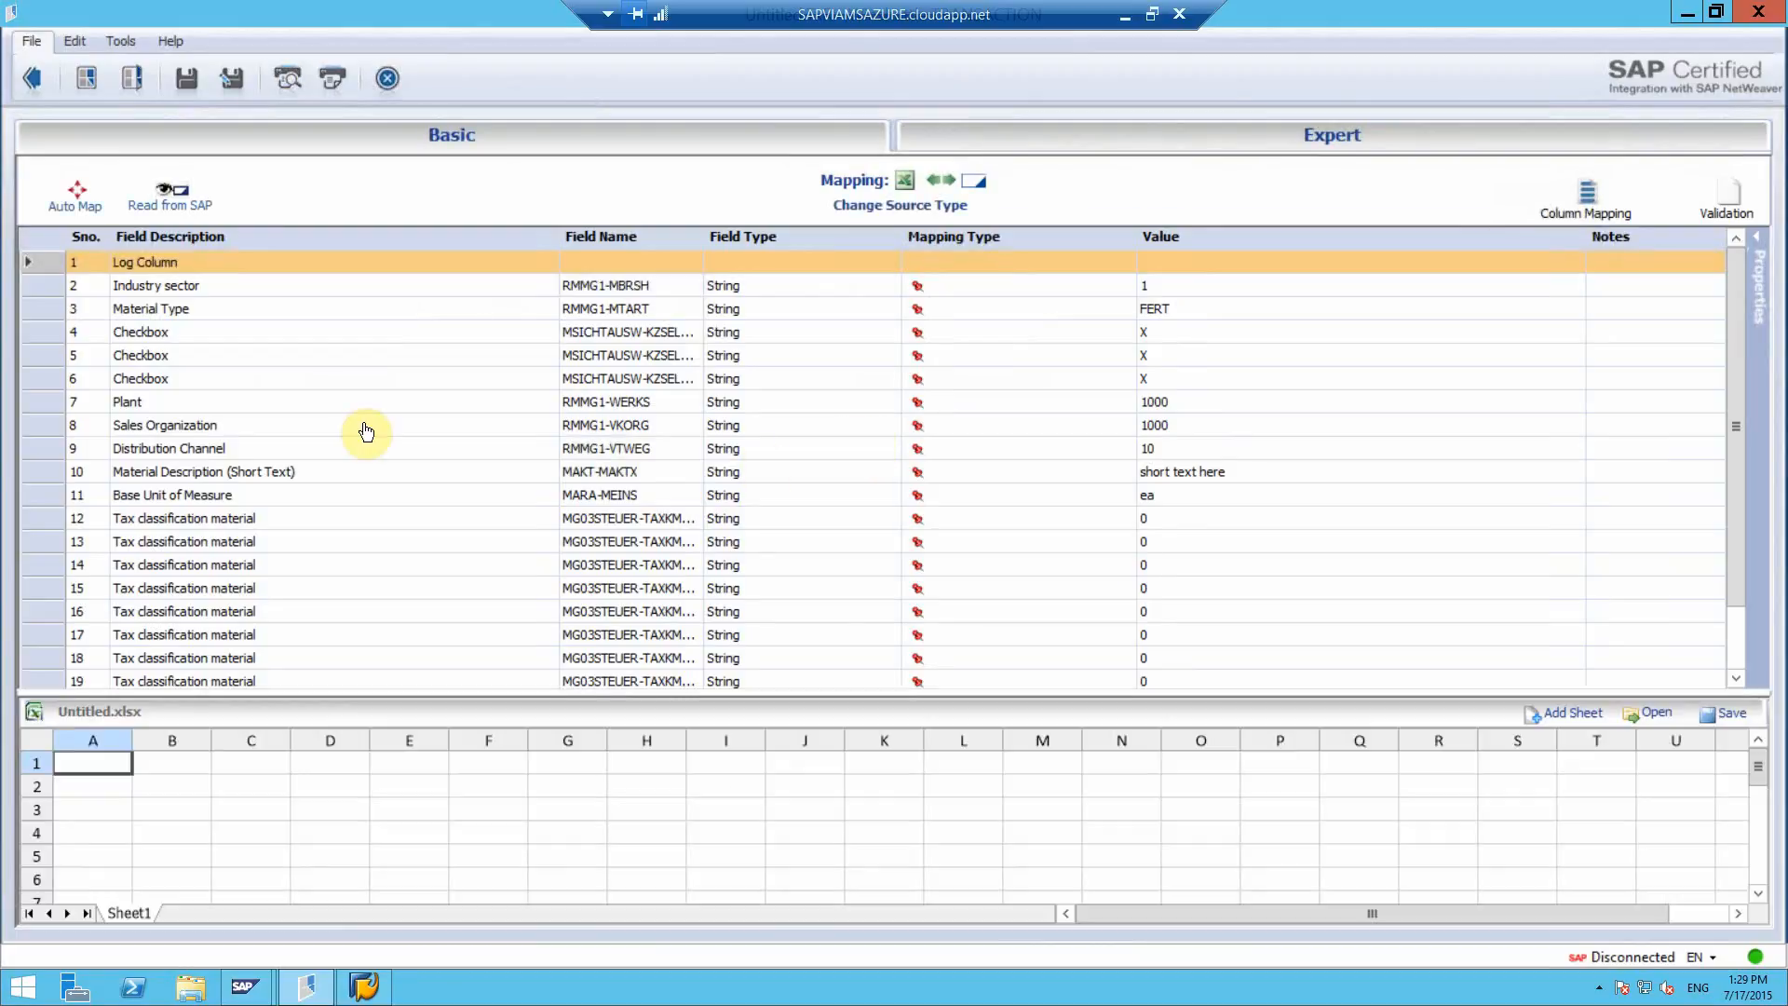
pyautogui.moveTo(530, 712)
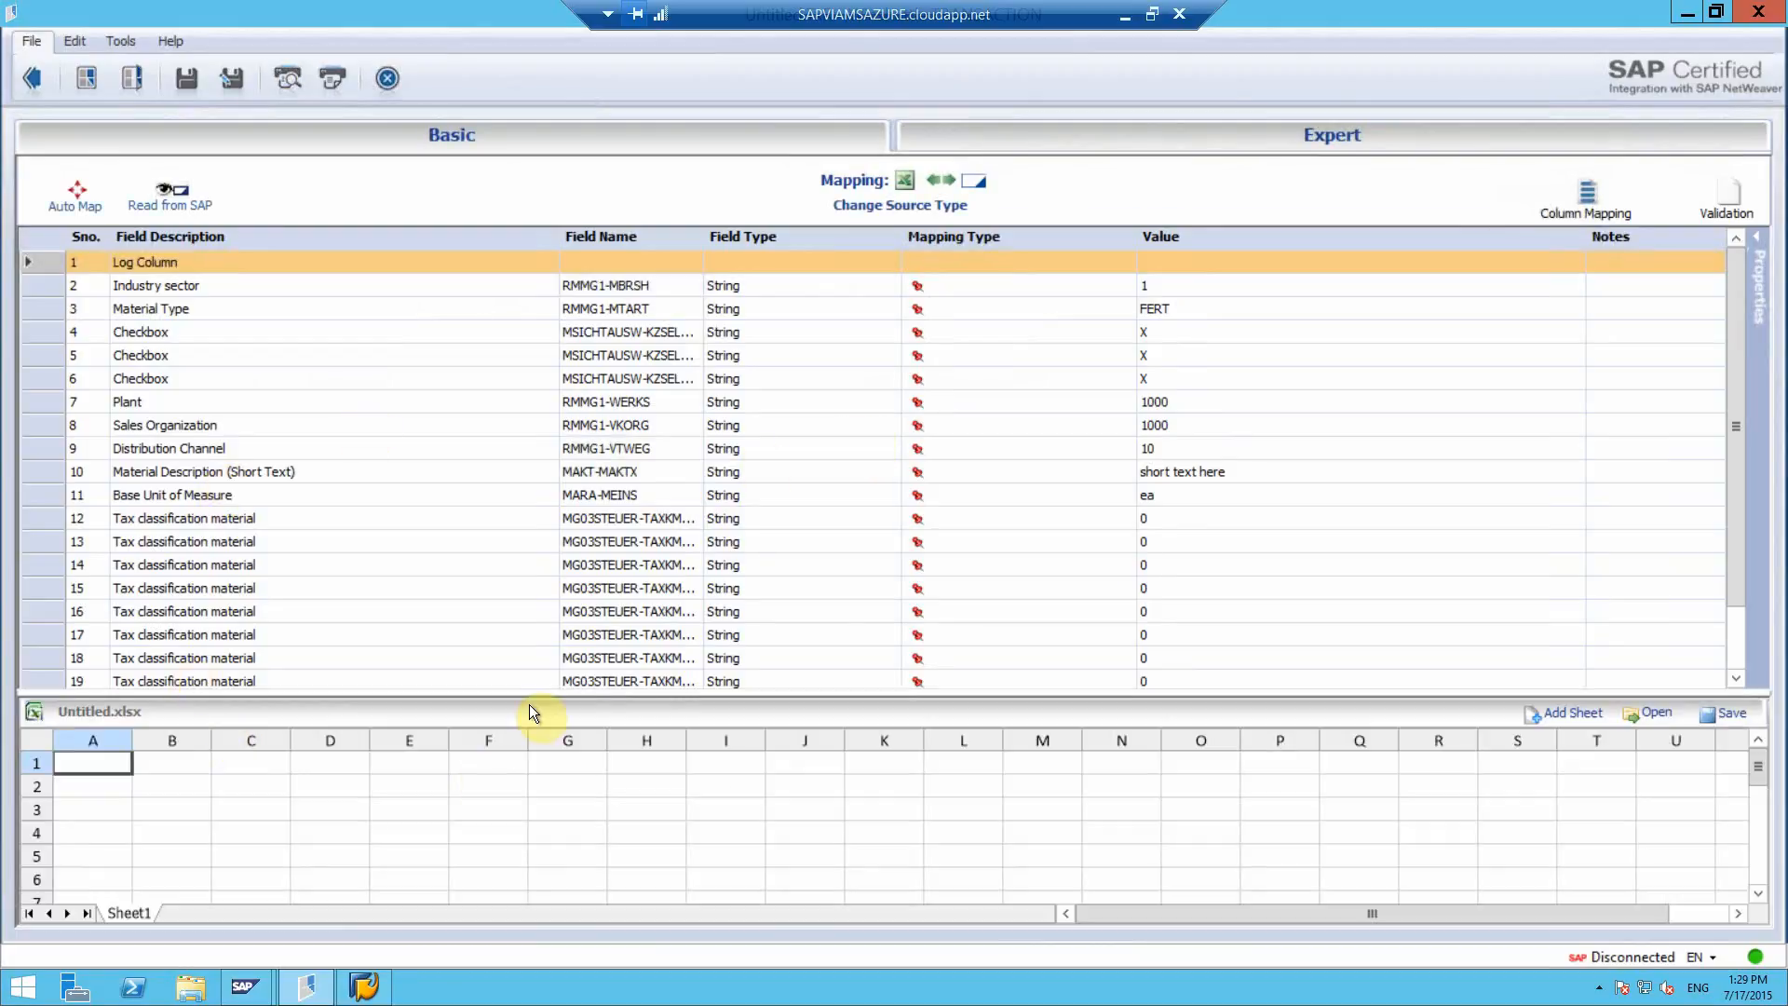
pyautogui.moveTo(544, 634)
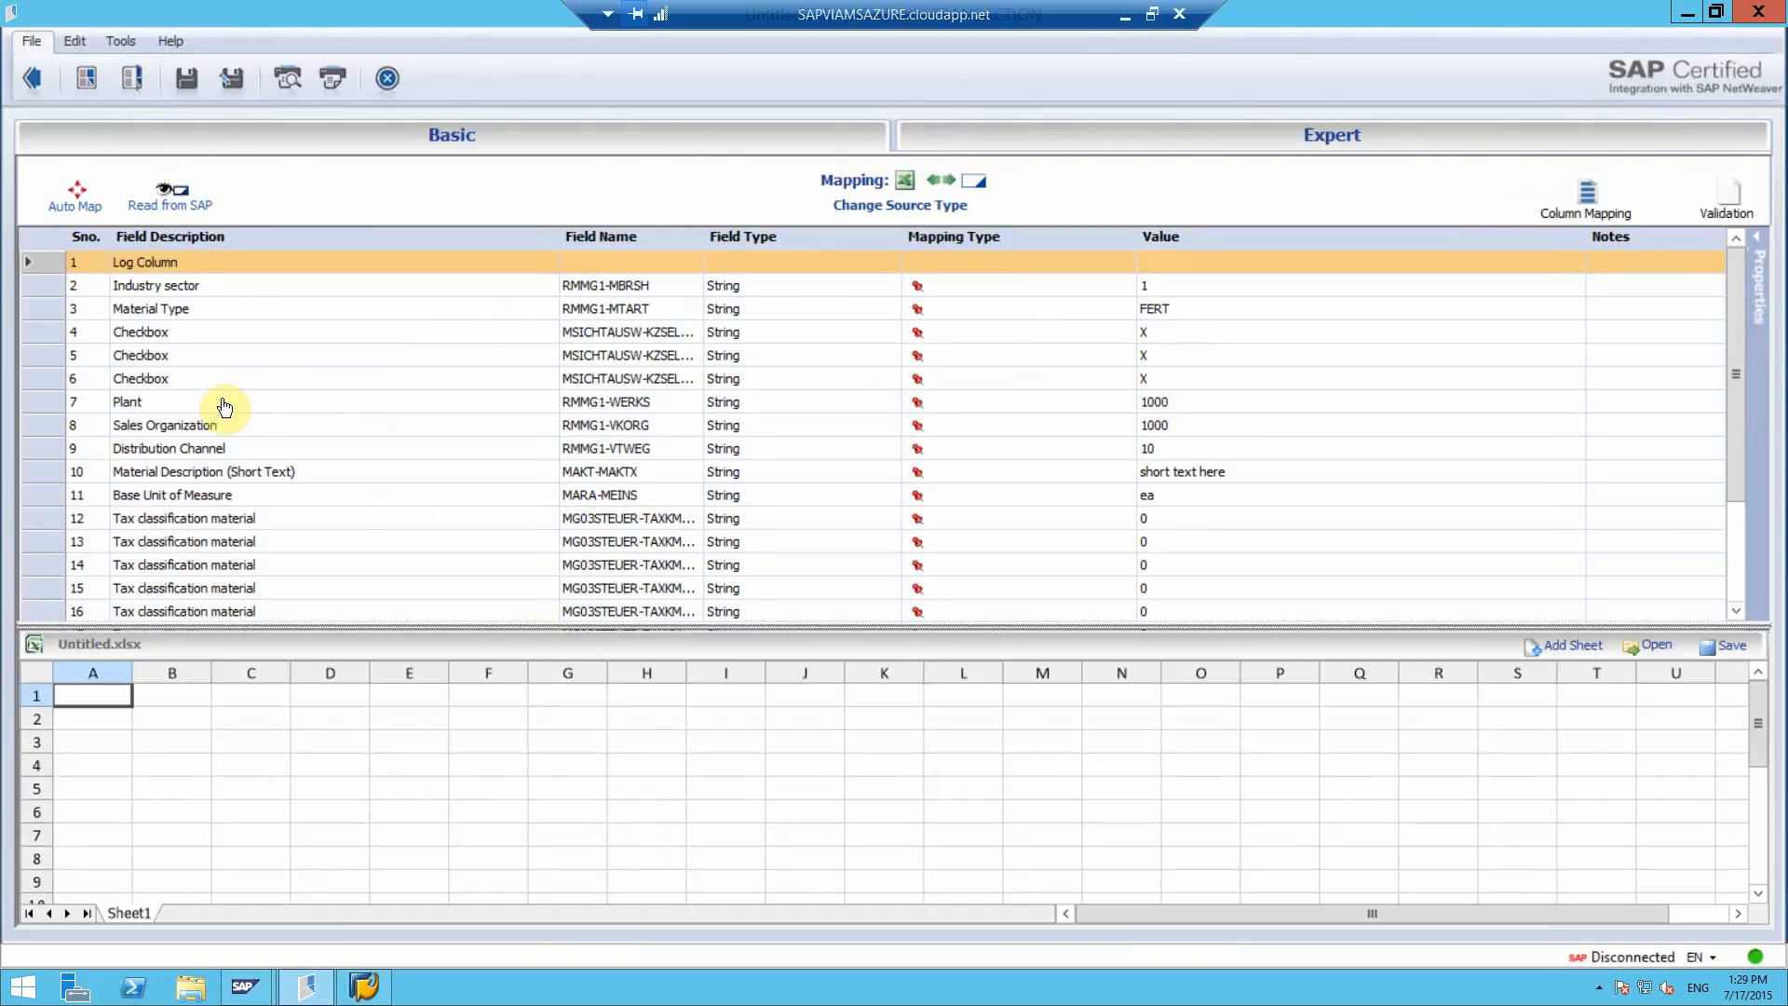
pyautogui.moveTo(224, 468)
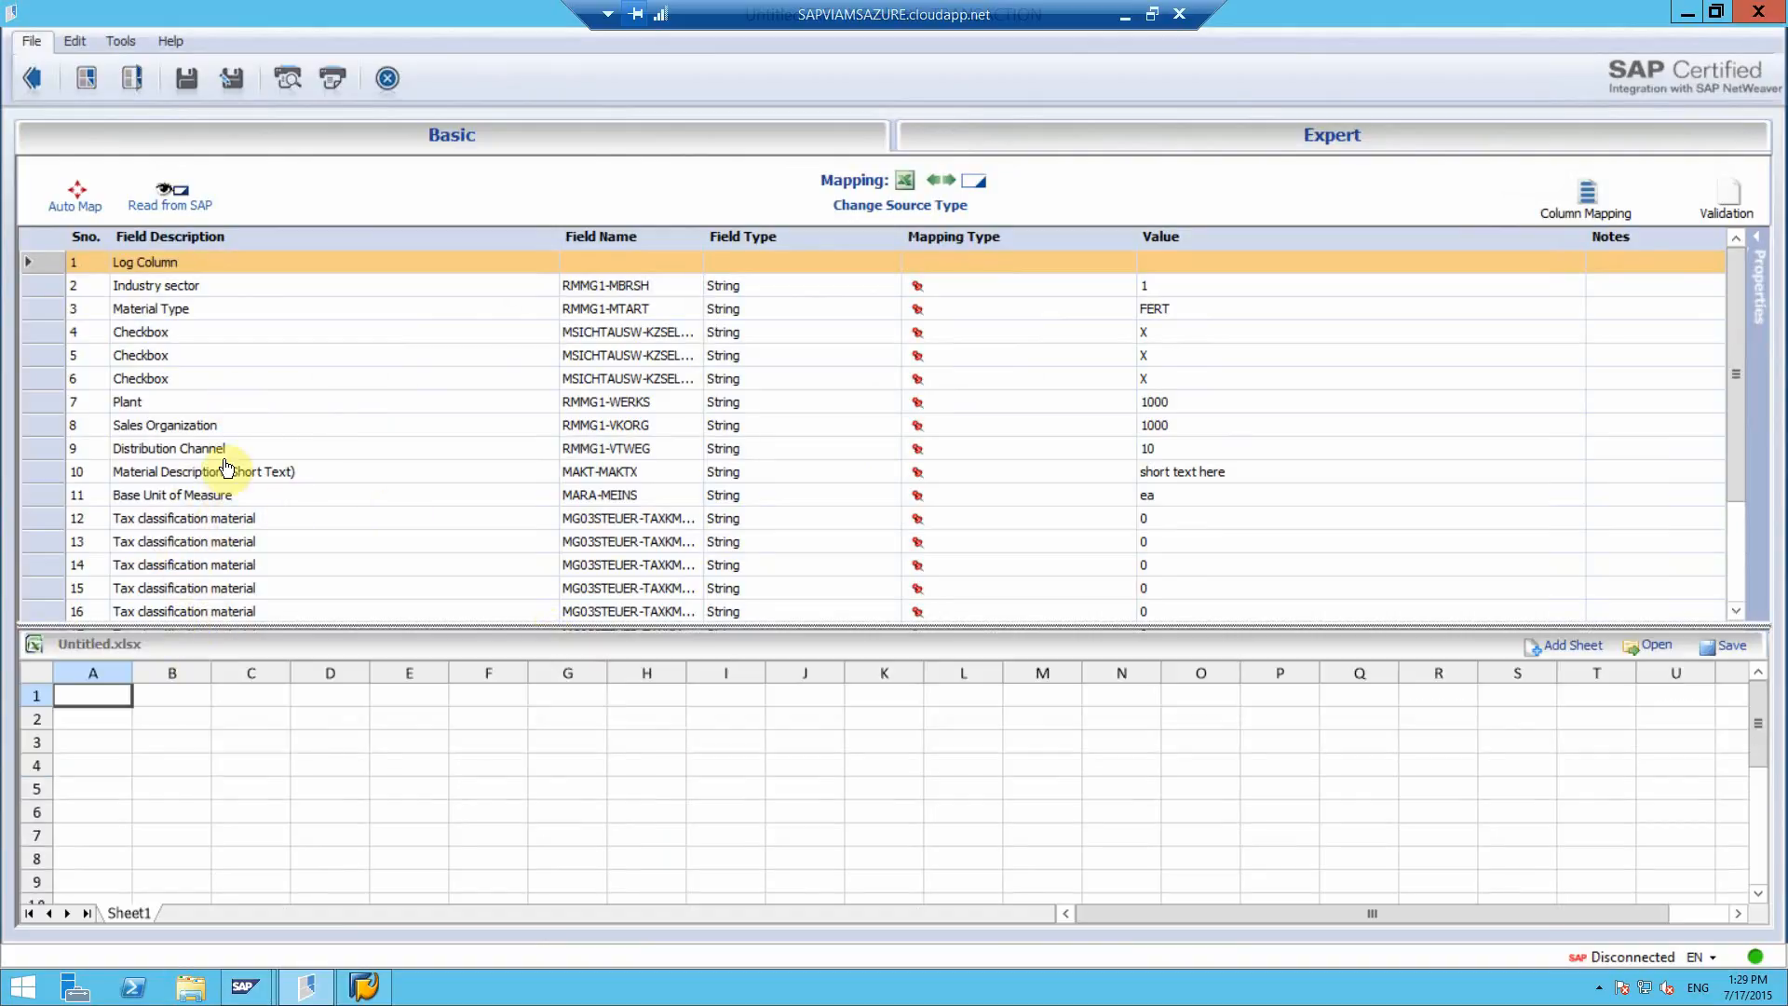
pyautogui.moveTo(214, 448)
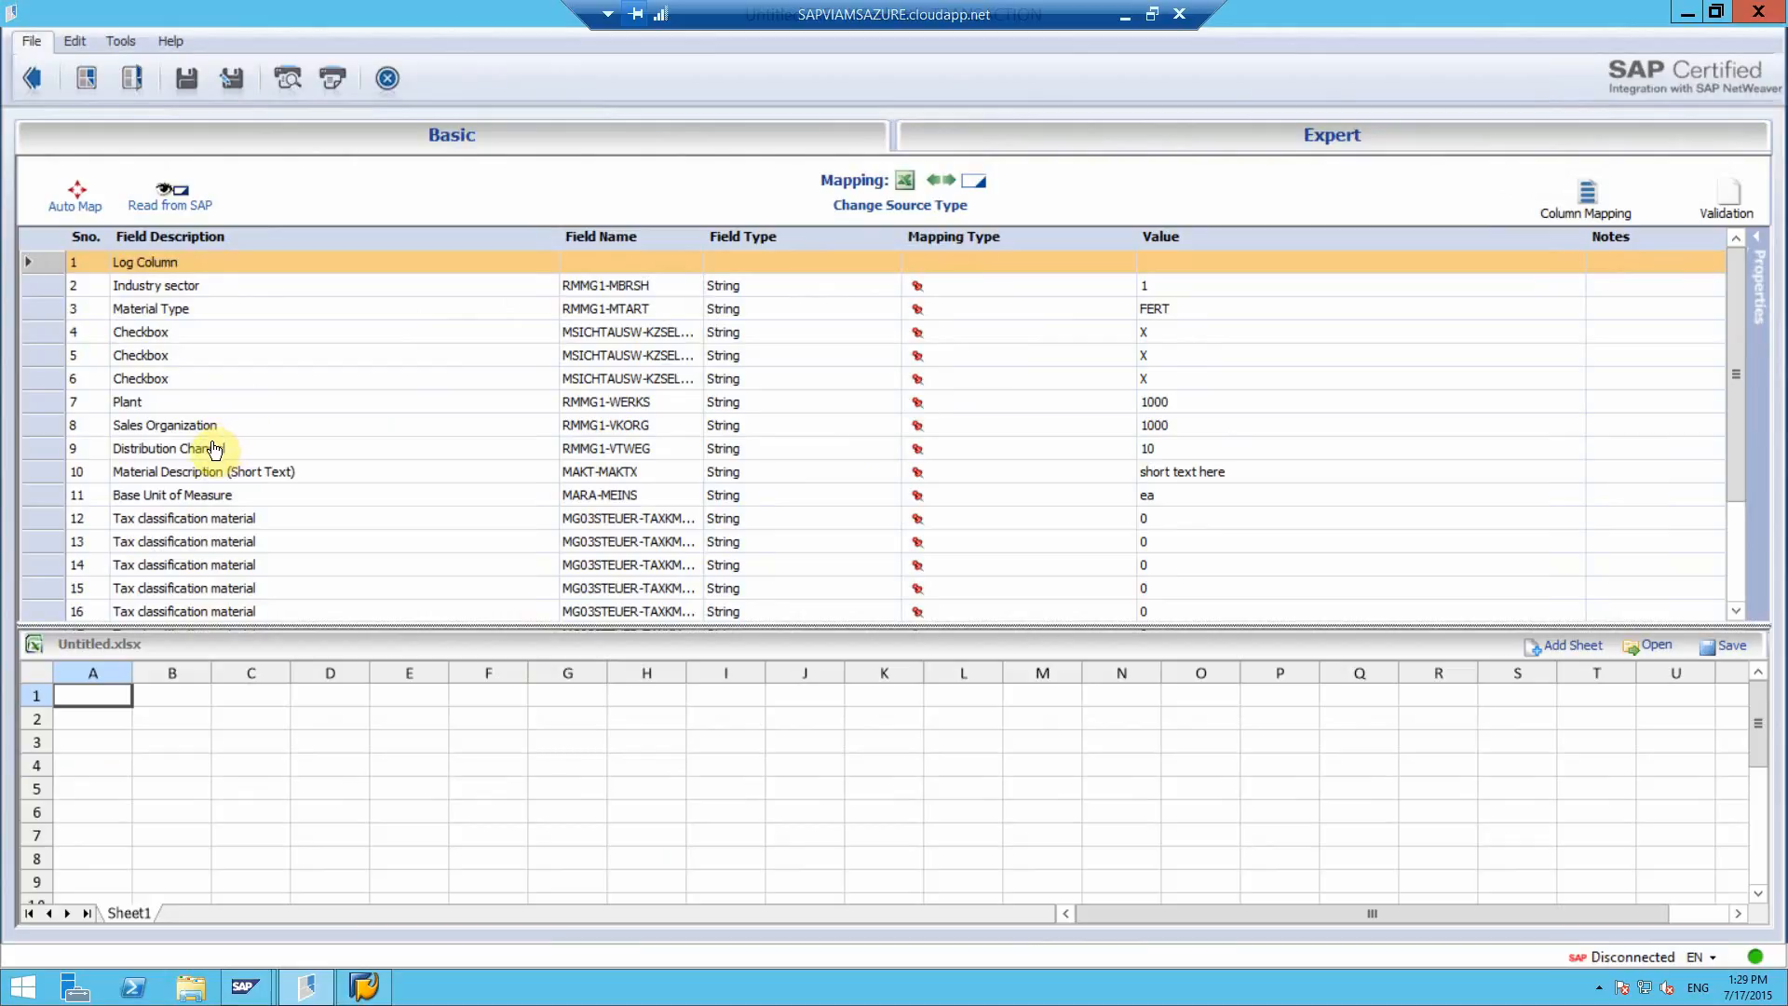
pyautogui.moveTo(180, 471)
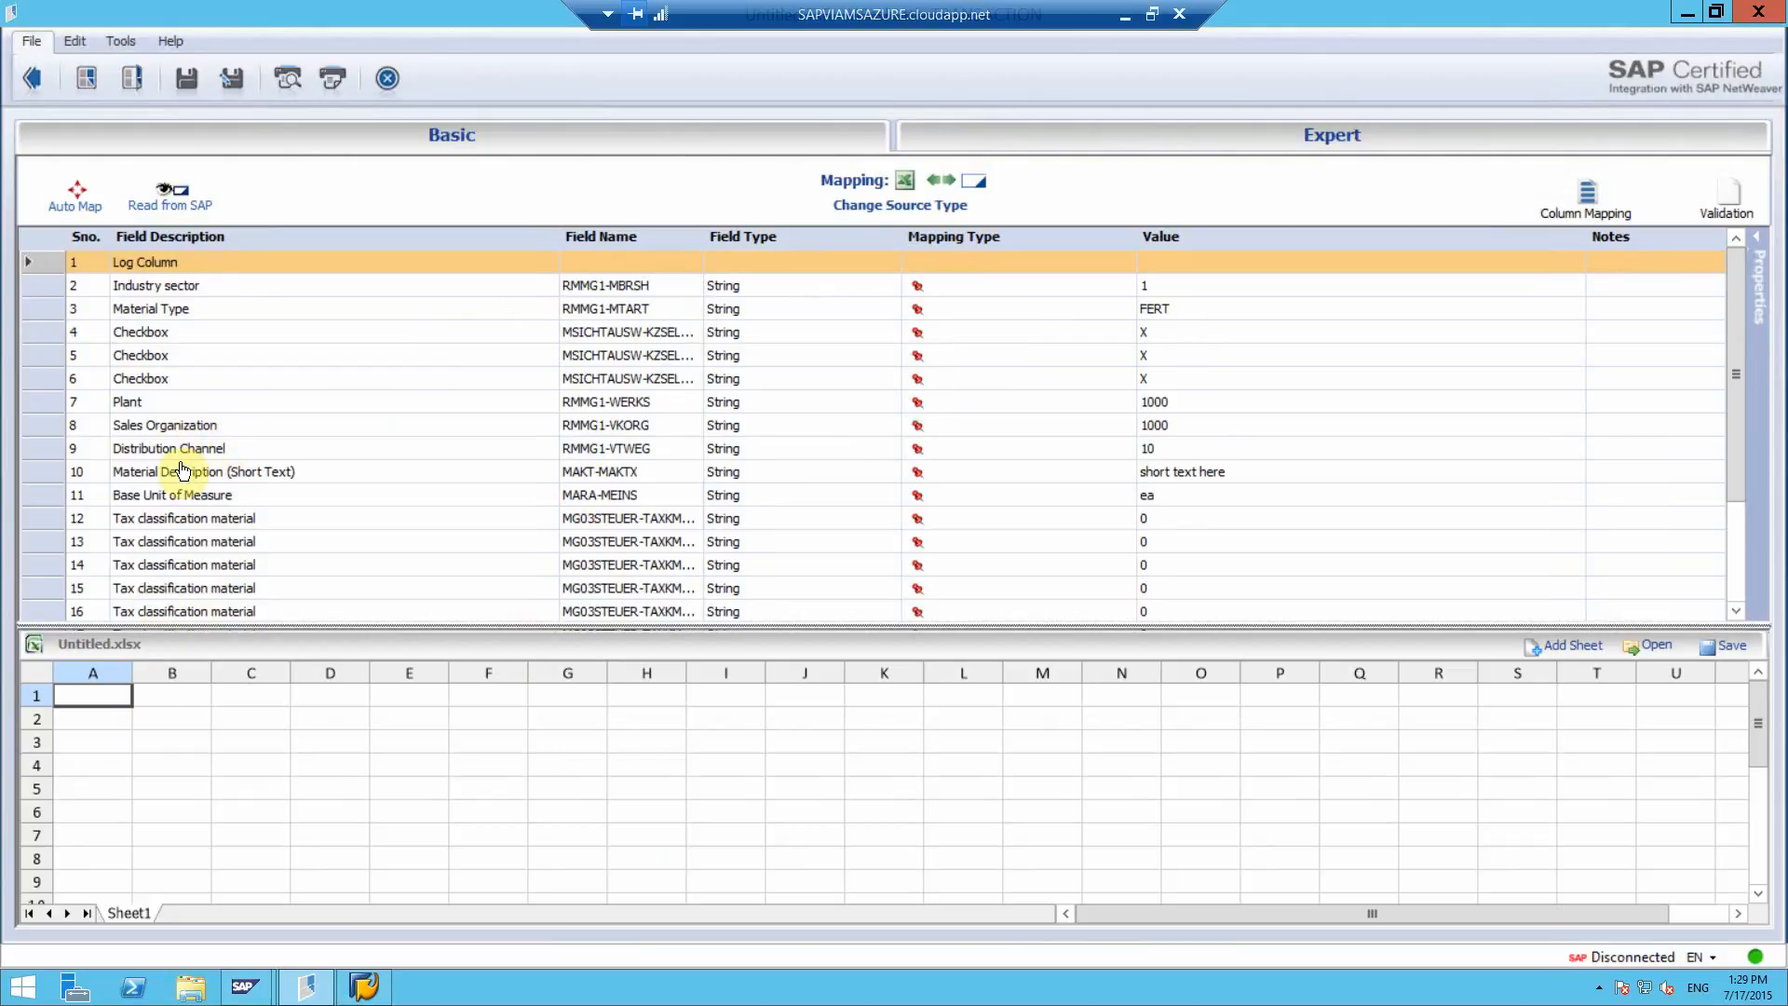
# Step: Map the recorded fields from Industry sector onward, skipping checkboxes, to Excel columns A–R
pyautogui.click(156, 285)
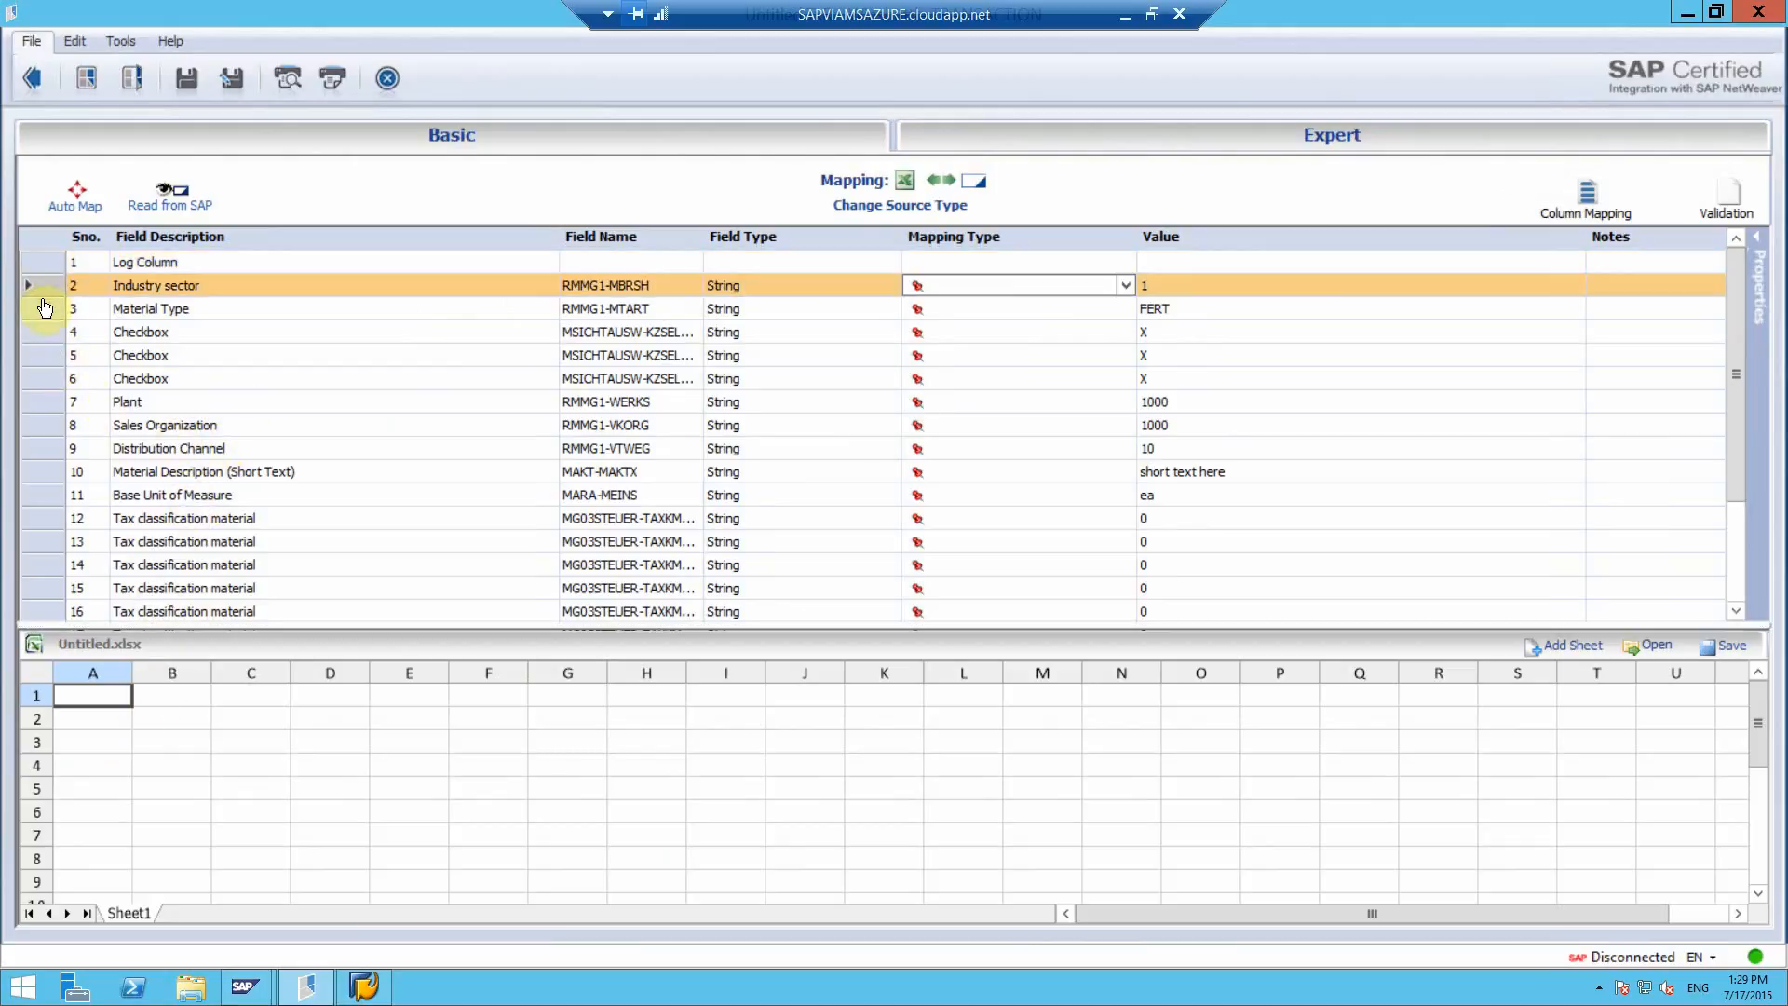
pyautogui.click(151, 308)
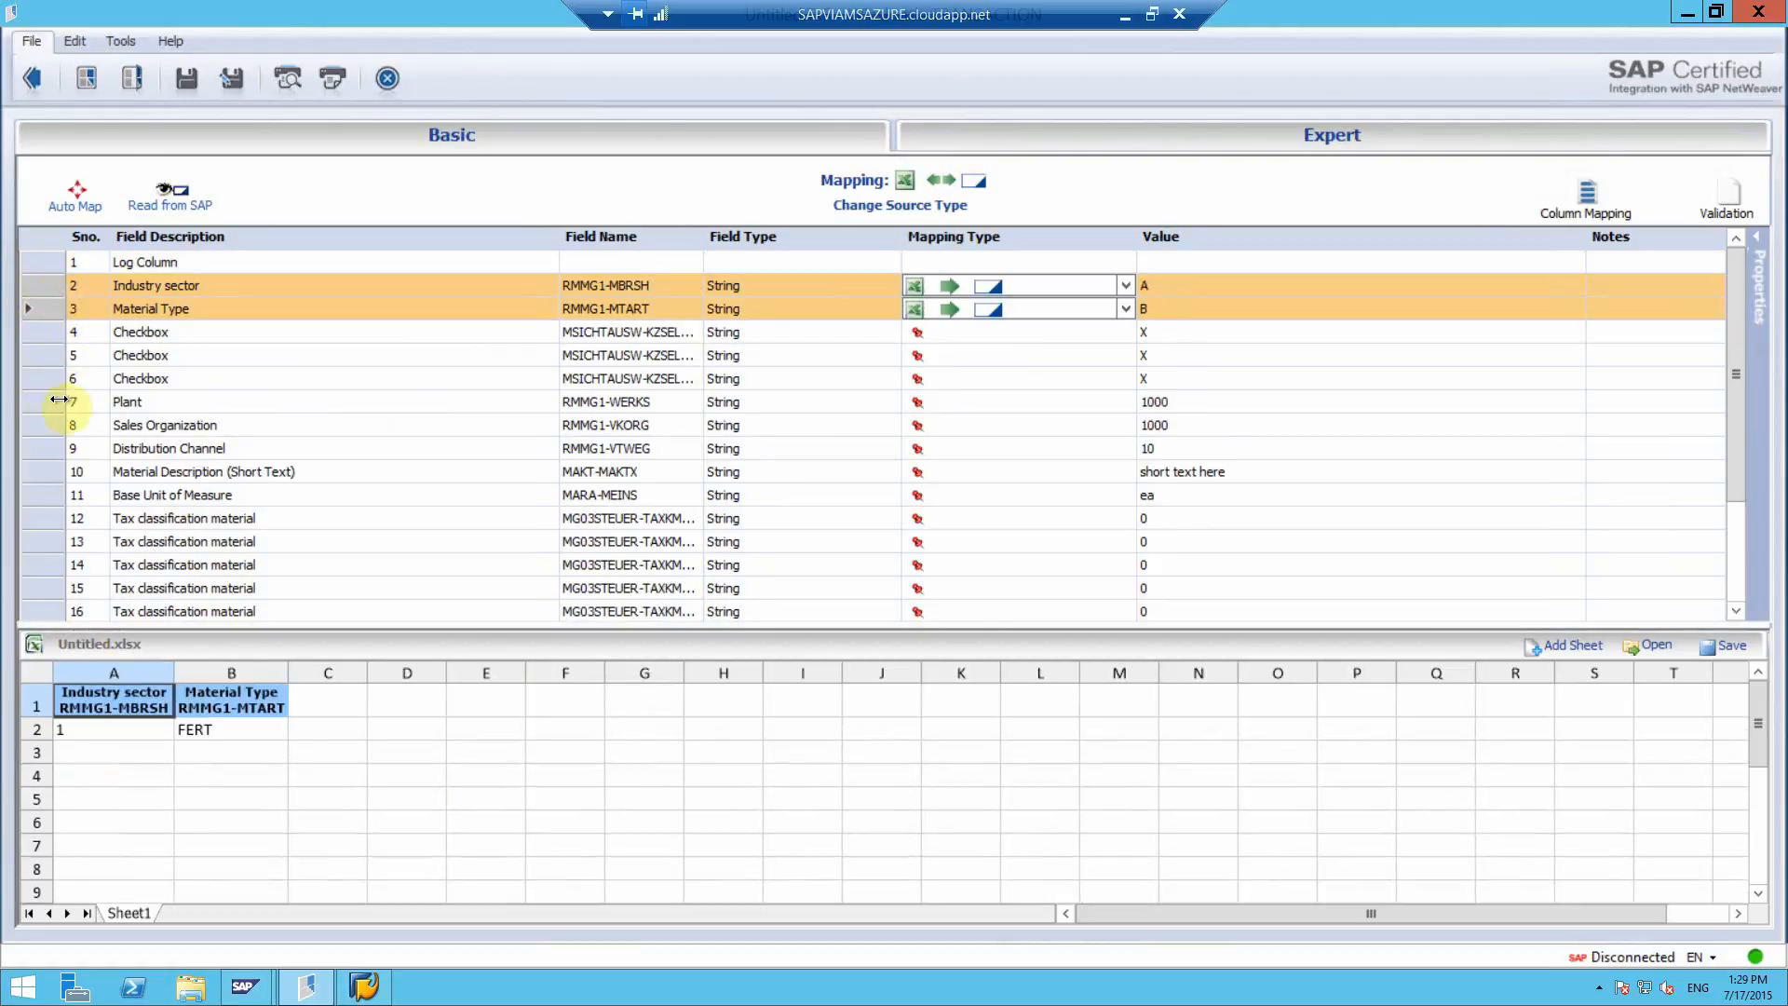
pyautogui.scroll(-3)
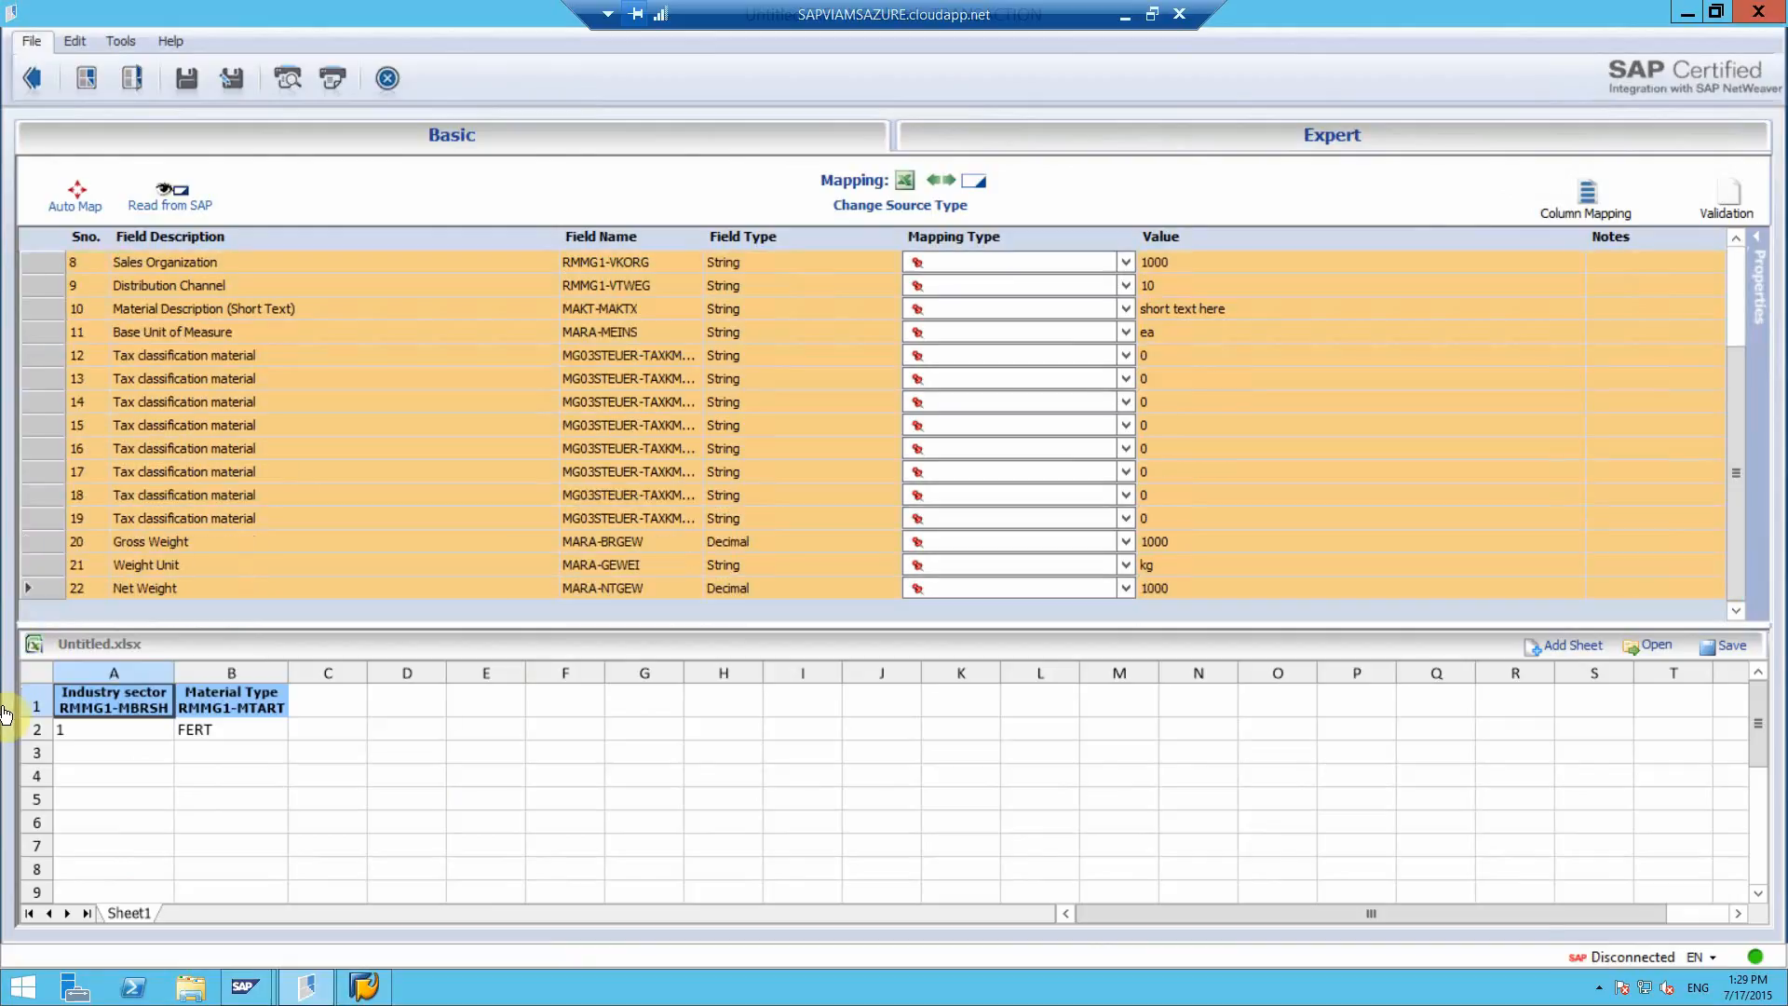
pyautogui.moveTo(308, 696)
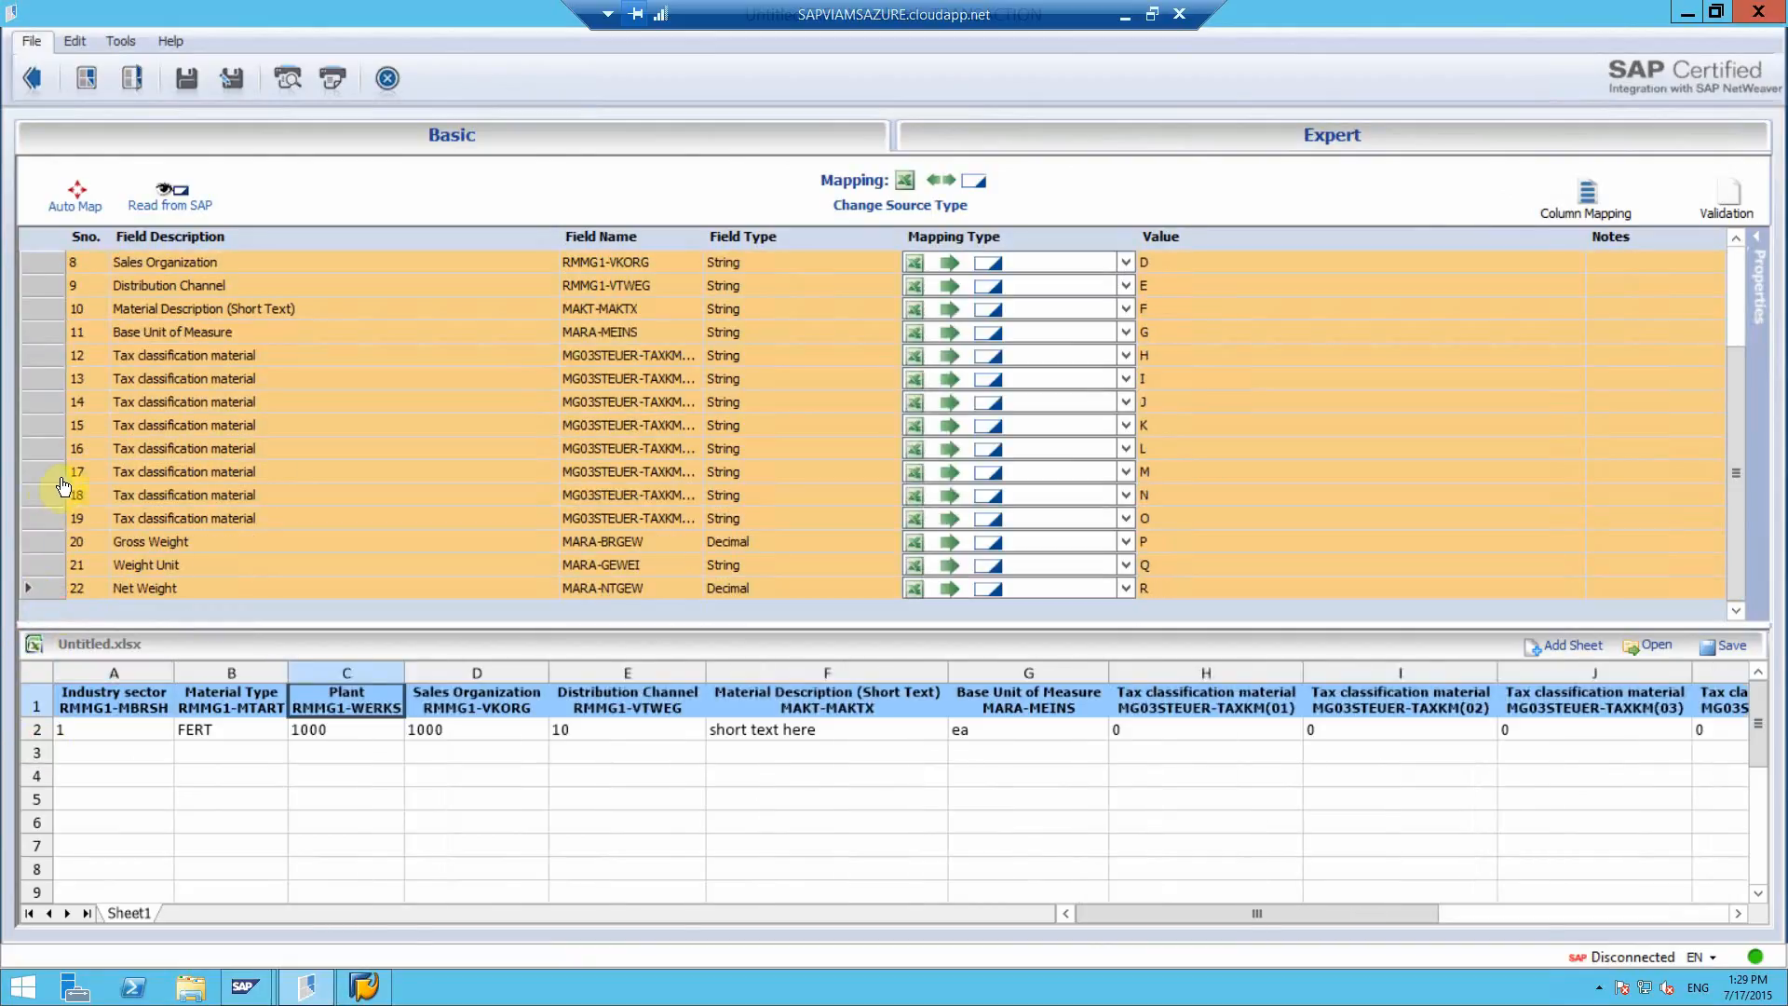
pyautogui.scroll(3)
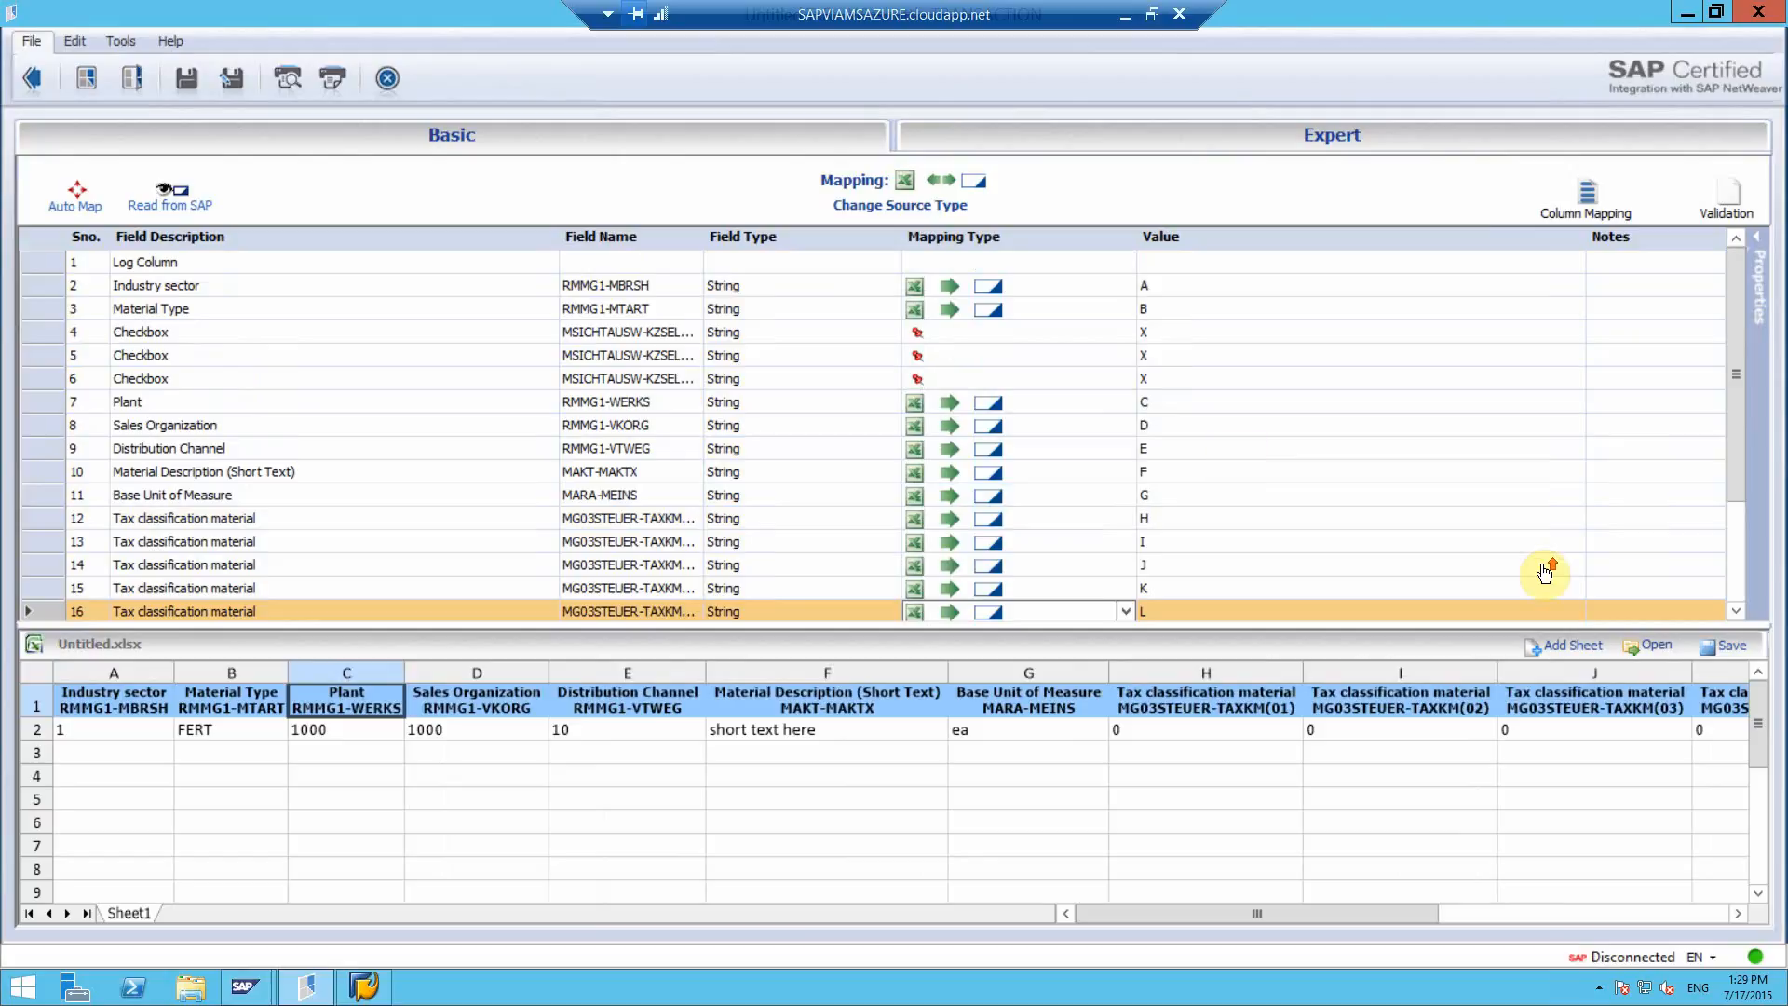
pyautogui.moveTo(1239, 447)
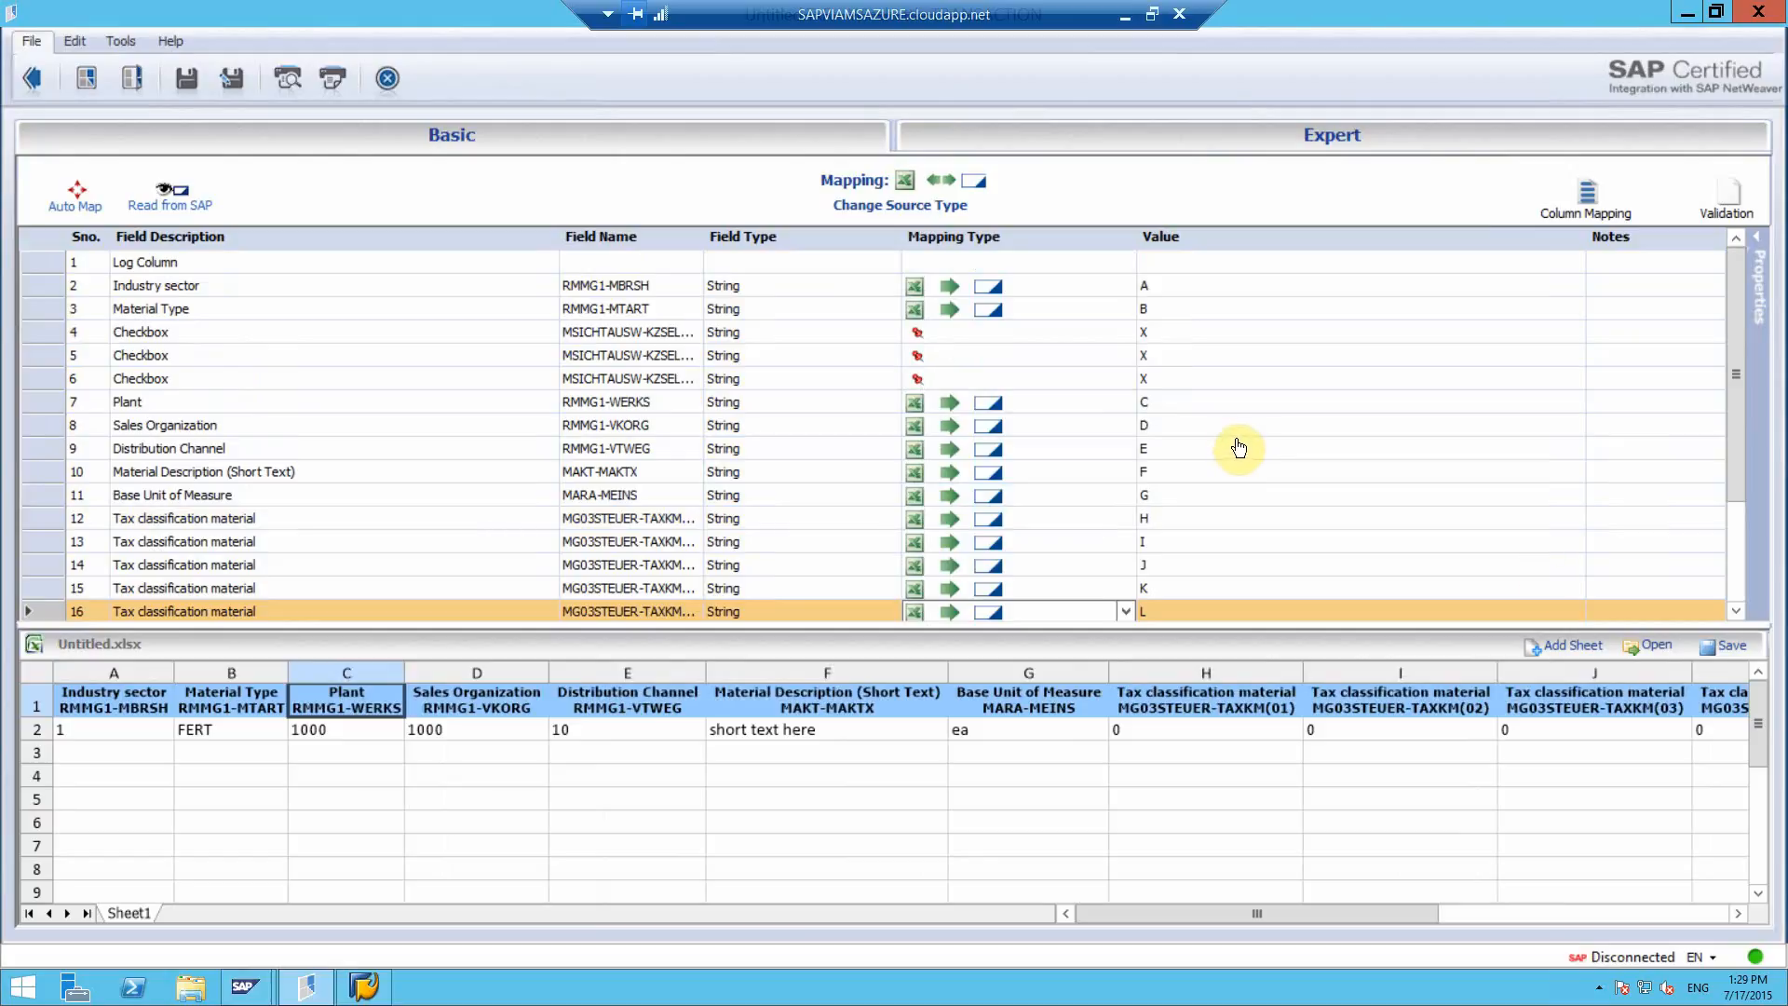
pyautogui.moveTo(1212, 448)
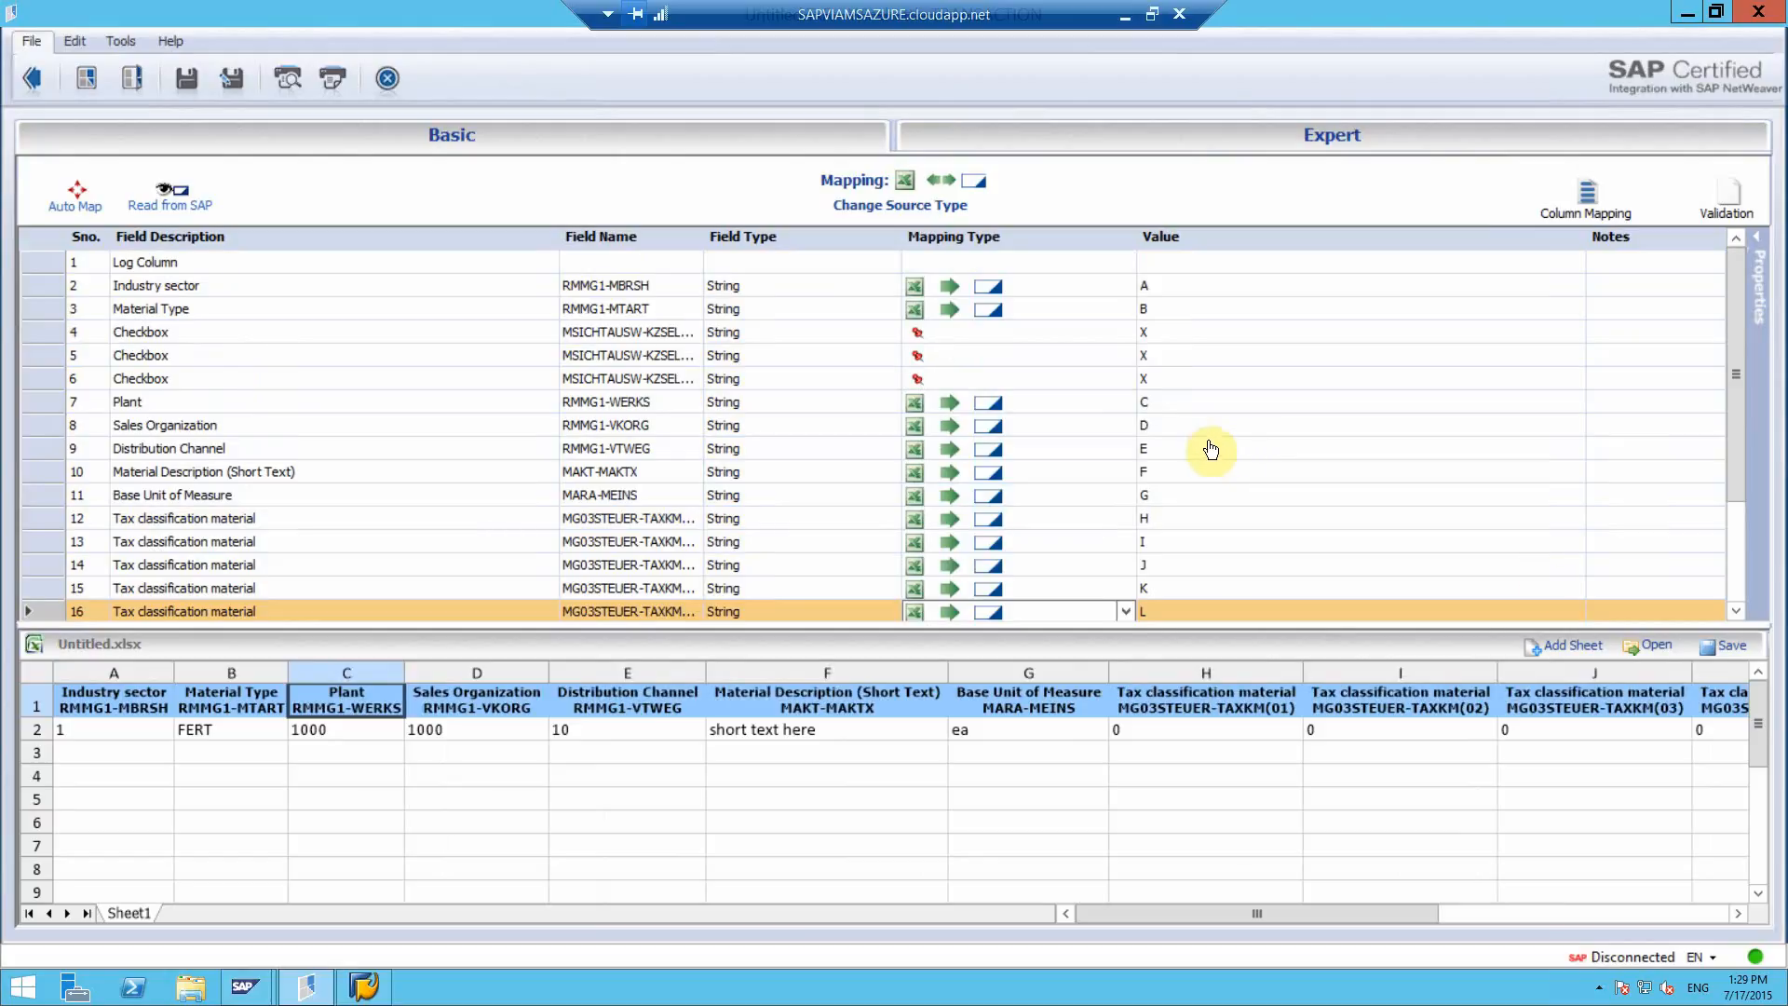
# Step: Validate Plant by list with values 1000, 1100, 1200 and add a Validation Log Column
pyautogui.click(171, 401)
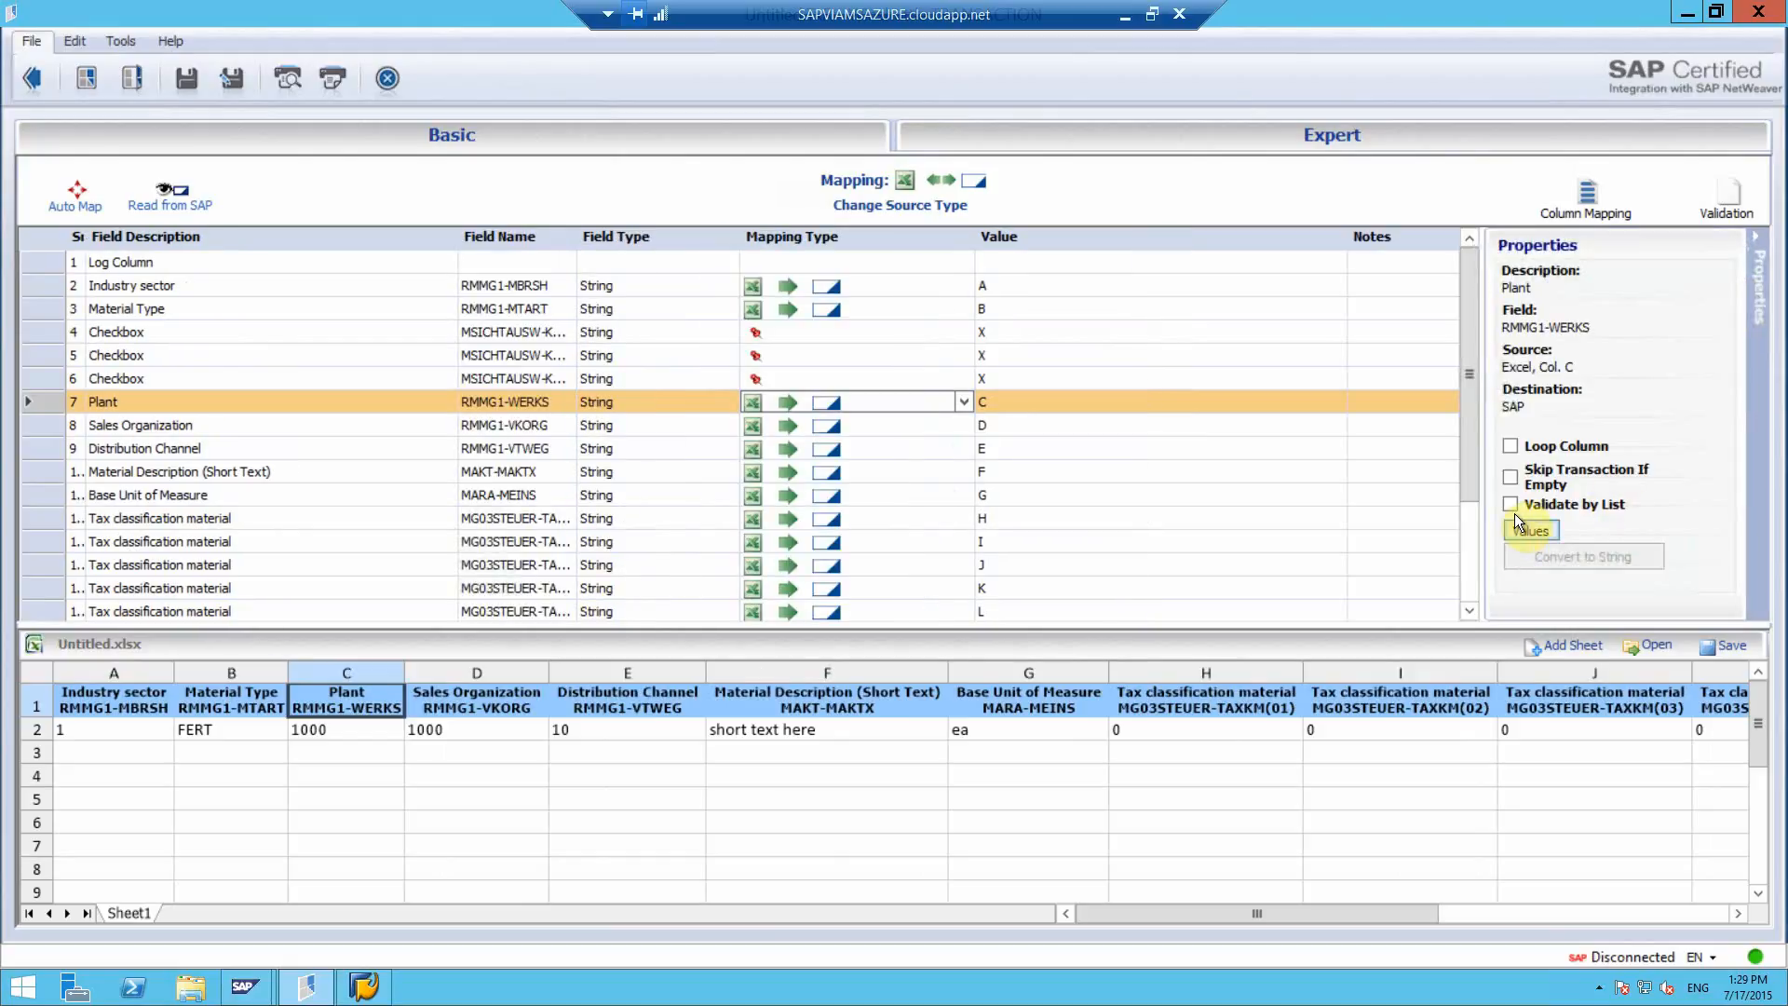
pyautogui.click(1510, 504)
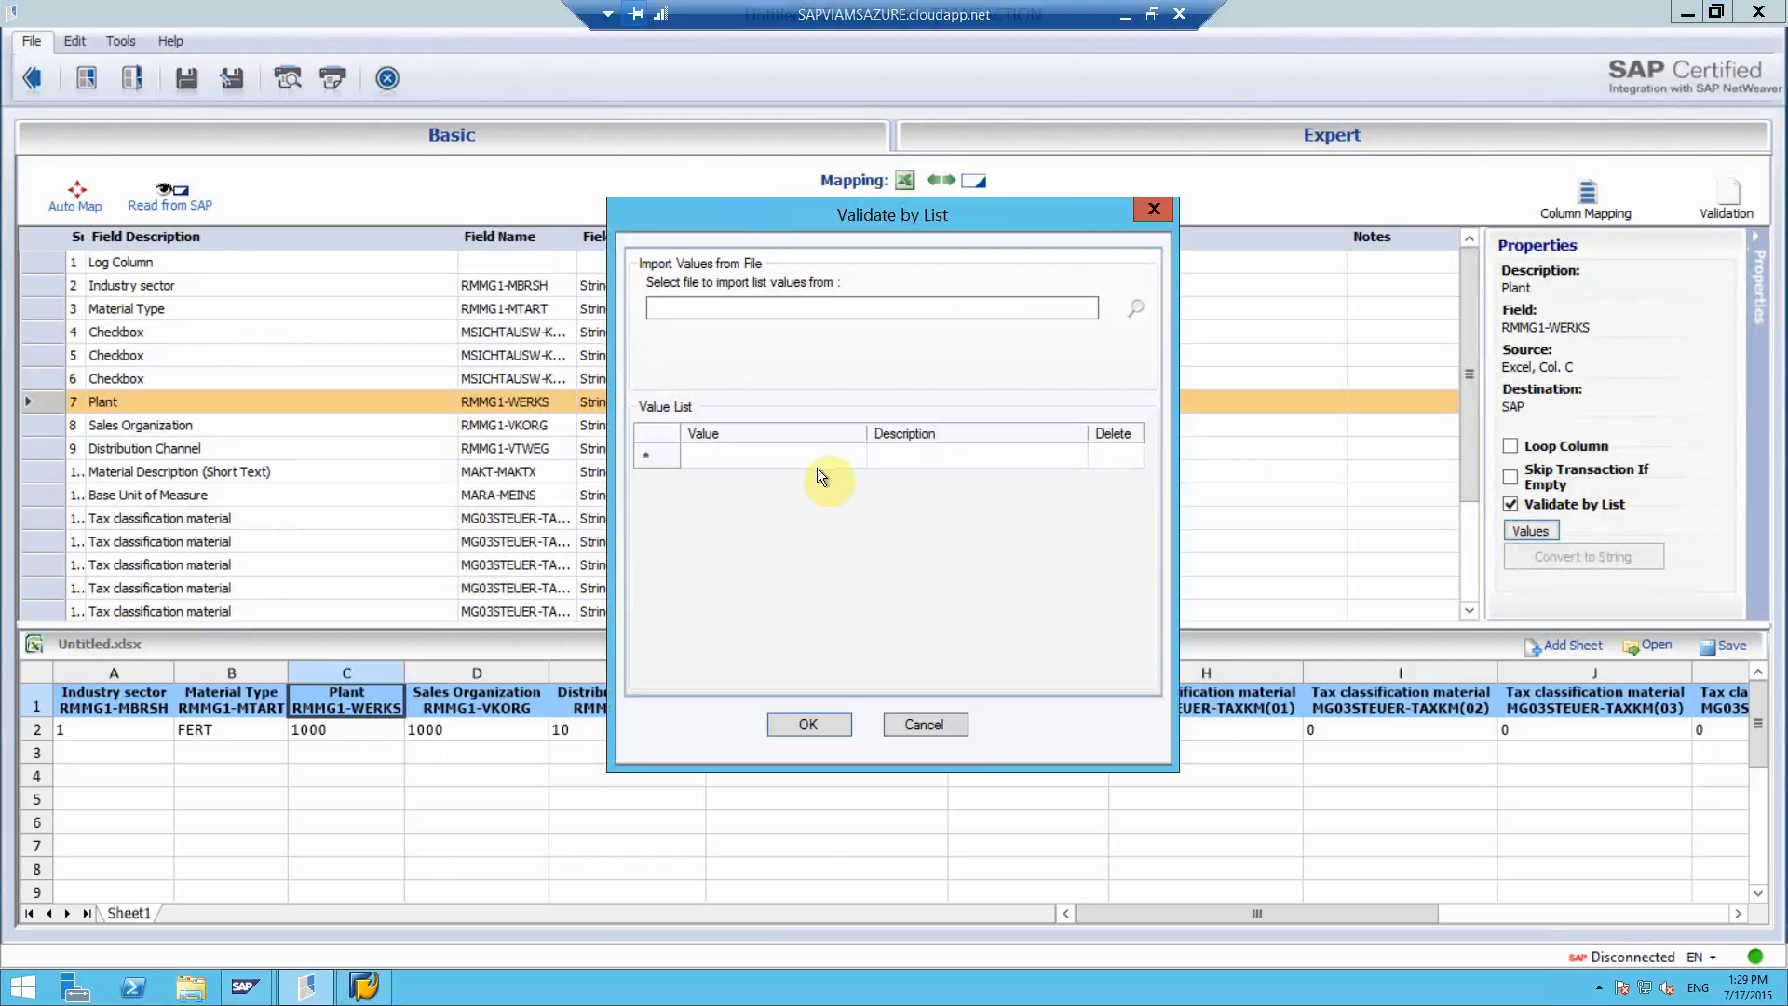
pyautogui.write('1')
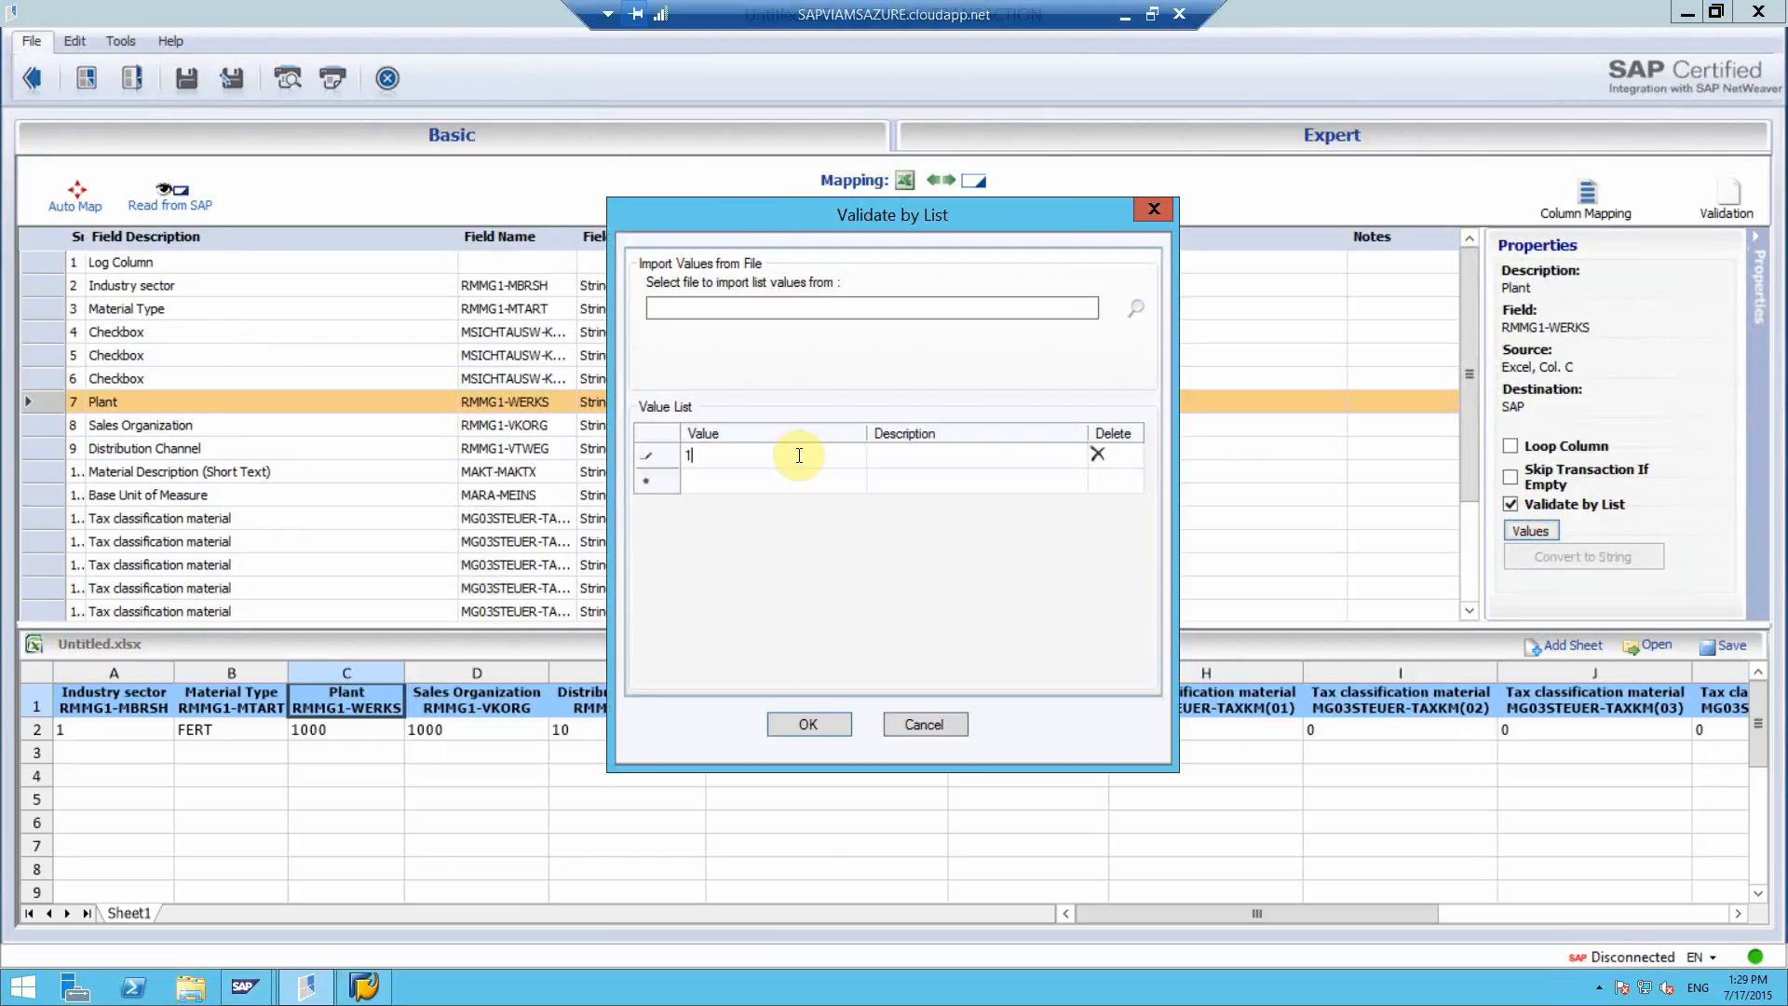
pyautogui.write('1000')
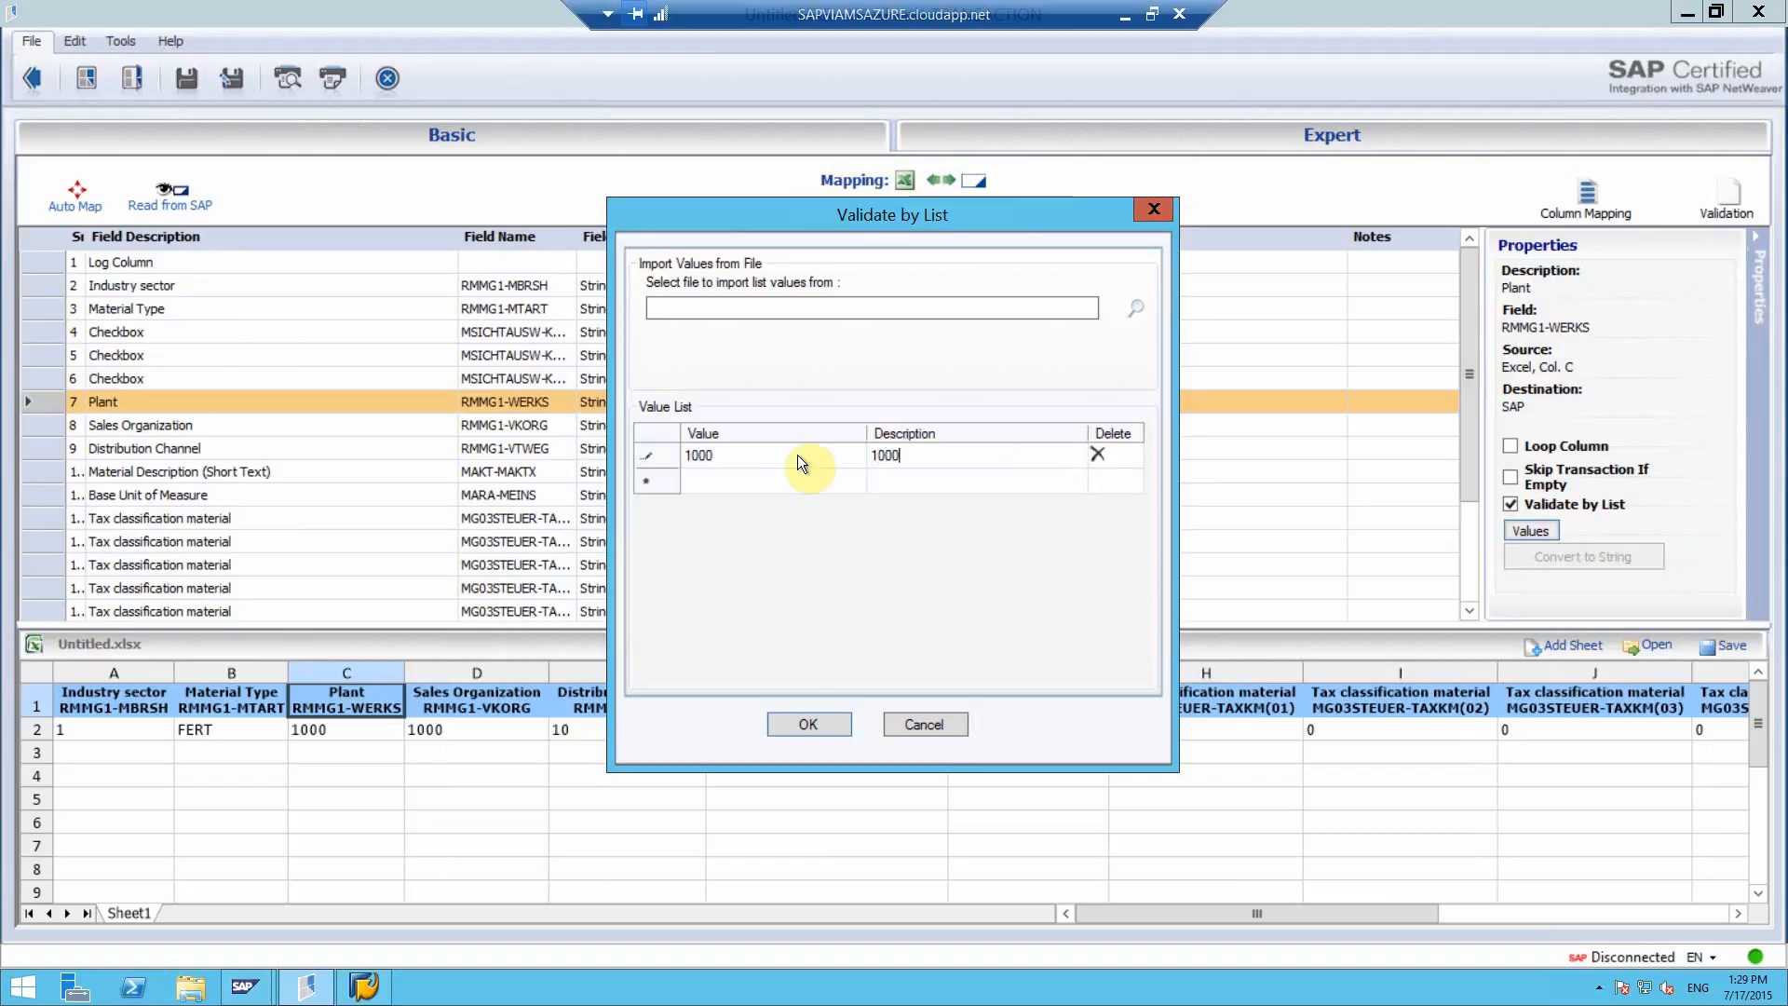
pyautogui.write('1100')
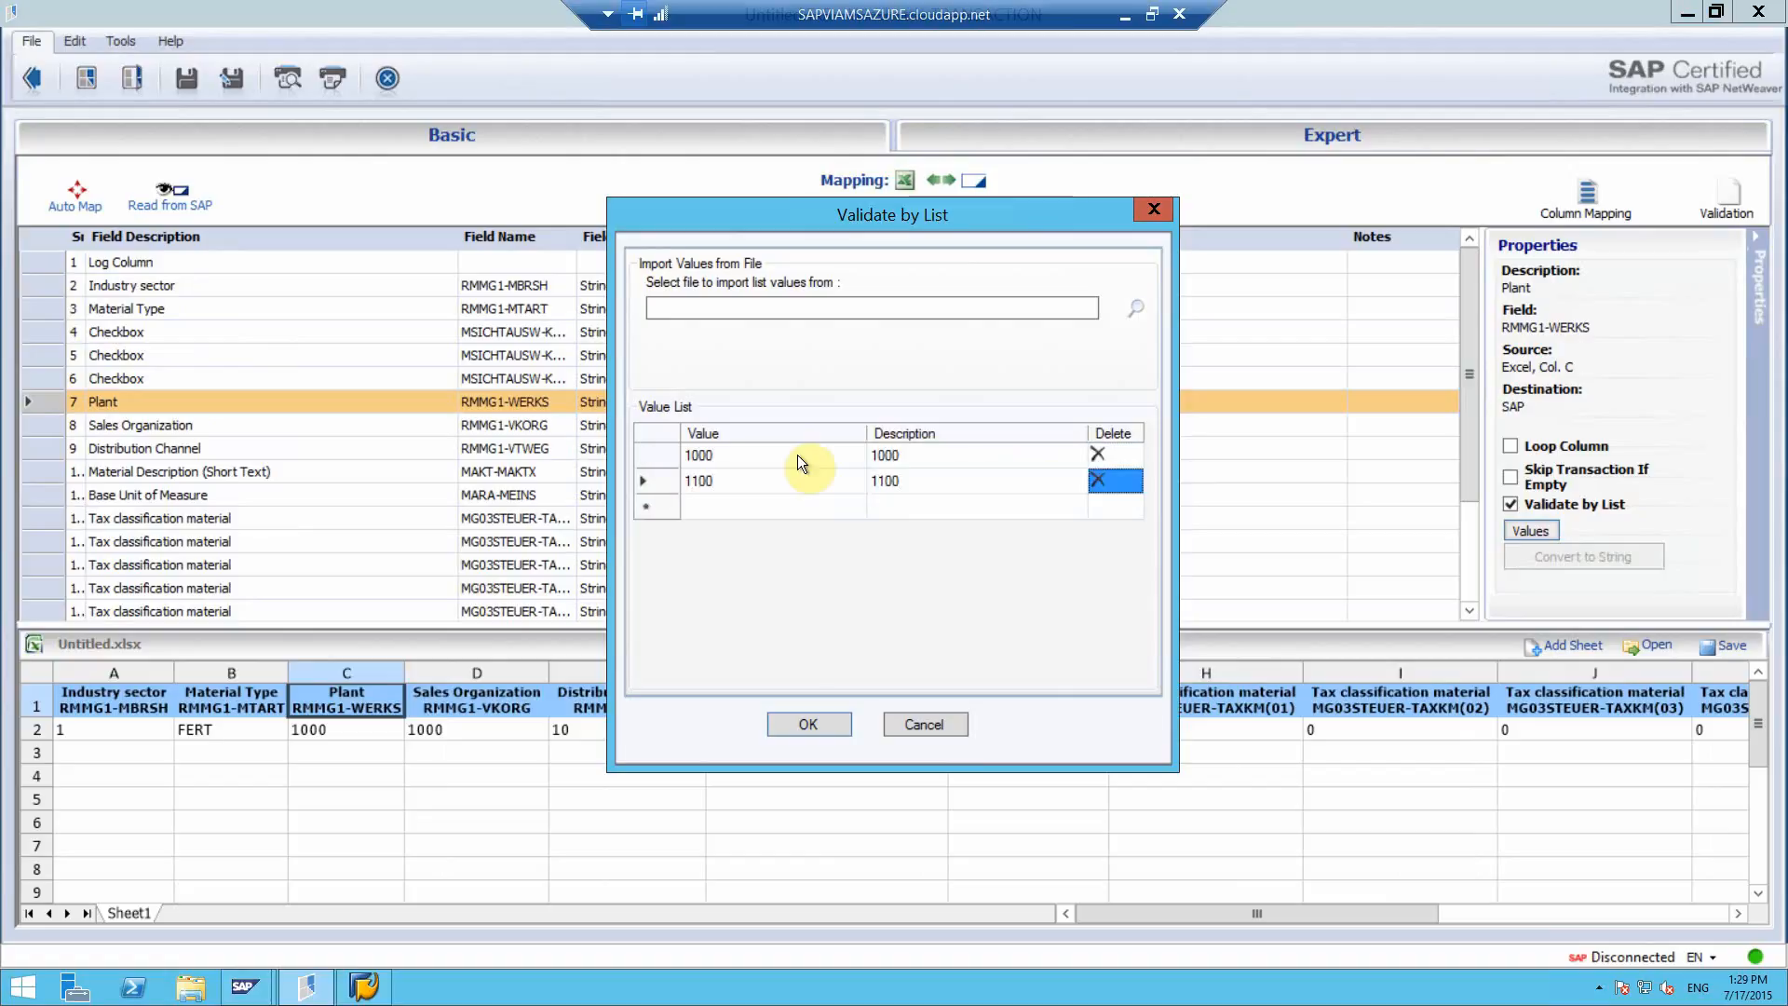
pyautogui.write('1200')
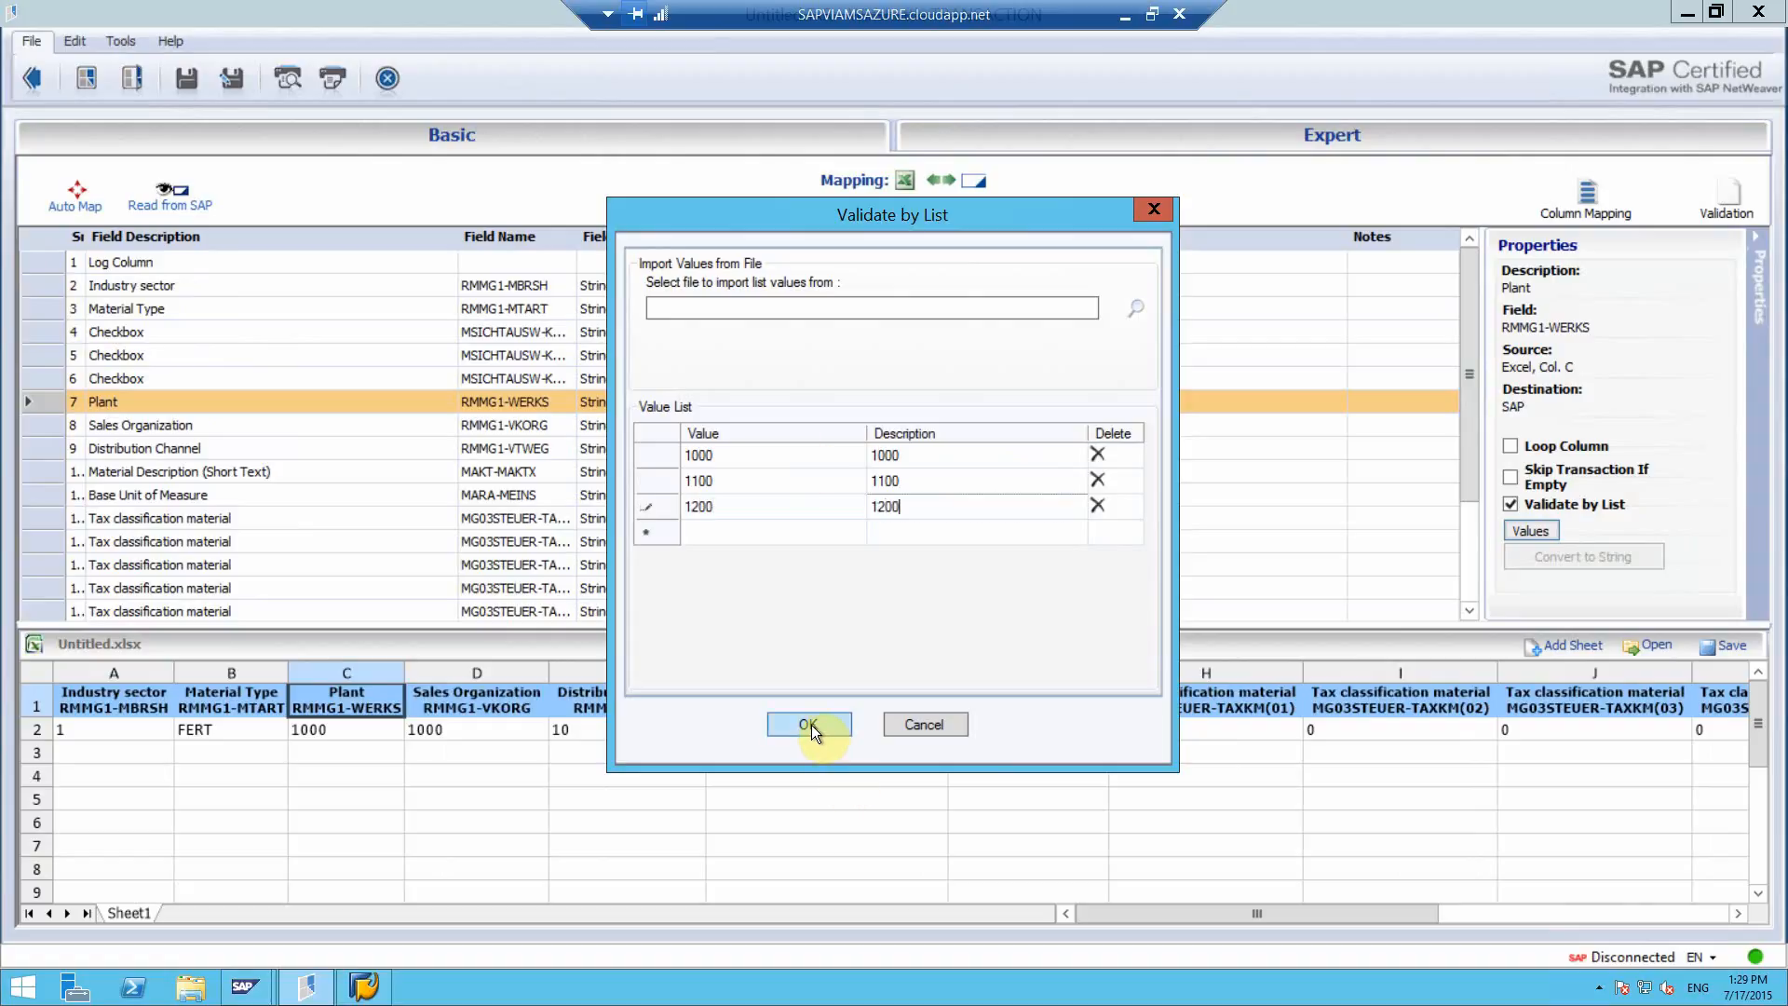
pyautogui.click(808, 725)
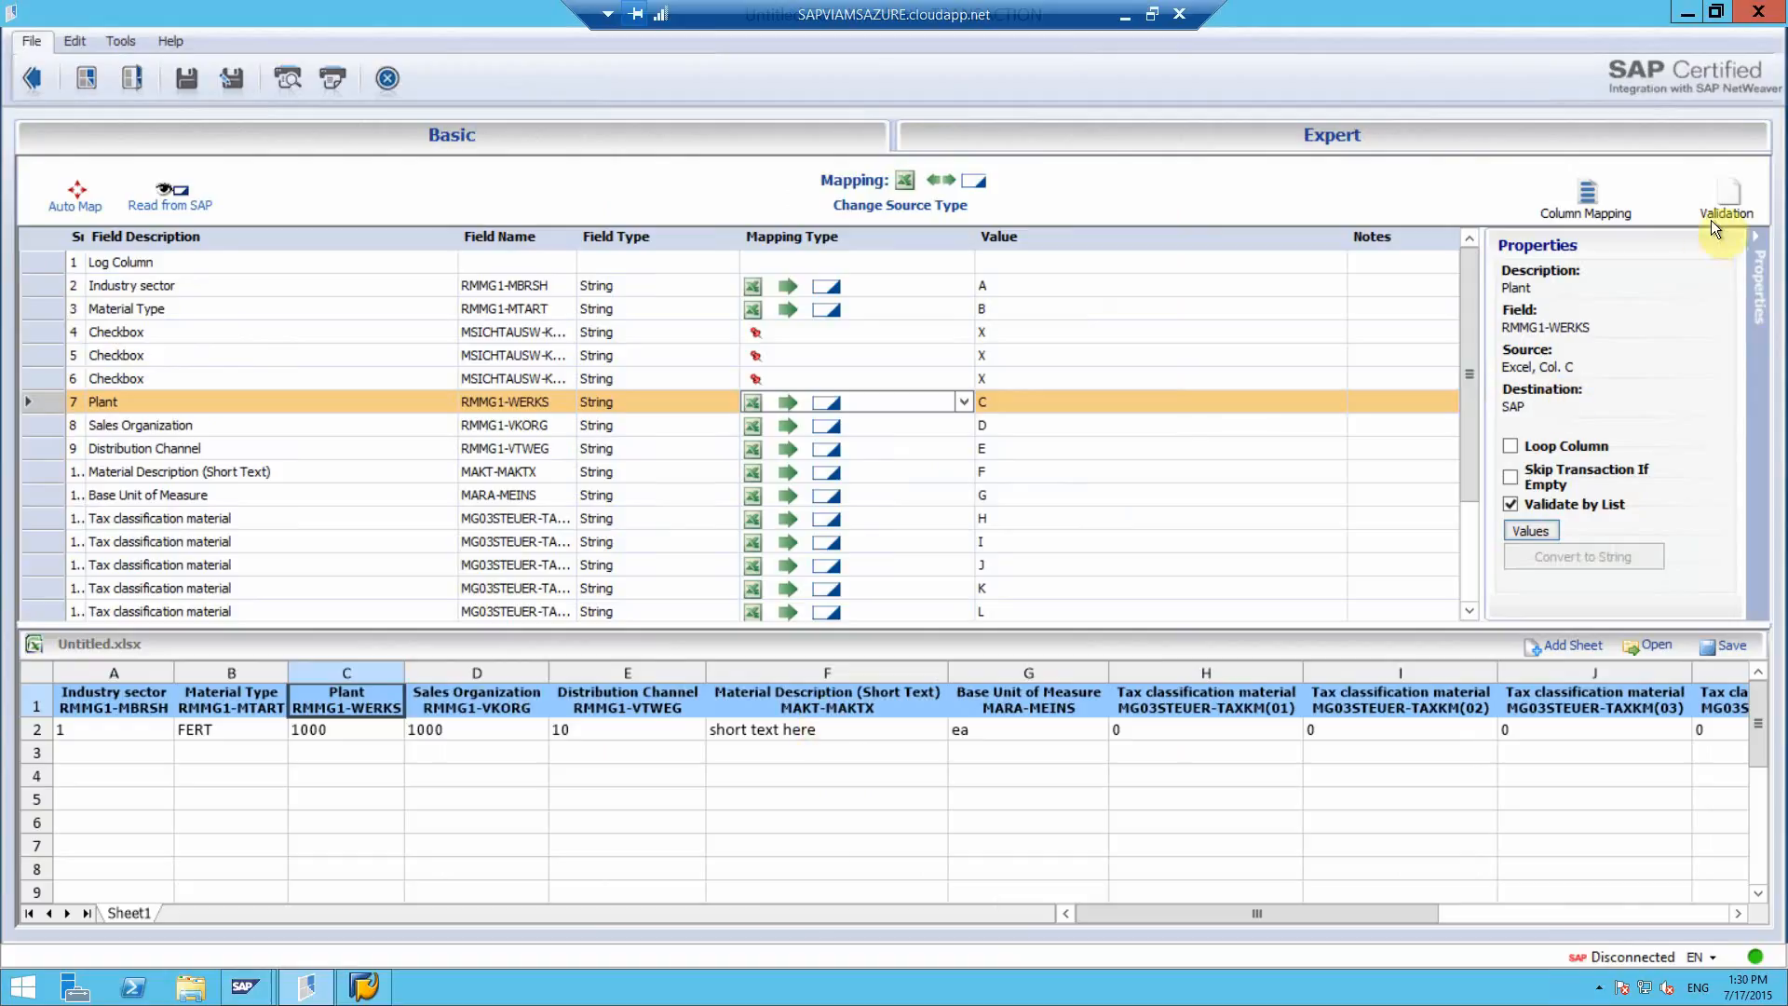
pyautogui.click(1726, 189)
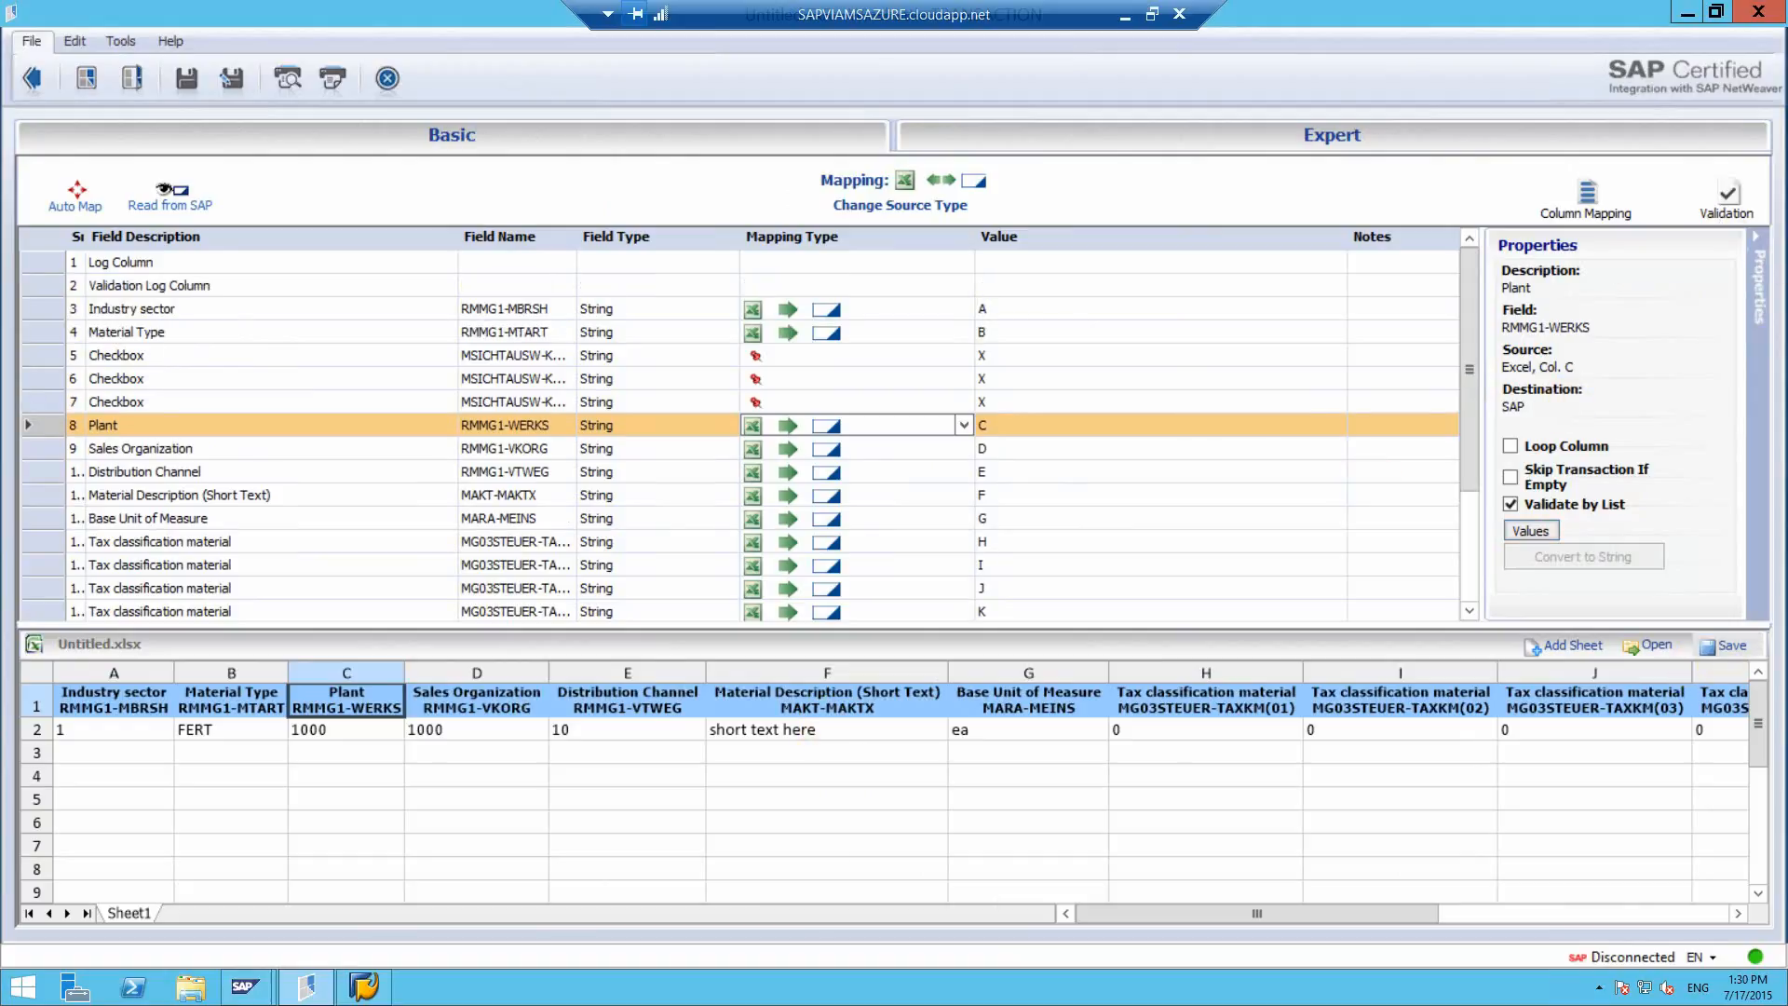
# Step: Save the data workbook as MM01.xlsx and the script as MM01.TxR on the Desktop
pyautogui.click(1731, 644)
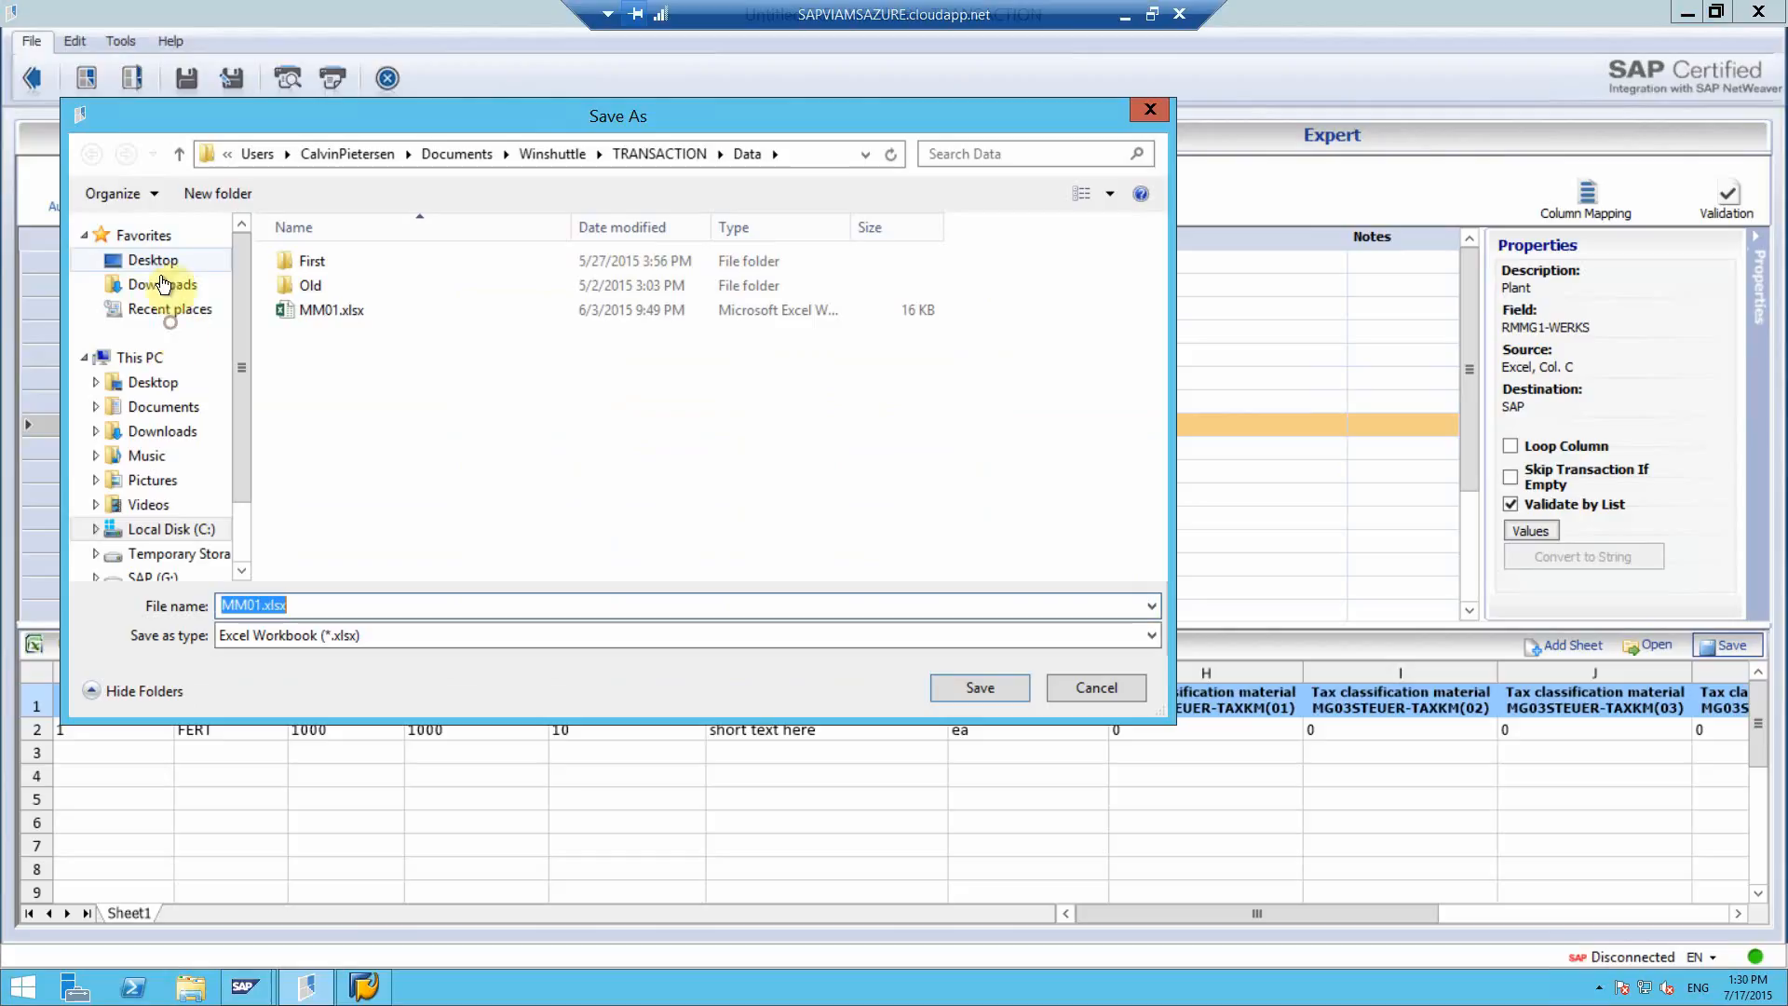
pyautogui.click(978, 688)
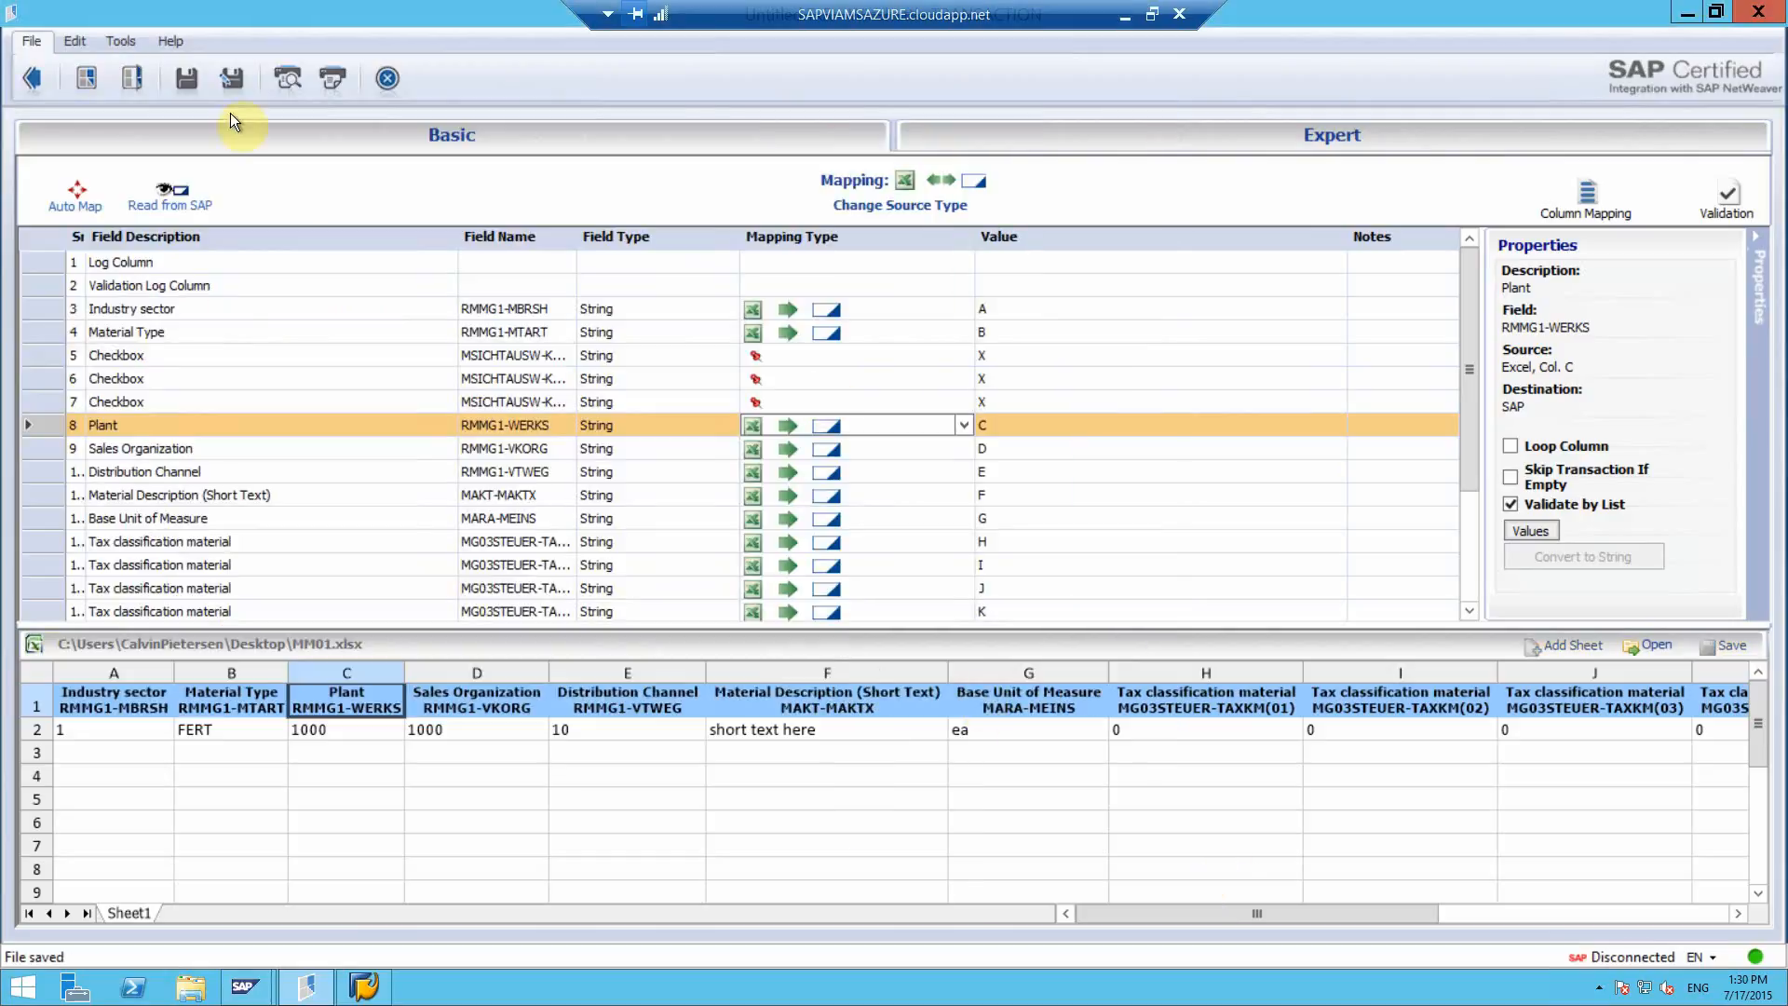
pyautogui.click(183, 78)
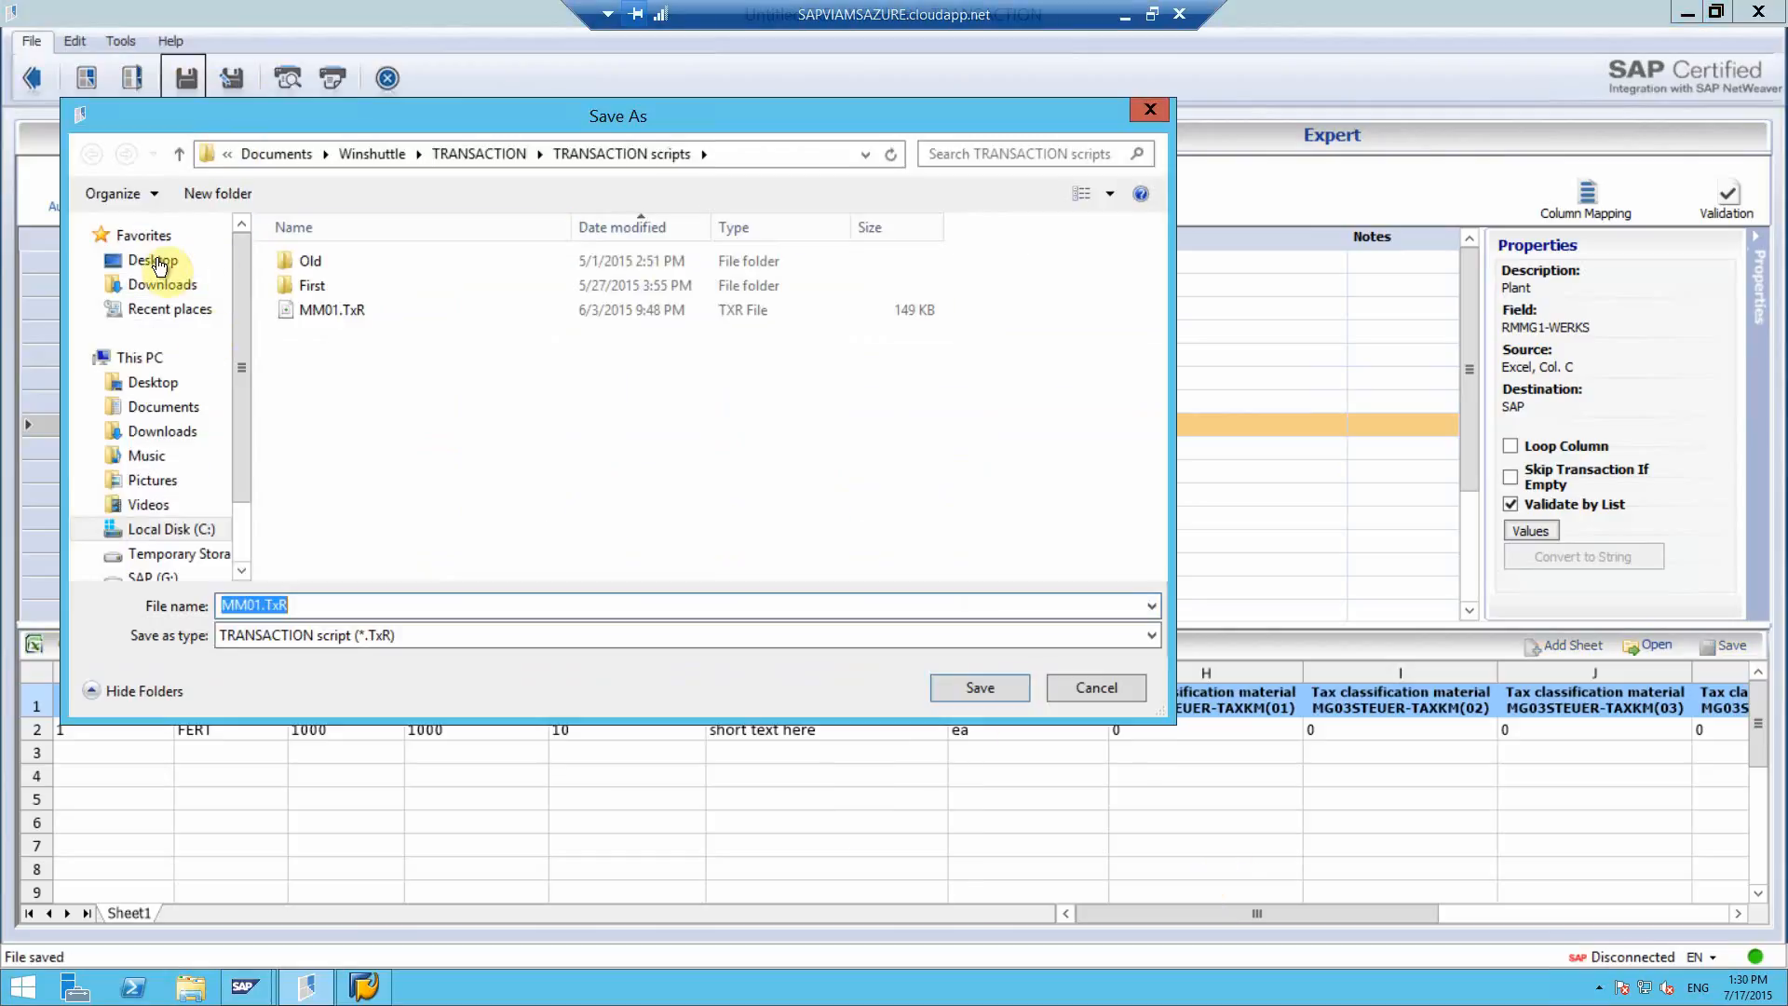
pyautogui.click(977, 687)
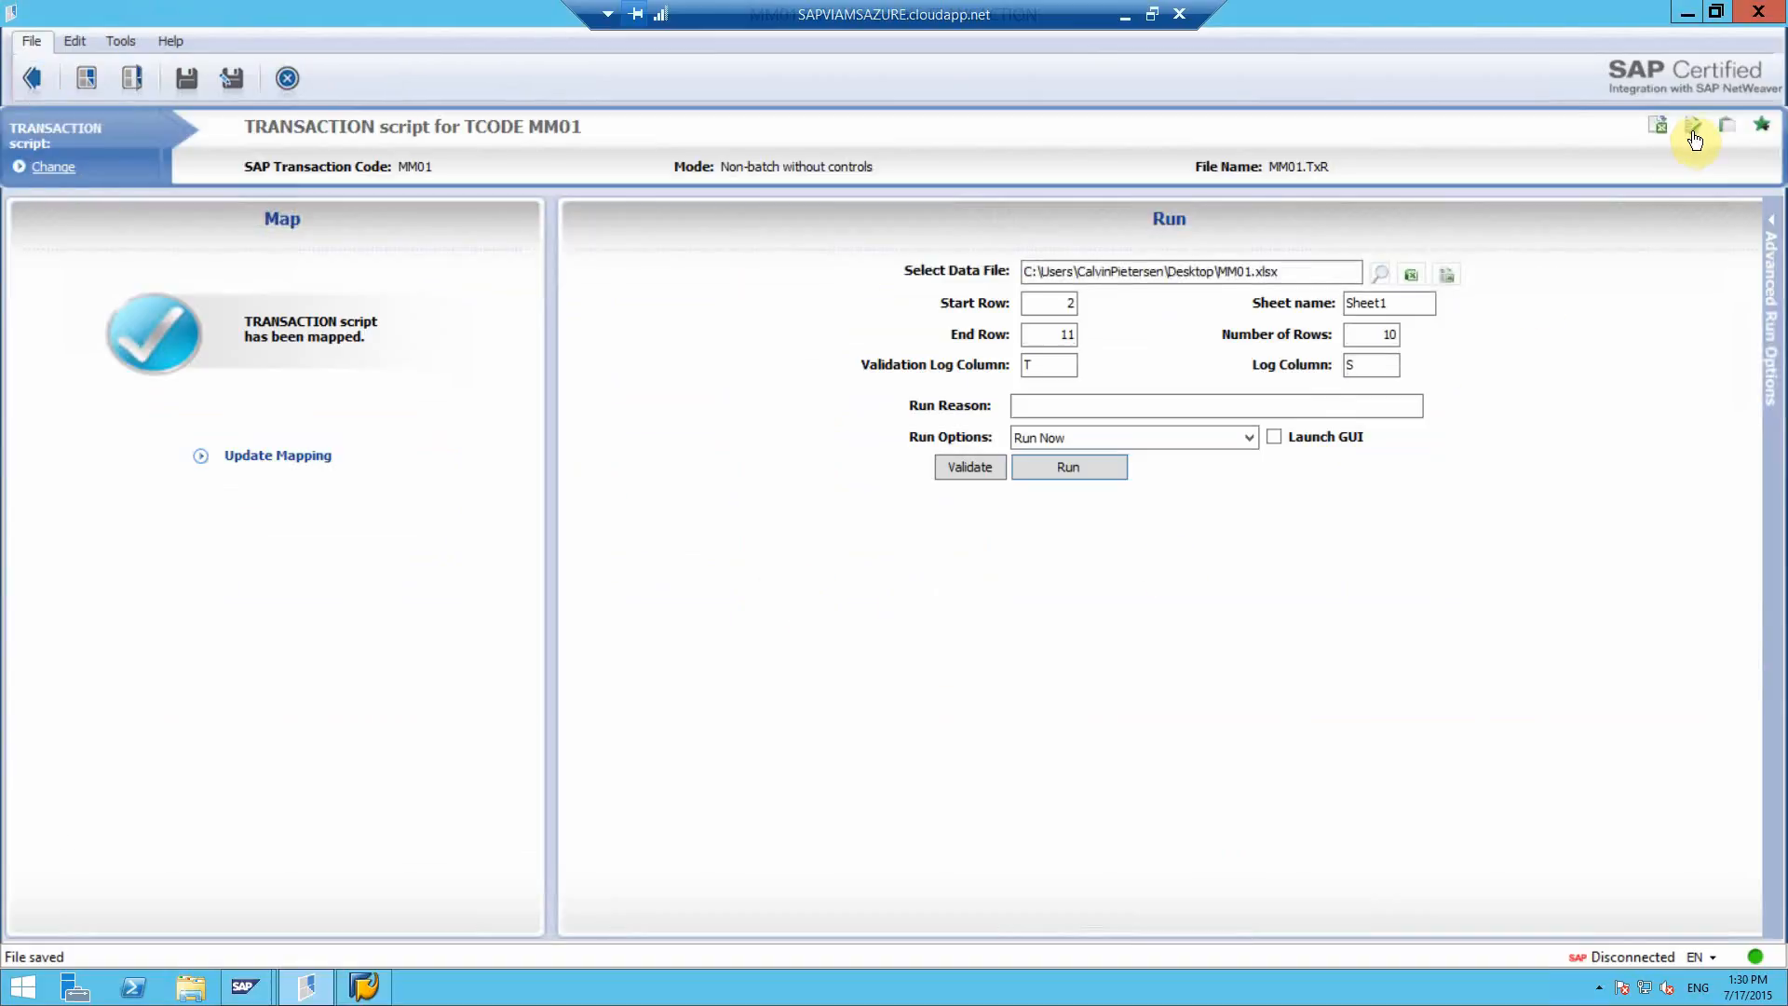
# Step: Publish the script to MM01.xlsx Sheet1 with description mm01 and acknowledge the confirmation
pyautogui.click(1692, 126)
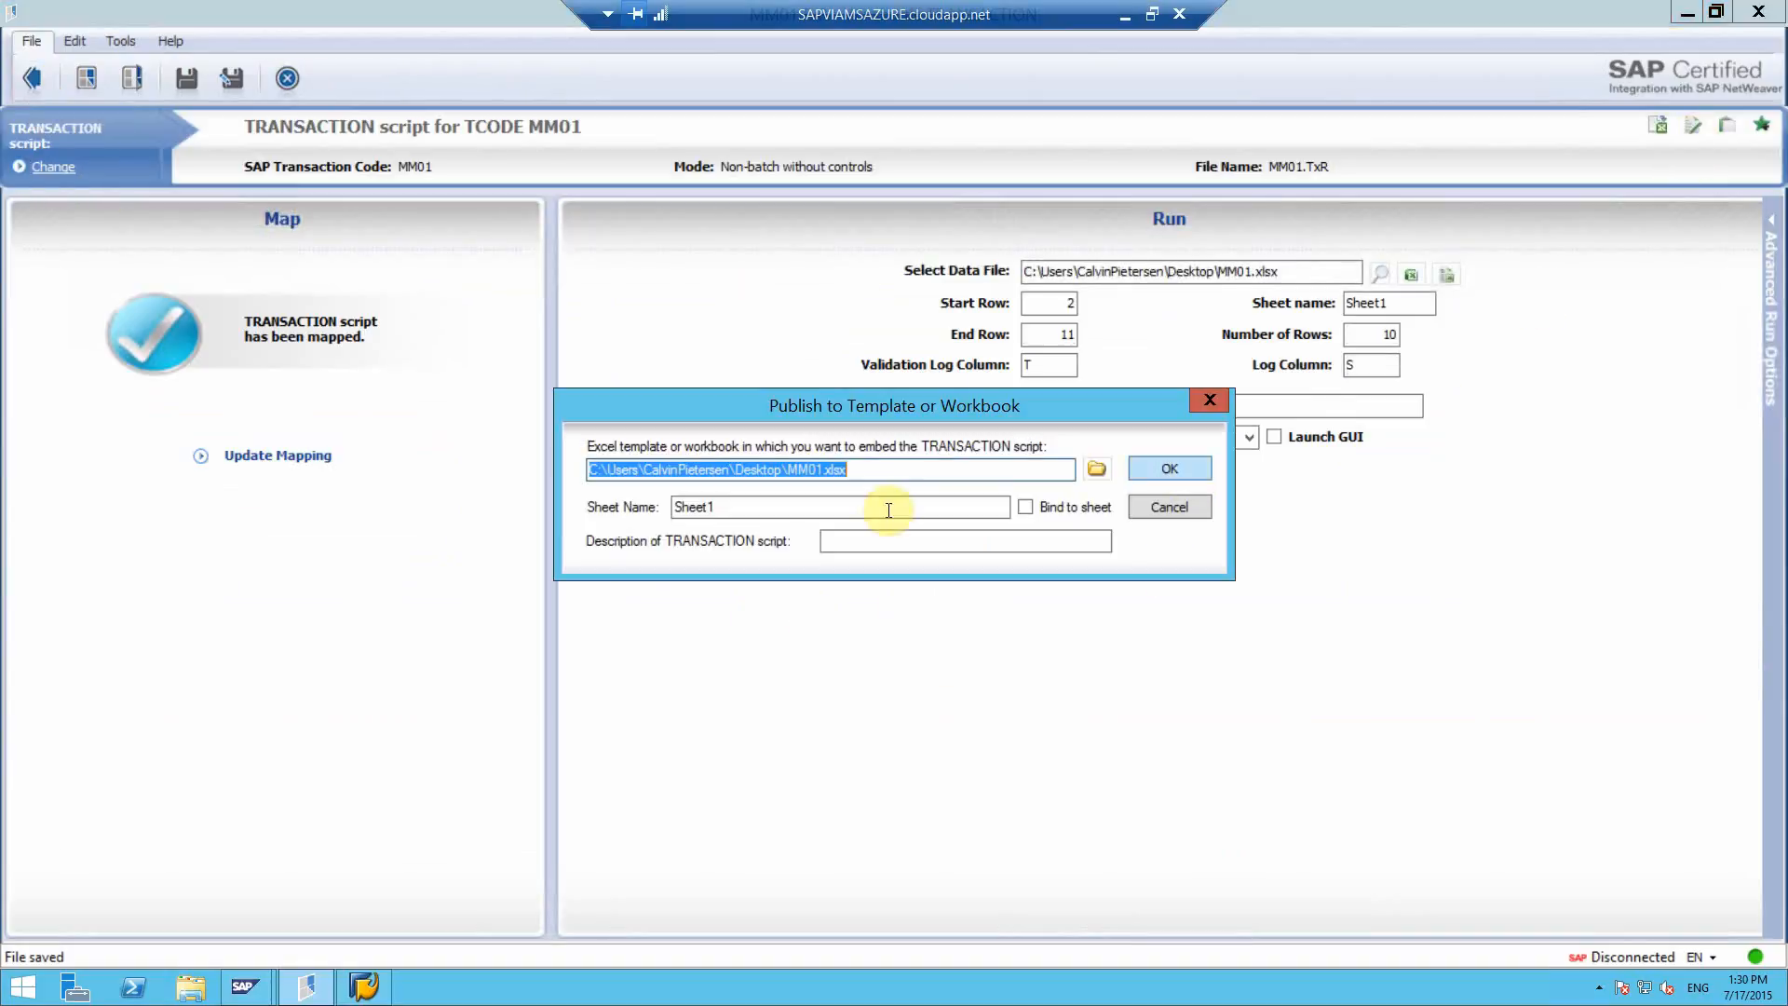
pyautogui.write('mm01')
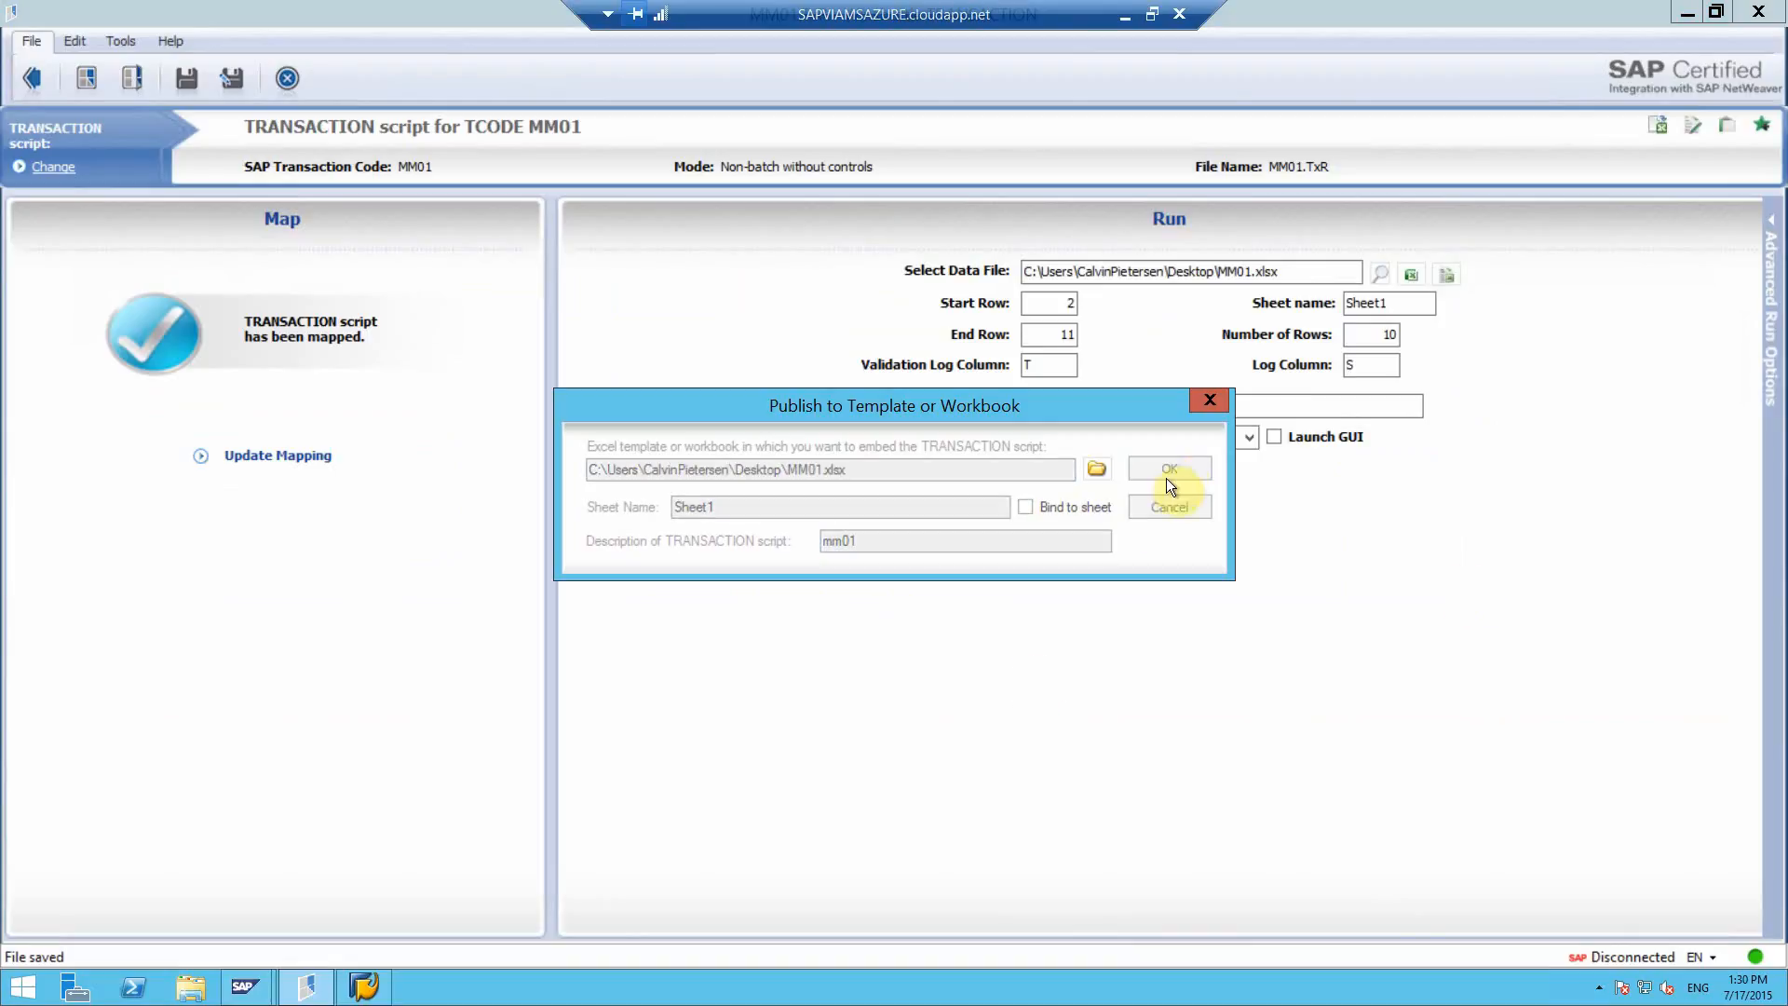
pyautogui.click(1167, 468)
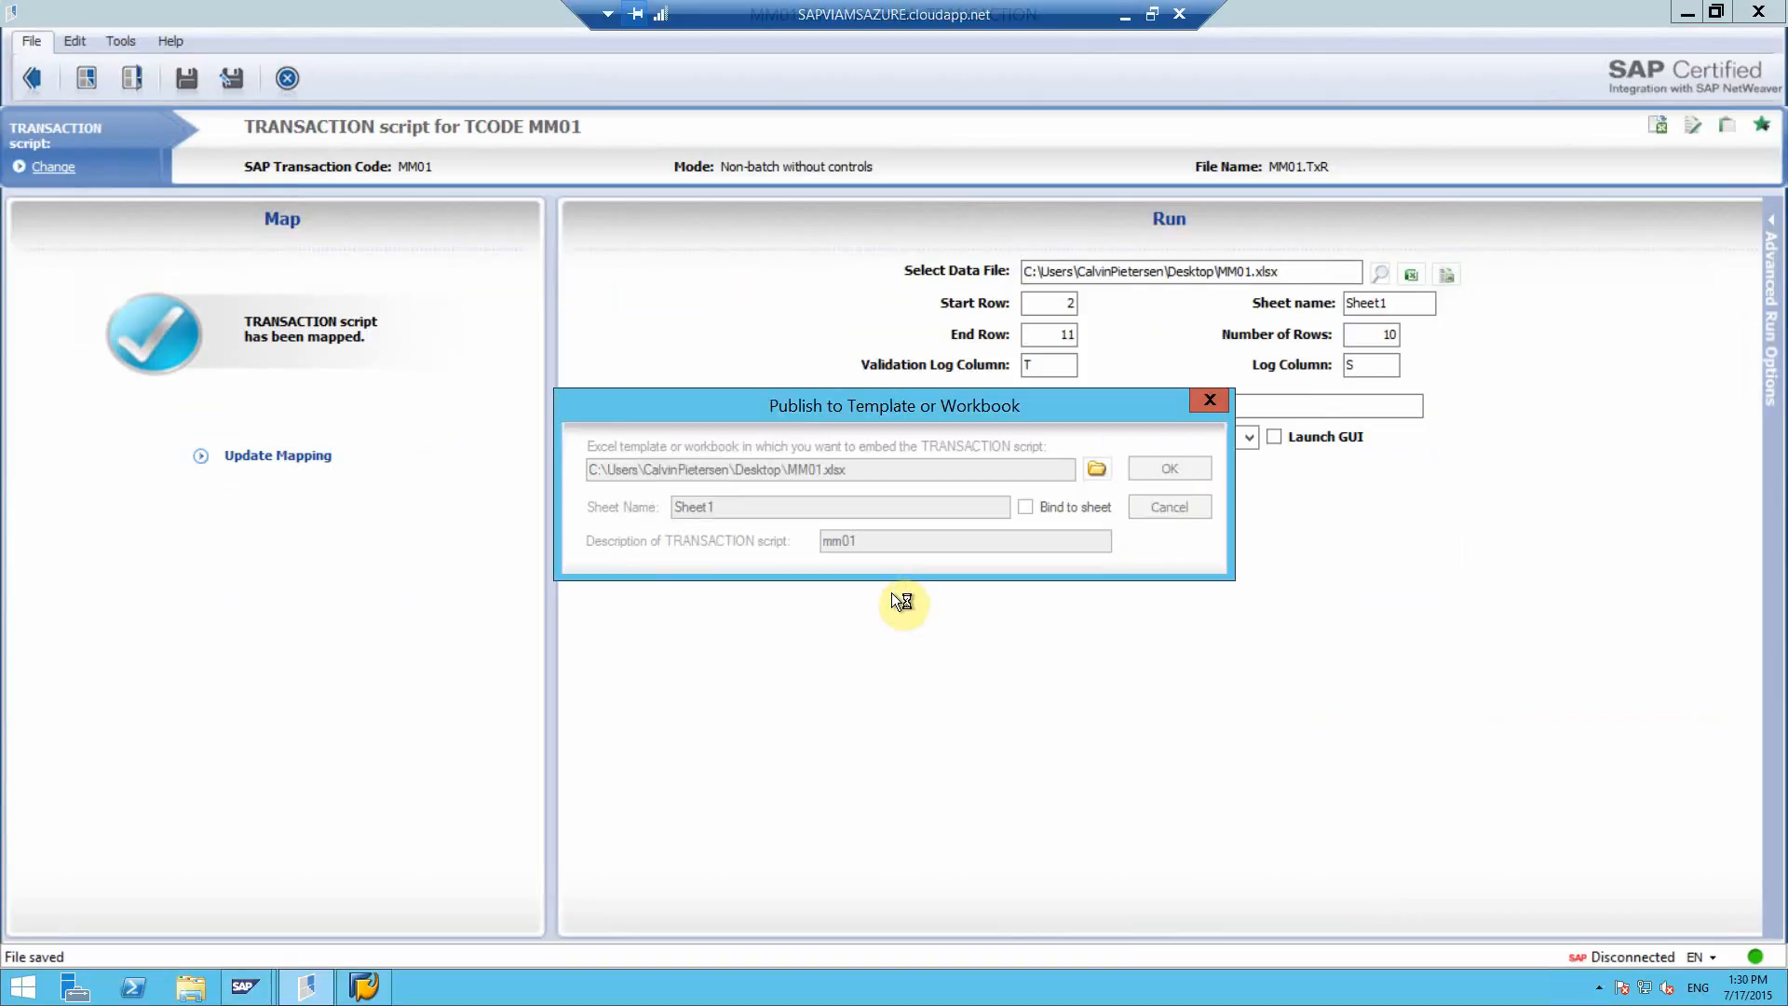
pyautogui.click(1167, 468)
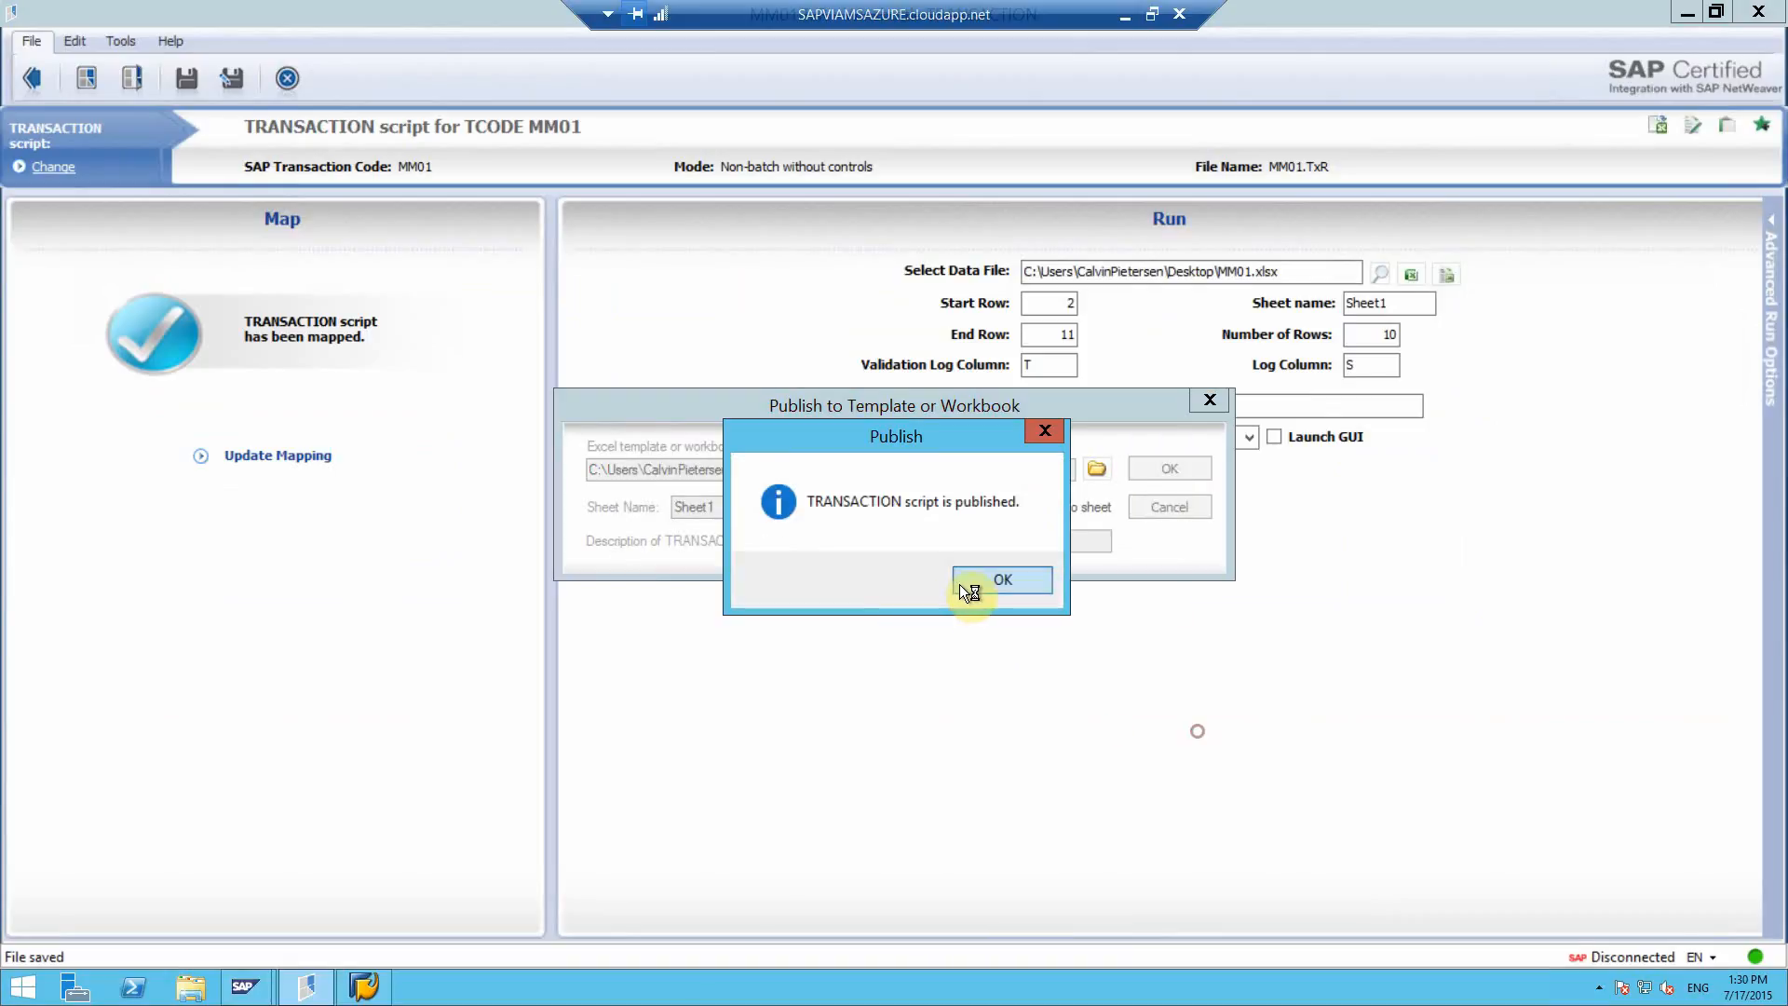
pyautogui.click(1002, 579)
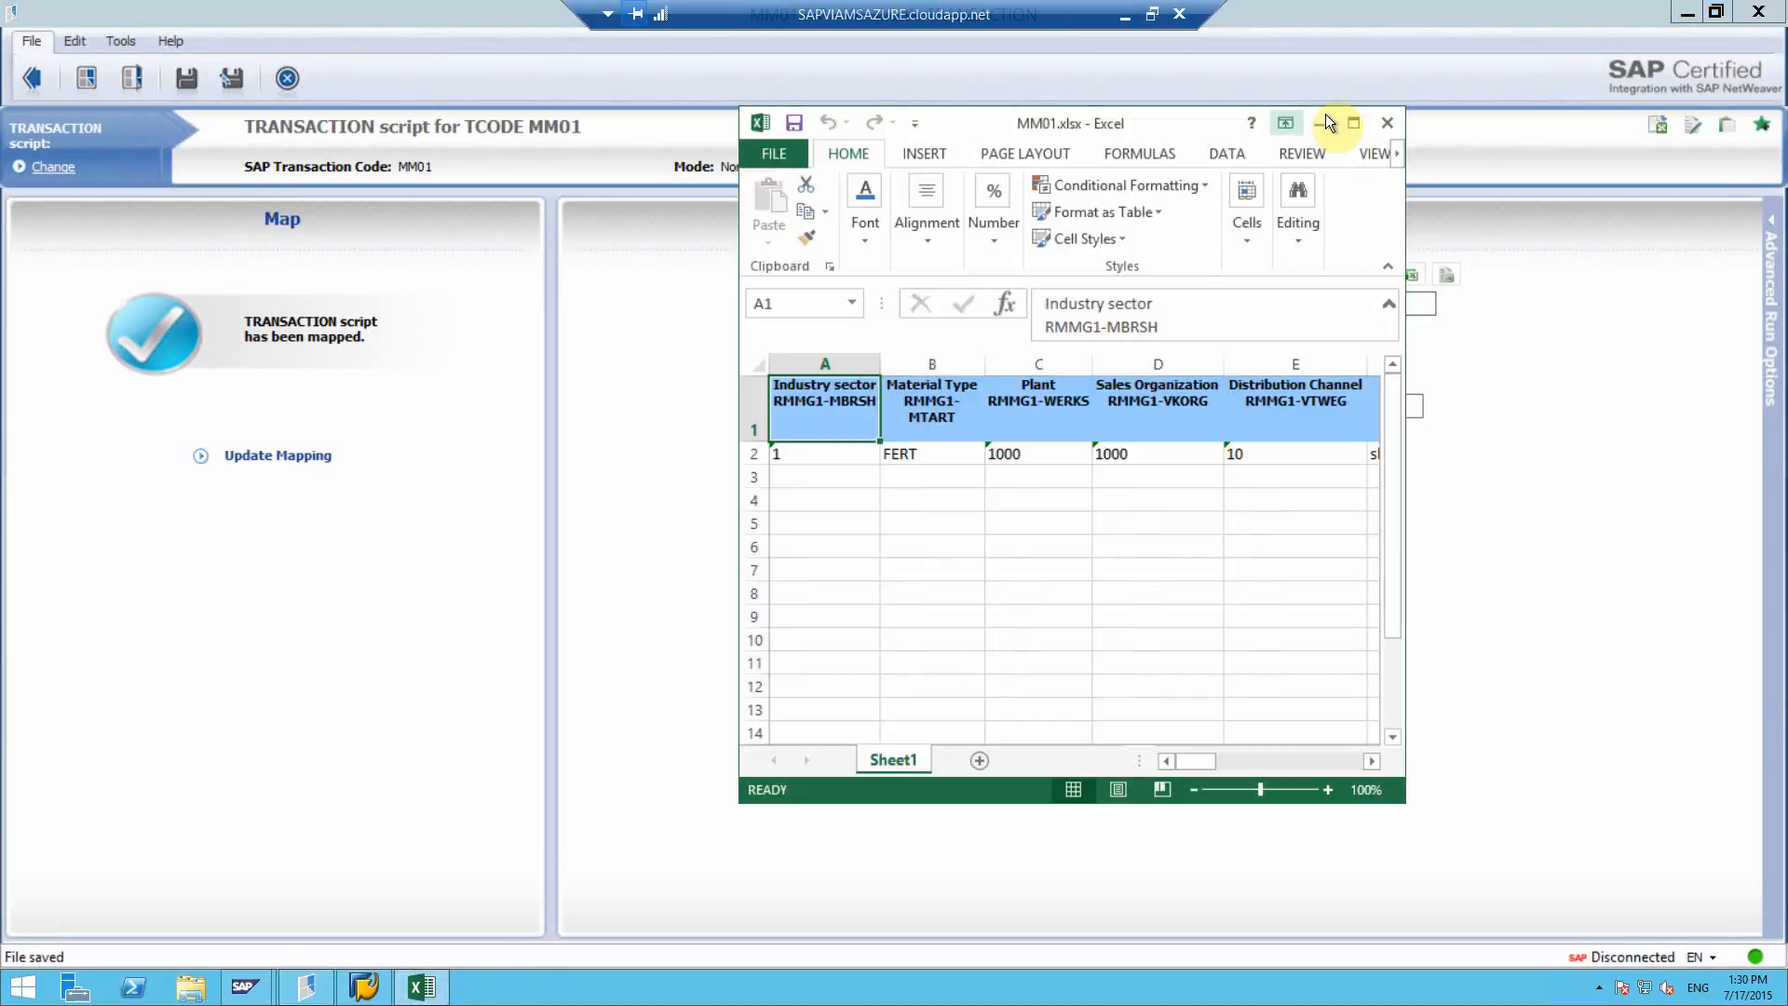
# Step: Copy the sample material row 2 down through row 17, entering 1 in column A
pyautogui.click(1352, 122)
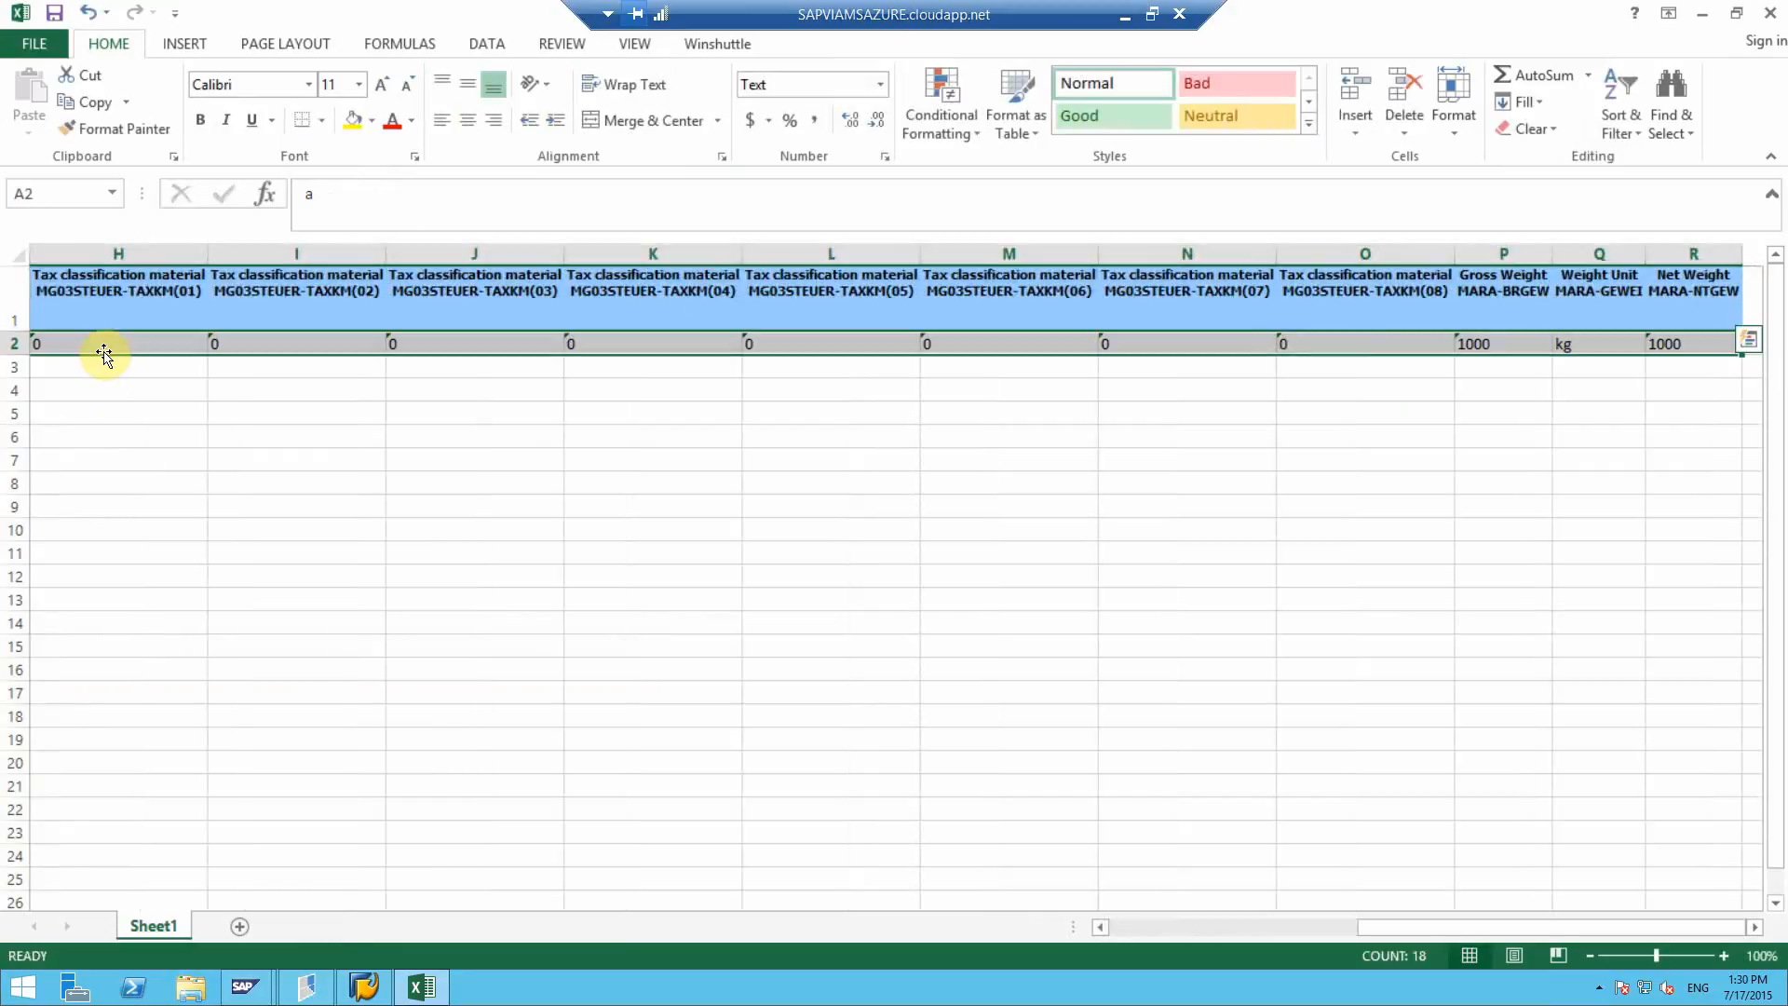
pyautogui.press('ctrl+c')
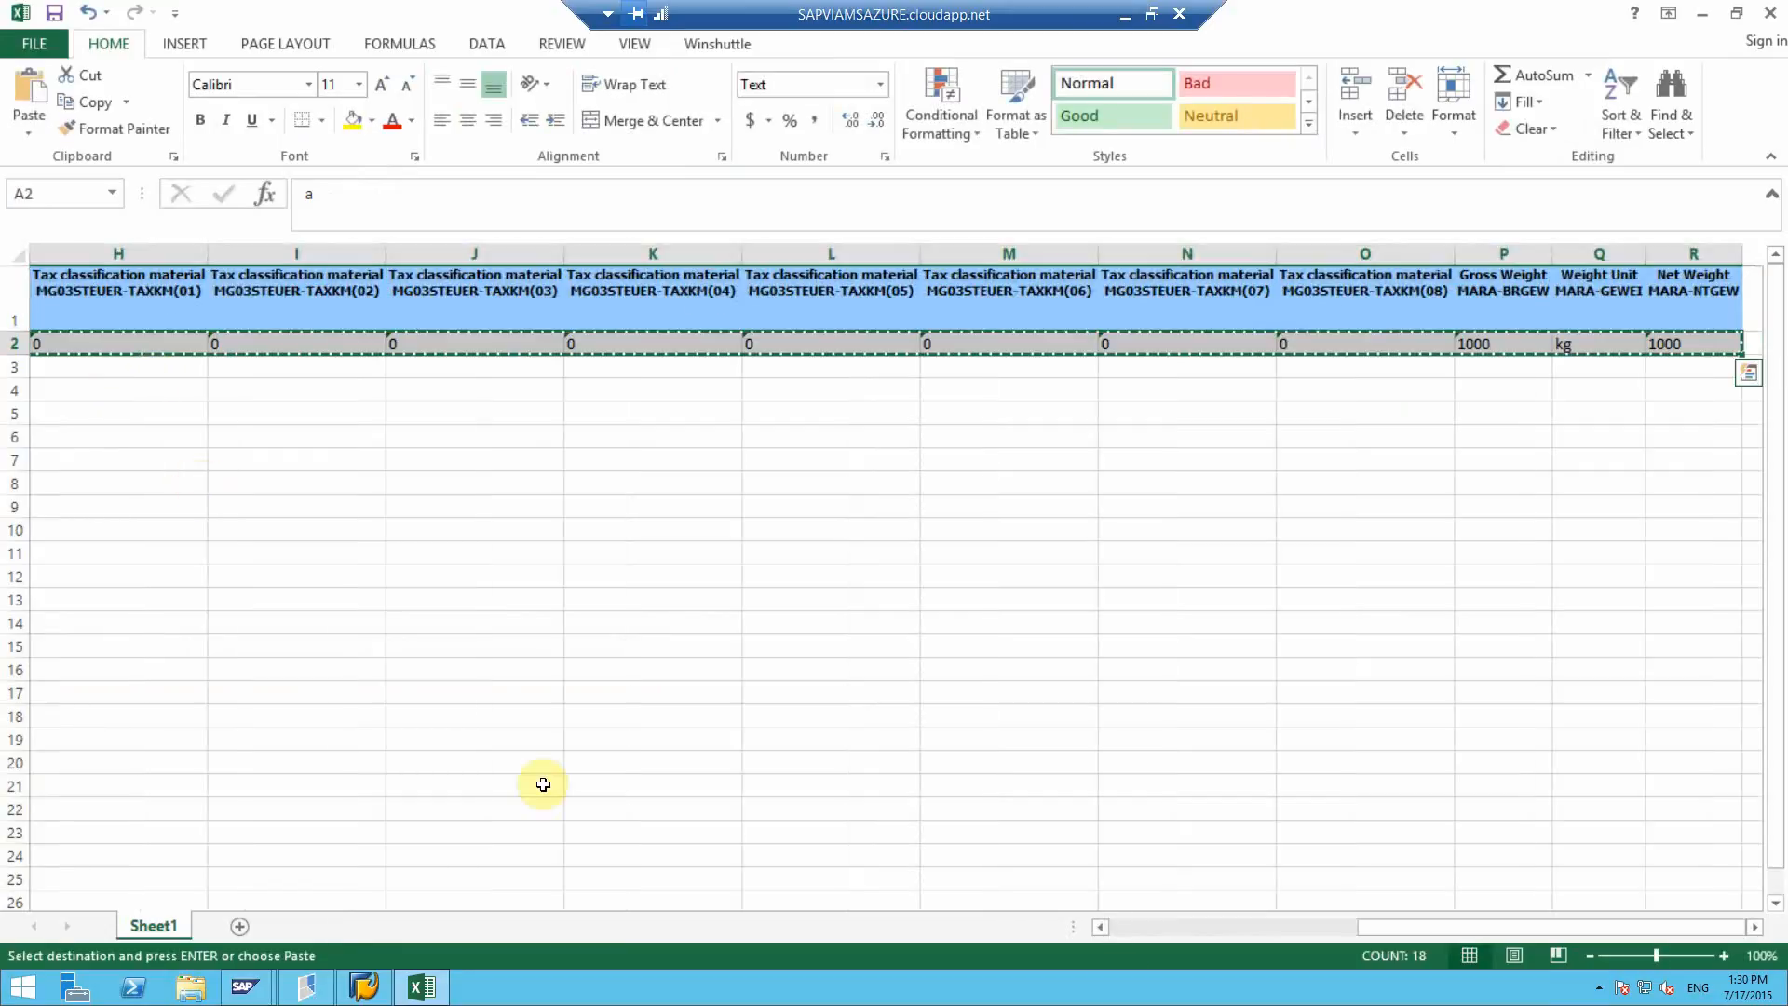
pyautogui.hscroll(-3)
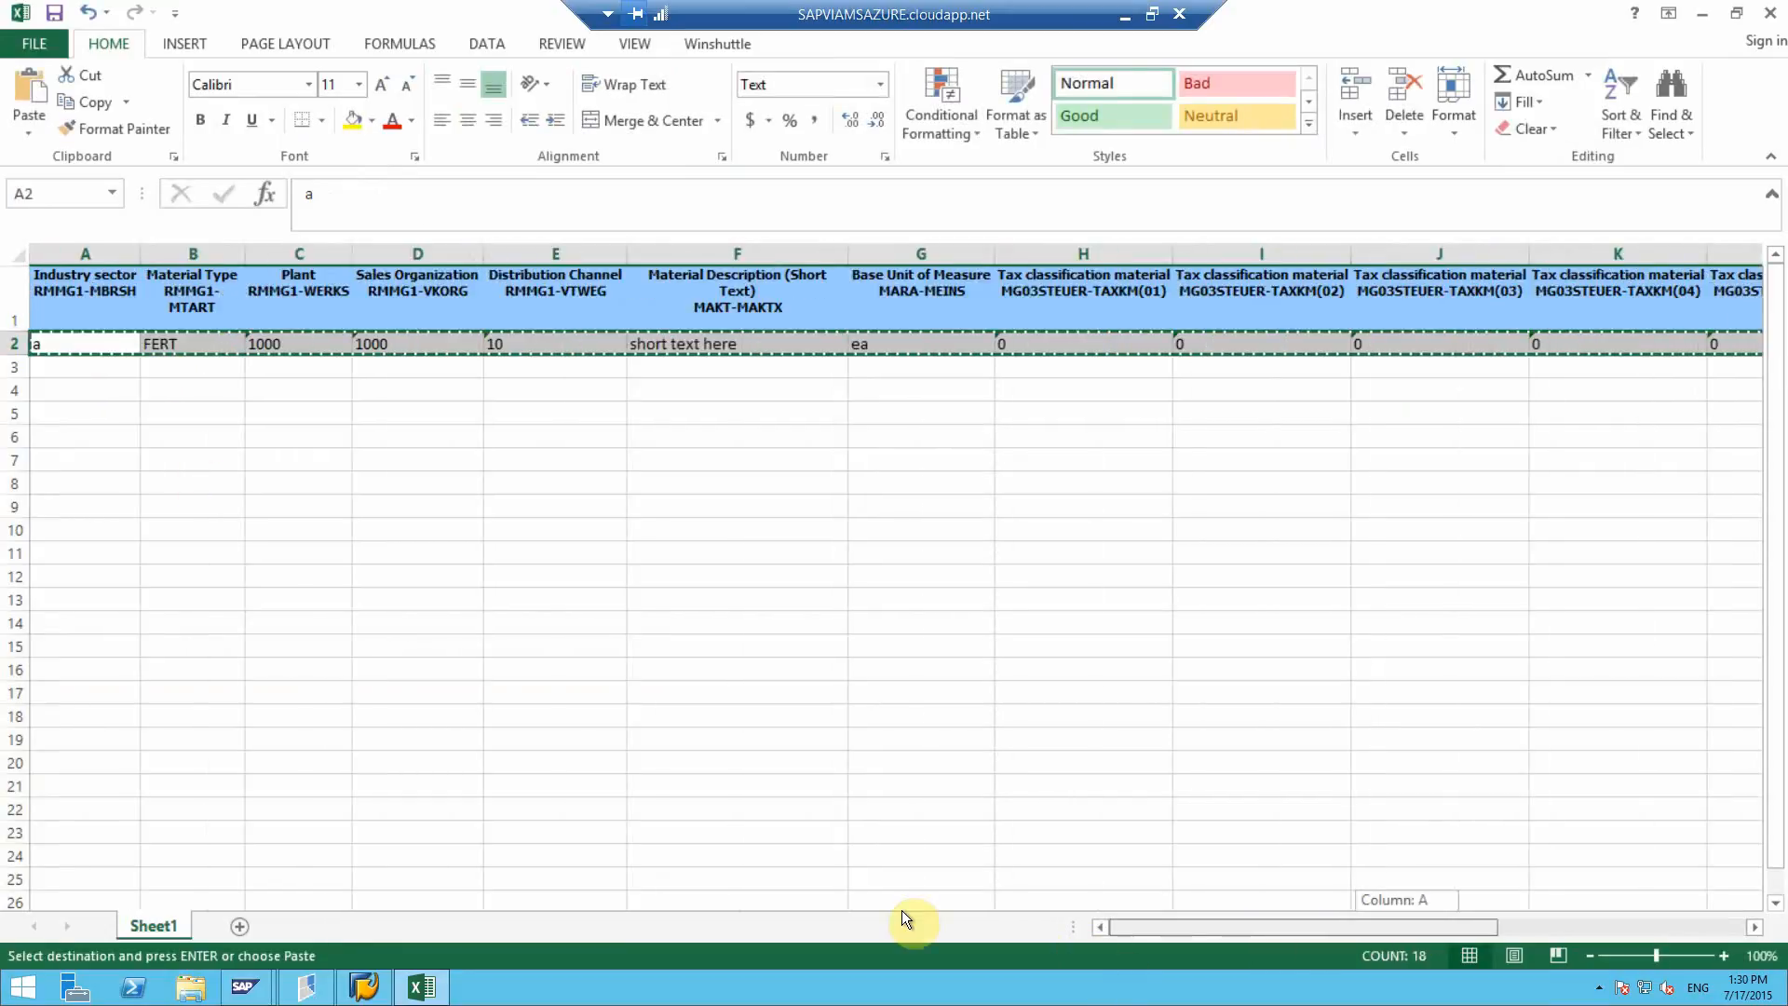
pyautogui.press('enter')
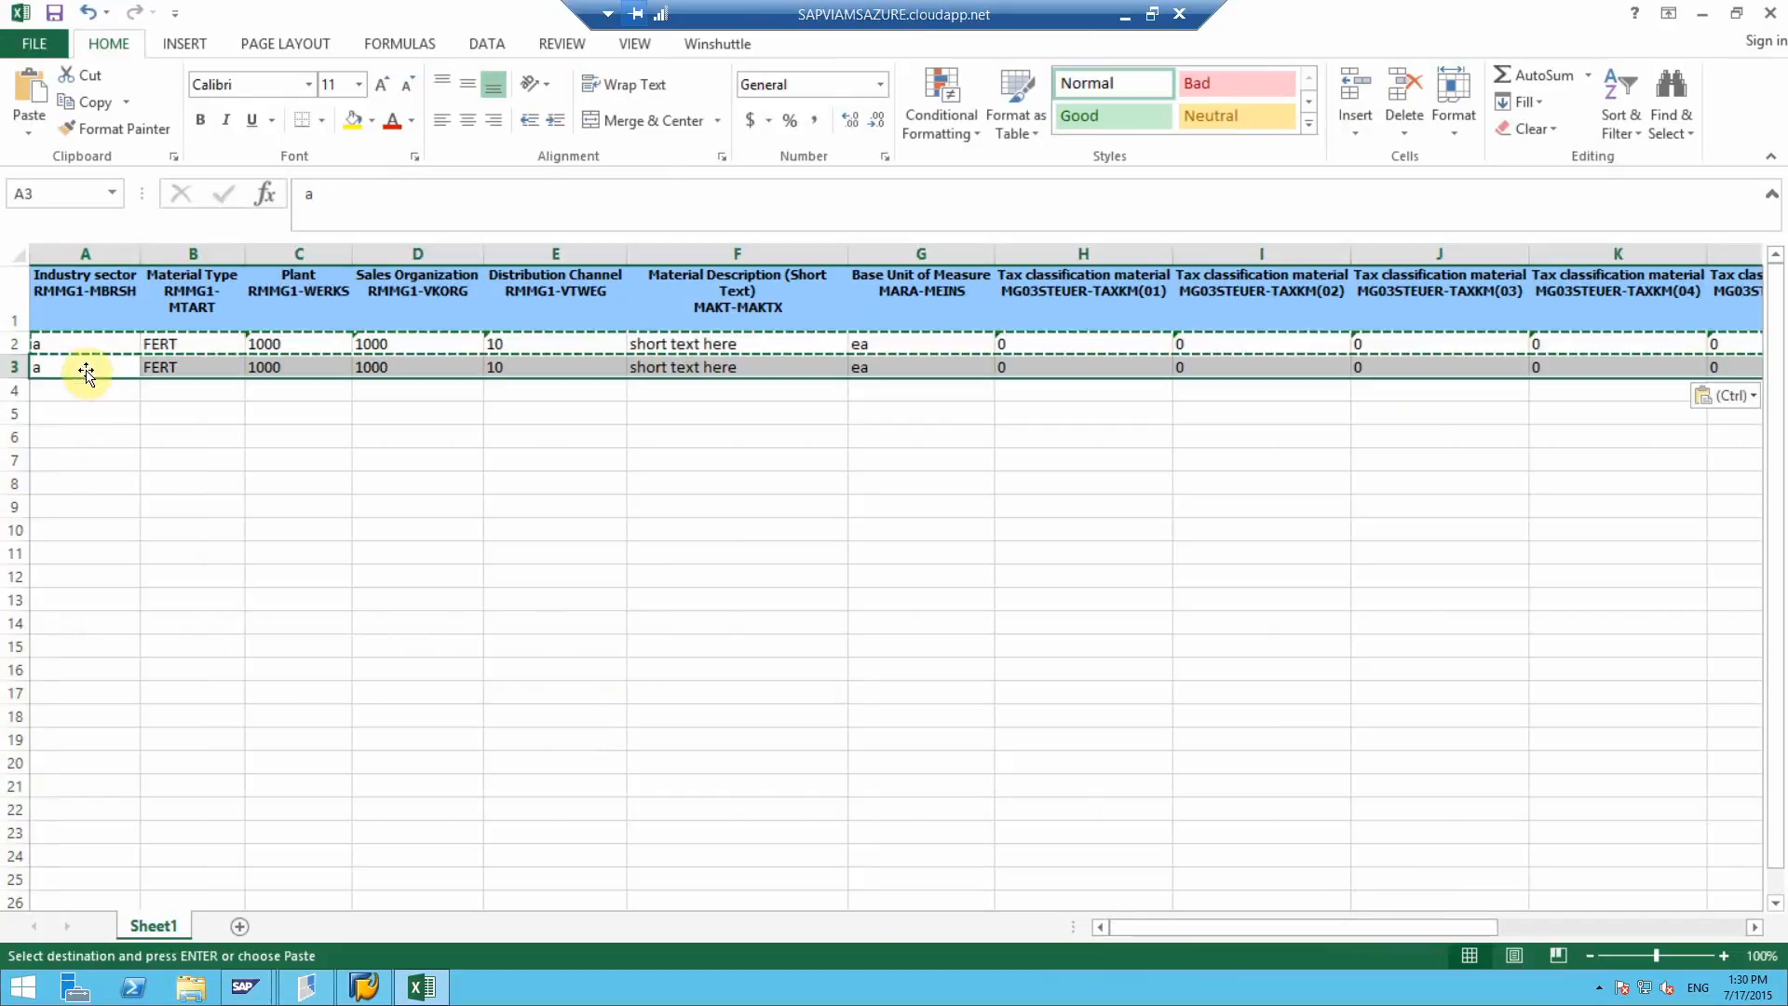
pyautogui.write('1')
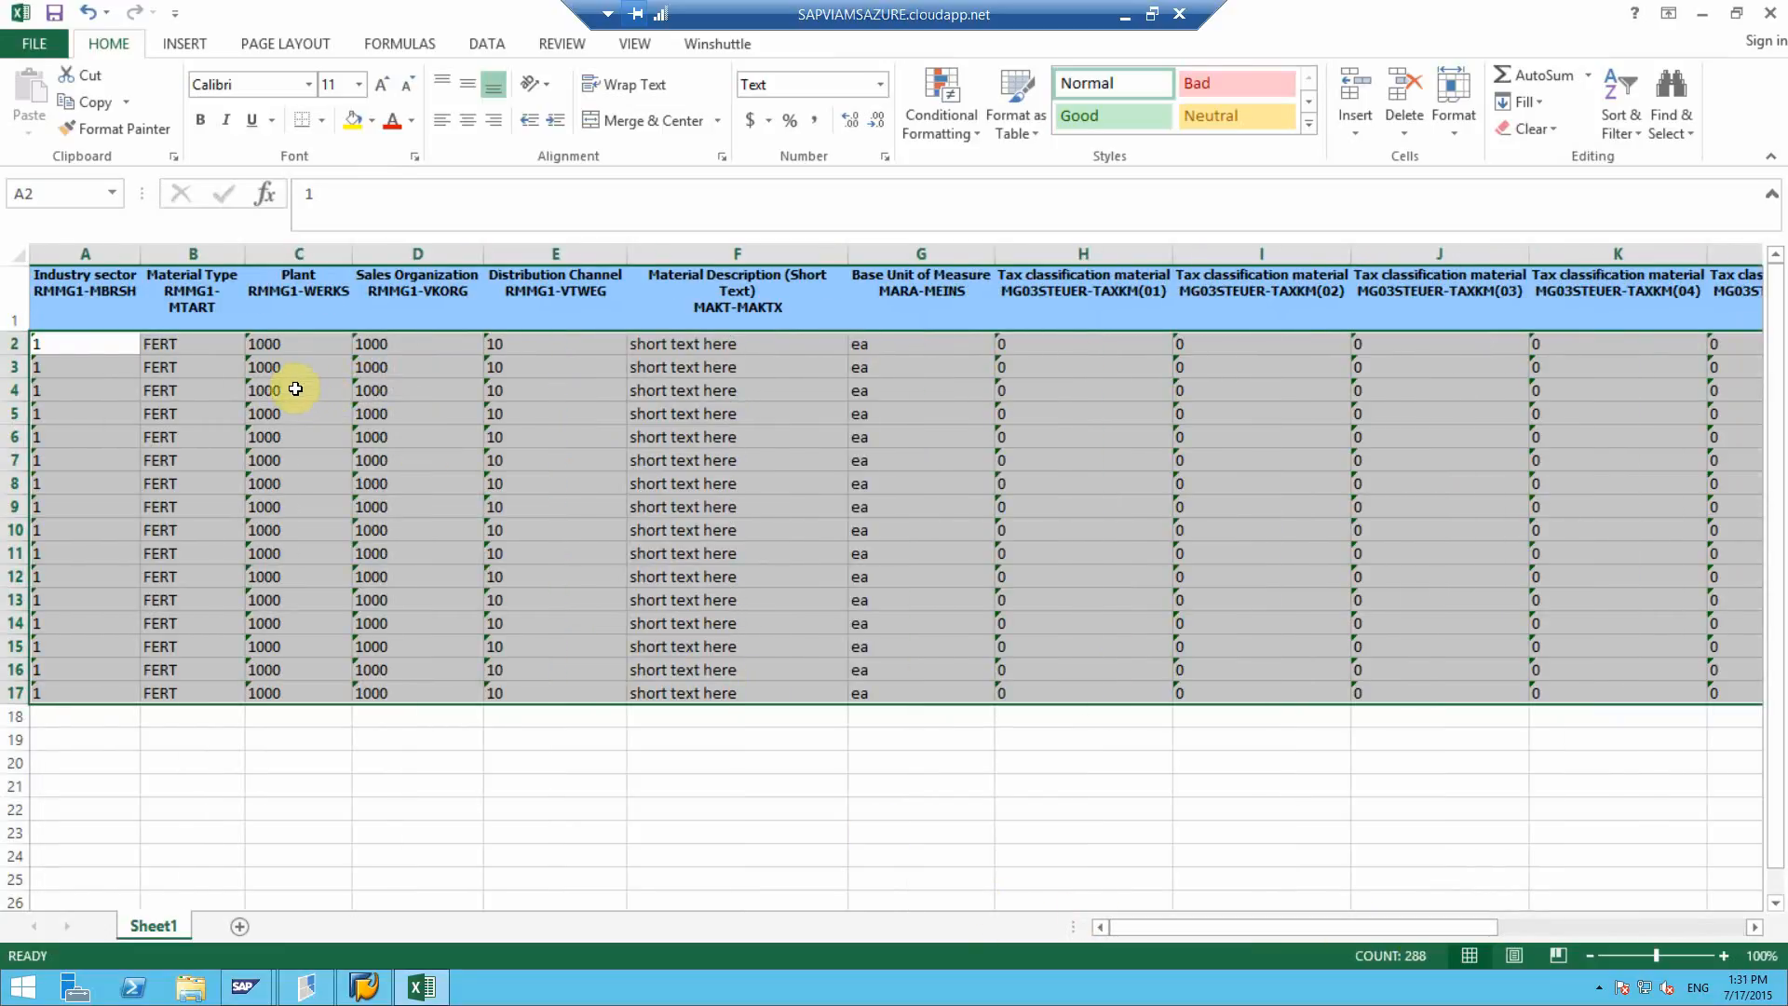
# Step: Change plant to 2000 in C4 and 2200 in C7, and channel to xx in E14
pyautogui.click(298, 389)
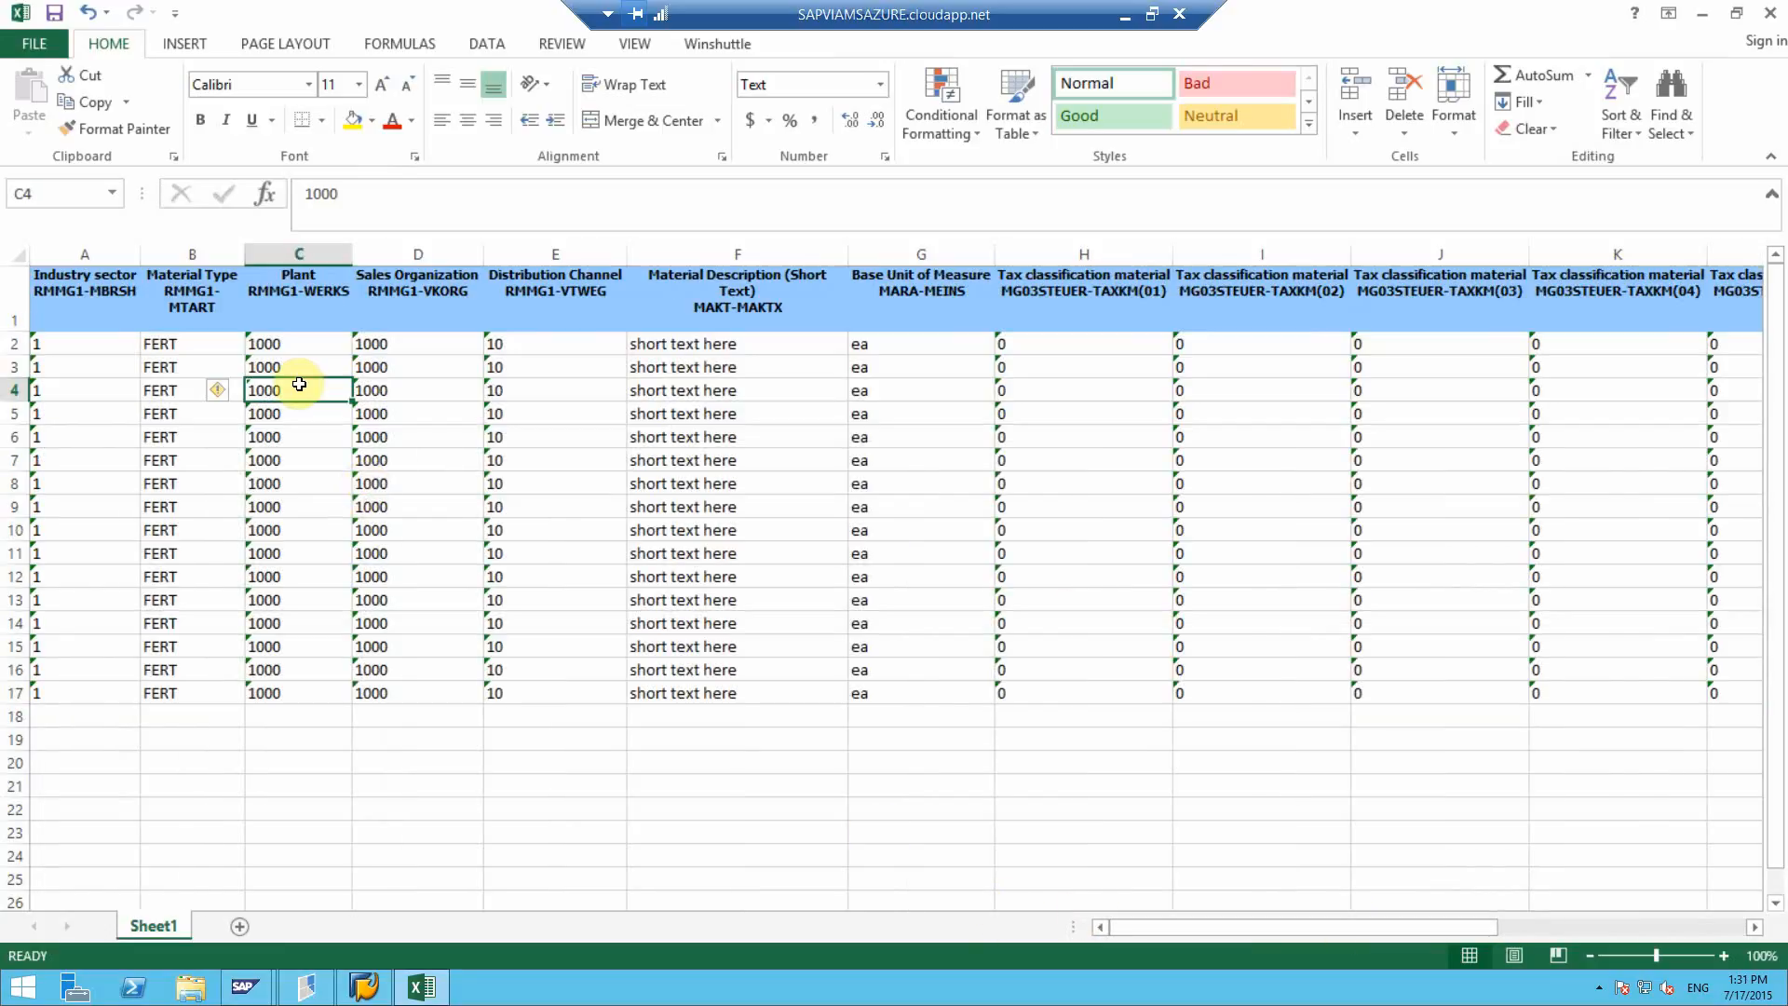
pyautogui.write('2000')
pyautogui.click(298, 460)
pyautogui.write('1')
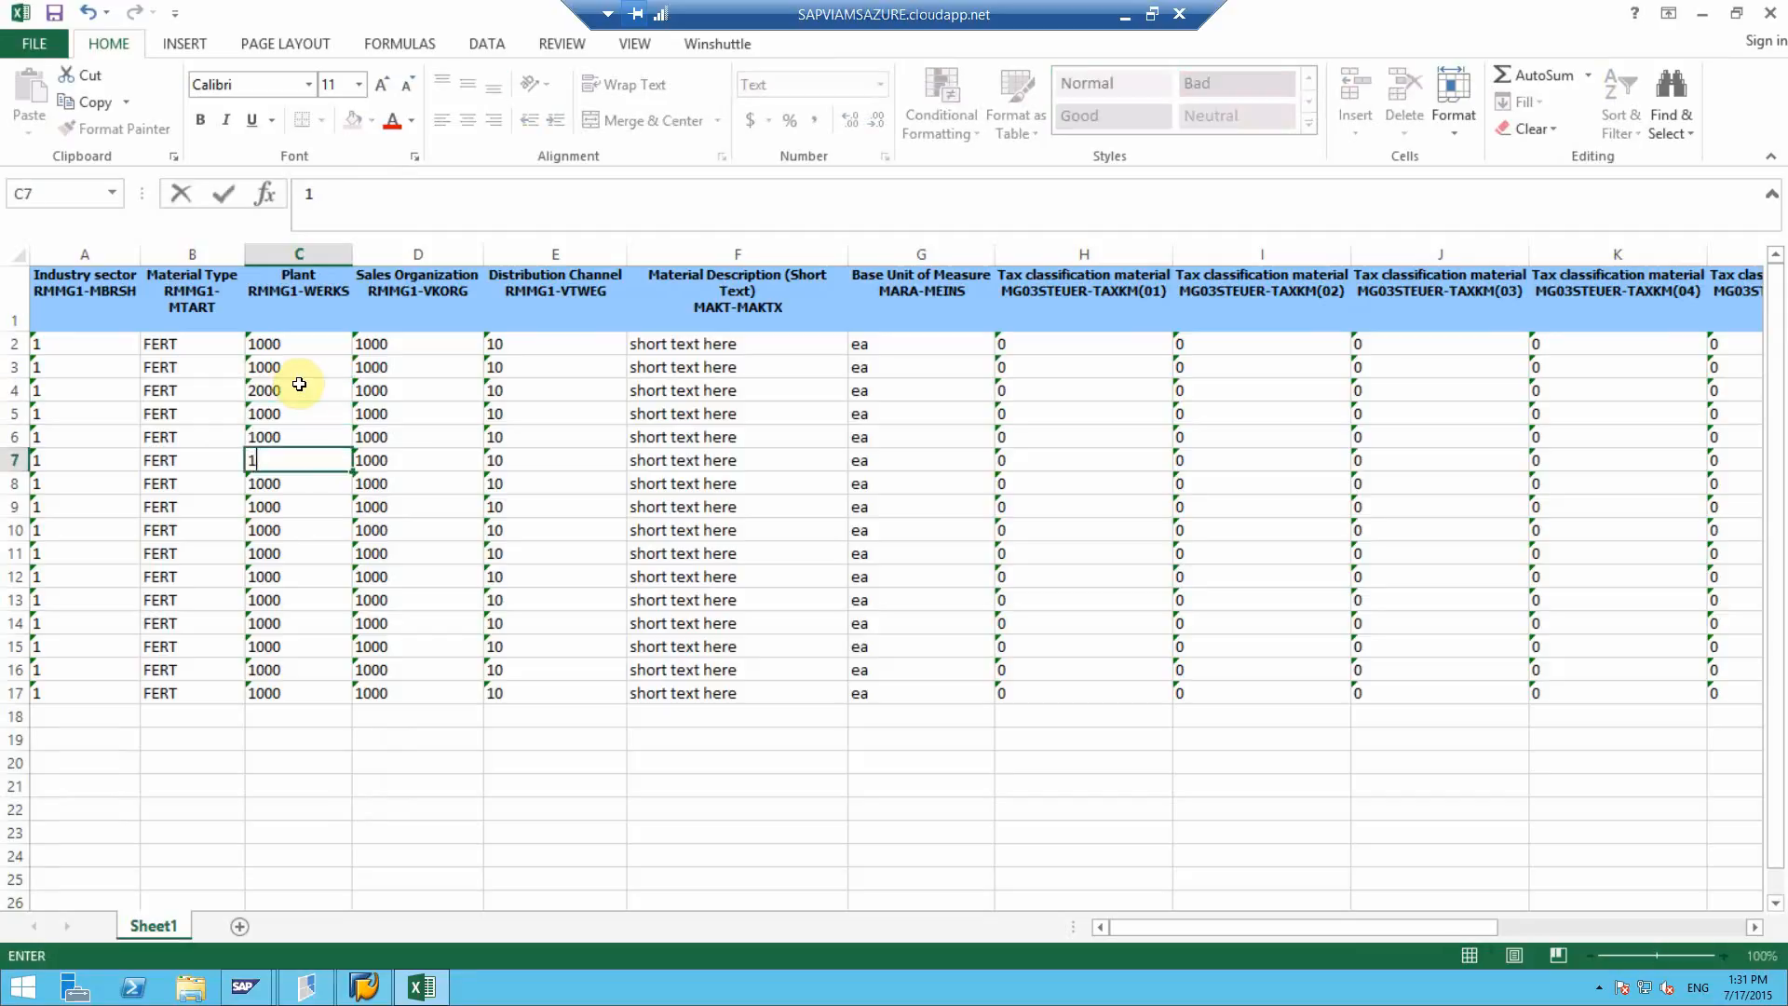
pyautogui.write('22')
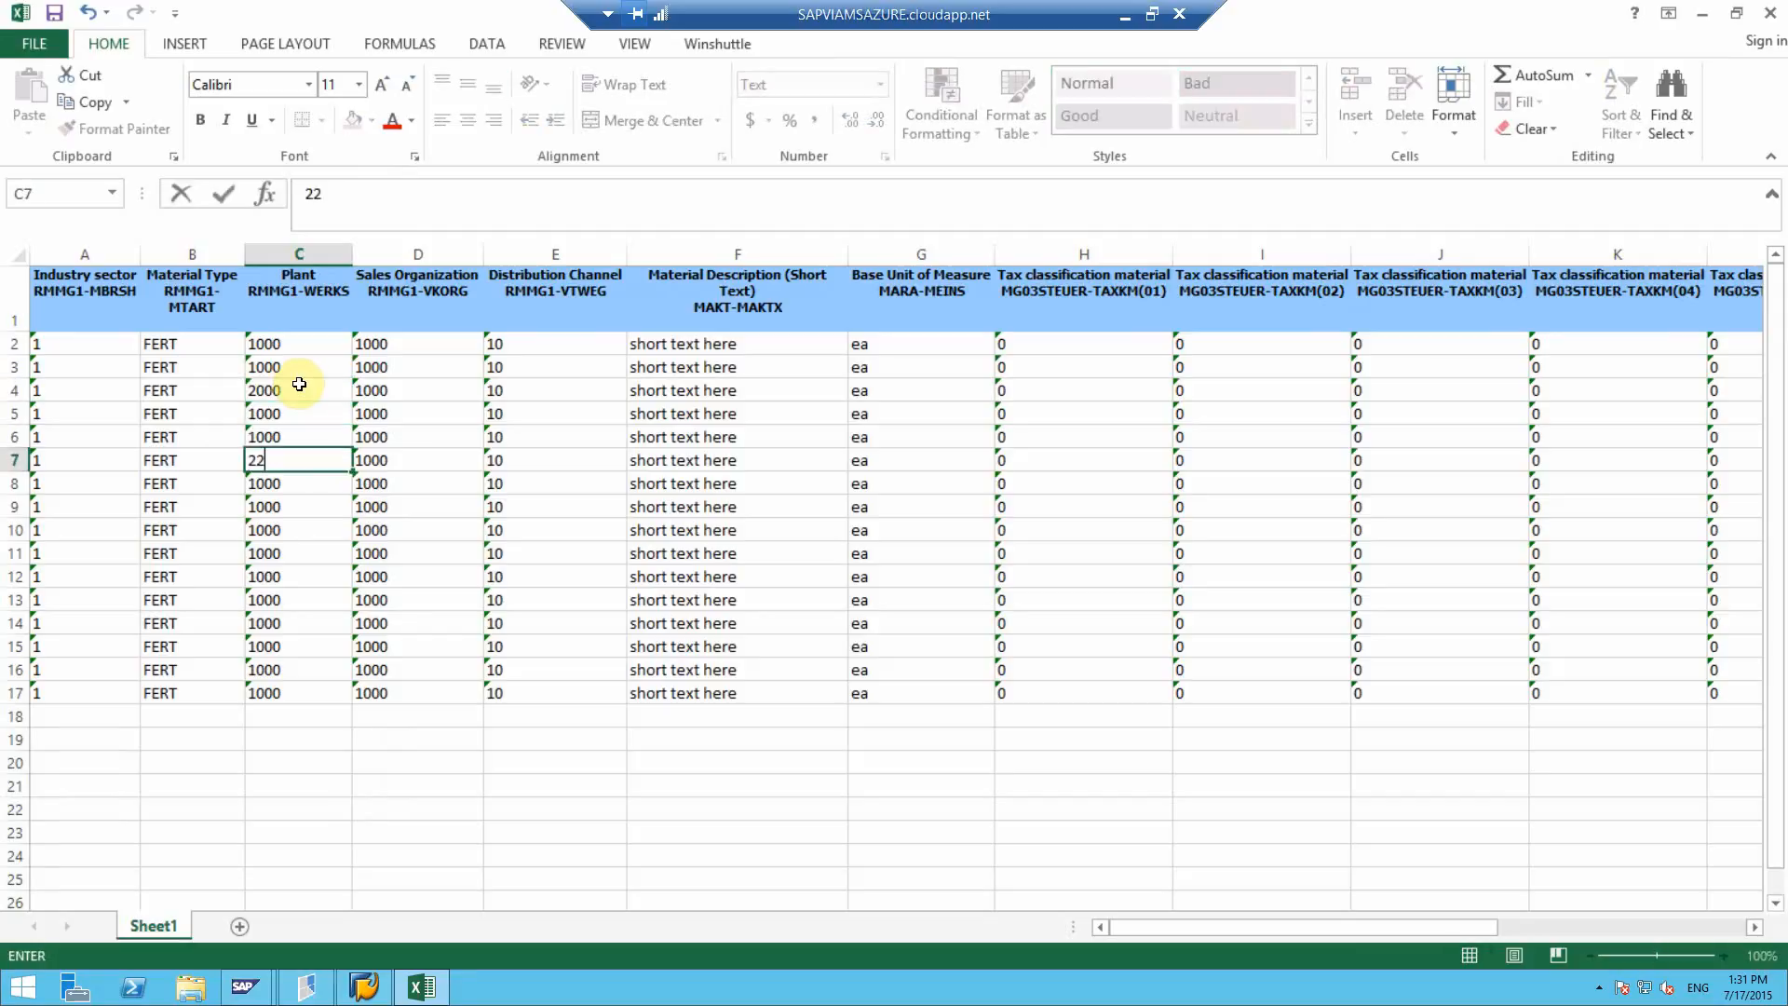
pyautogui.write('00')
pyautogui.click(555, 623)
pyautogui.write('xx')
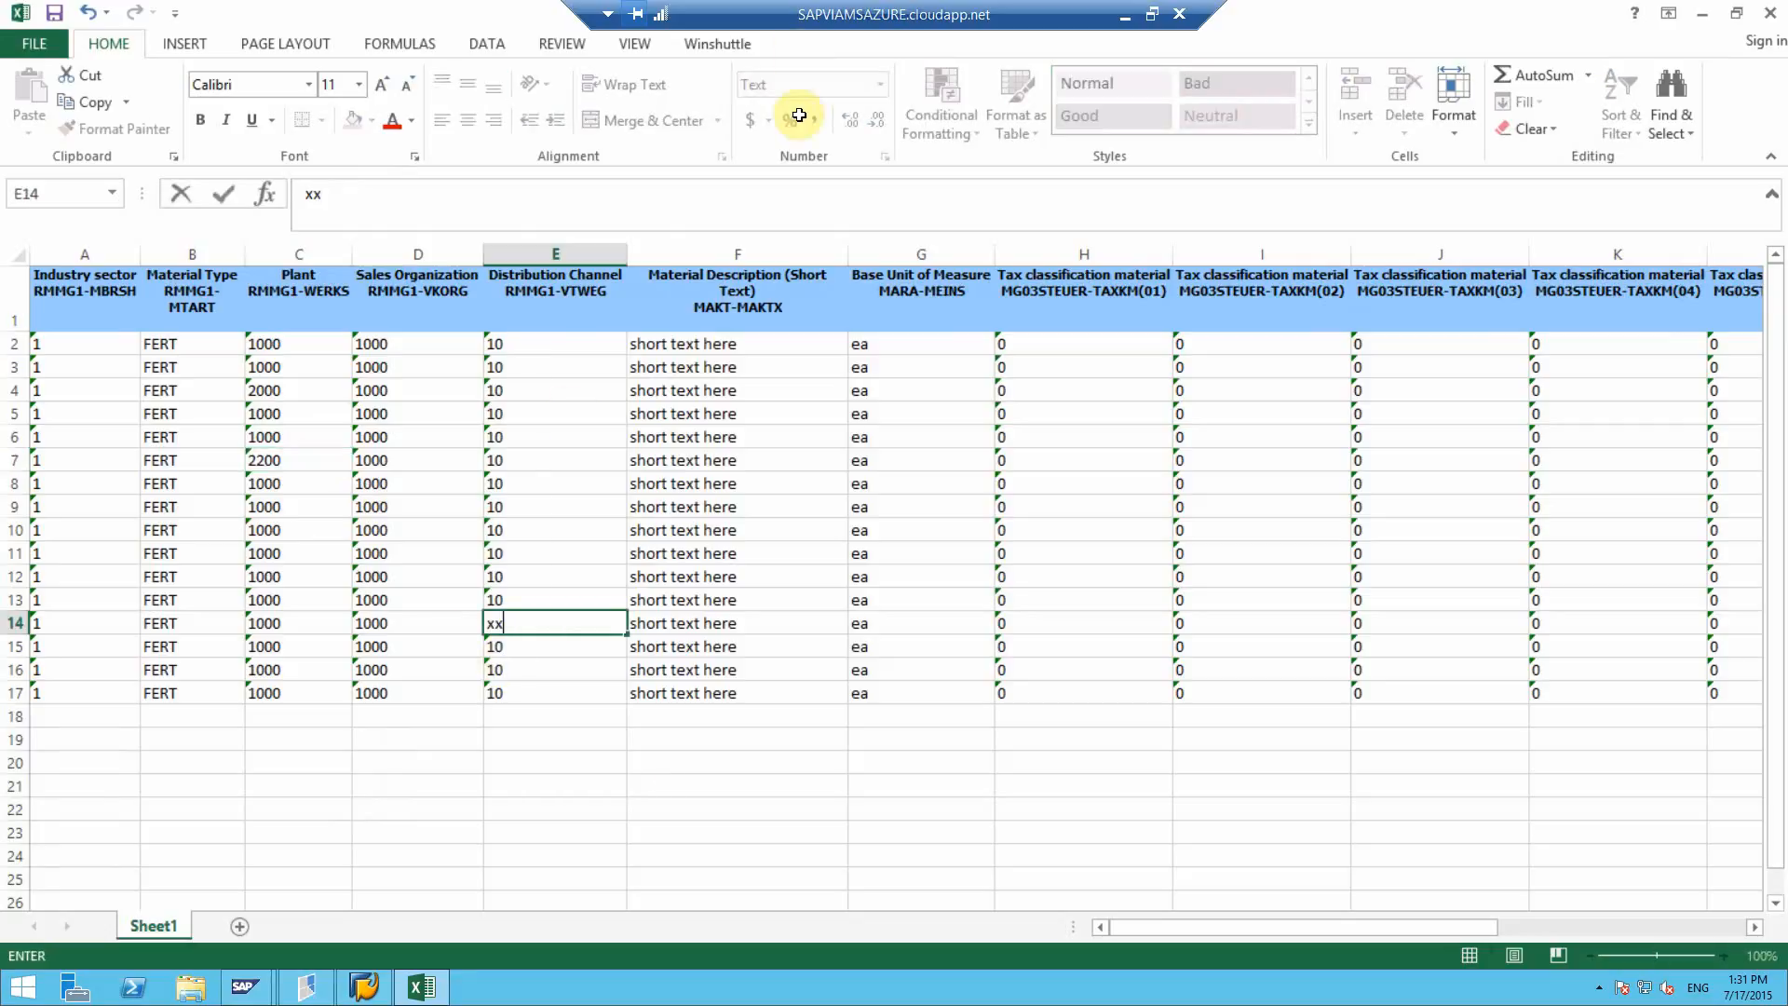
pyautogui.click(716, 44)
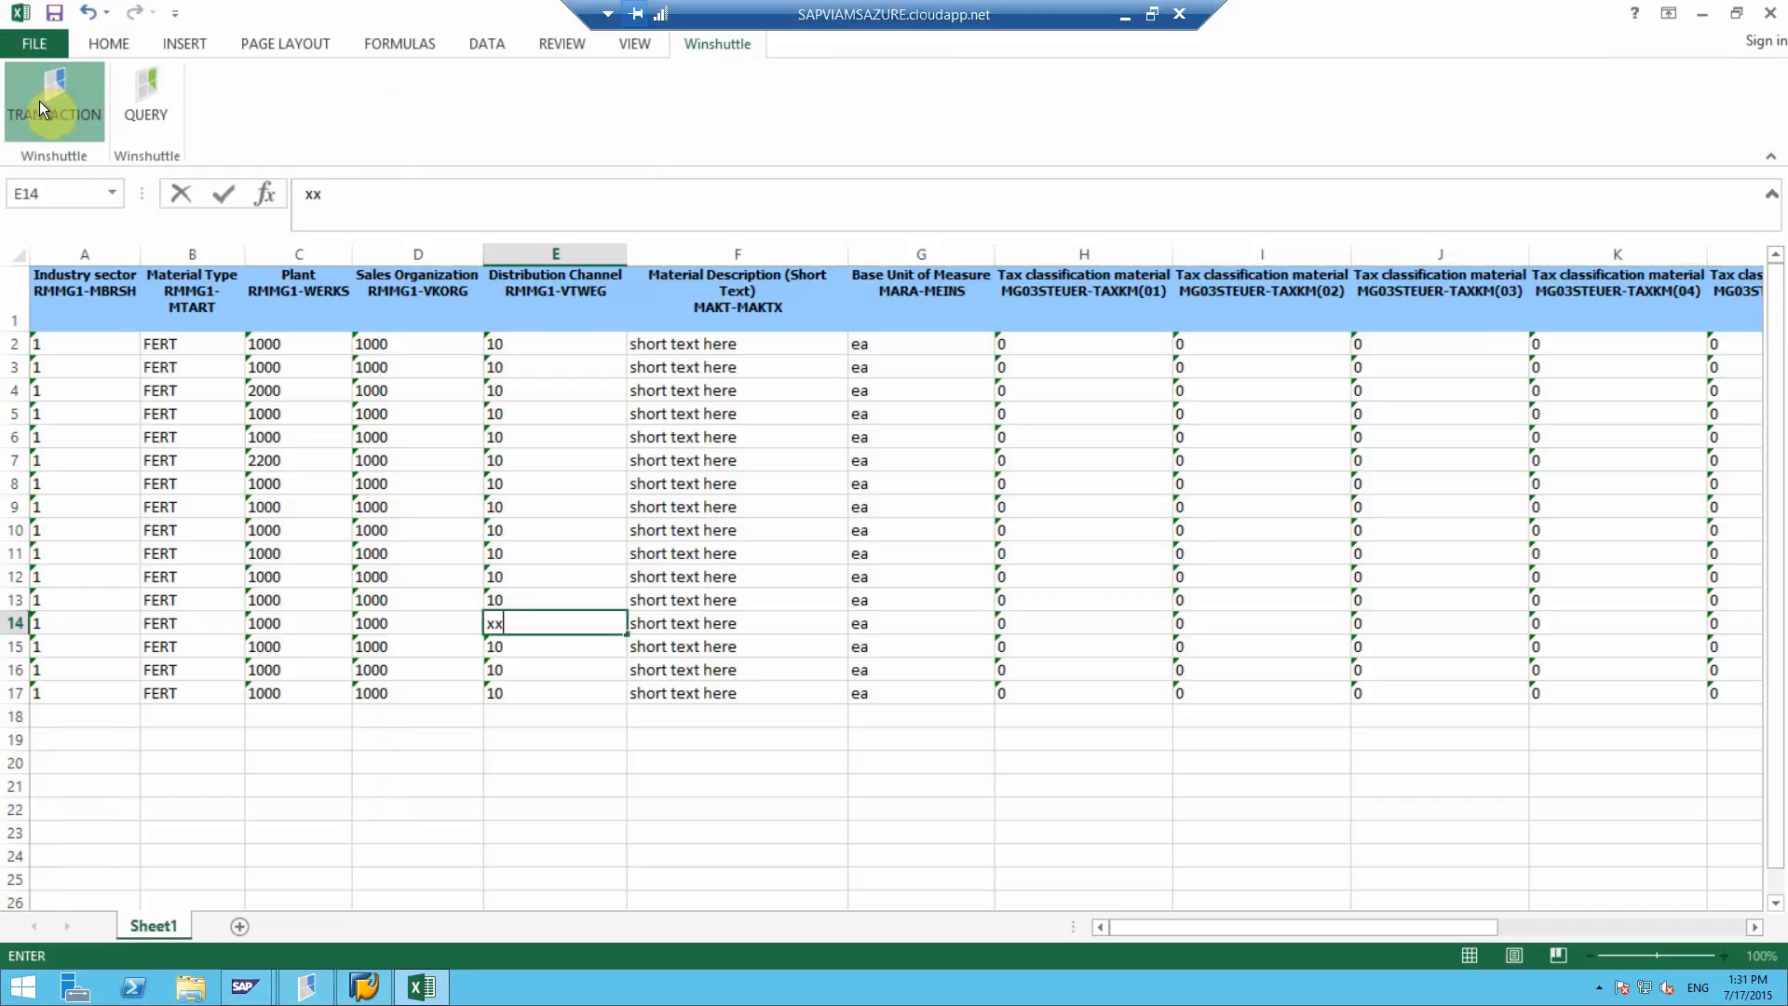
# Step: Validate the 16 rows with the mm01 script after SAP logon, flagging rows 4, 7, 14
pyautogui.click(54, 91)
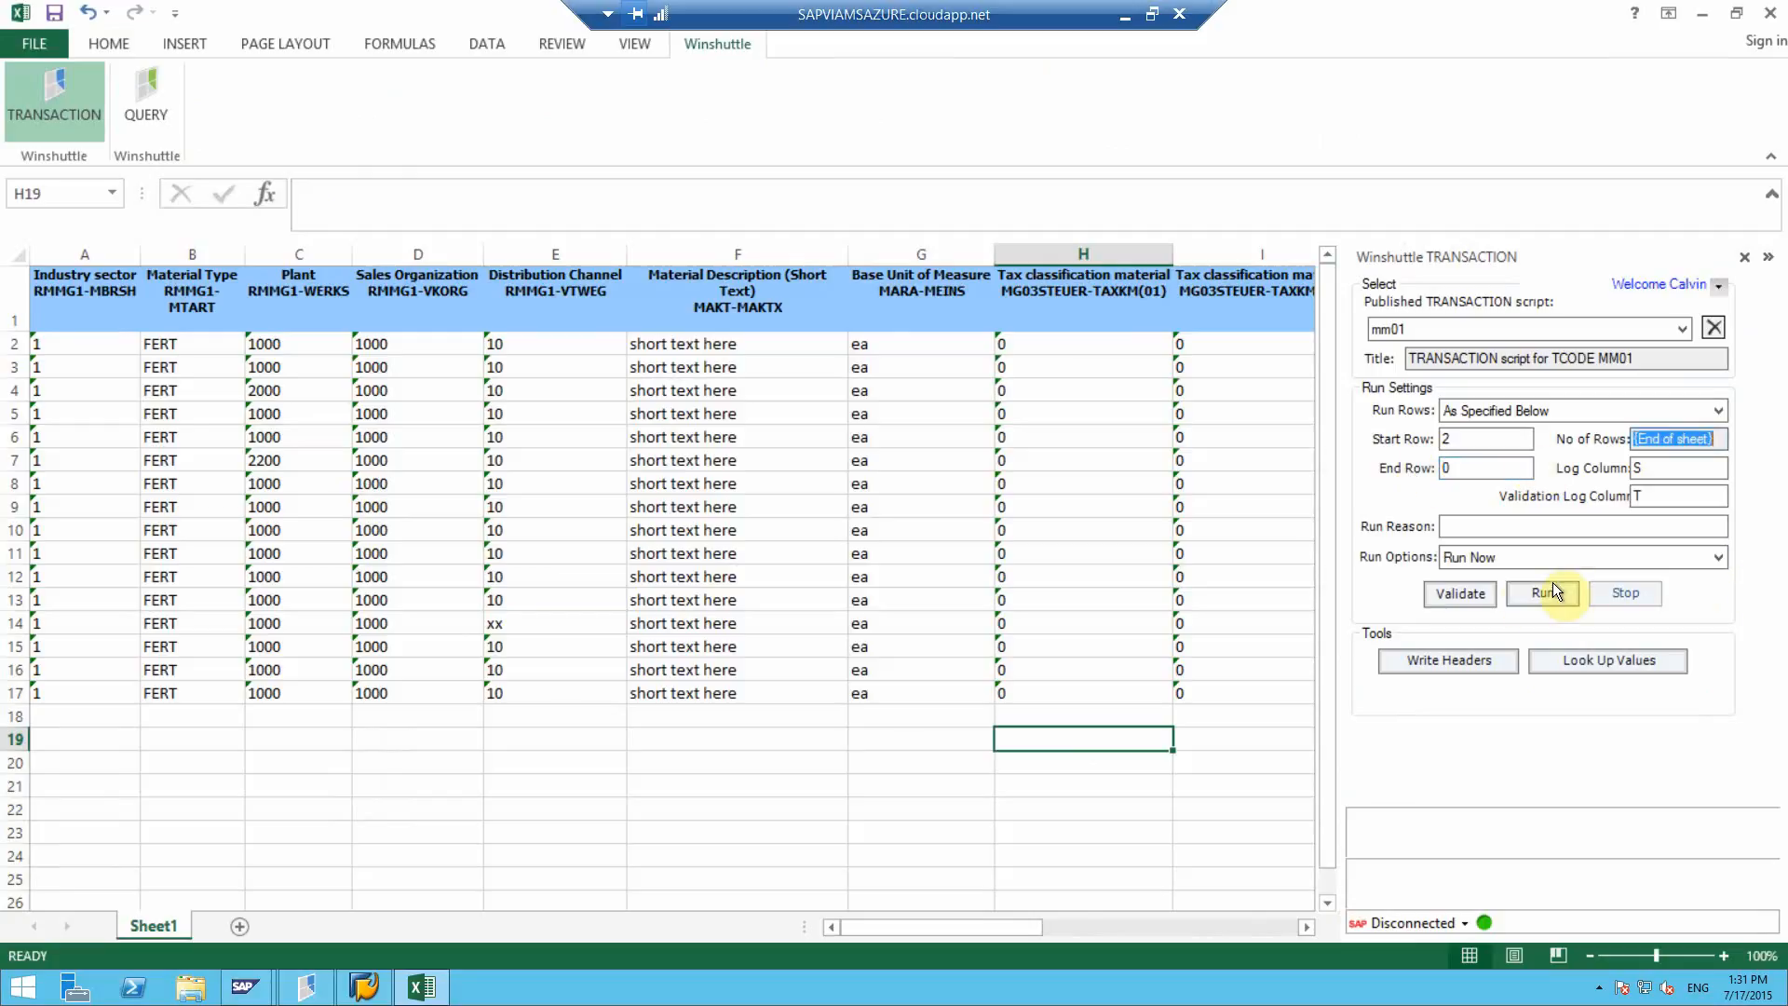
pyautogui.click(1540, 593)
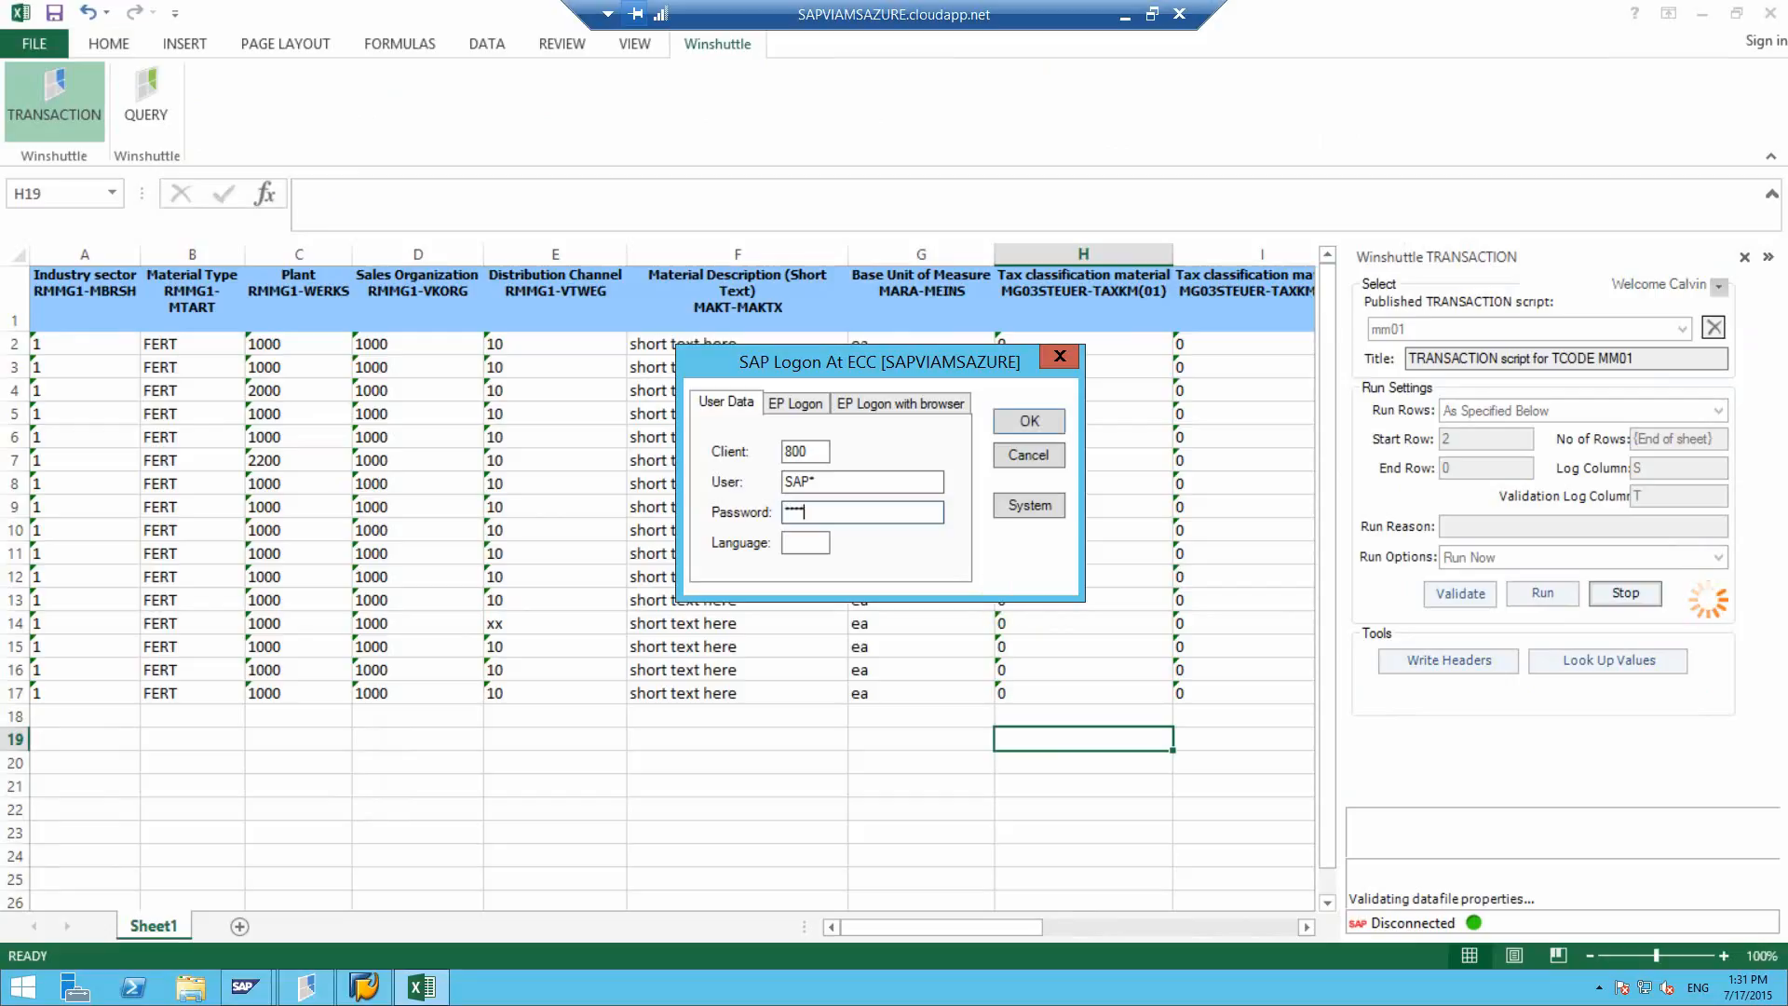
pyautogui.click(1026, 420)
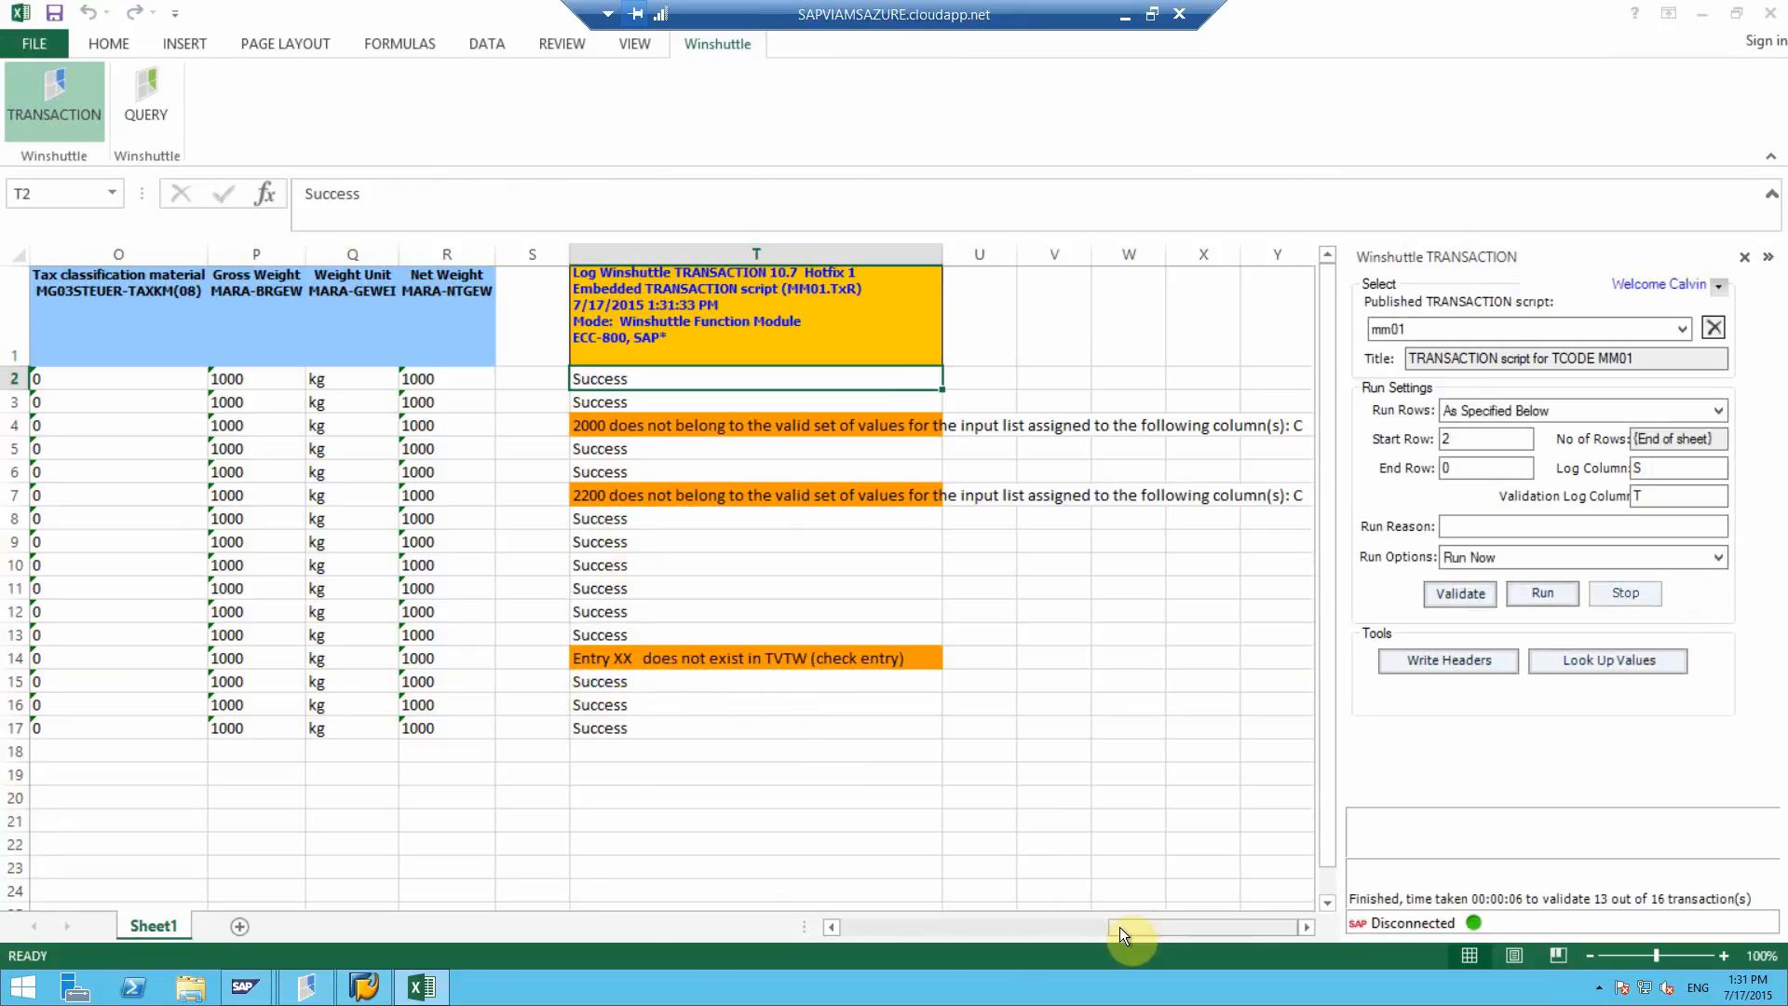
pyautogui.hscroll(-3)
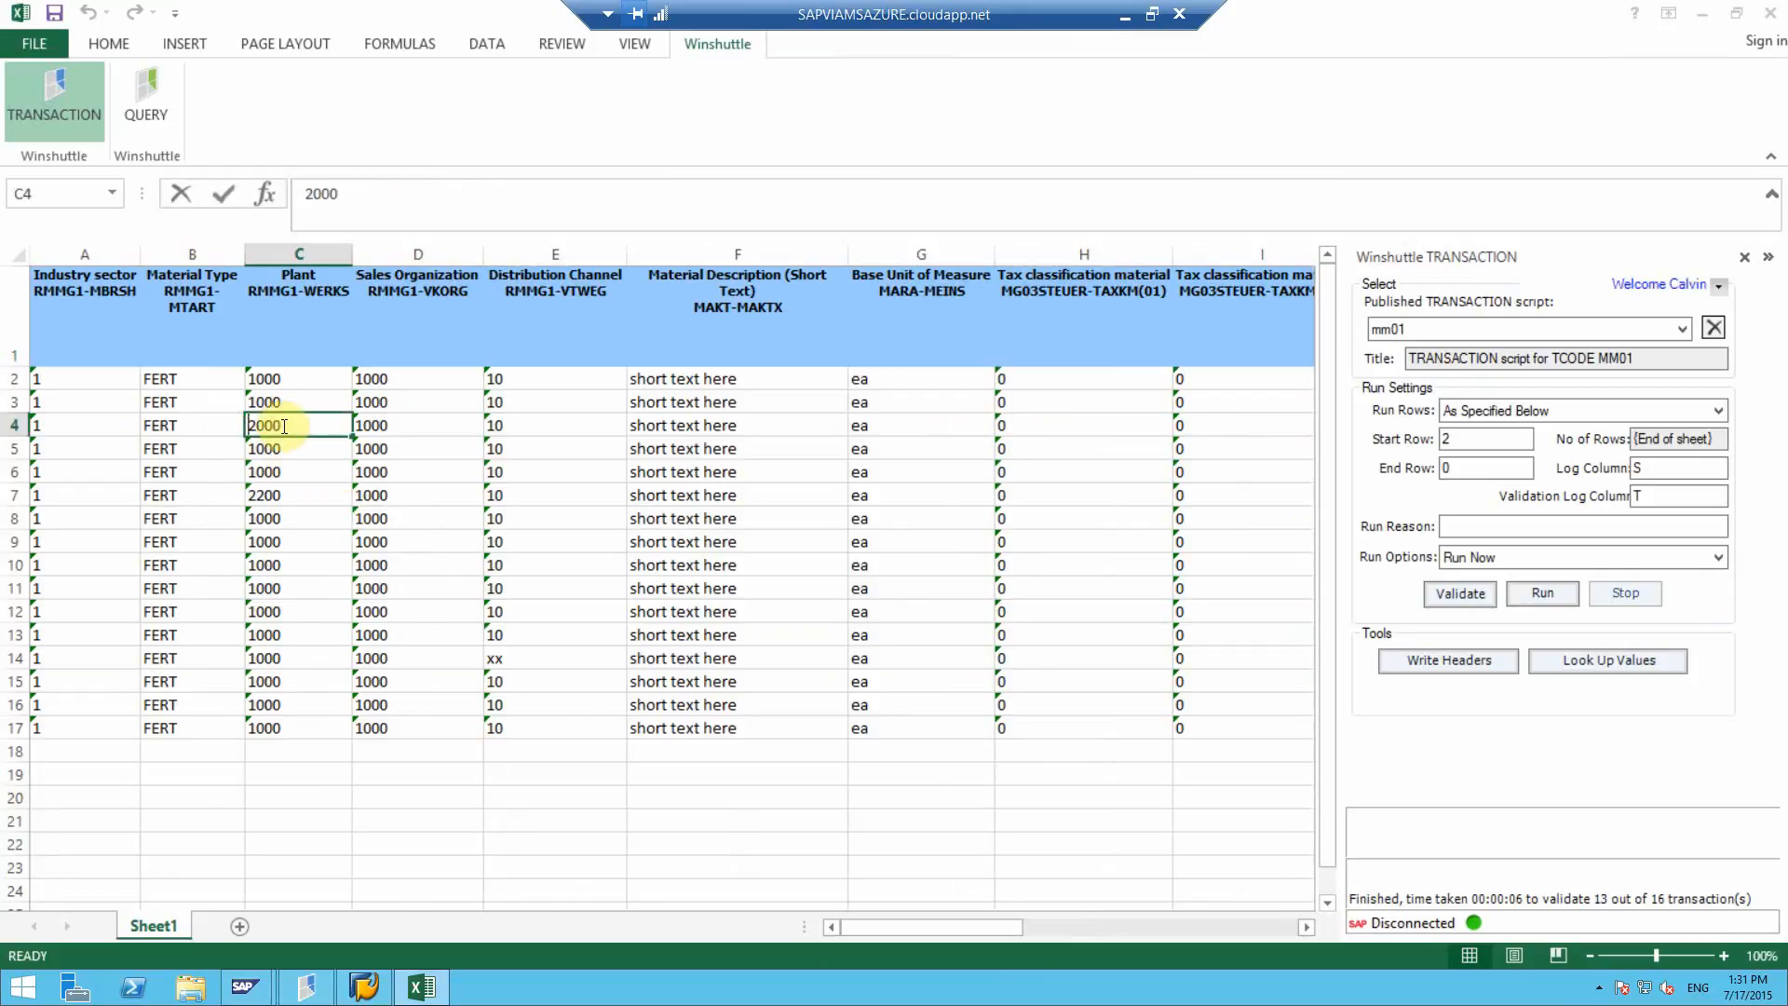
# Step: Enter plant 1000 in C4, clear E14, and revalidate with Run on Errors
pyautogui.write('1000')
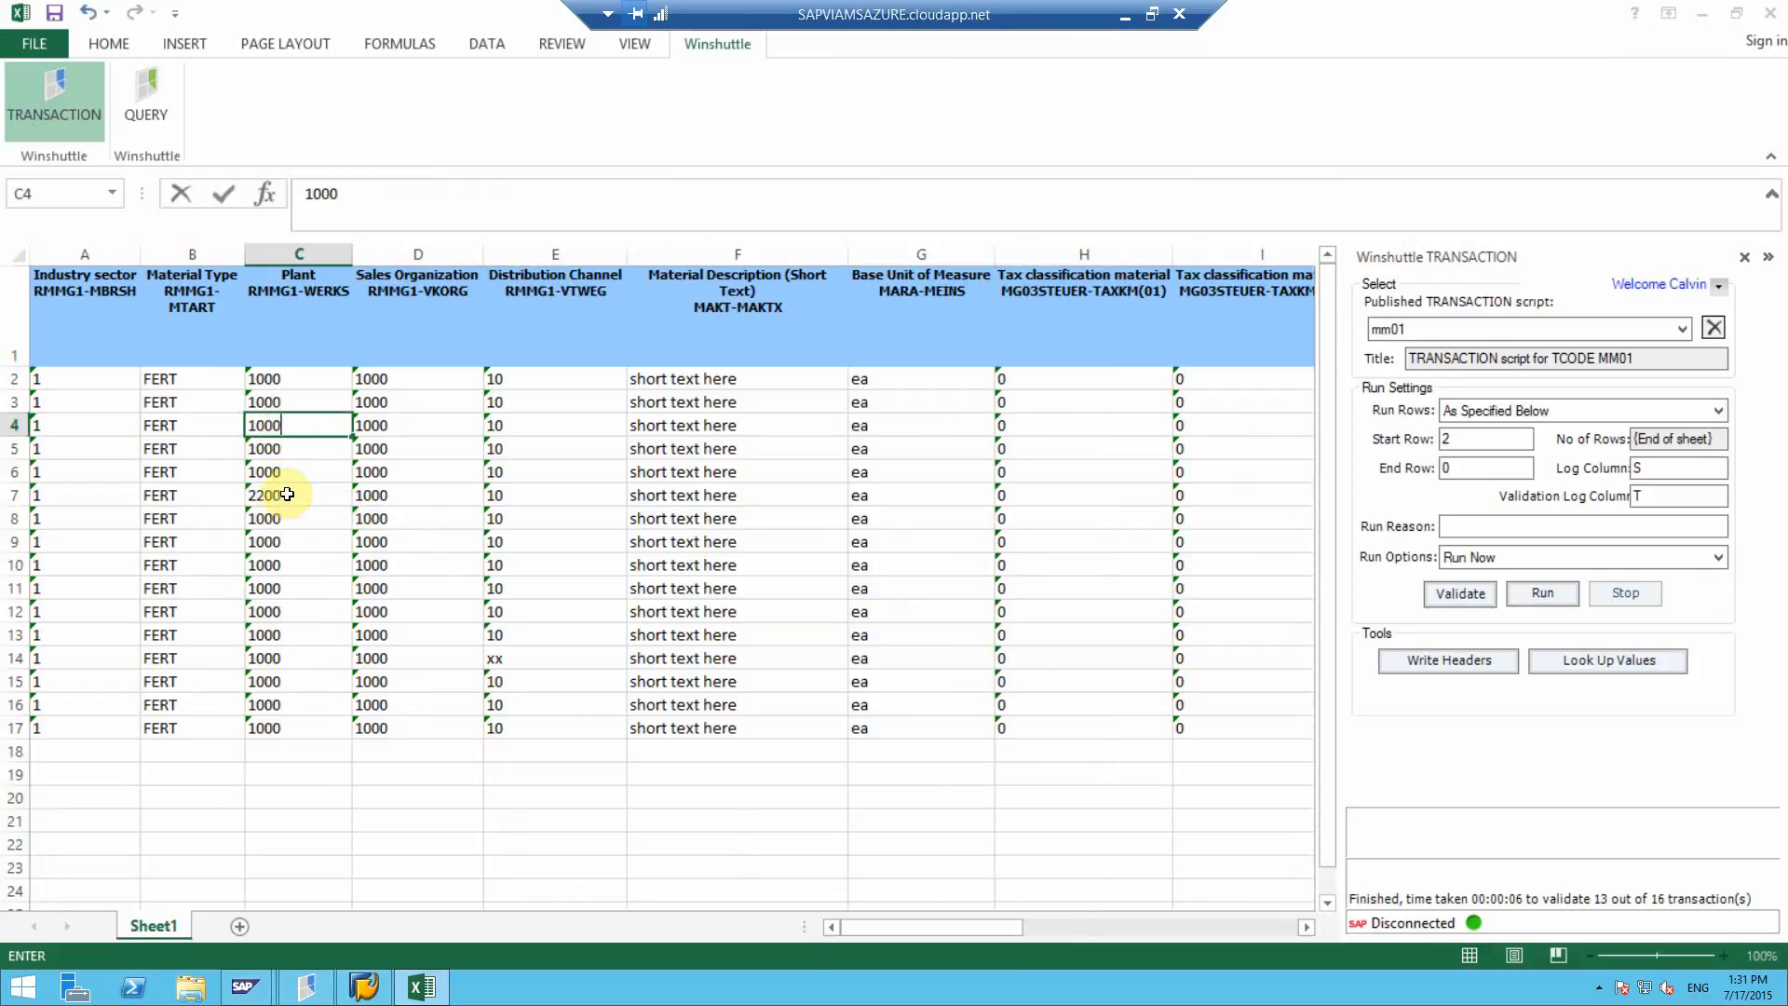
pyautogui.click(554, 658)
pyautogui.write('10')
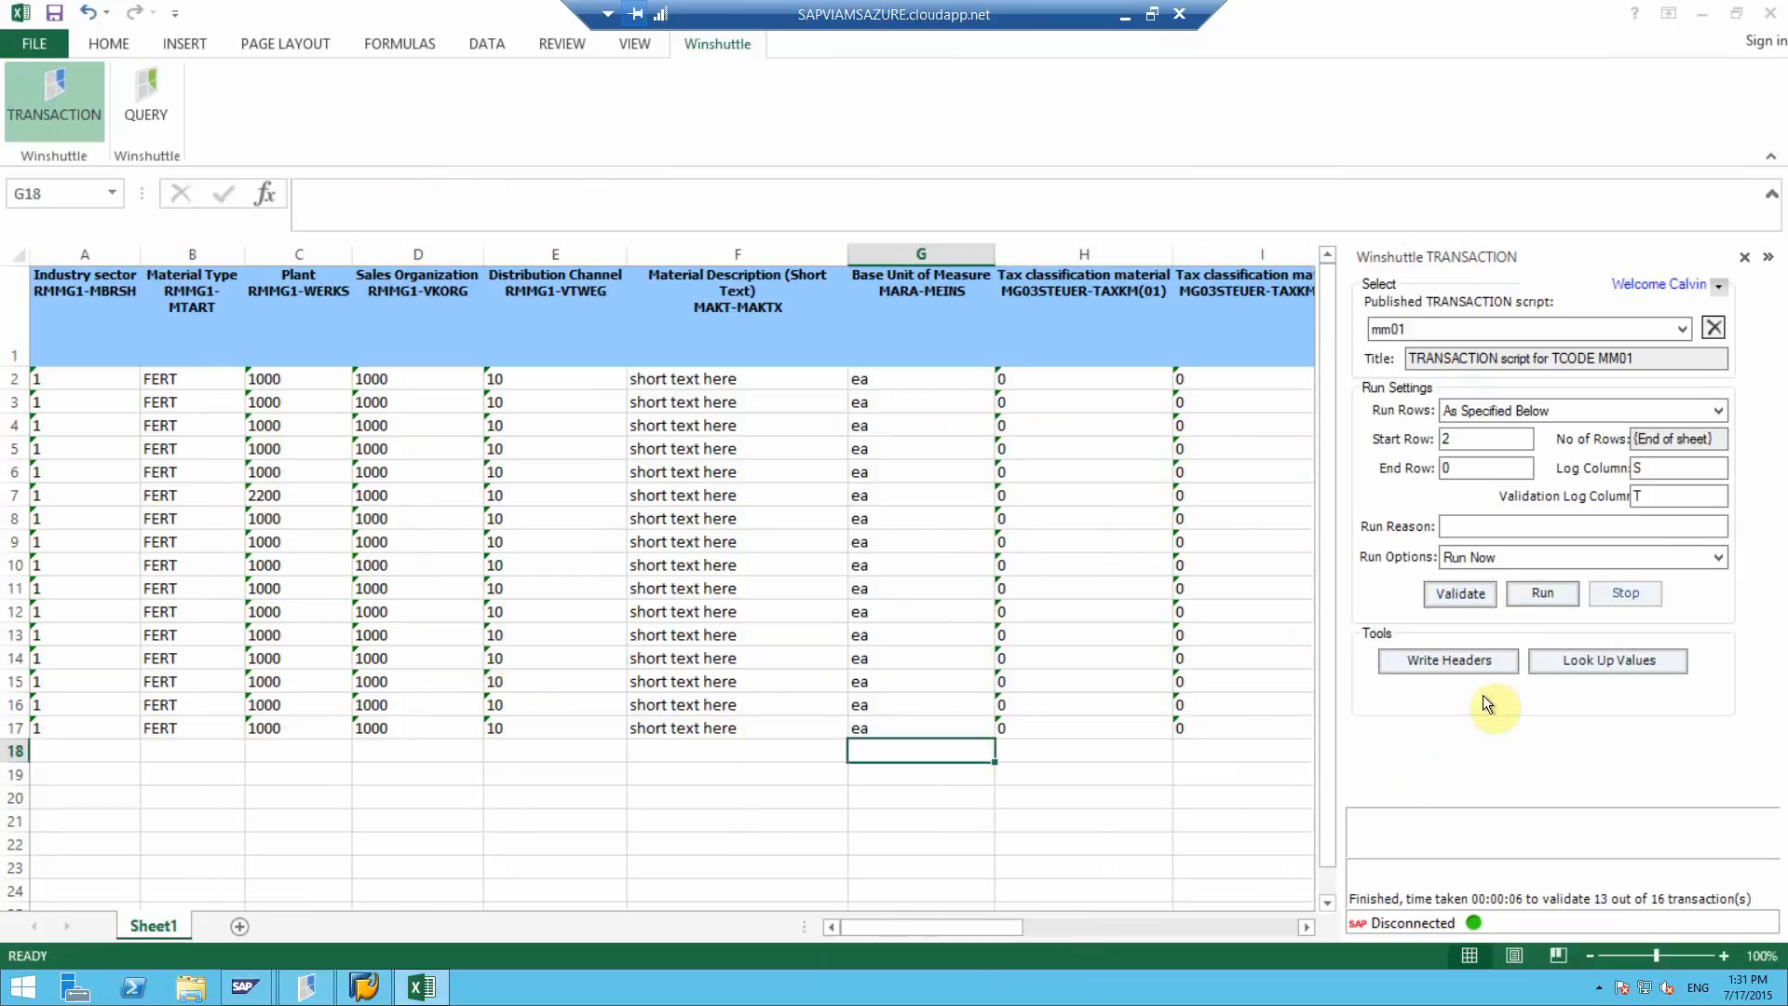
pyautogui.click(1718, 557)
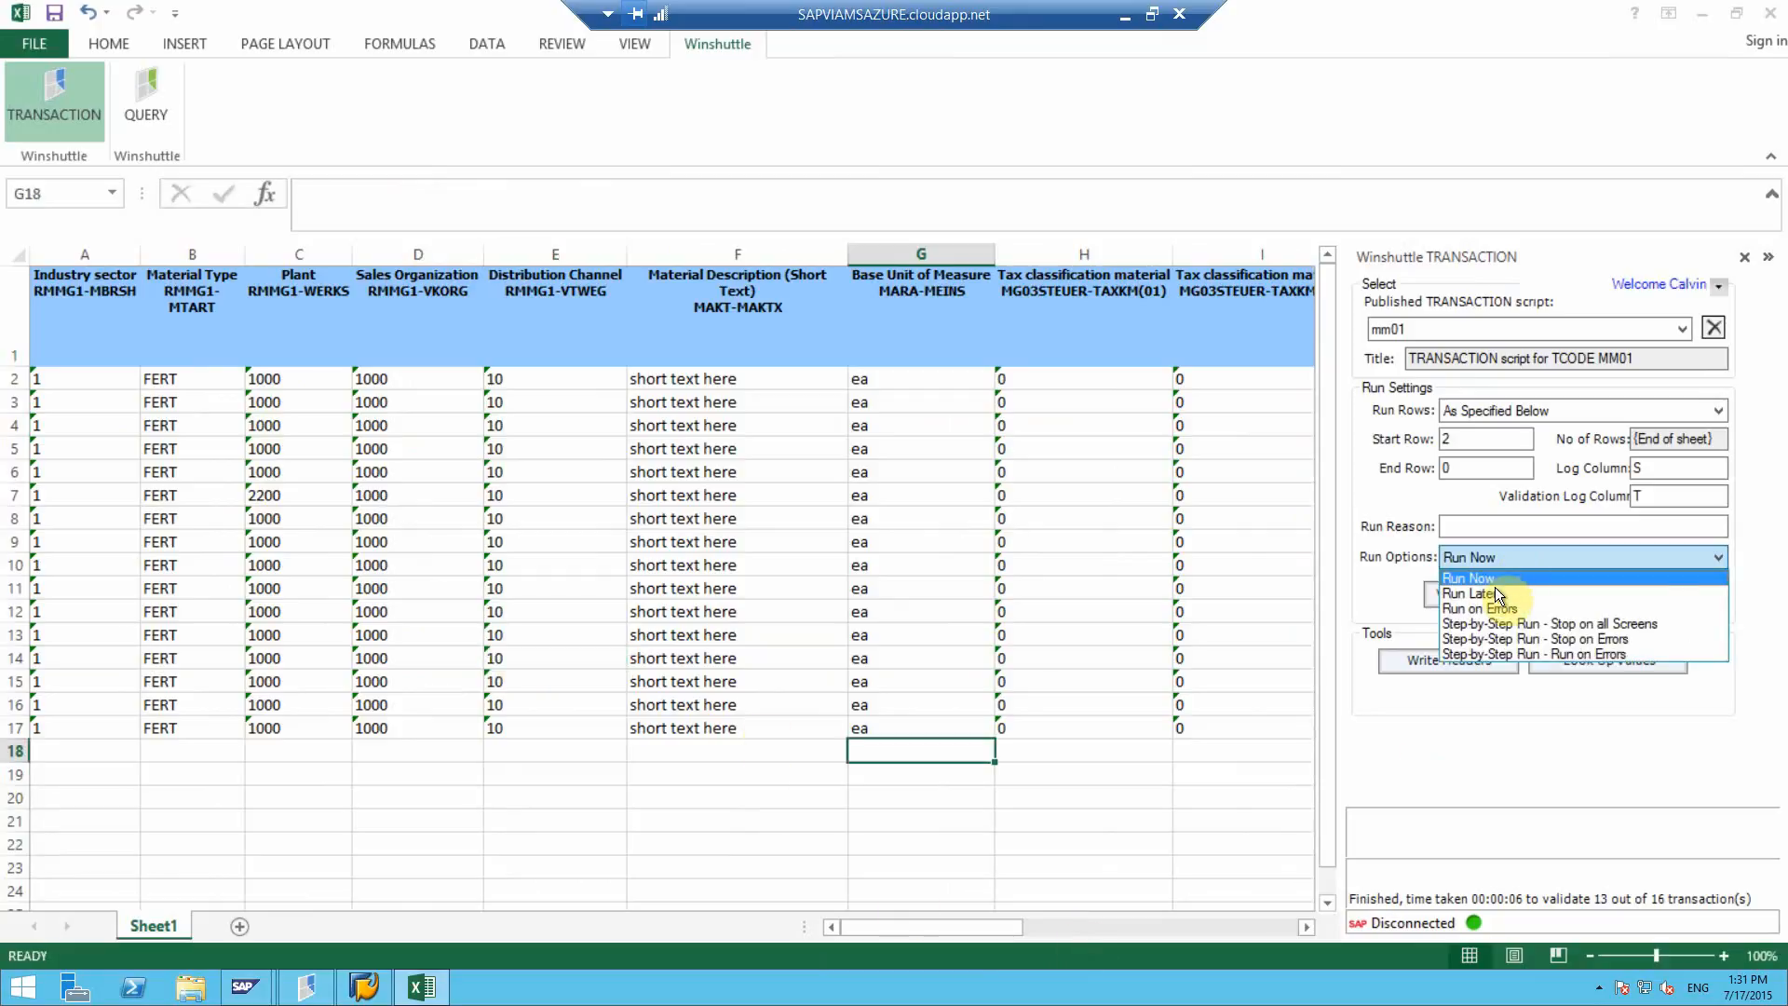
pyautogui.click(1471, 608)
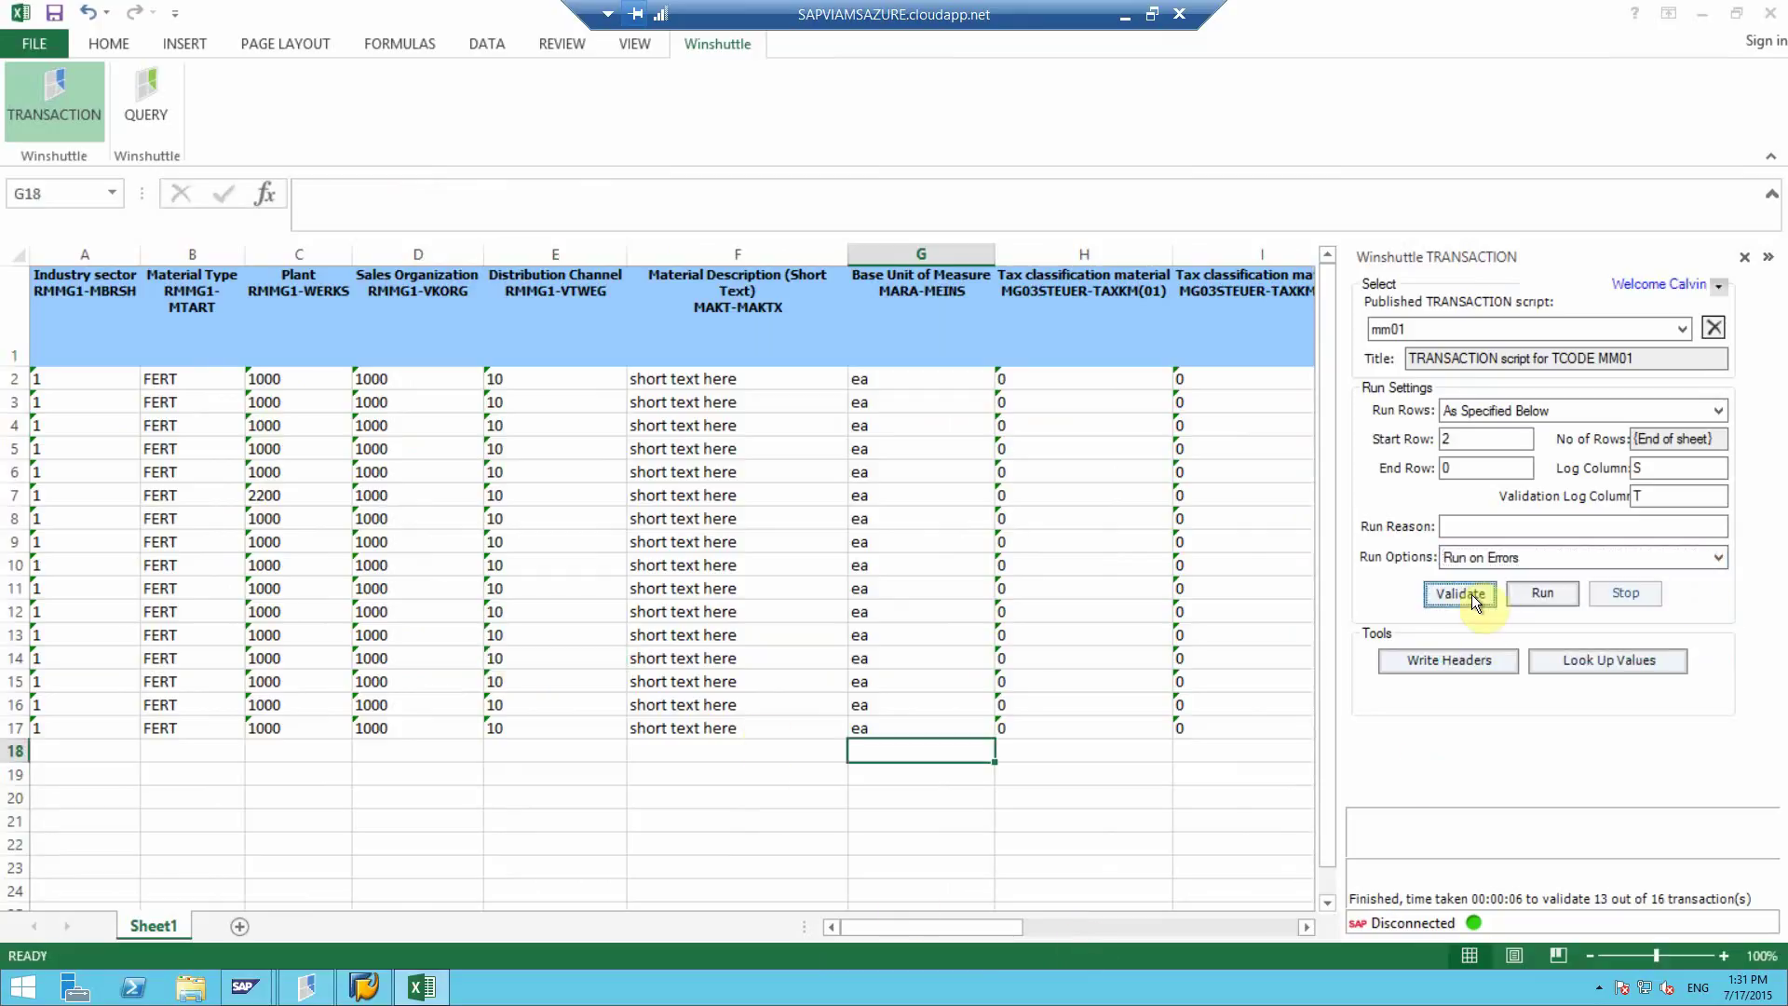
pyautogui.click(1459, 593)
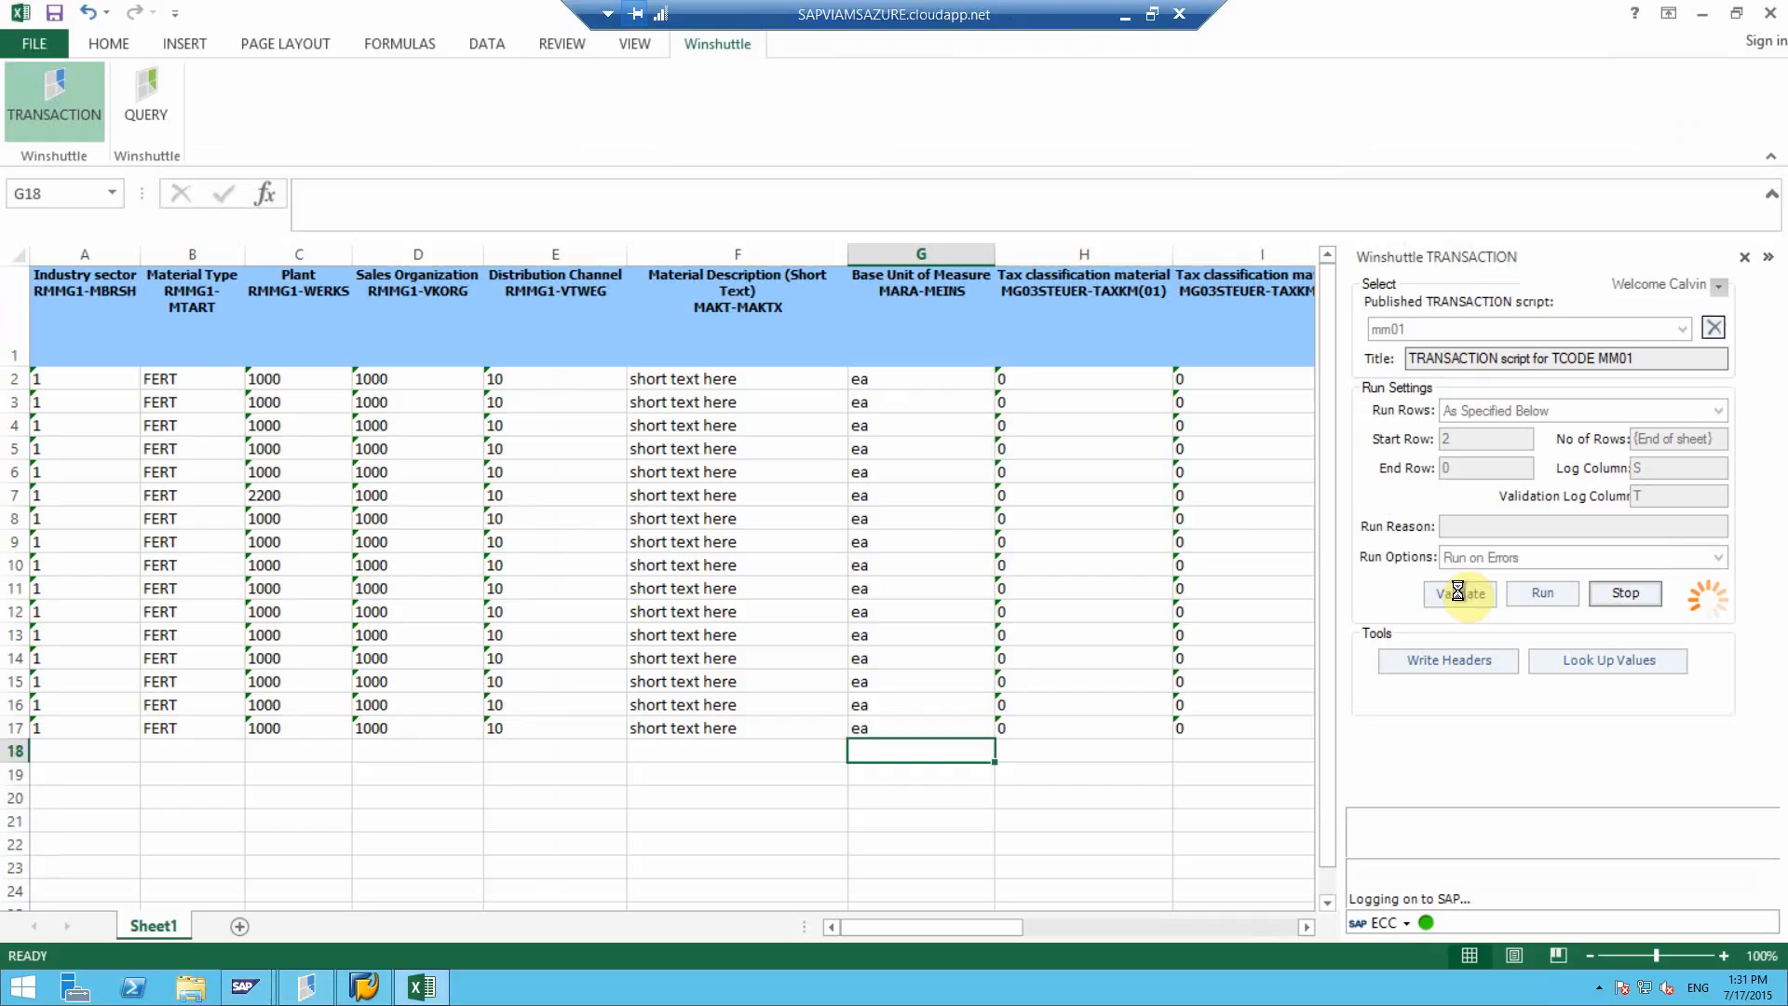
pyautogui.click(1458, 593)
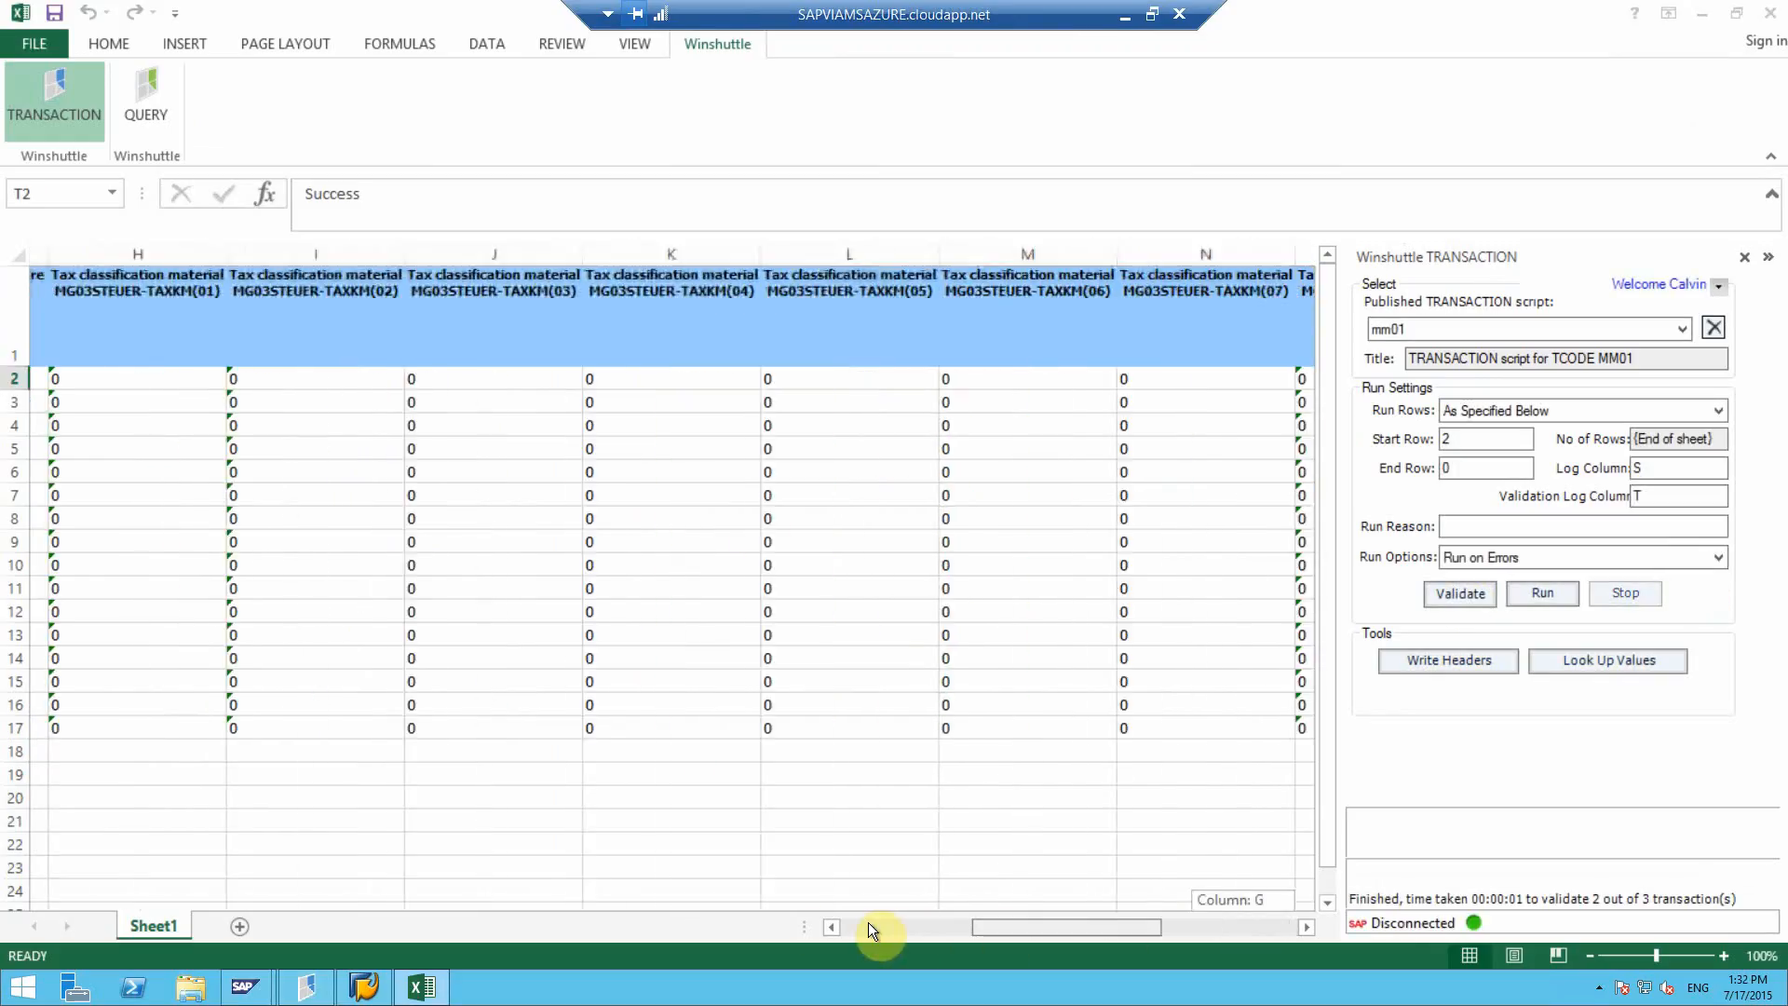
pyautogui.hscroll(-3)
pyautogui.write('1000')
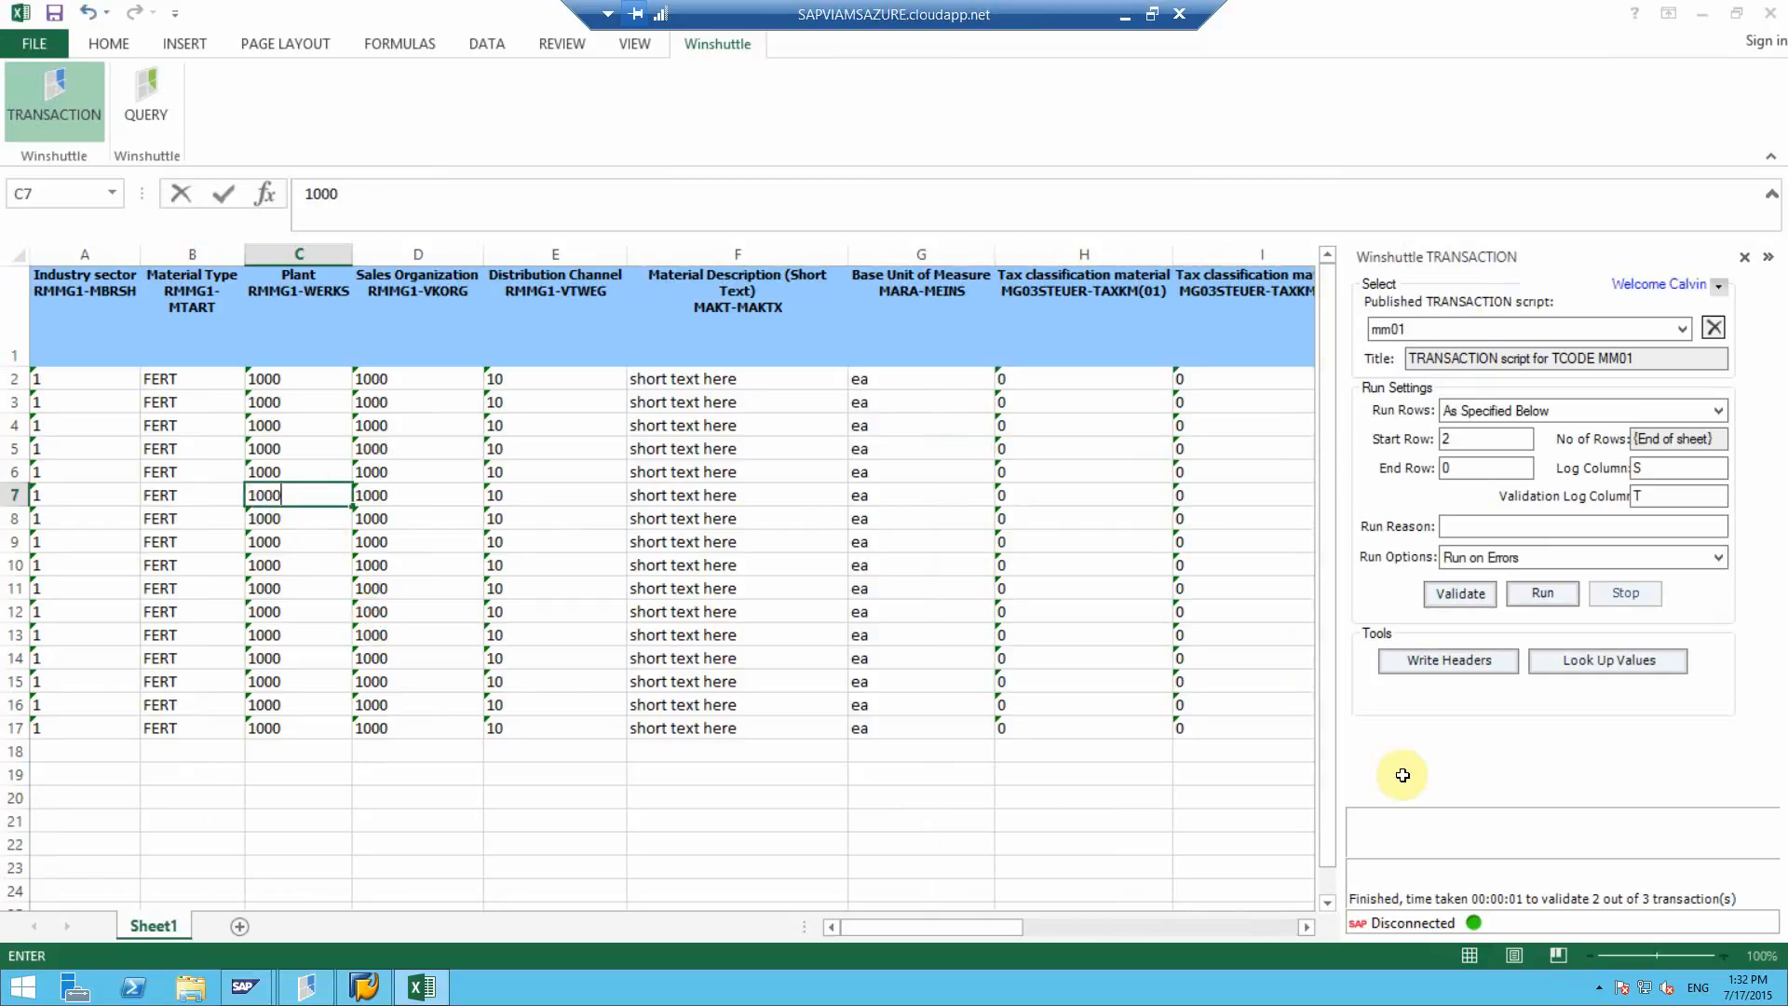
# Step: Run all 16 rows with Run Now to create materials 3136 through 3151
pyautogui.click(1715, 556)
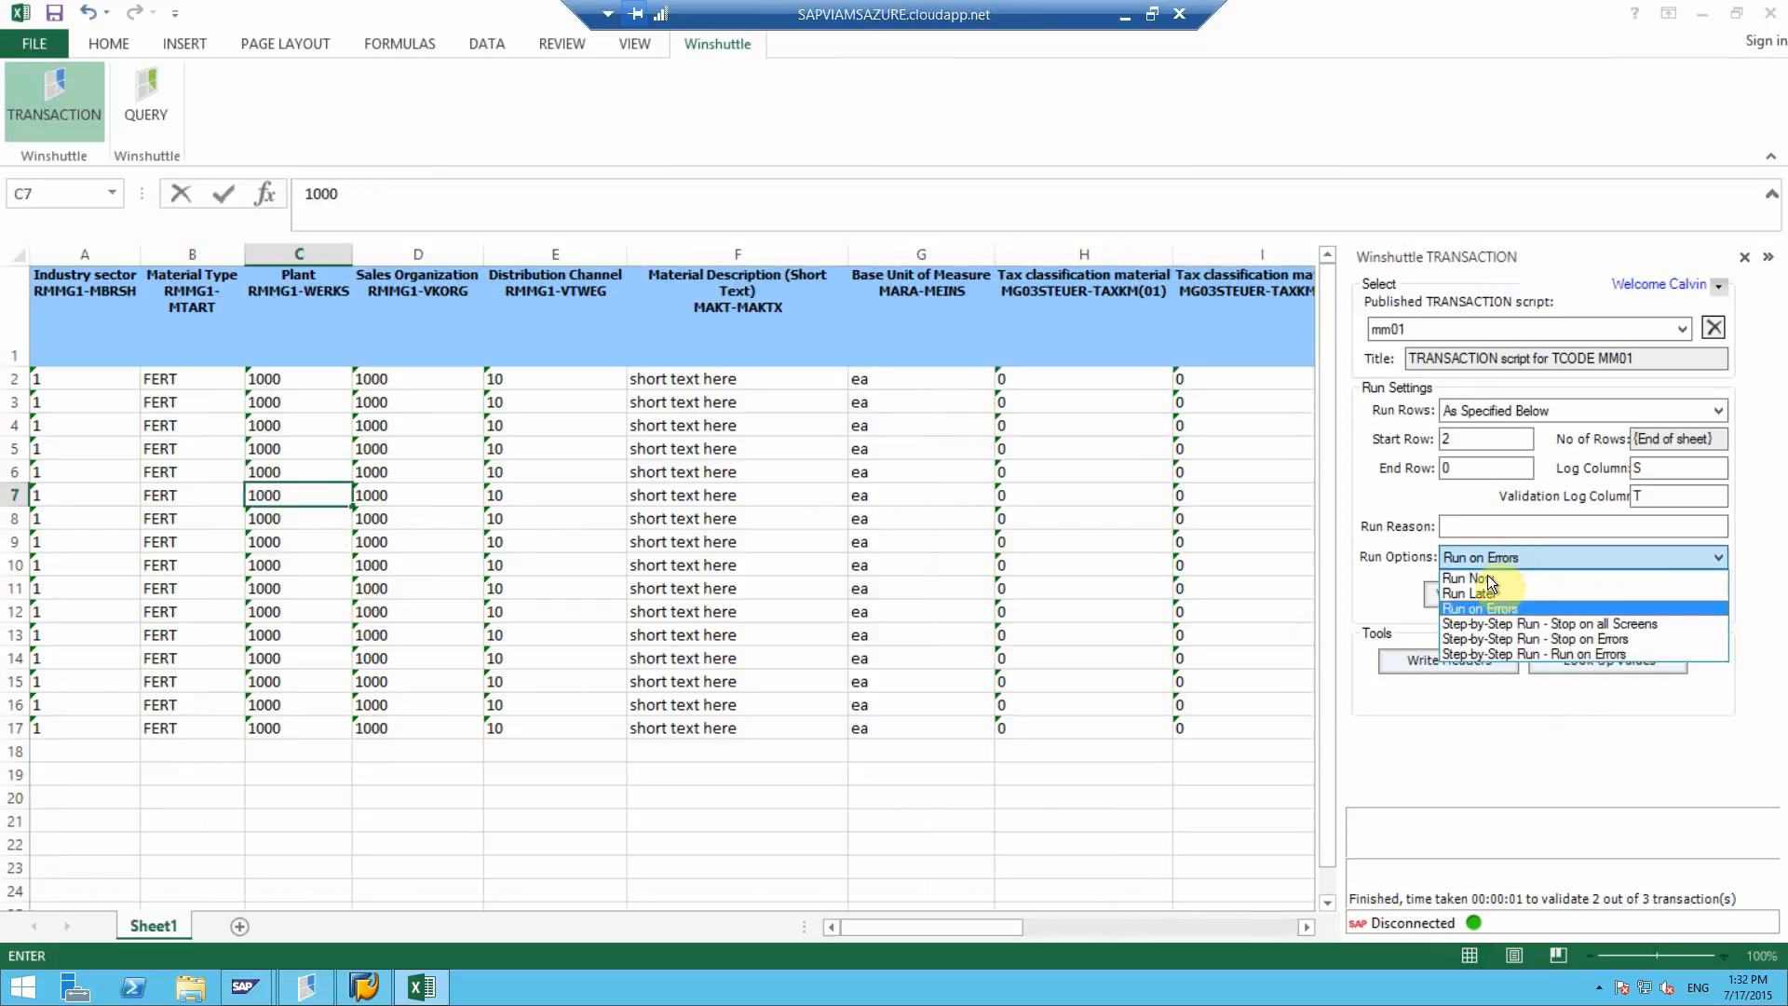
pyautogui.click(1465, 578)
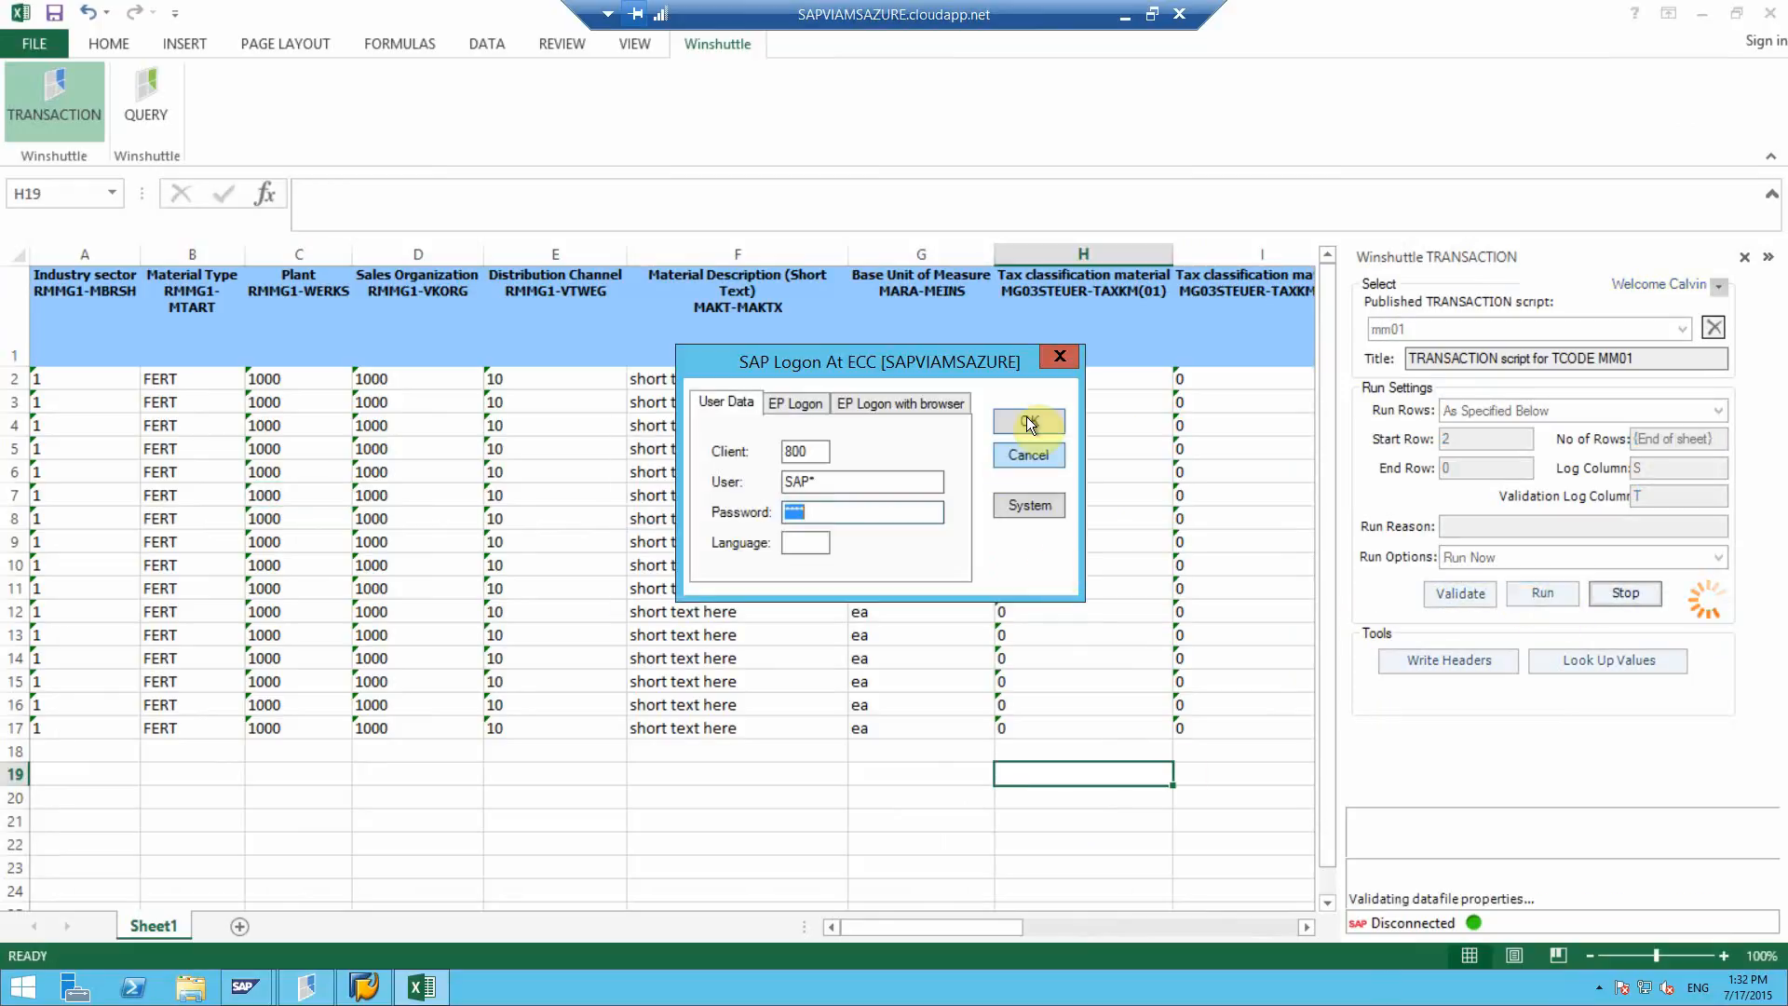
pyautogui.click(1025, 421)
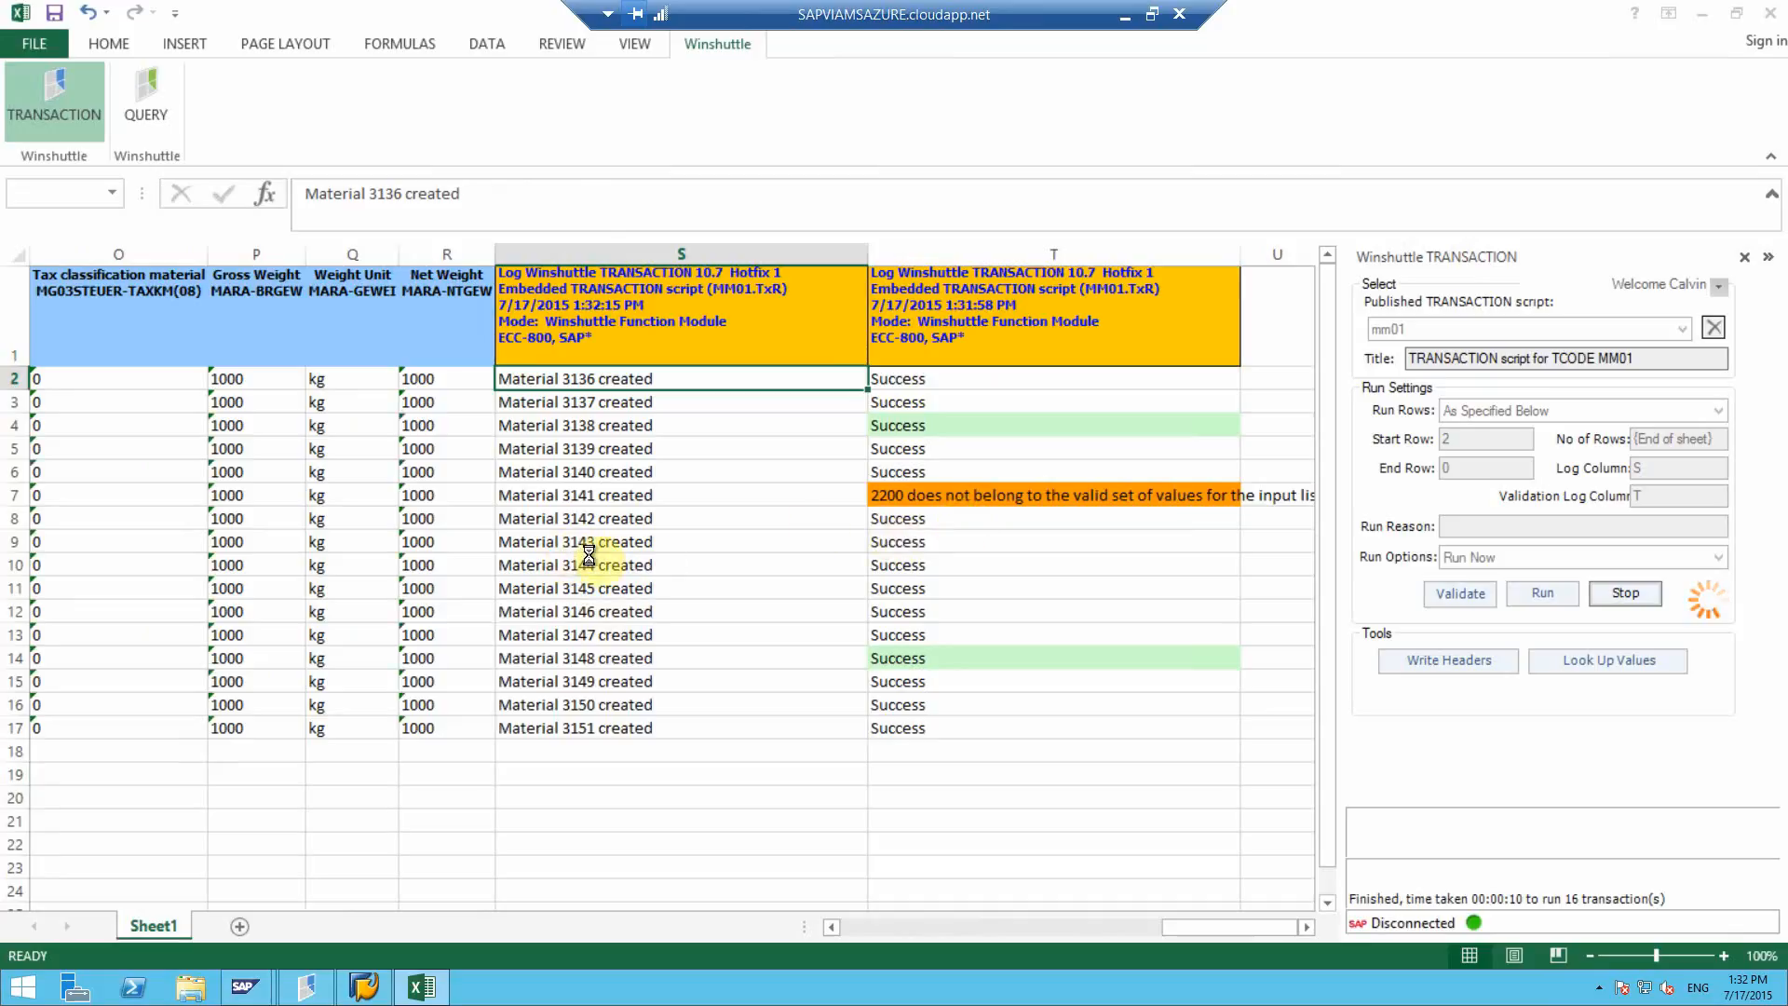
# Step: Log on to ECC client 800 and display material 3143 in MM03 with Basic Data 1
pyautogui.click(243, 986)
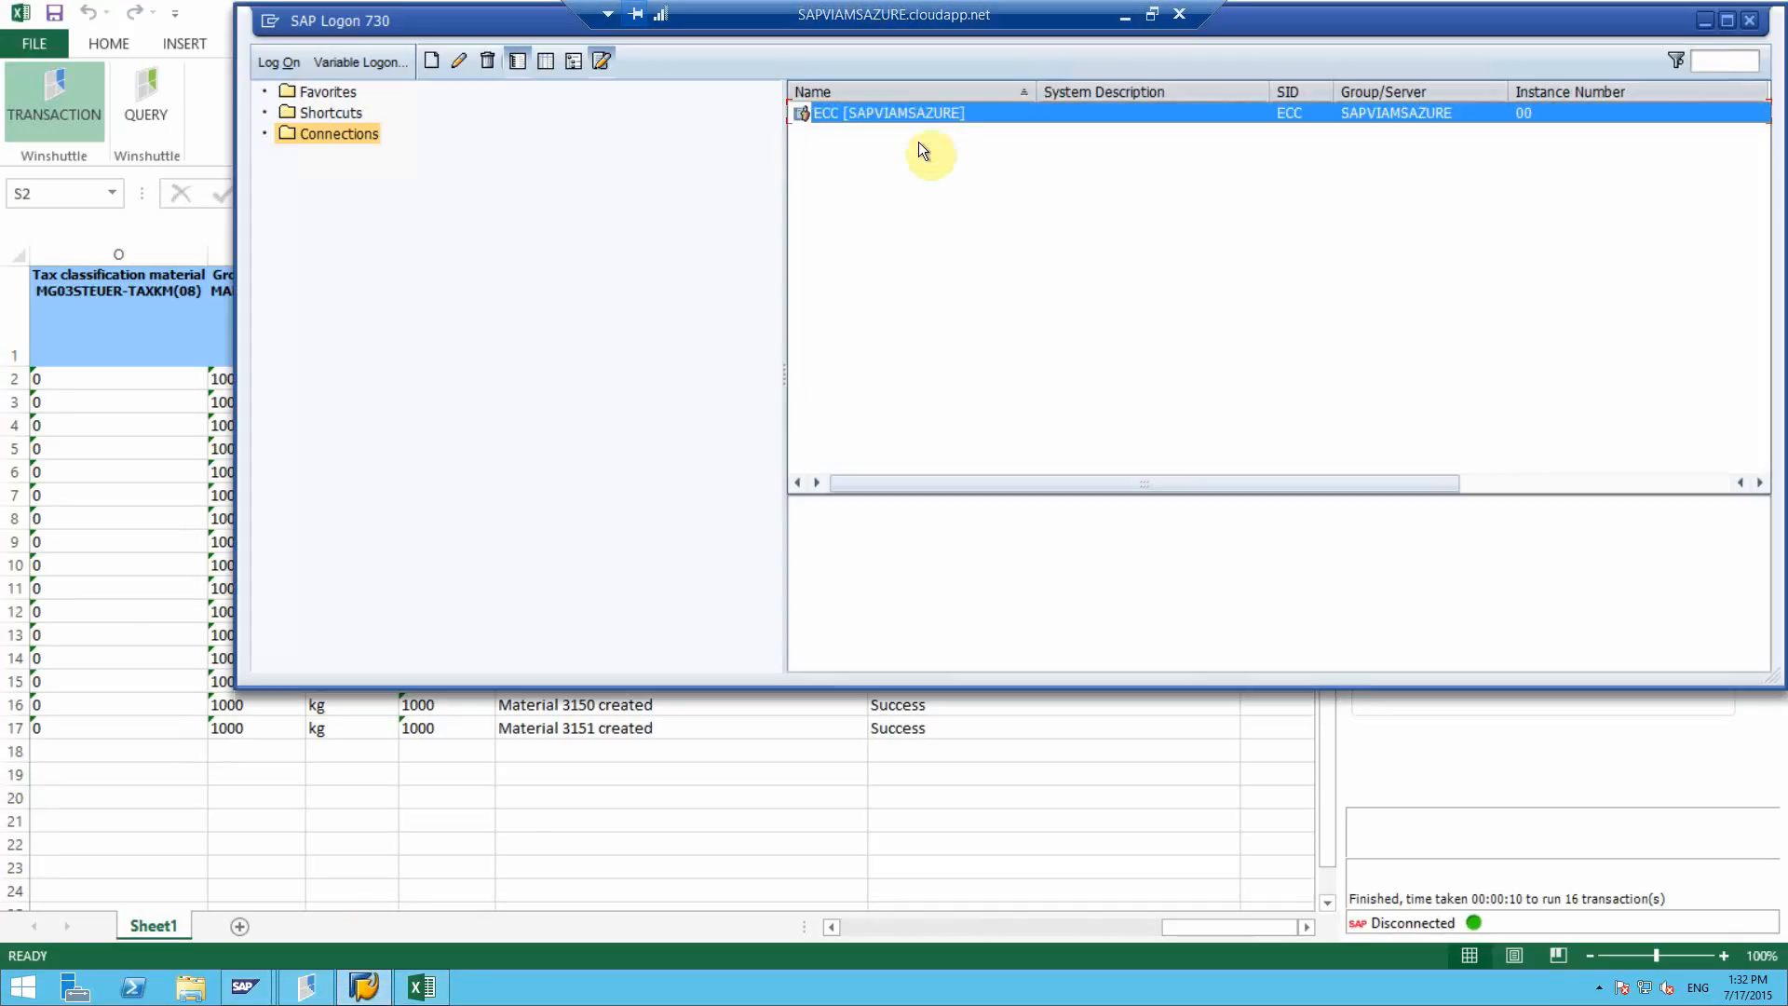
pyautogui.doubleClick(888, 111)
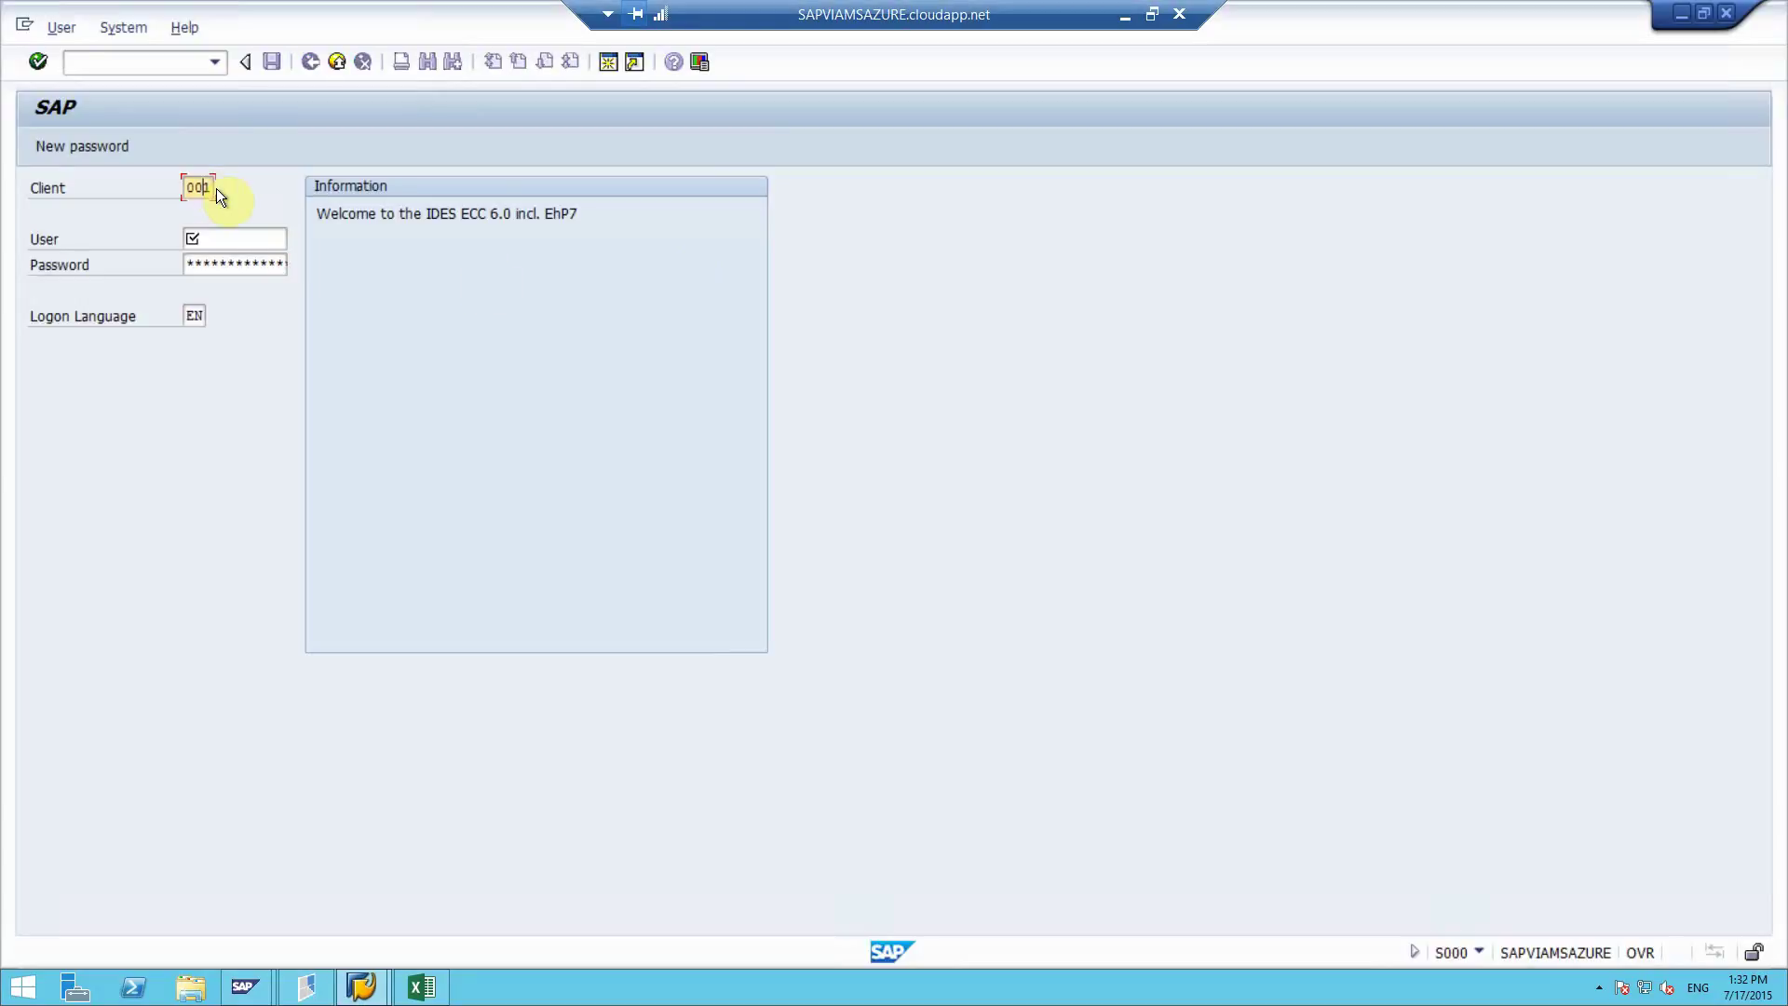
pyautogui.write('800')
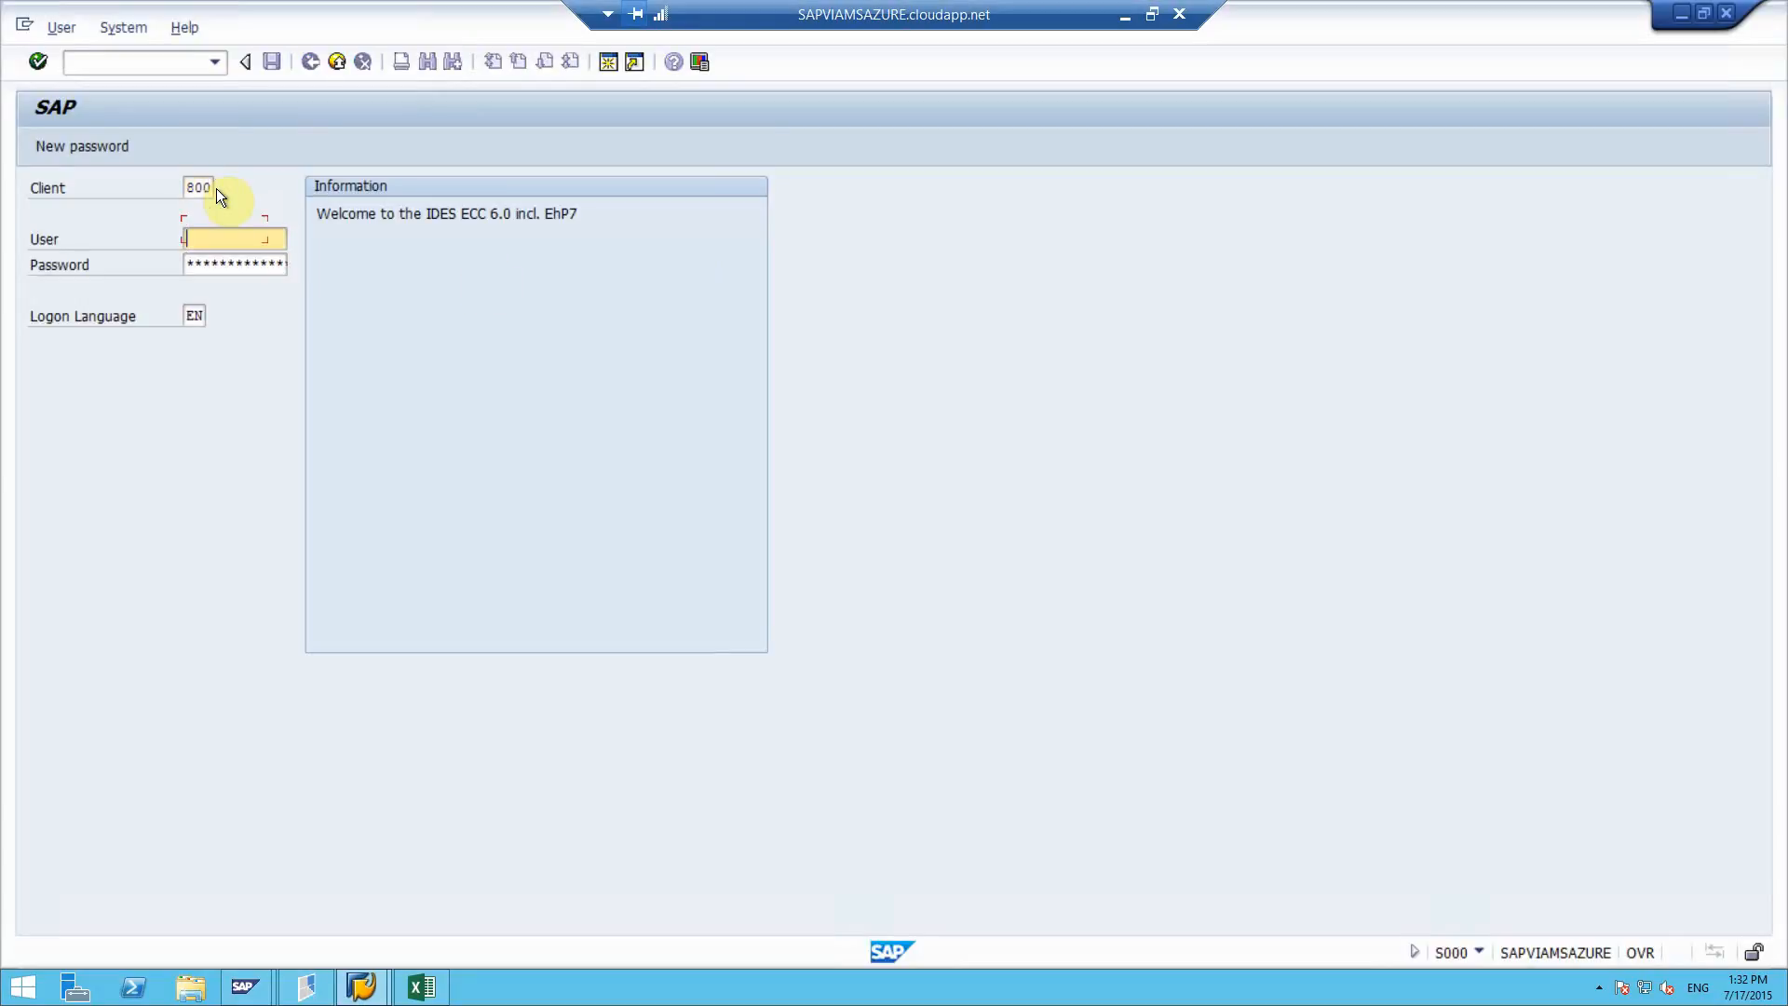
pyautogui.write('sap*')
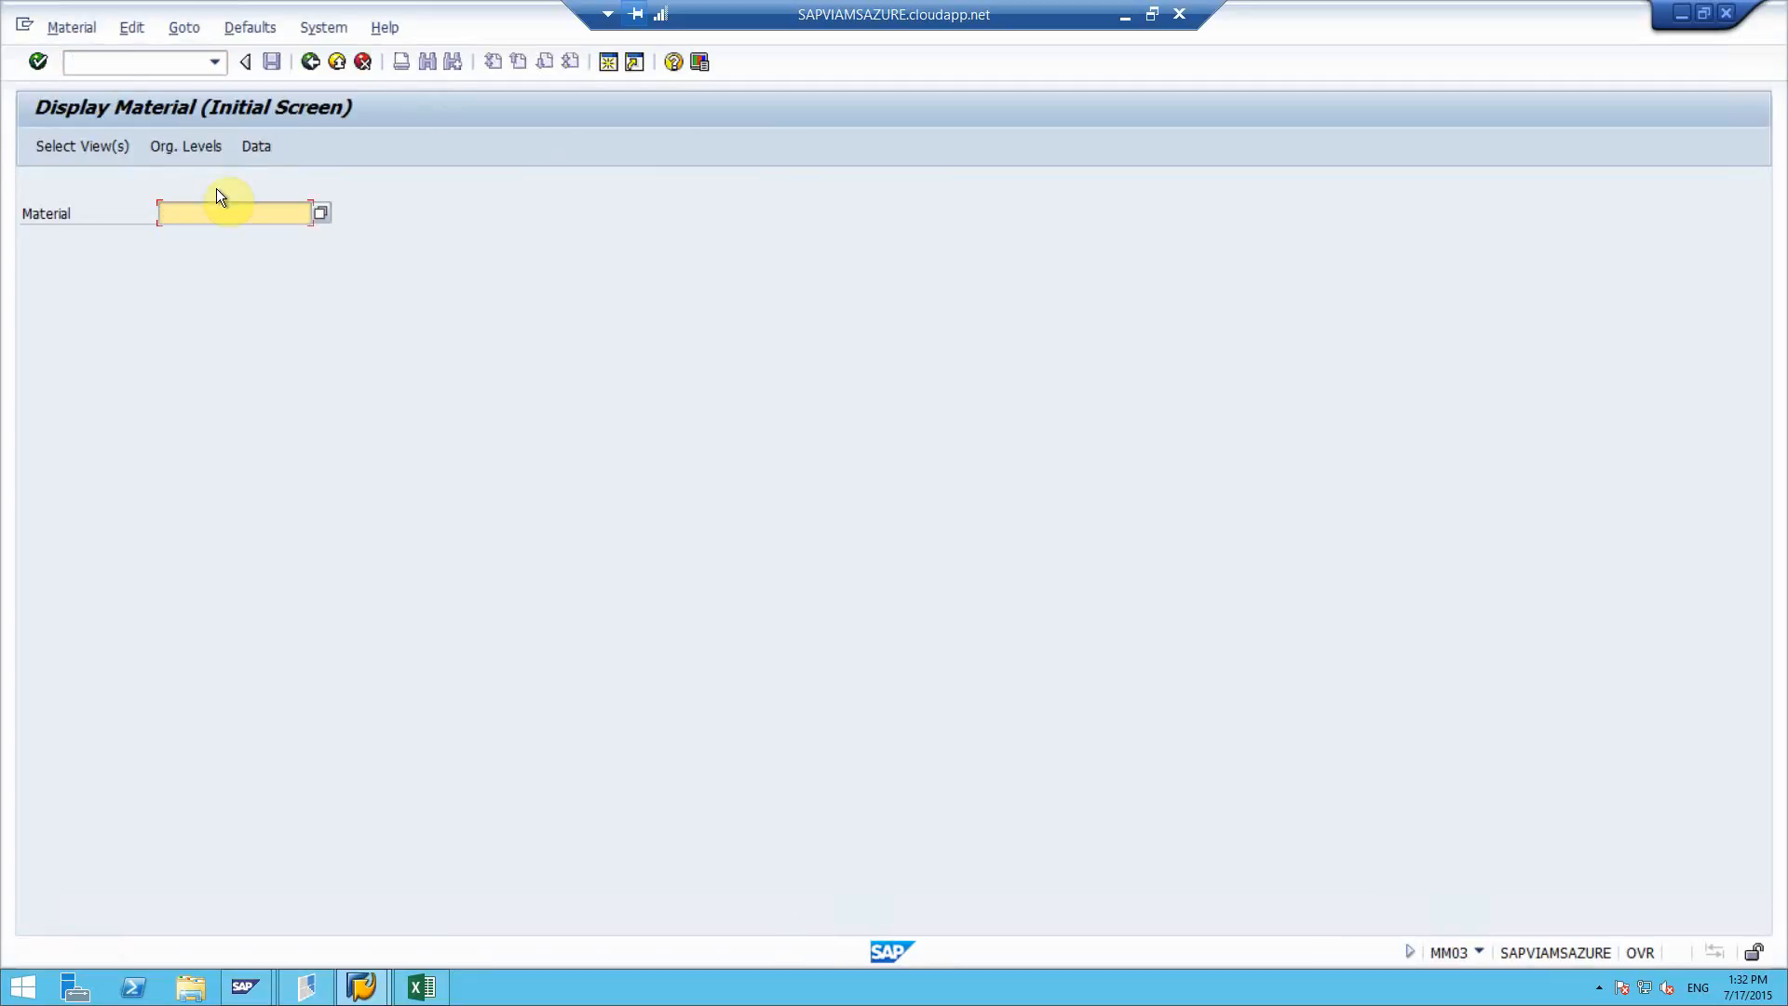
pyautogui.click(81, 147)
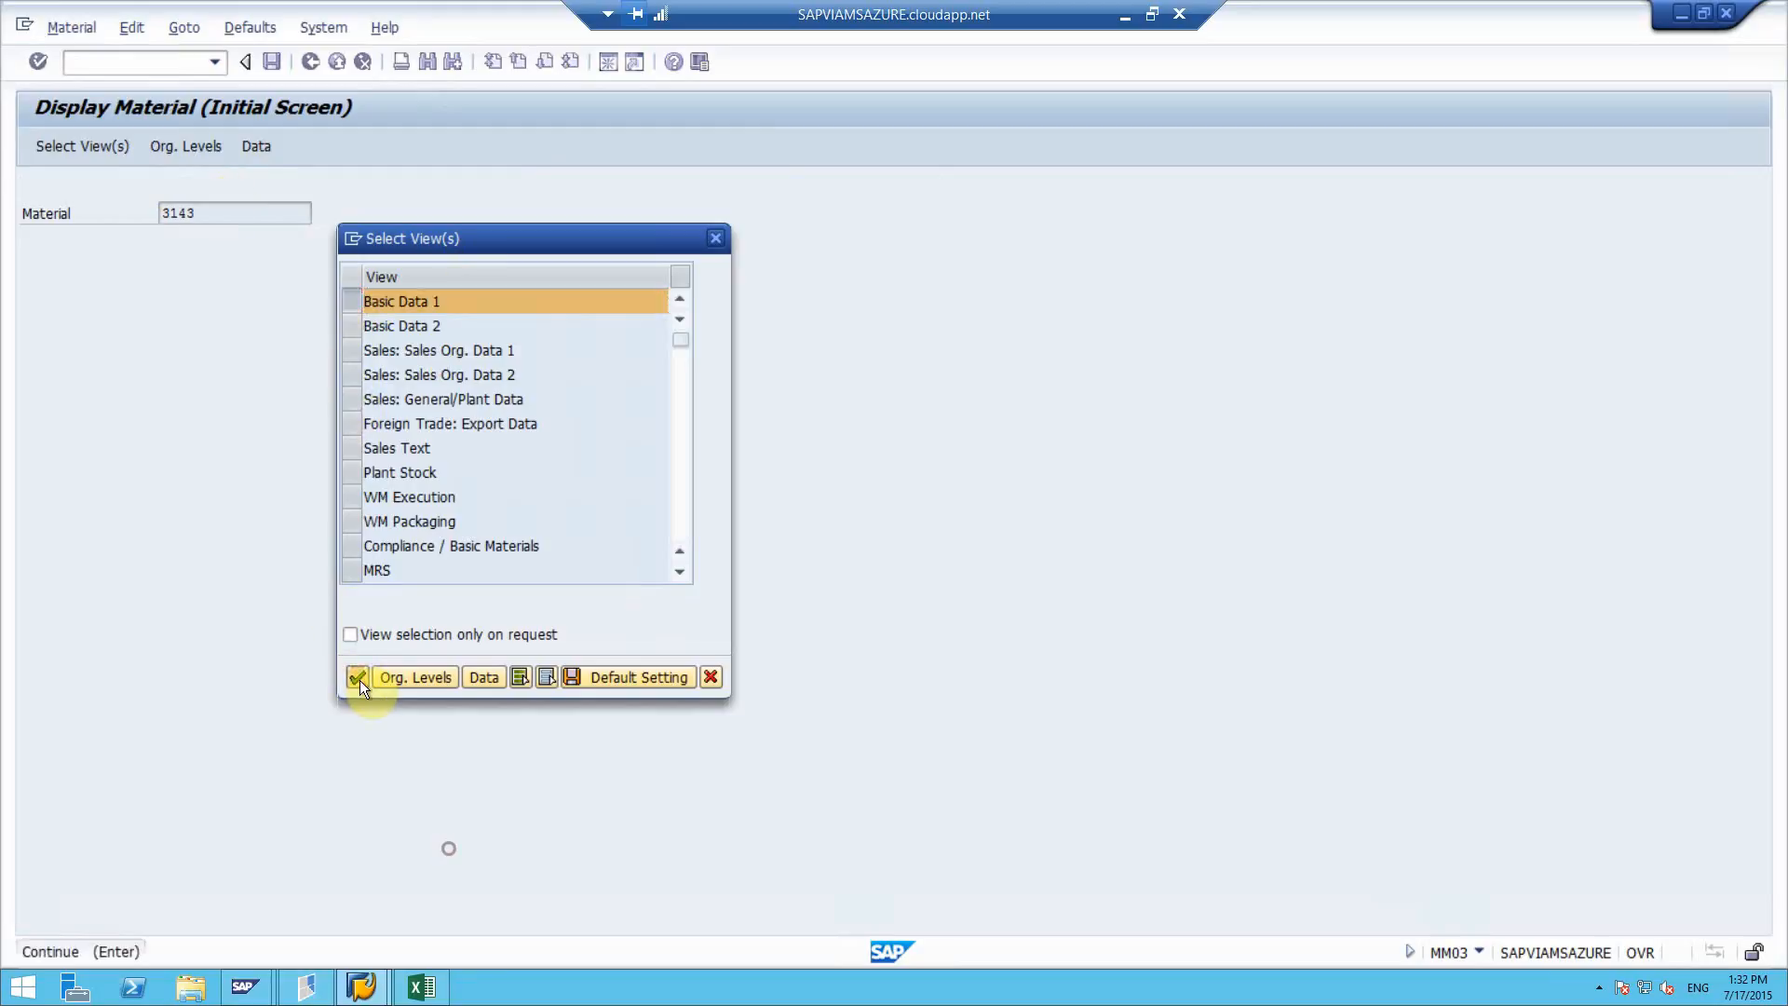
pyautogui.click(357, 676)
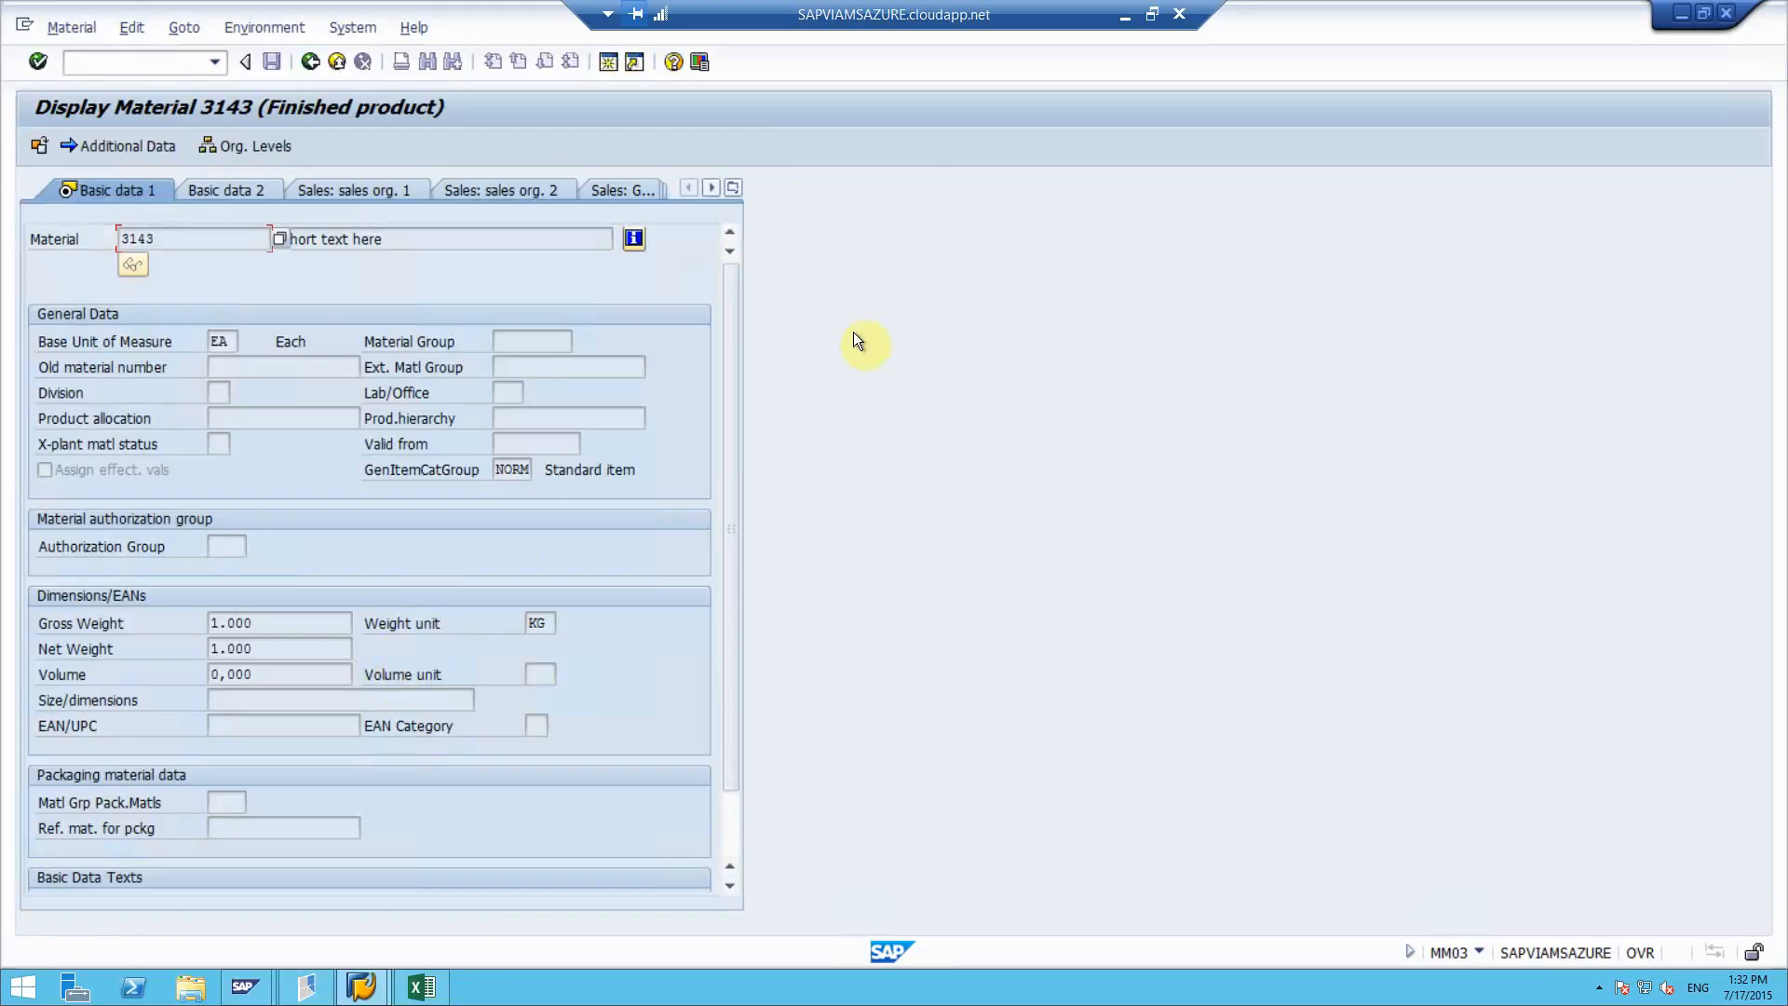